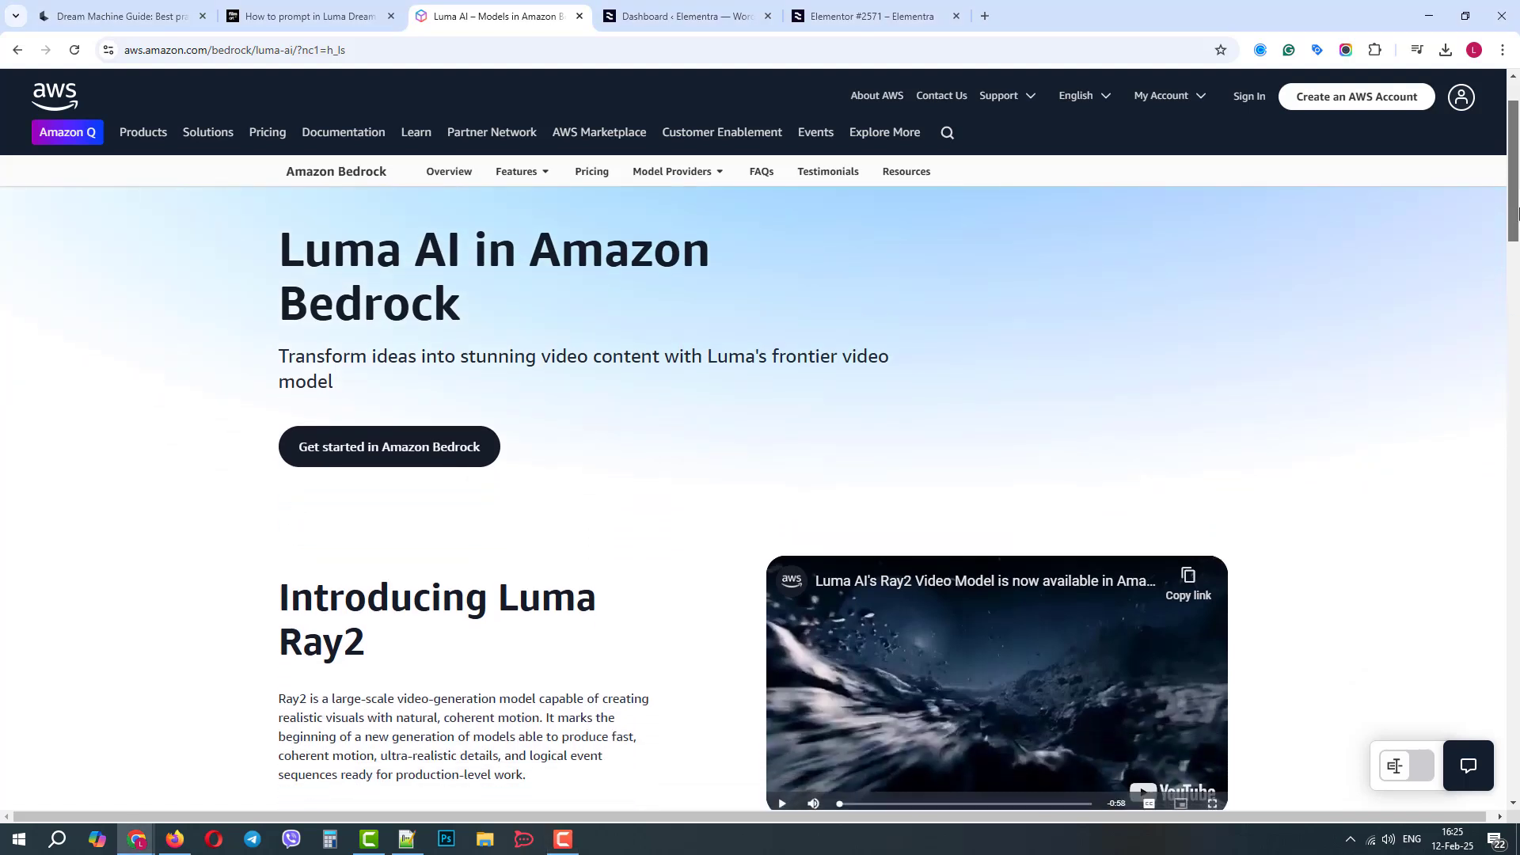
Play and then pause the Ray2 introduction video on the Luma AI Bedrock page
scroll("down", 3)
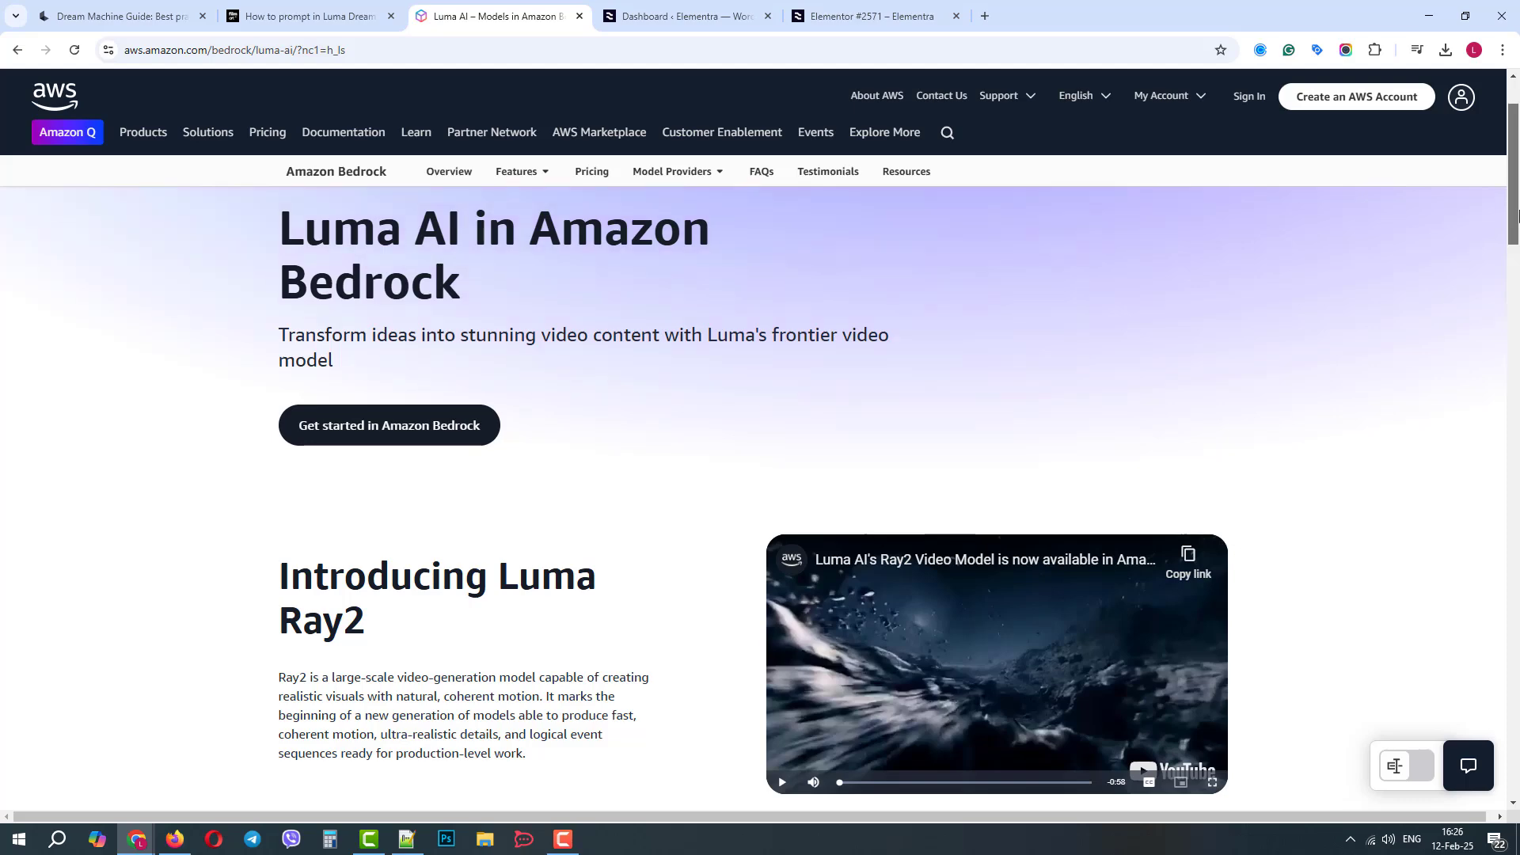
scroll("down", 3)
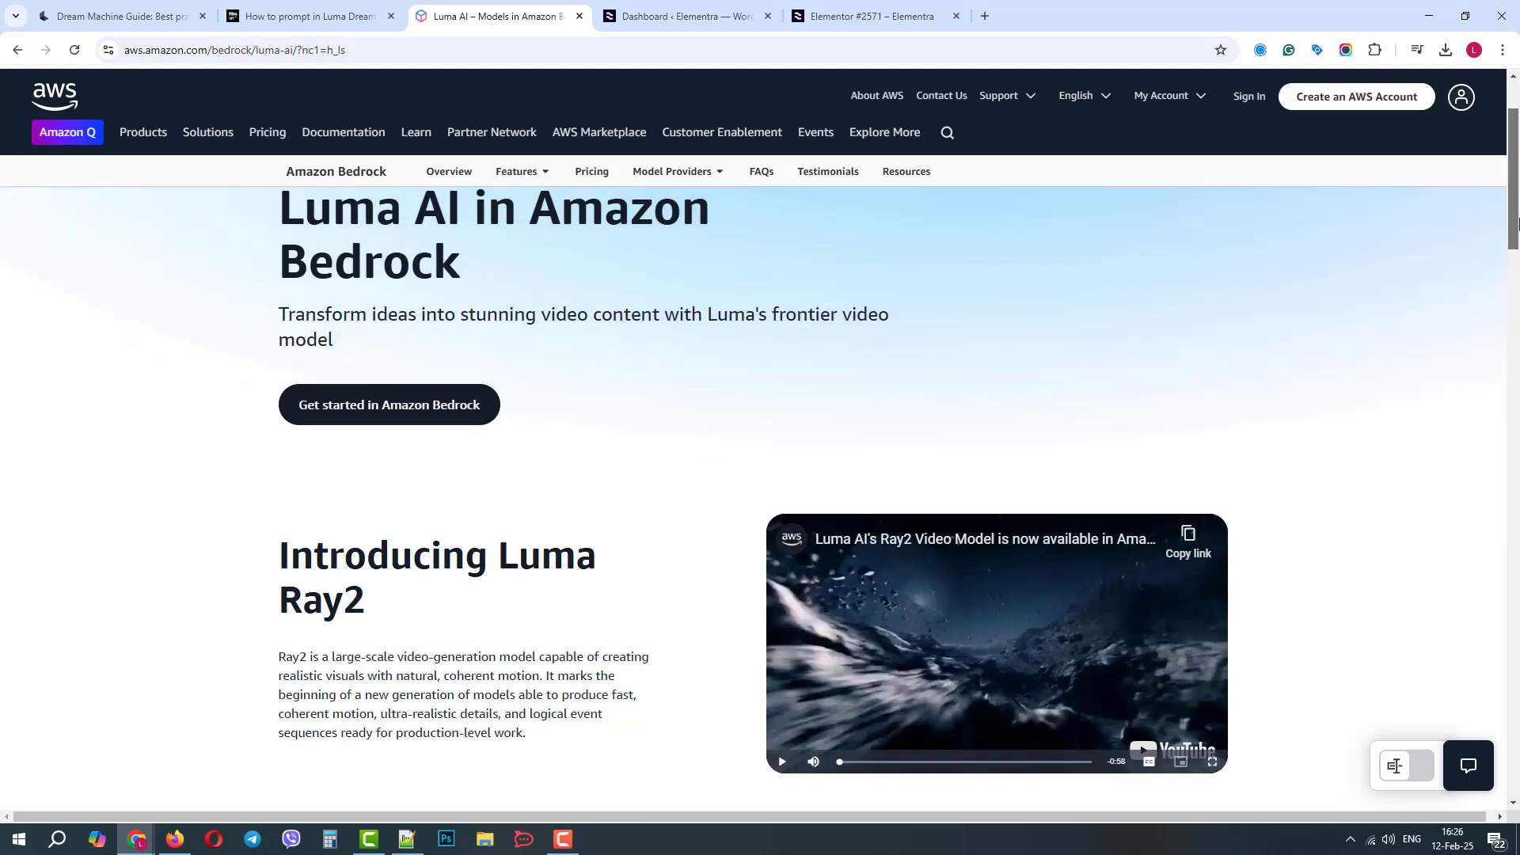
scroll("down", 3)
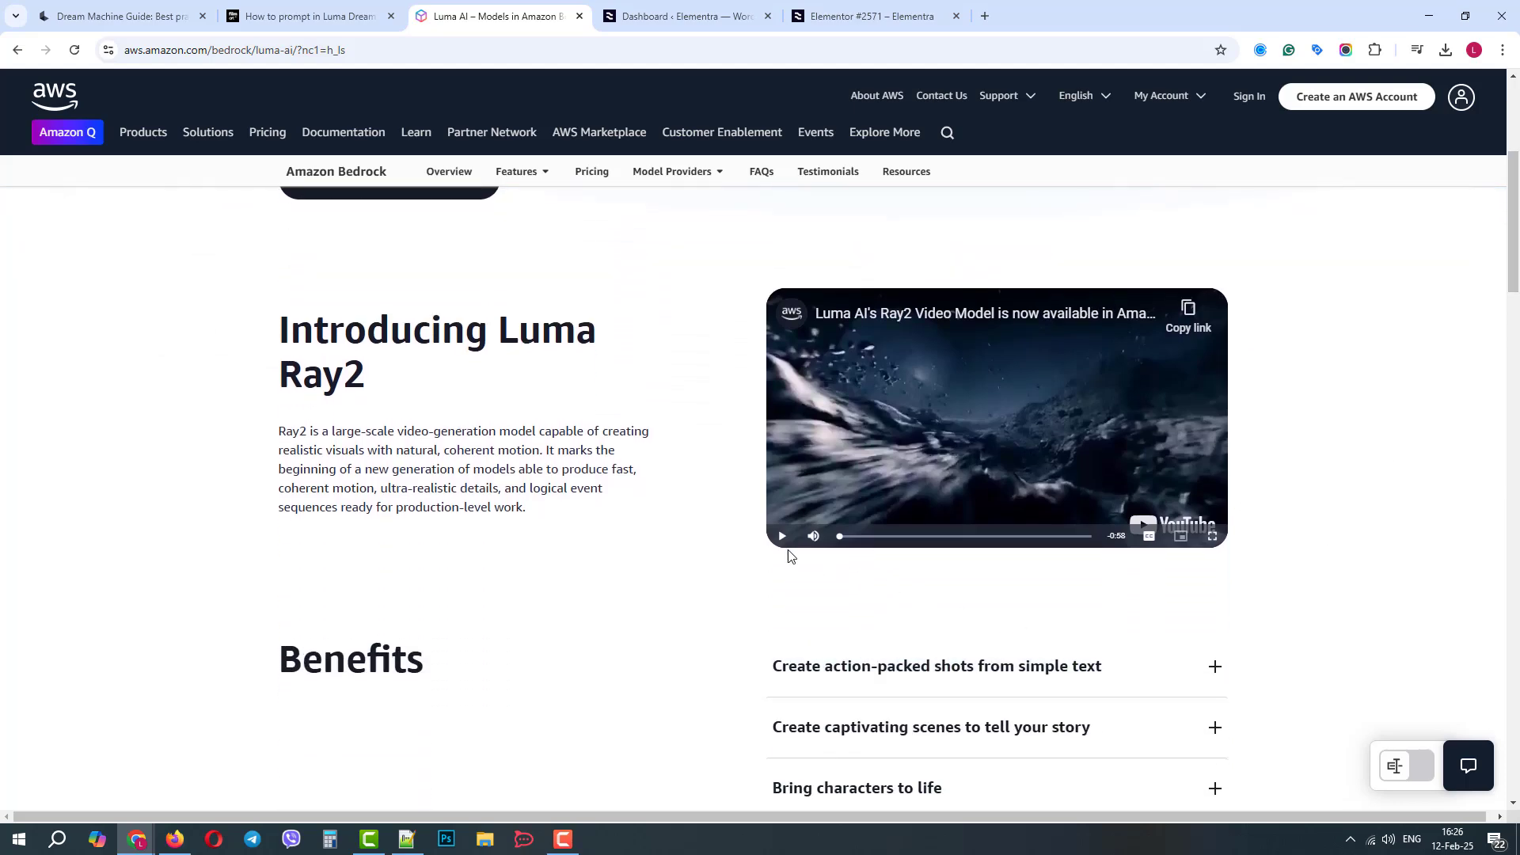
left_click(780, 537)
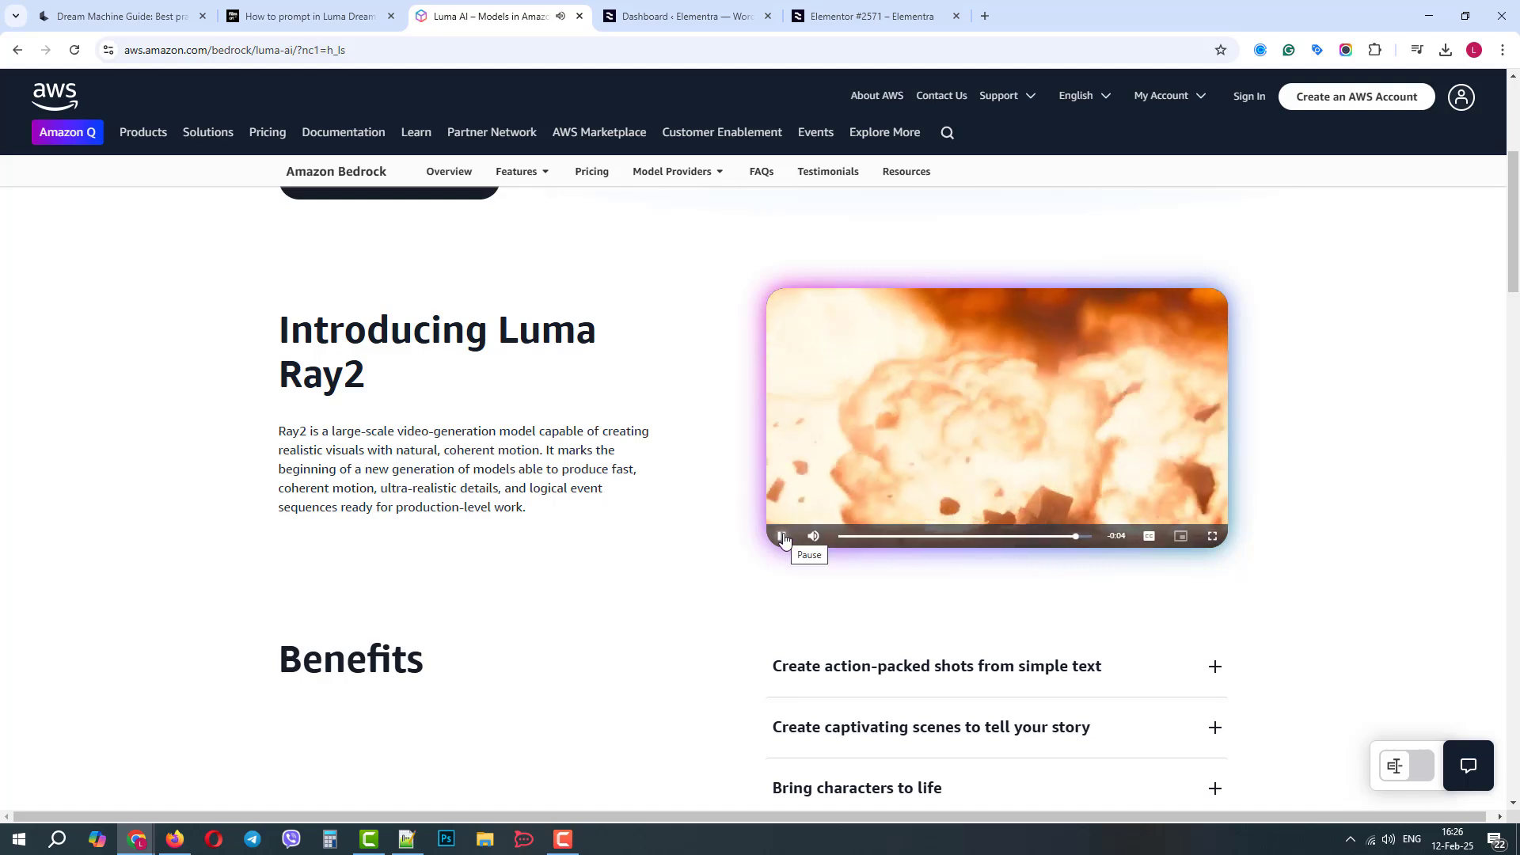
left_click(781, 536)
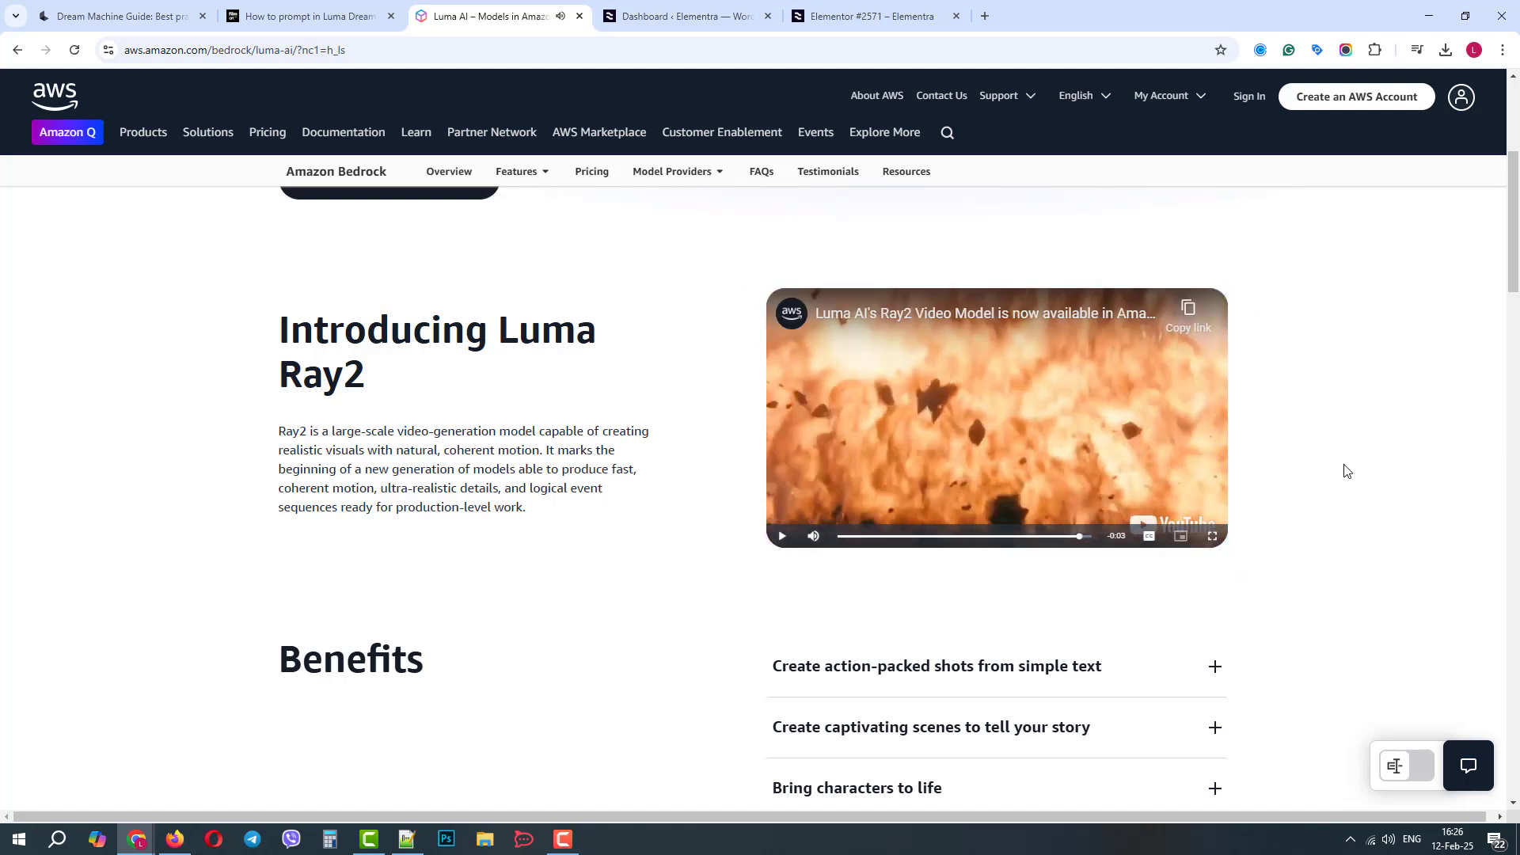
Review the Luma Ray2 model versions section further down the Bedrock page
scroll("down", 3)
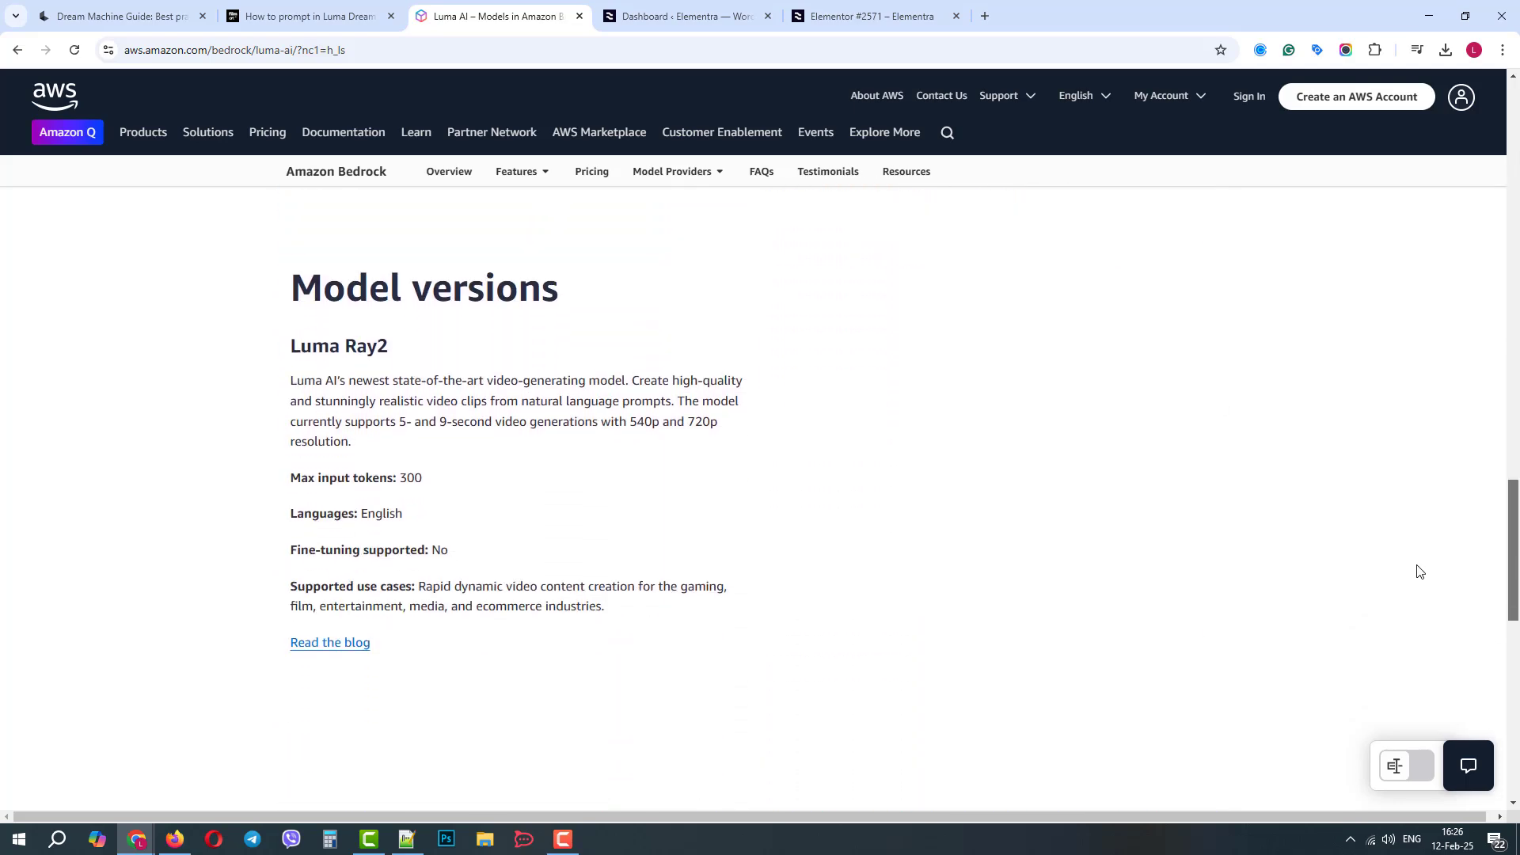
scroll("down", 3)
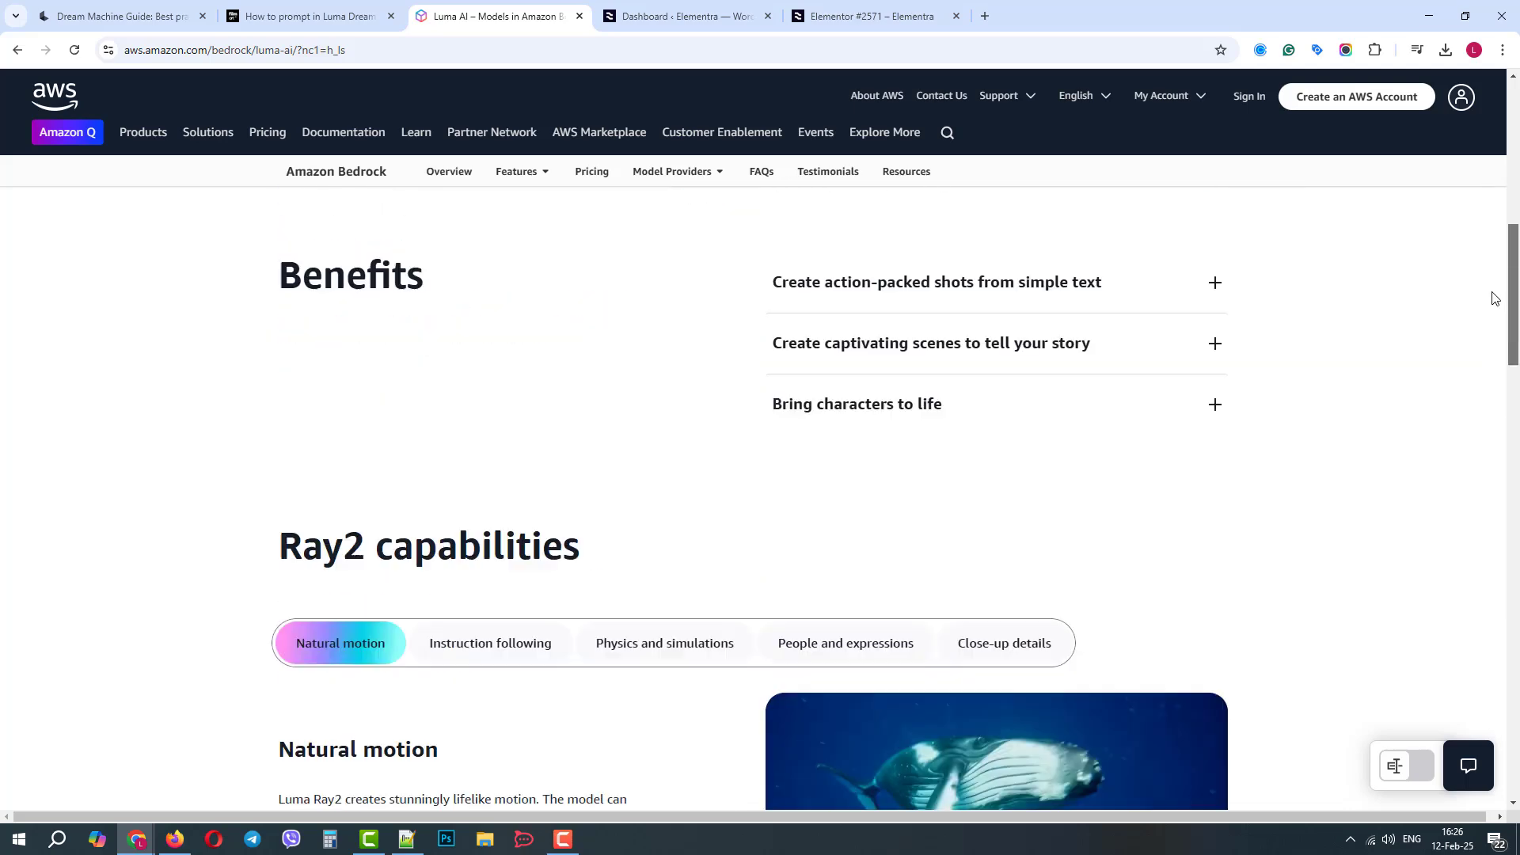
scroll("up", 3)
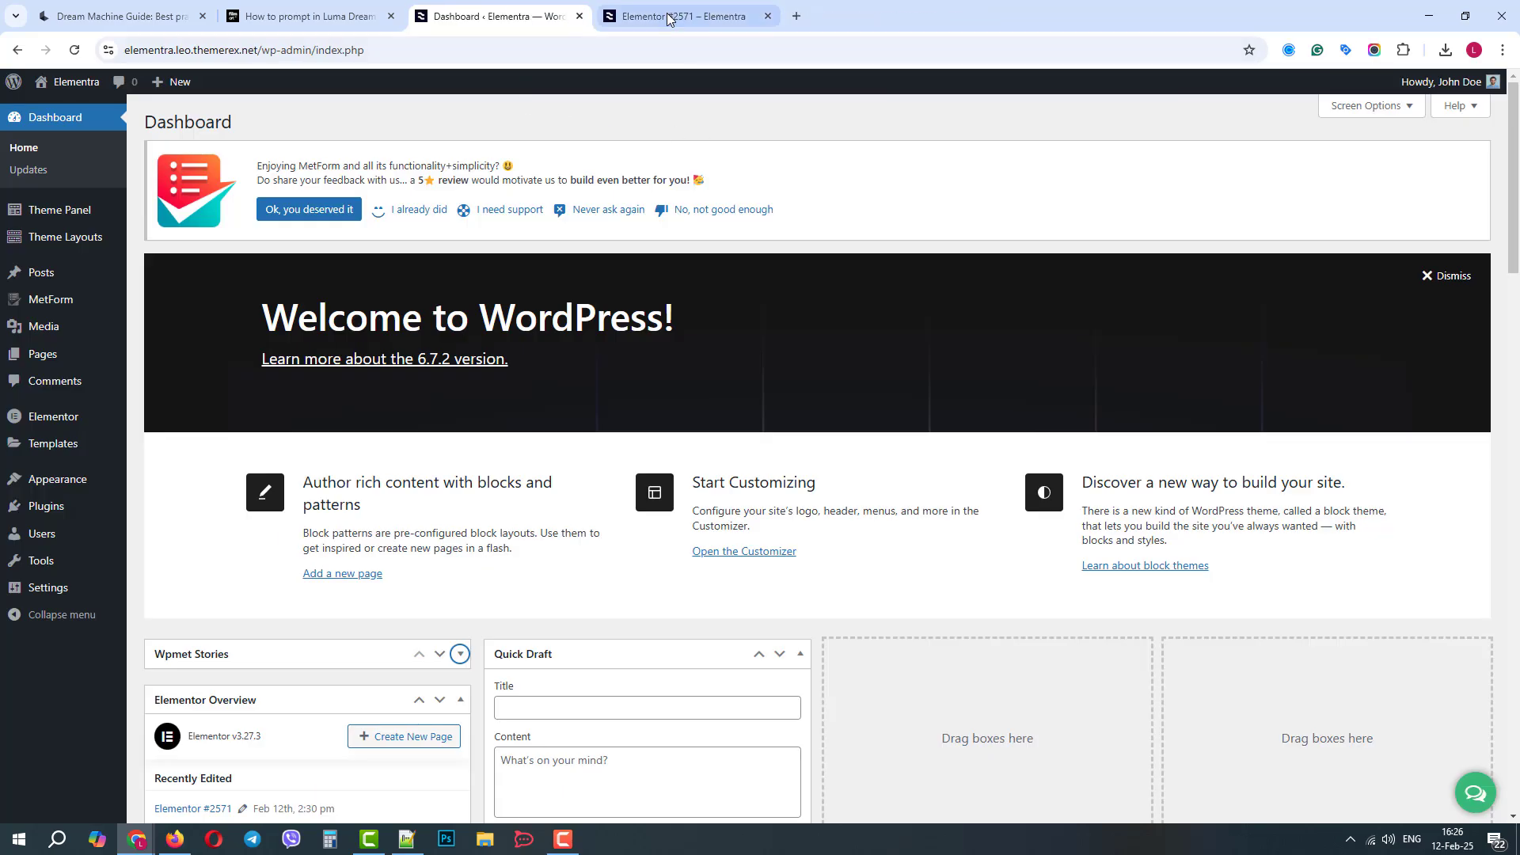
Reach the LumaLabs AI API settings under ThemeREX Addons > AI Helper
left_click(684, 16)
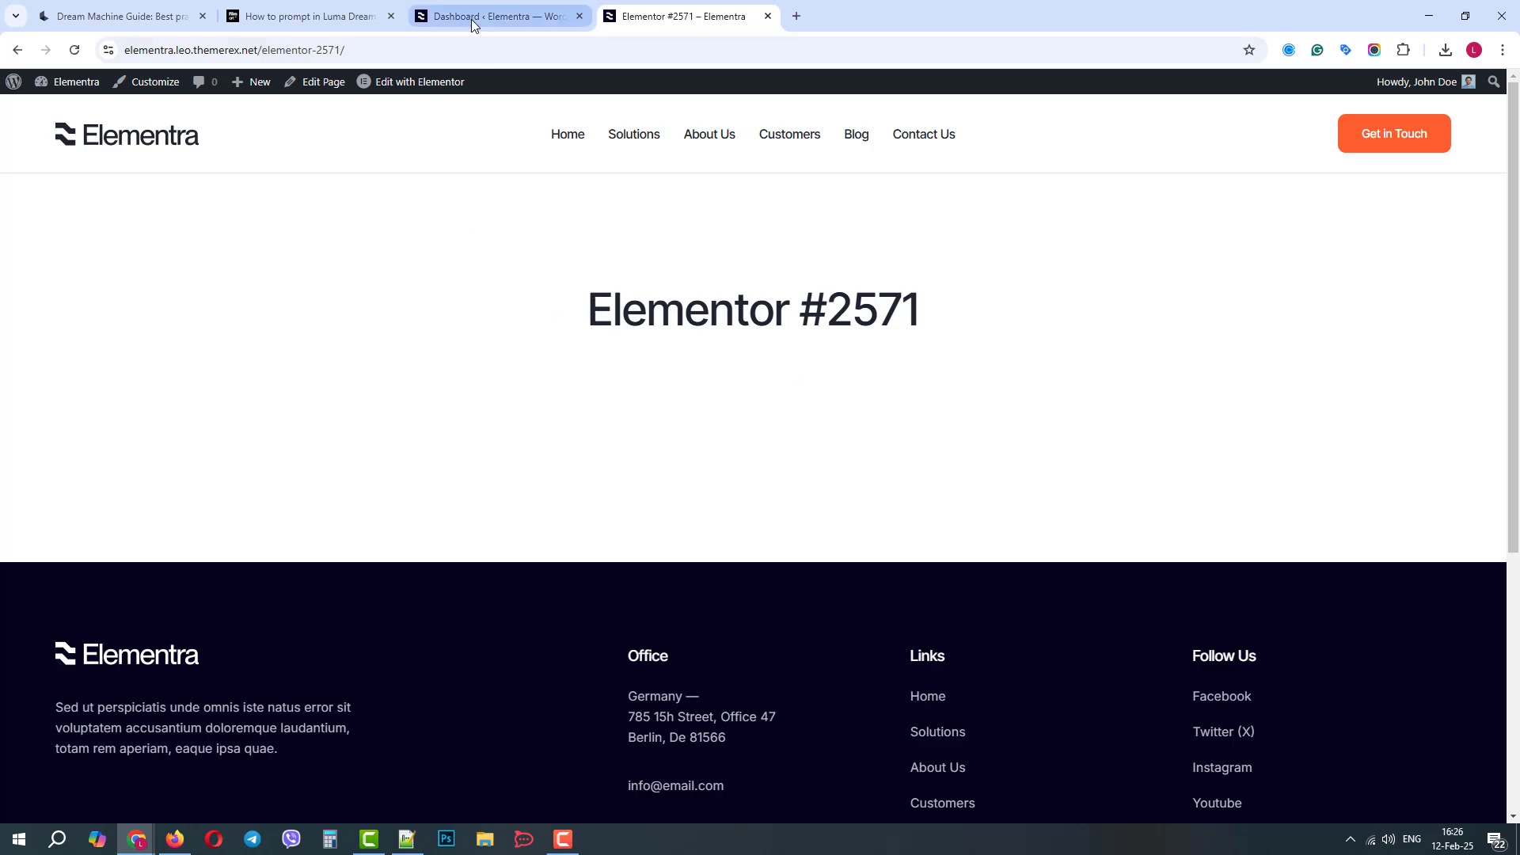
left_click(494, 16)
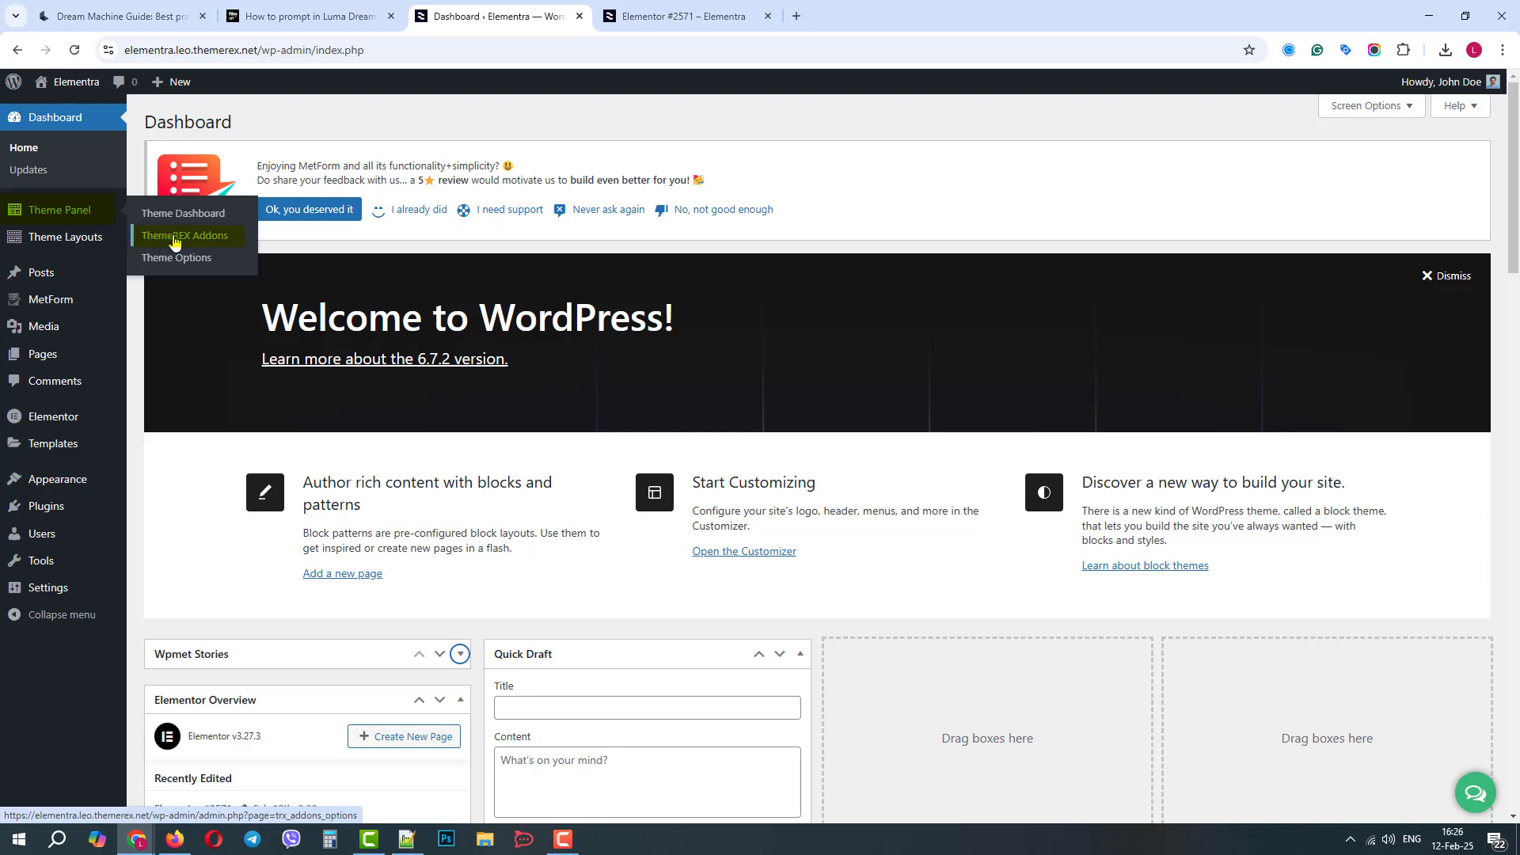
left_click(184, 236)
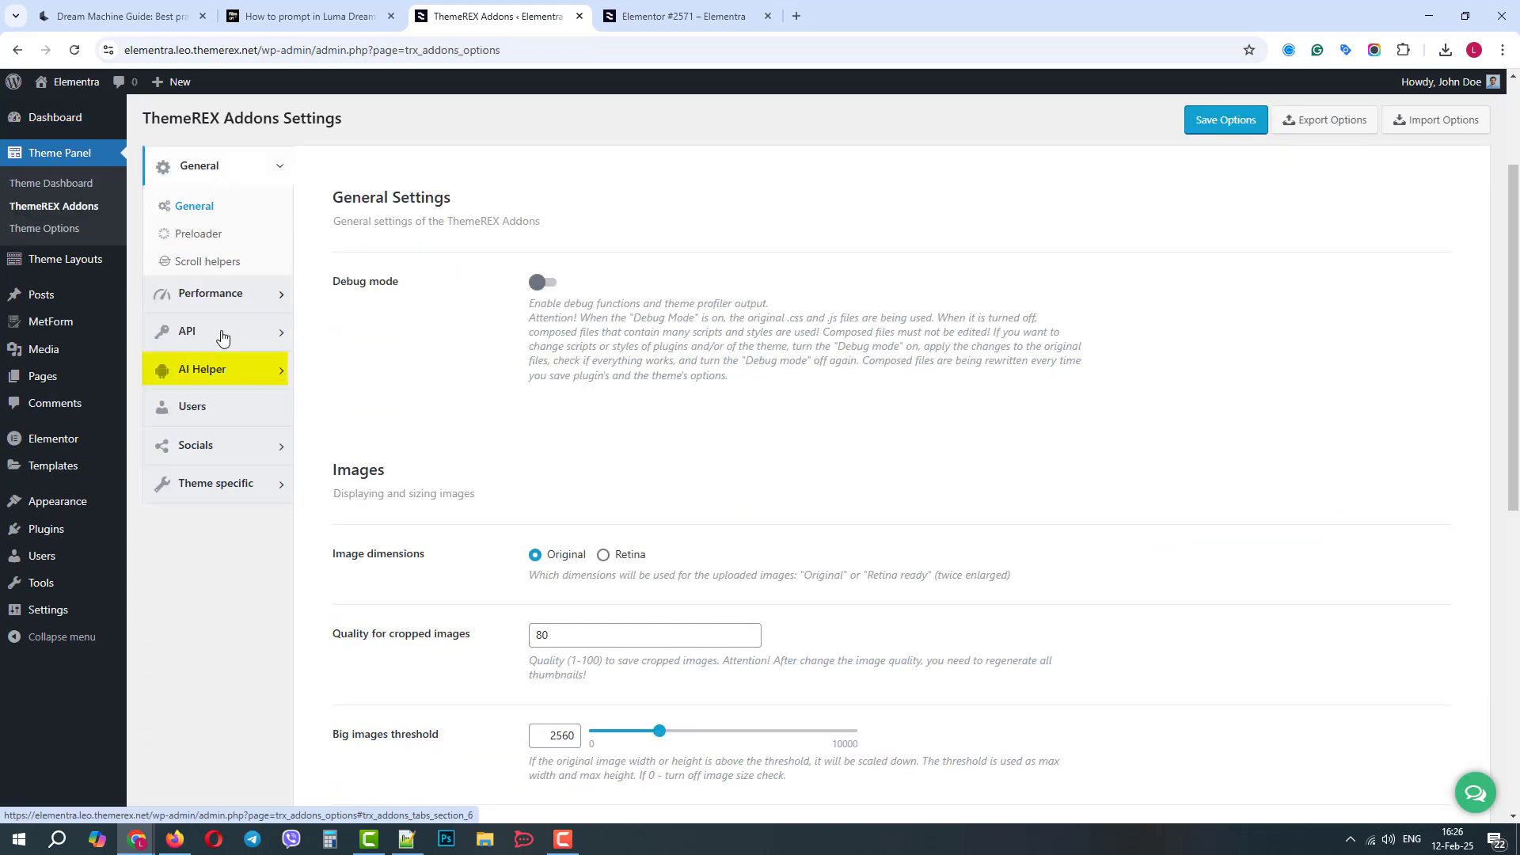
left_click(203, 369)
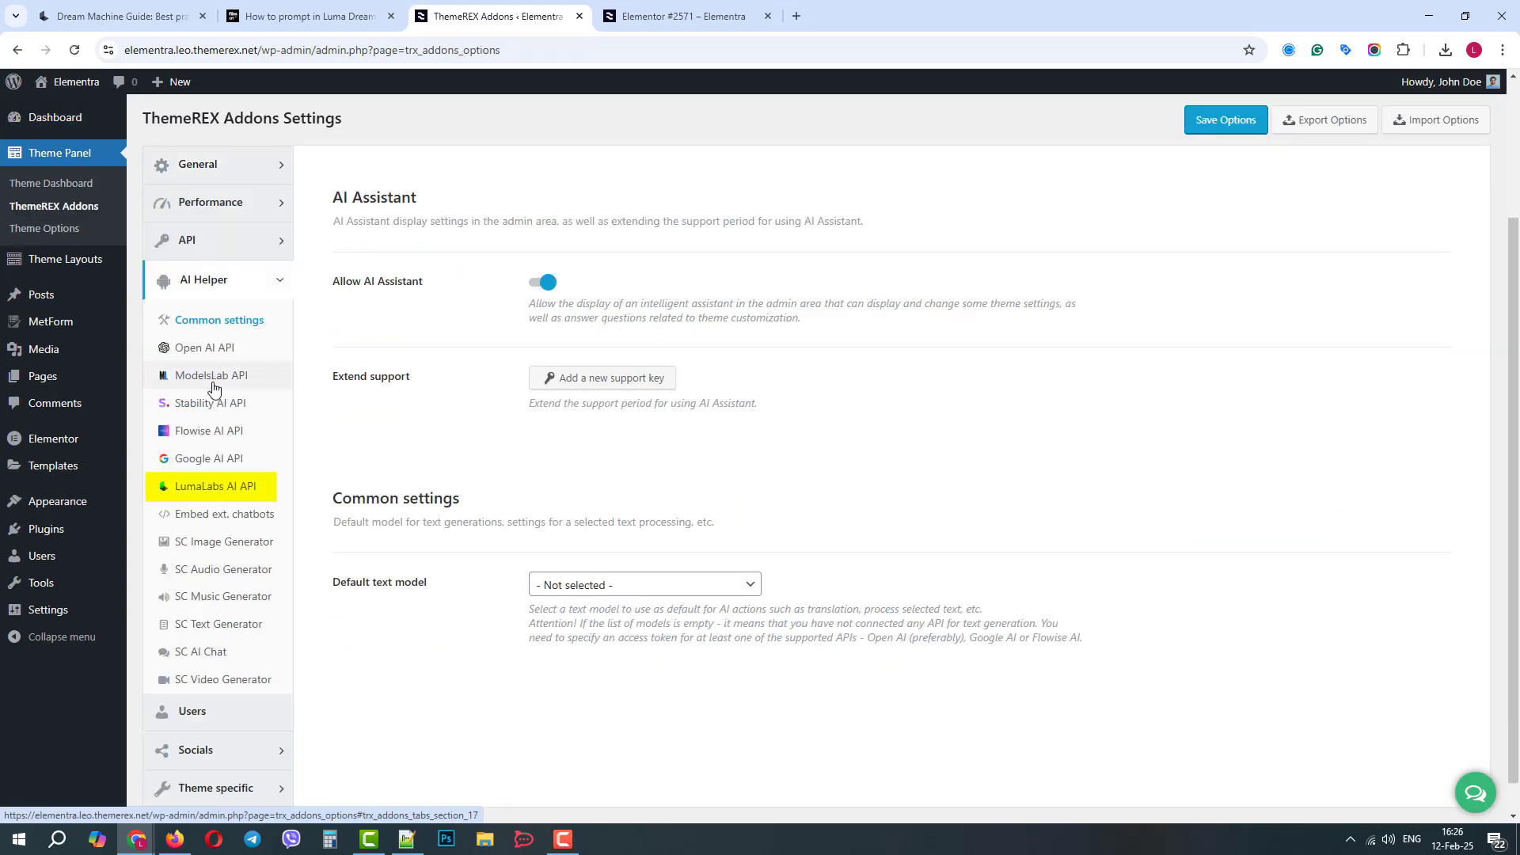
left_click(217, 486)
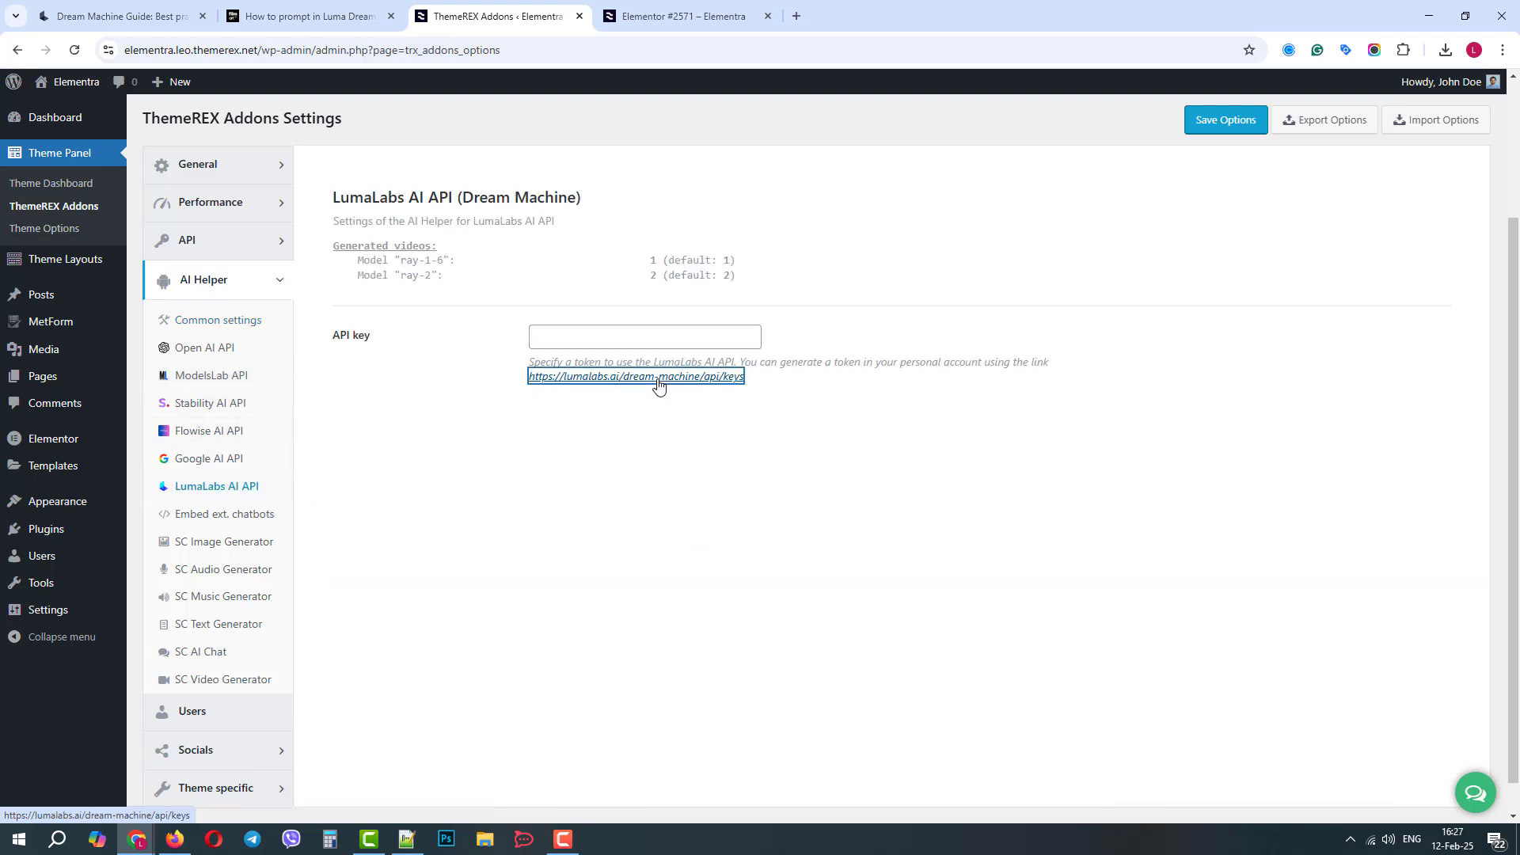
Get a key from the Luma API keys page, paste it into the API key field and save options
left_click(635, 377)
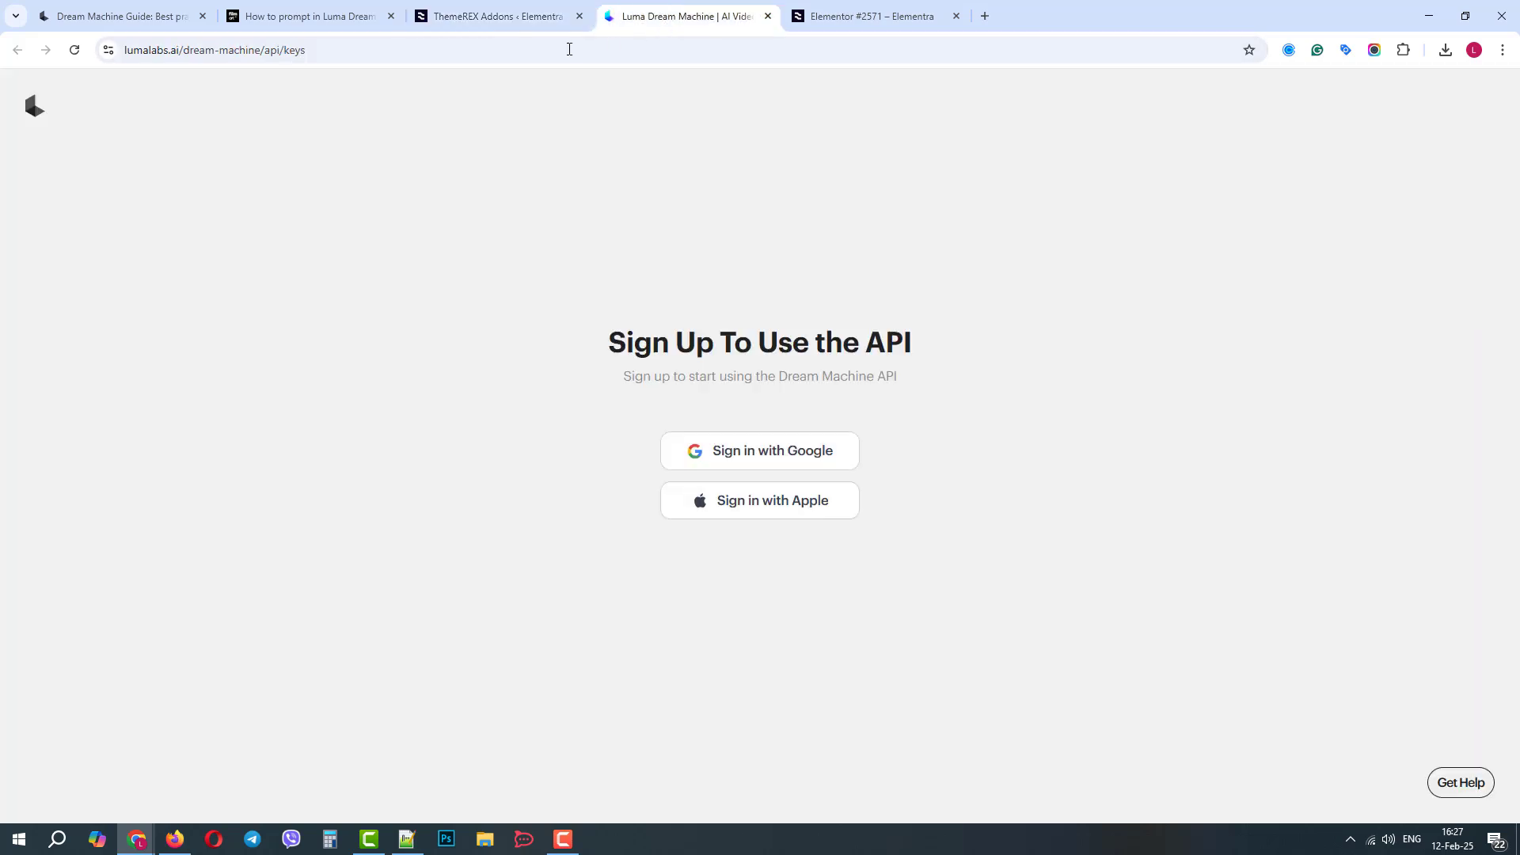
left_click(494, 16)
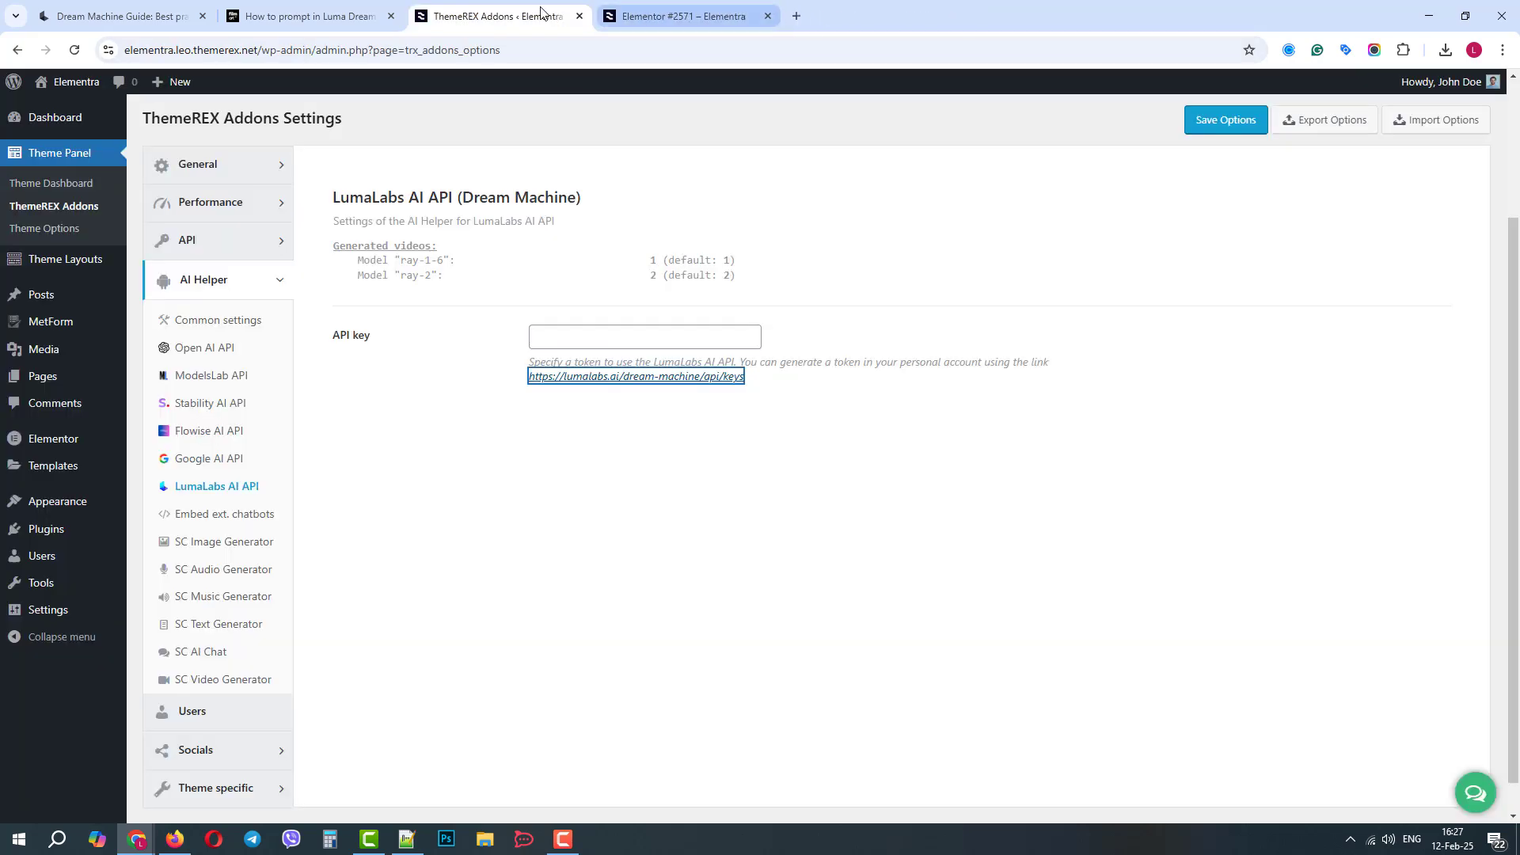
right_click(645, 336)
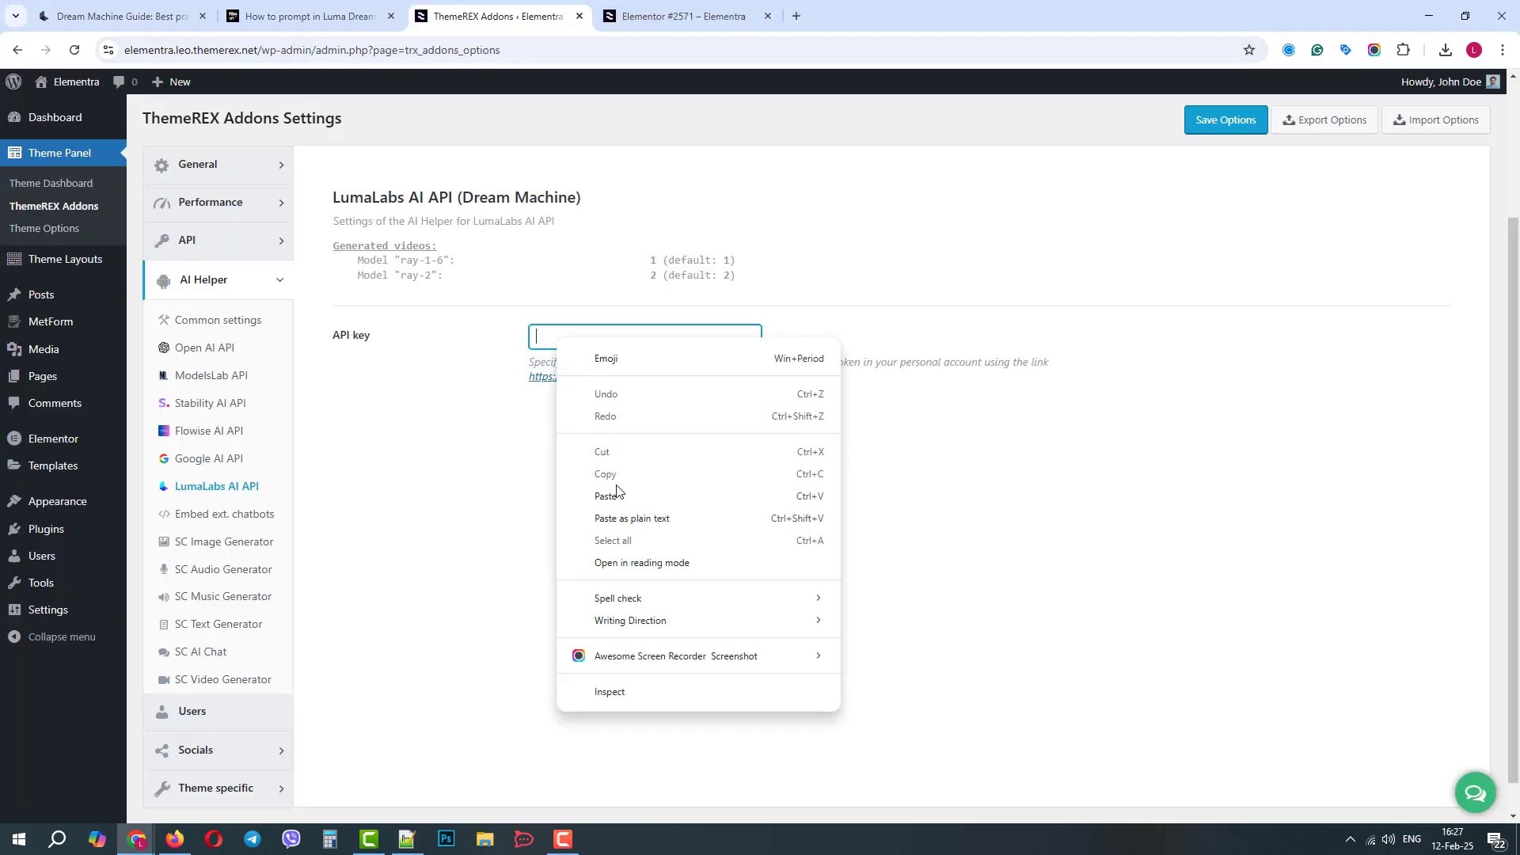
left_click(1224, 119)
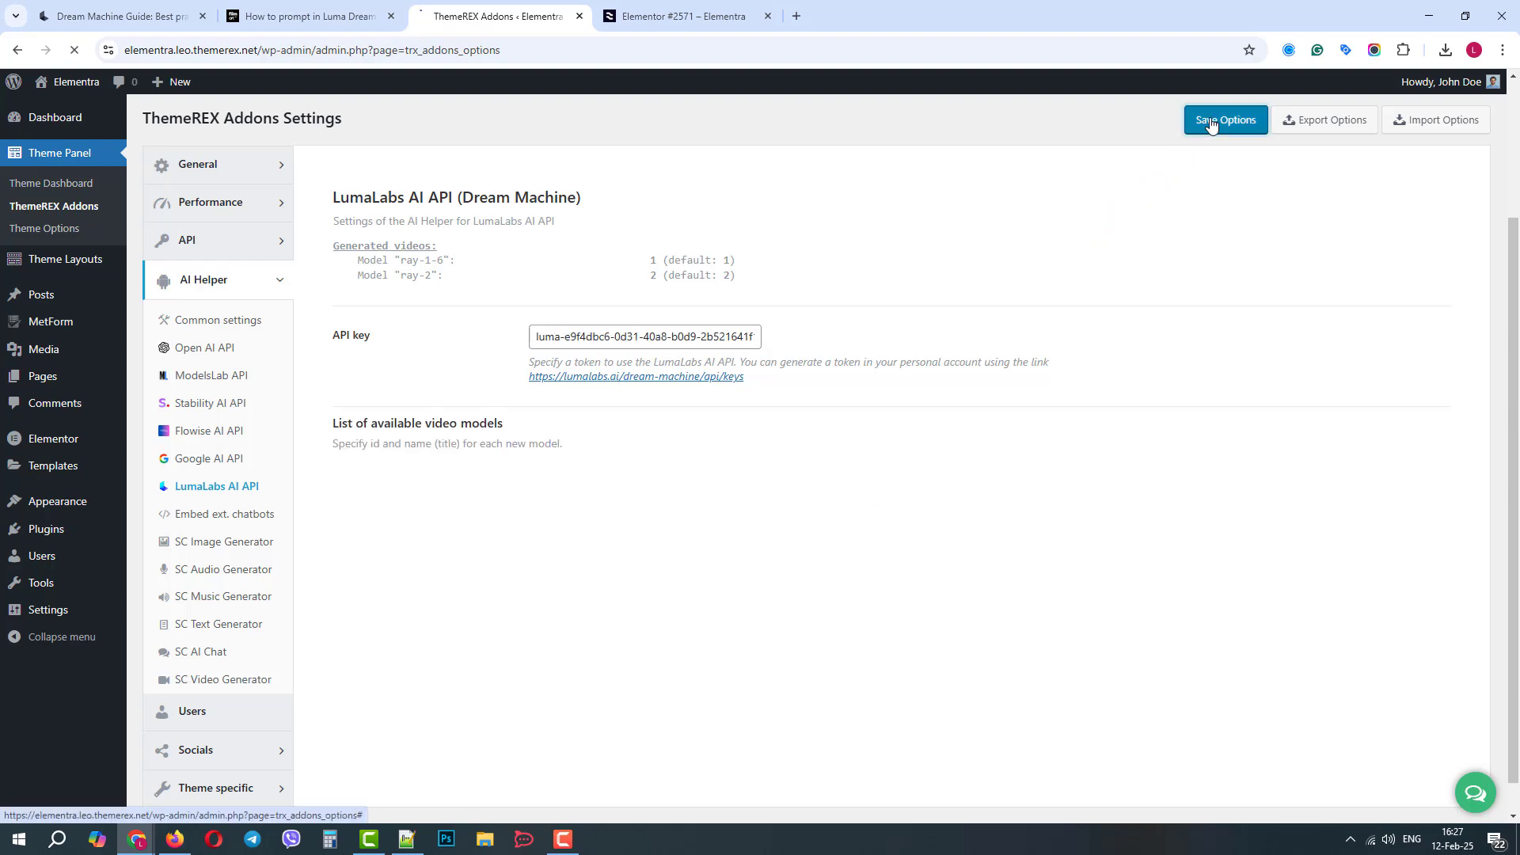
left_click(1224, 119)
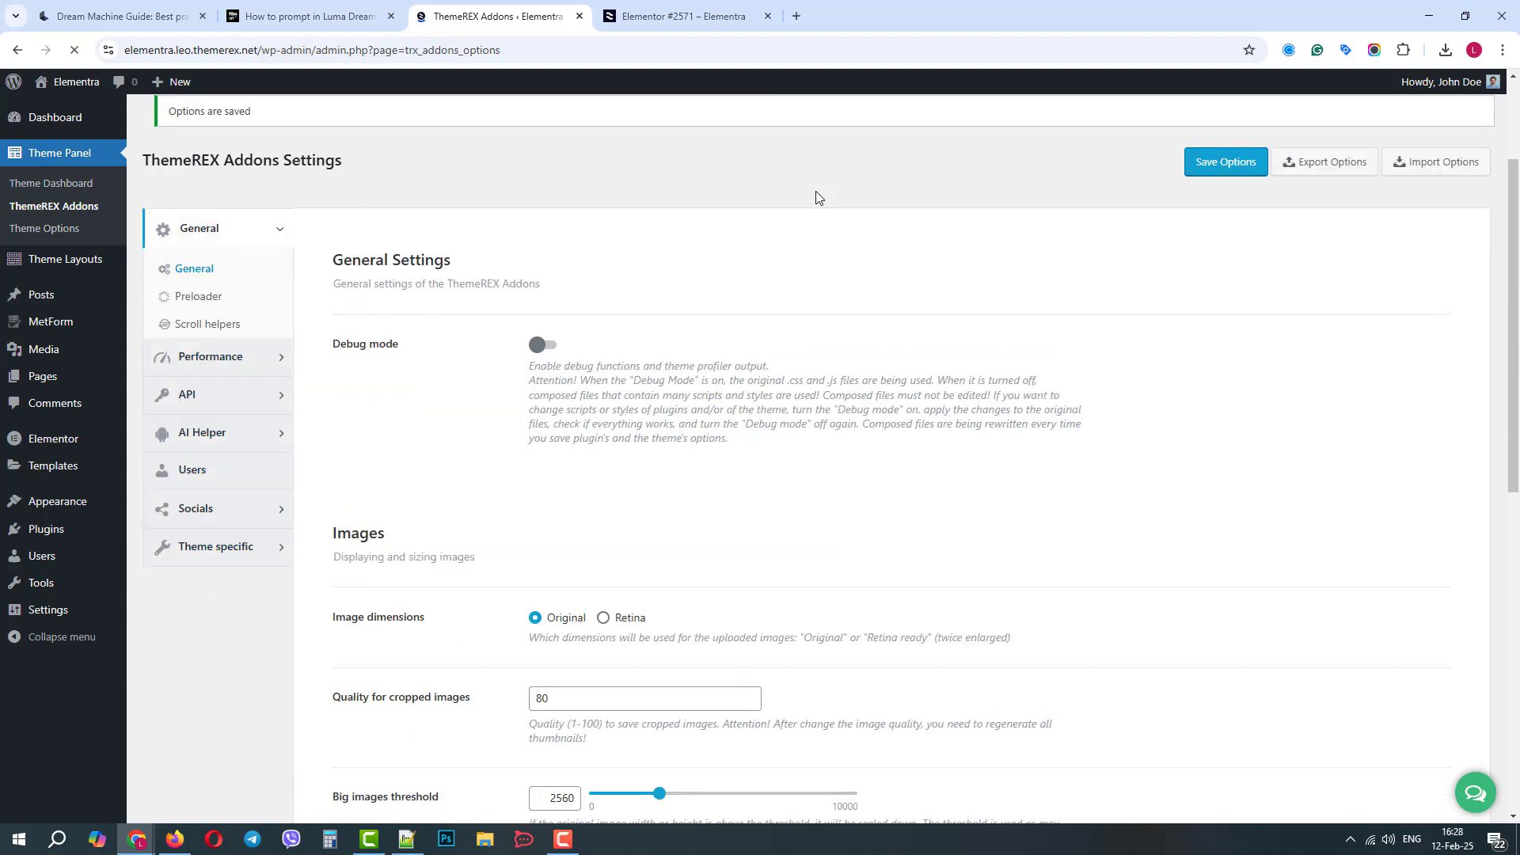
Revisit the LumaLabs AI API settings showing the saved key and the ray-1-6 and ray-2 models
left_click(205, 389)
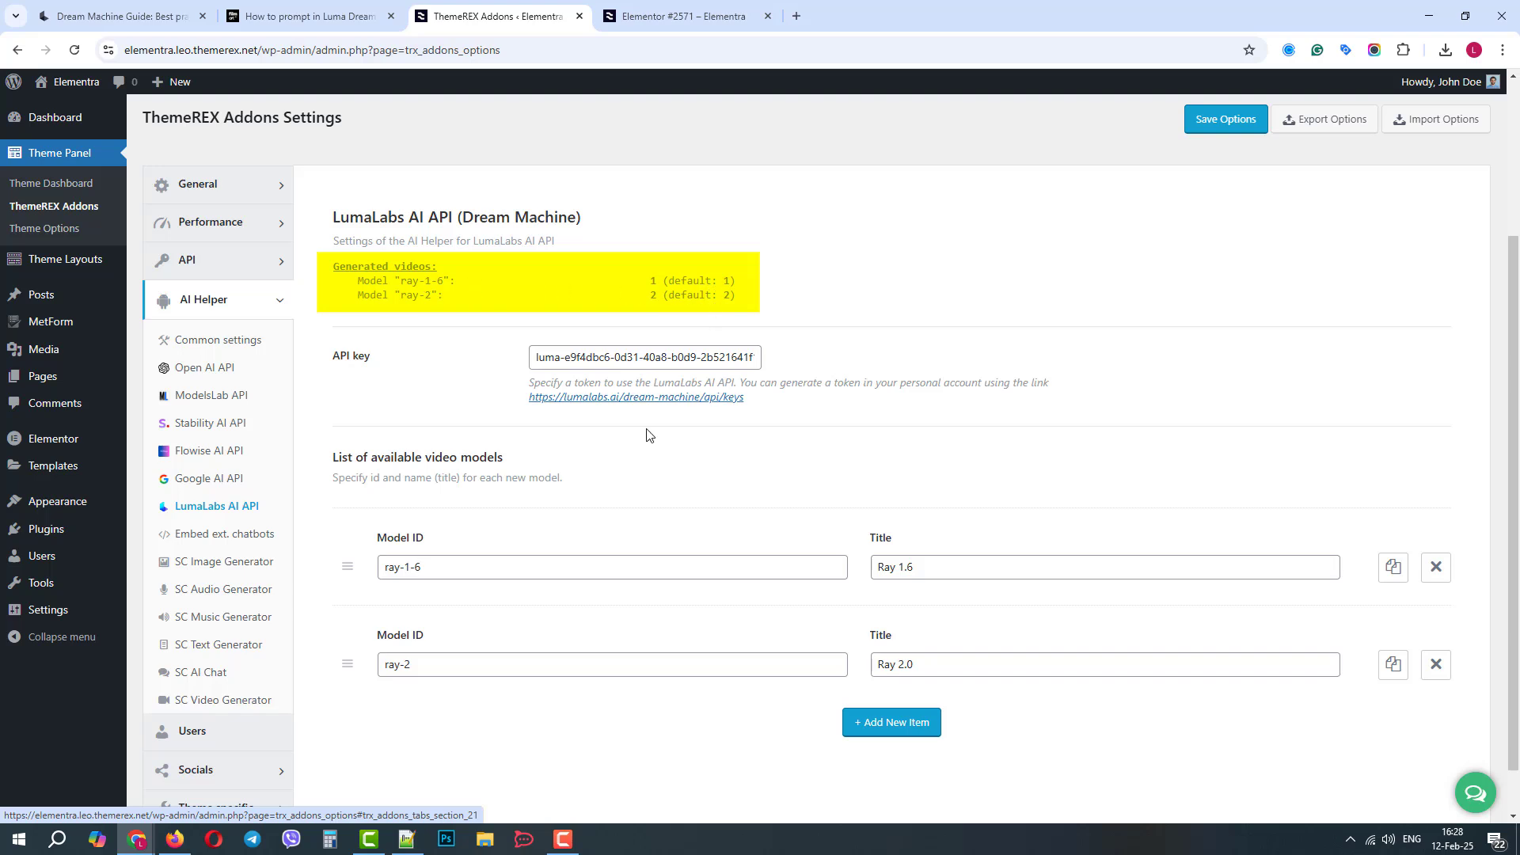
scroll("down", 3)
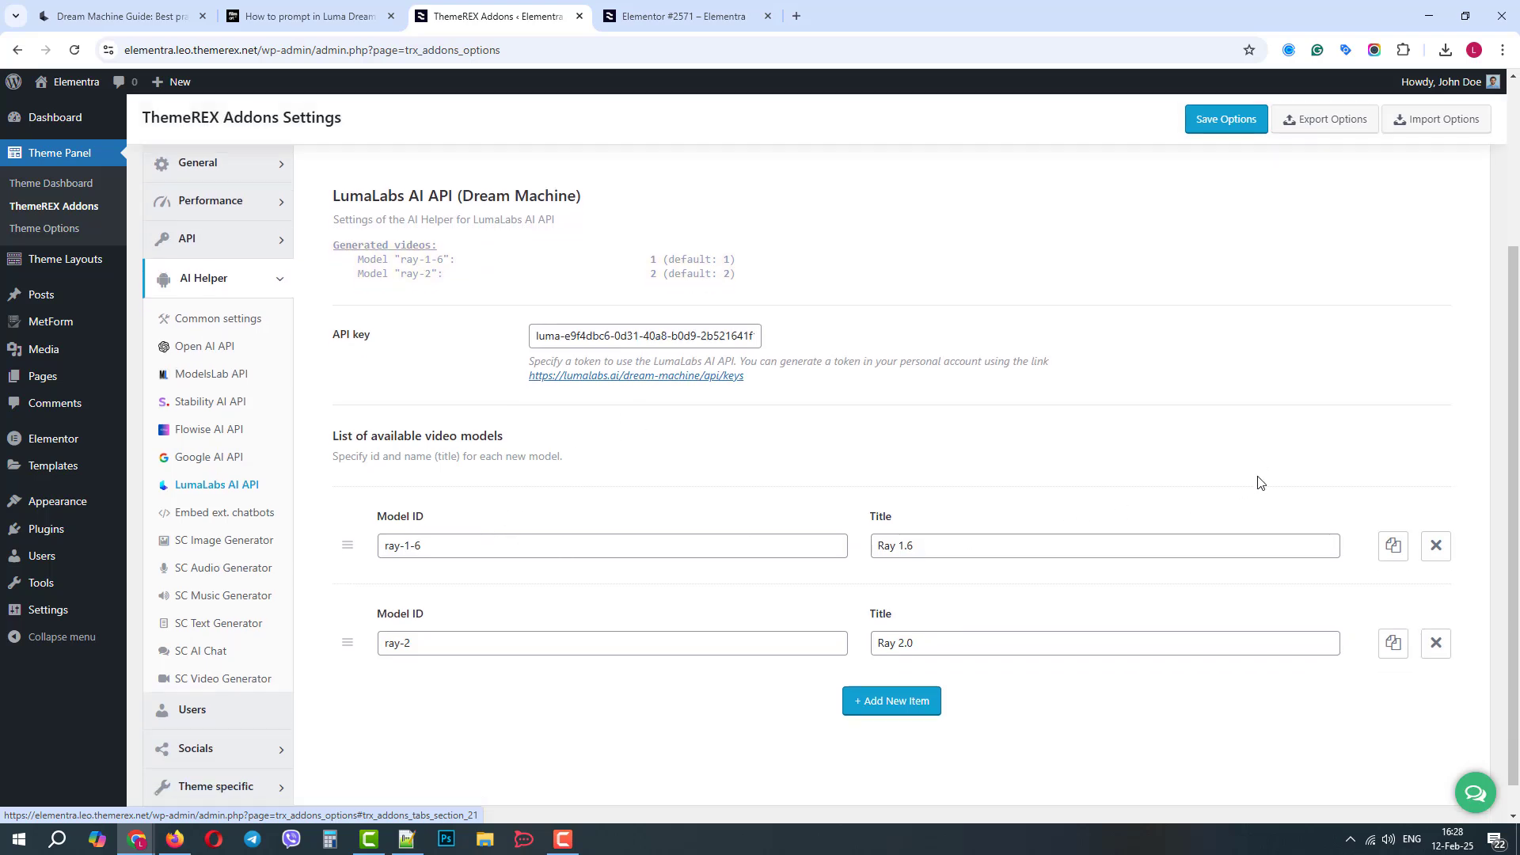
scroll("down", 3)
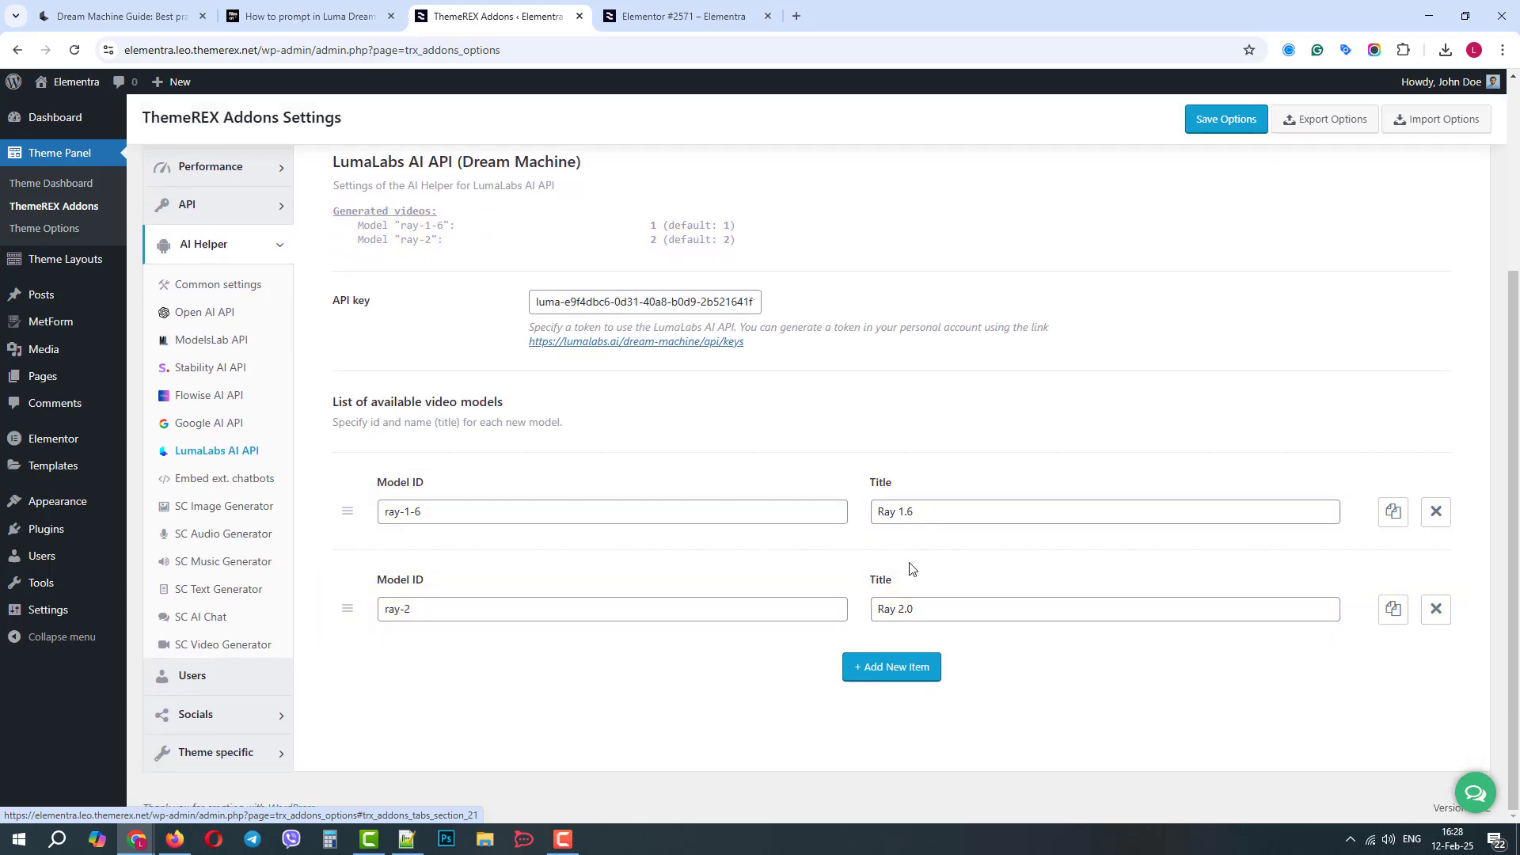
mouse_move(889, 666)
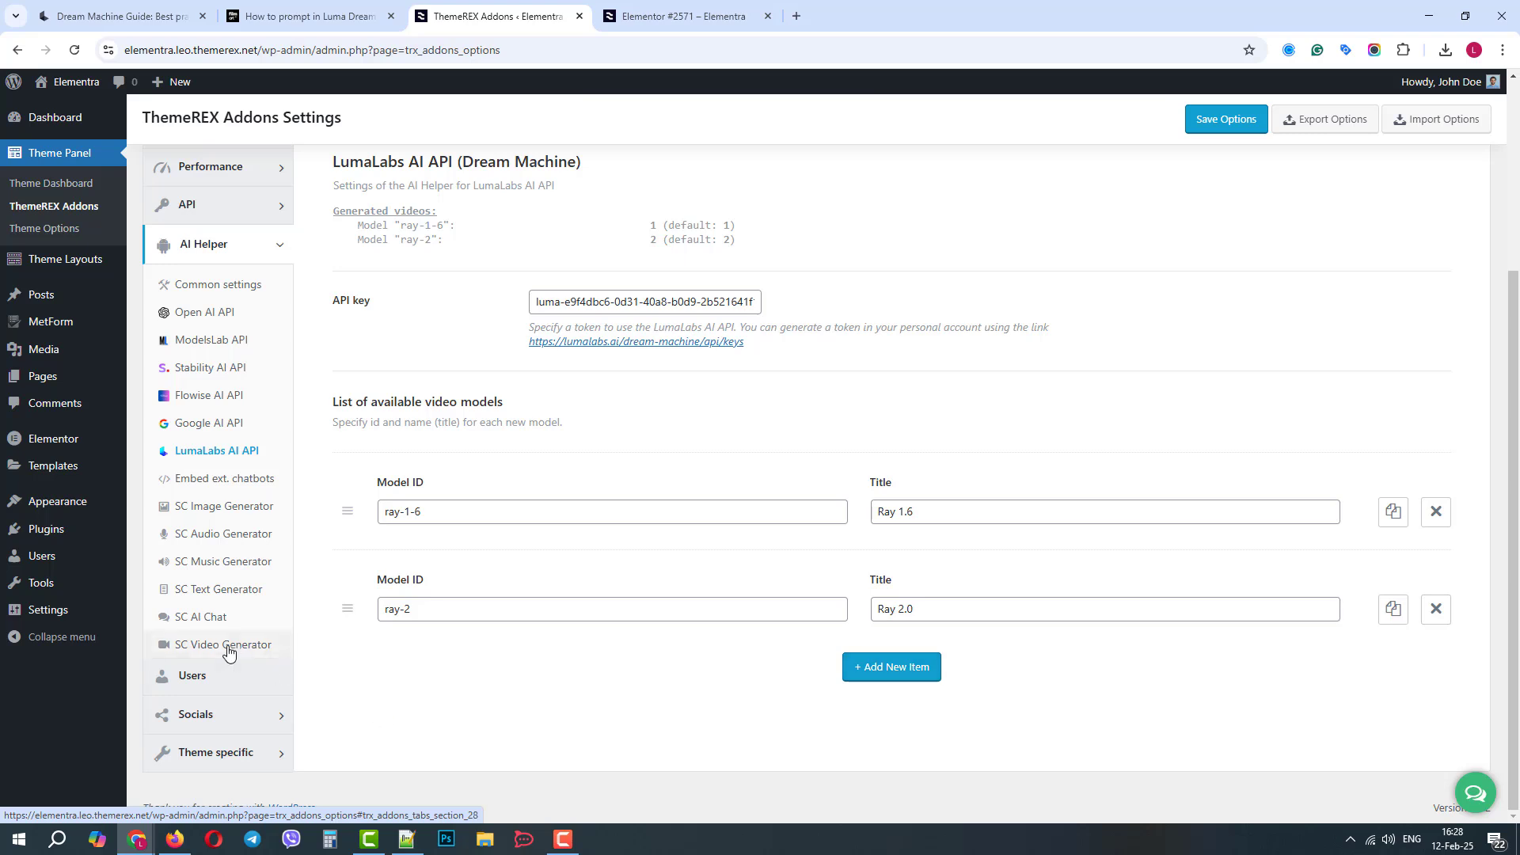
In SC Video Generator settings, toggle Free Mode 'Use limits' on and back off
left_click(222, 644)
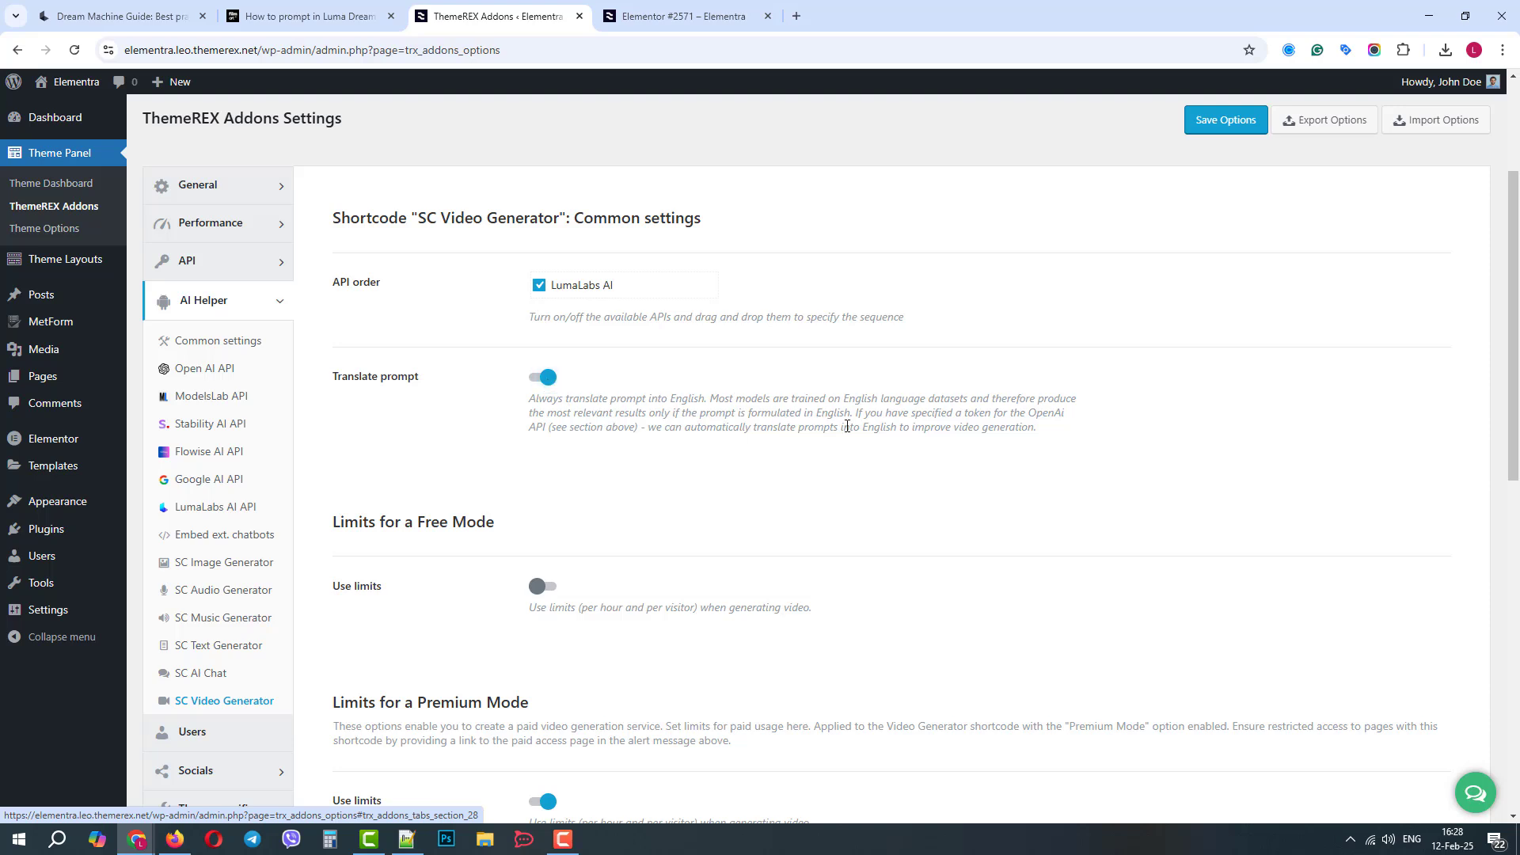
scroll("down", 3)
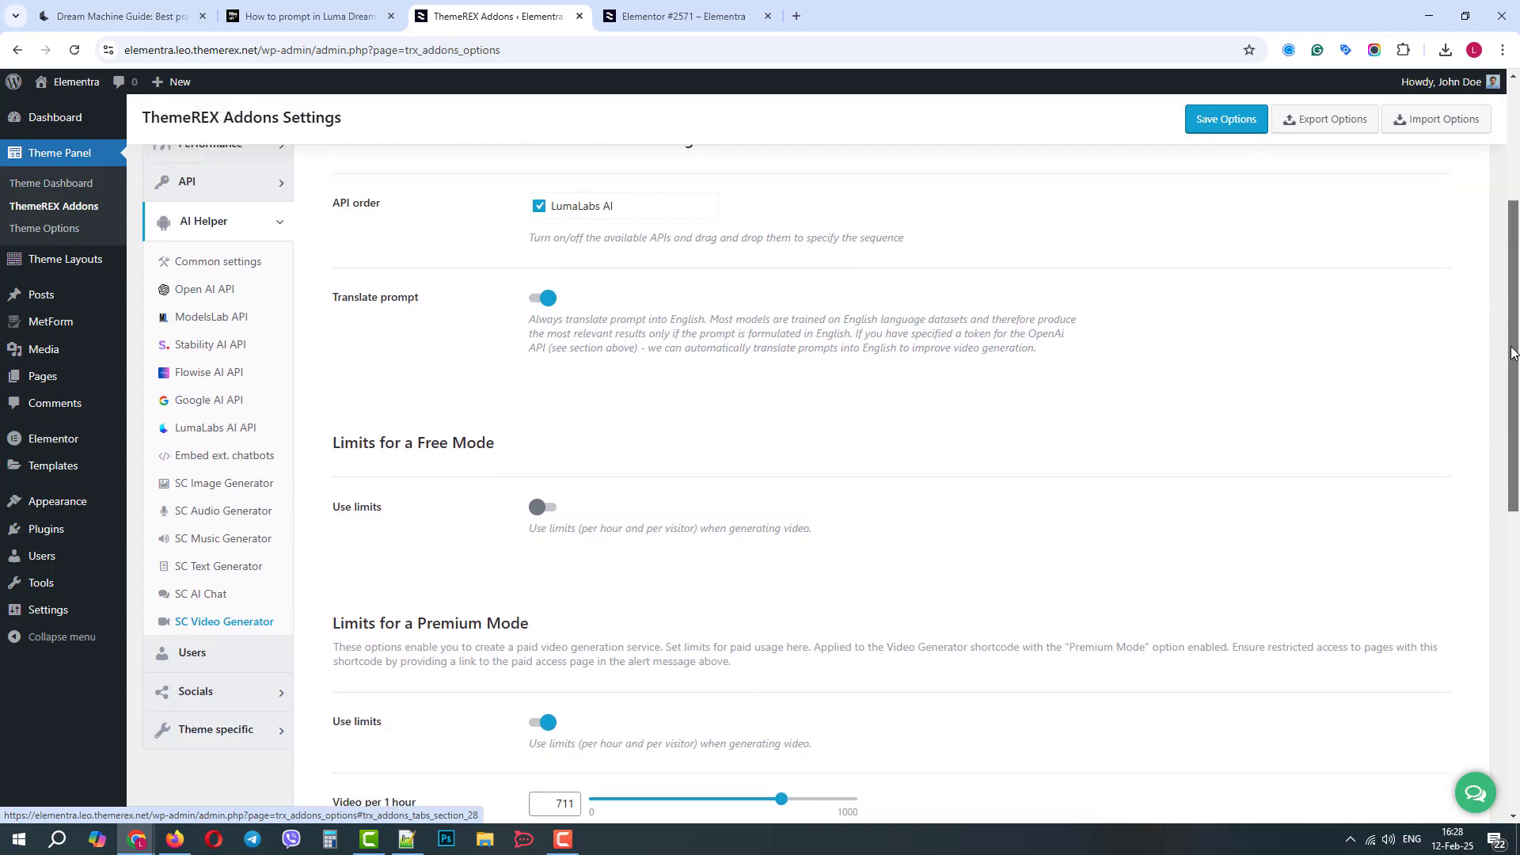
scroll("down", 3)
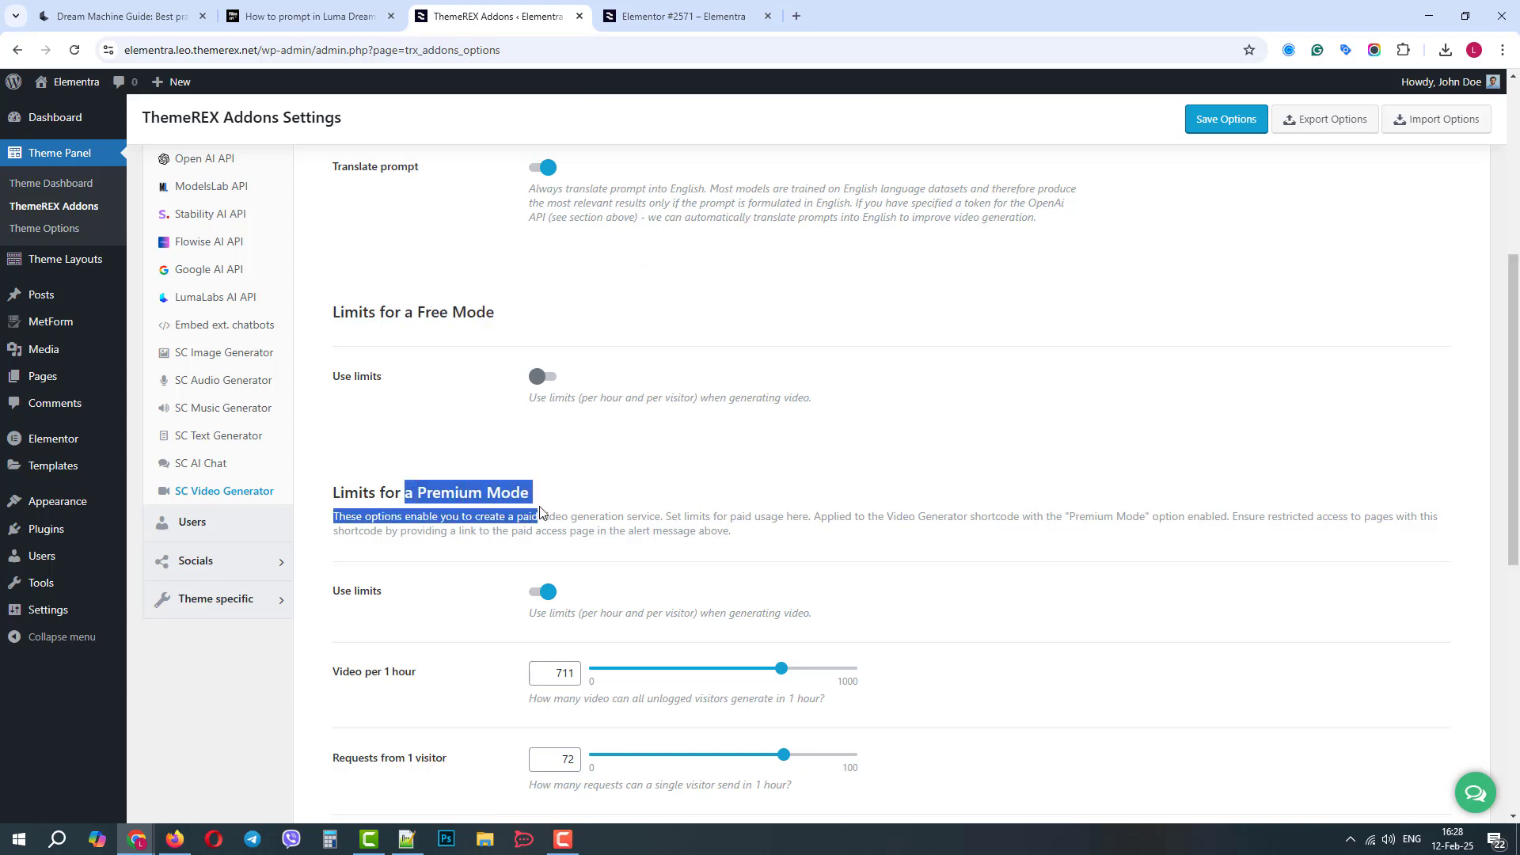
left_click(542, 377)
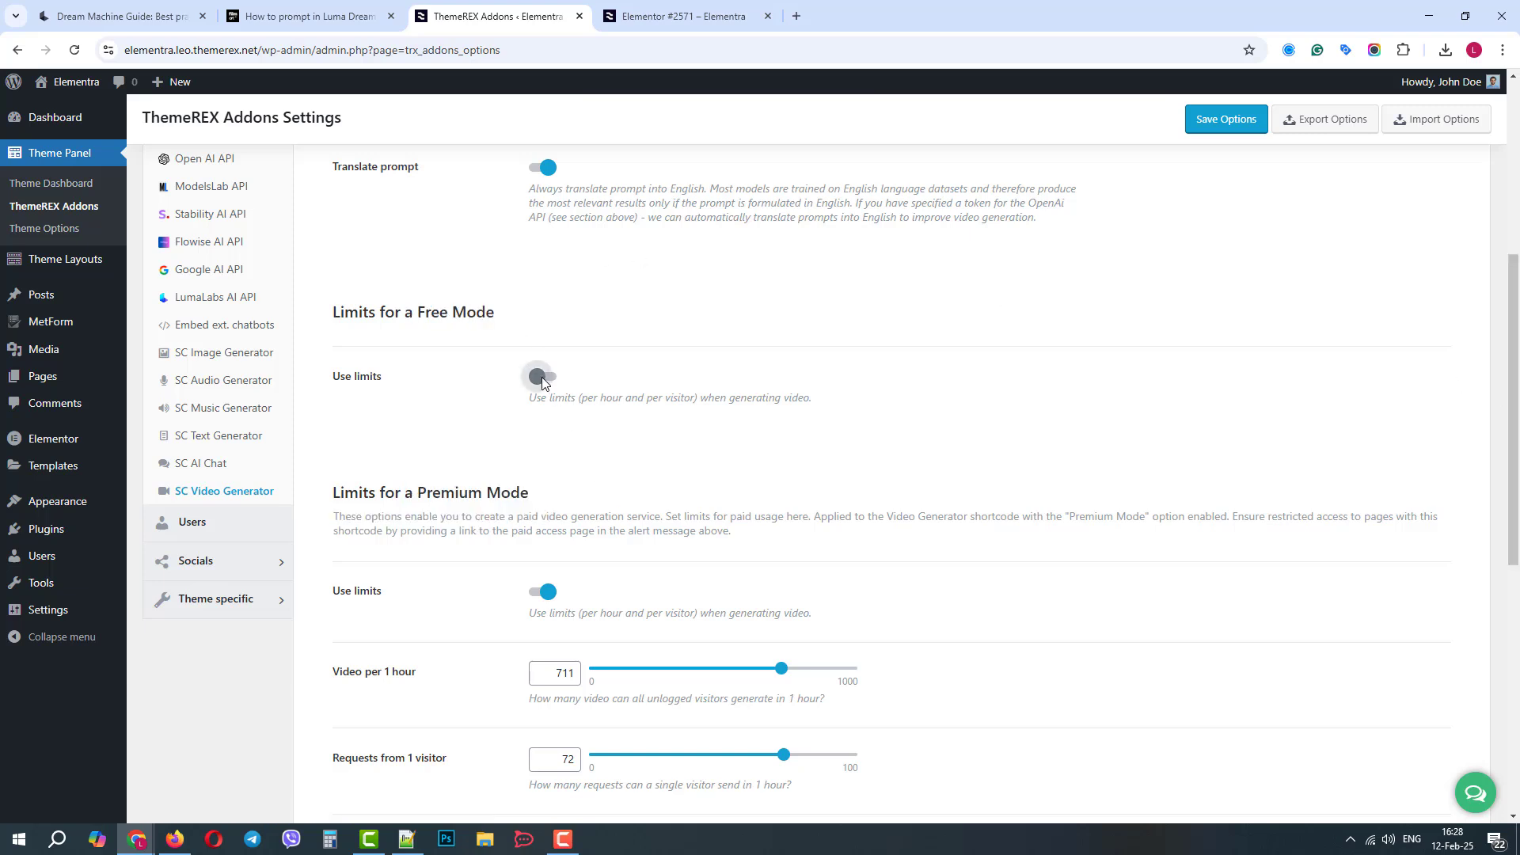
left_click(543, 376)
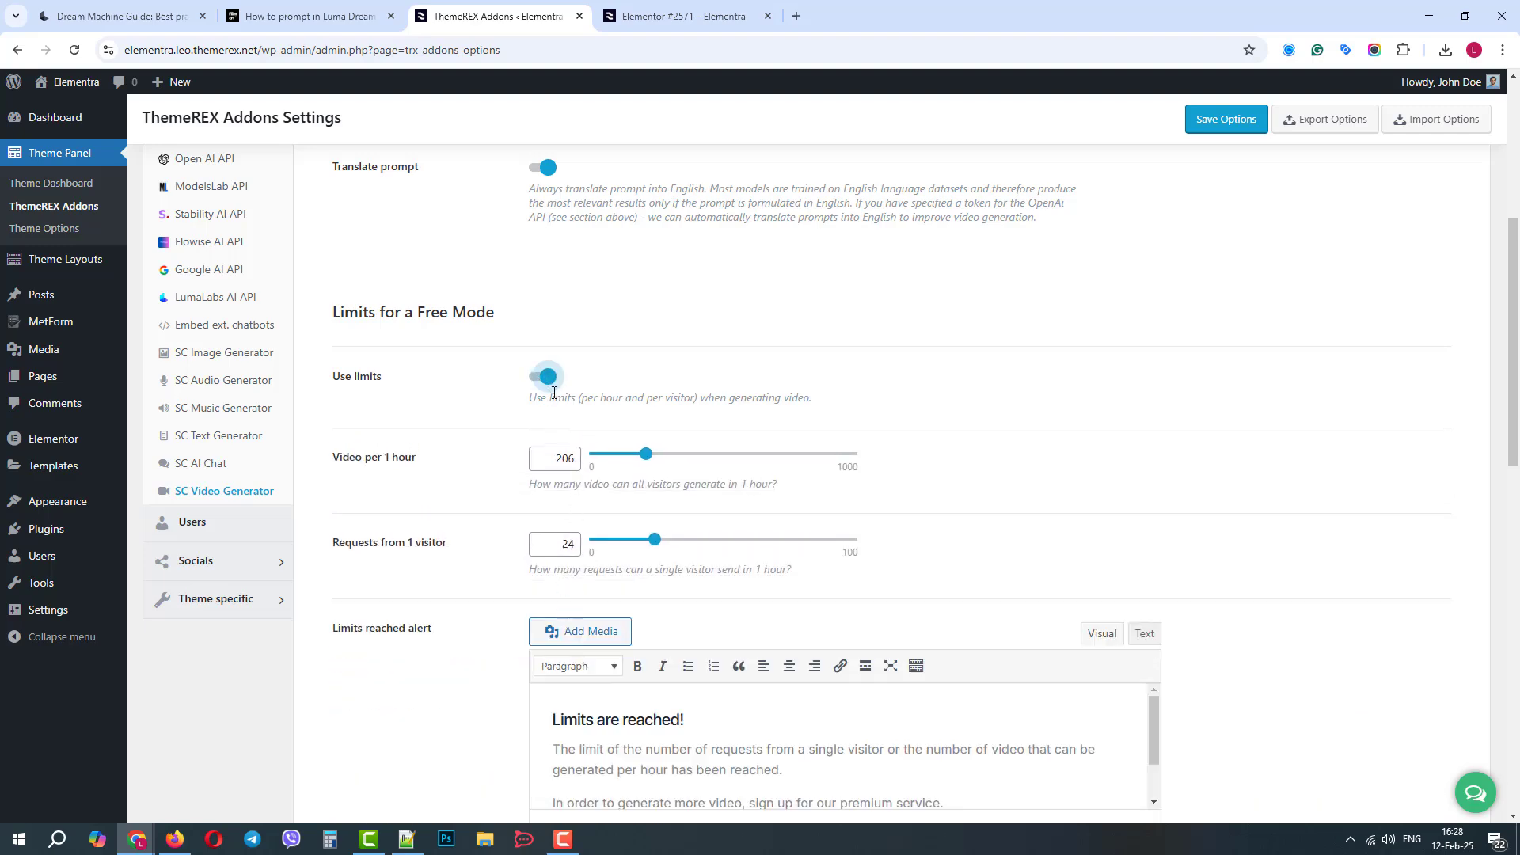
Keep the Premium mode limits on and save the video generator options
scroll("down", 3)
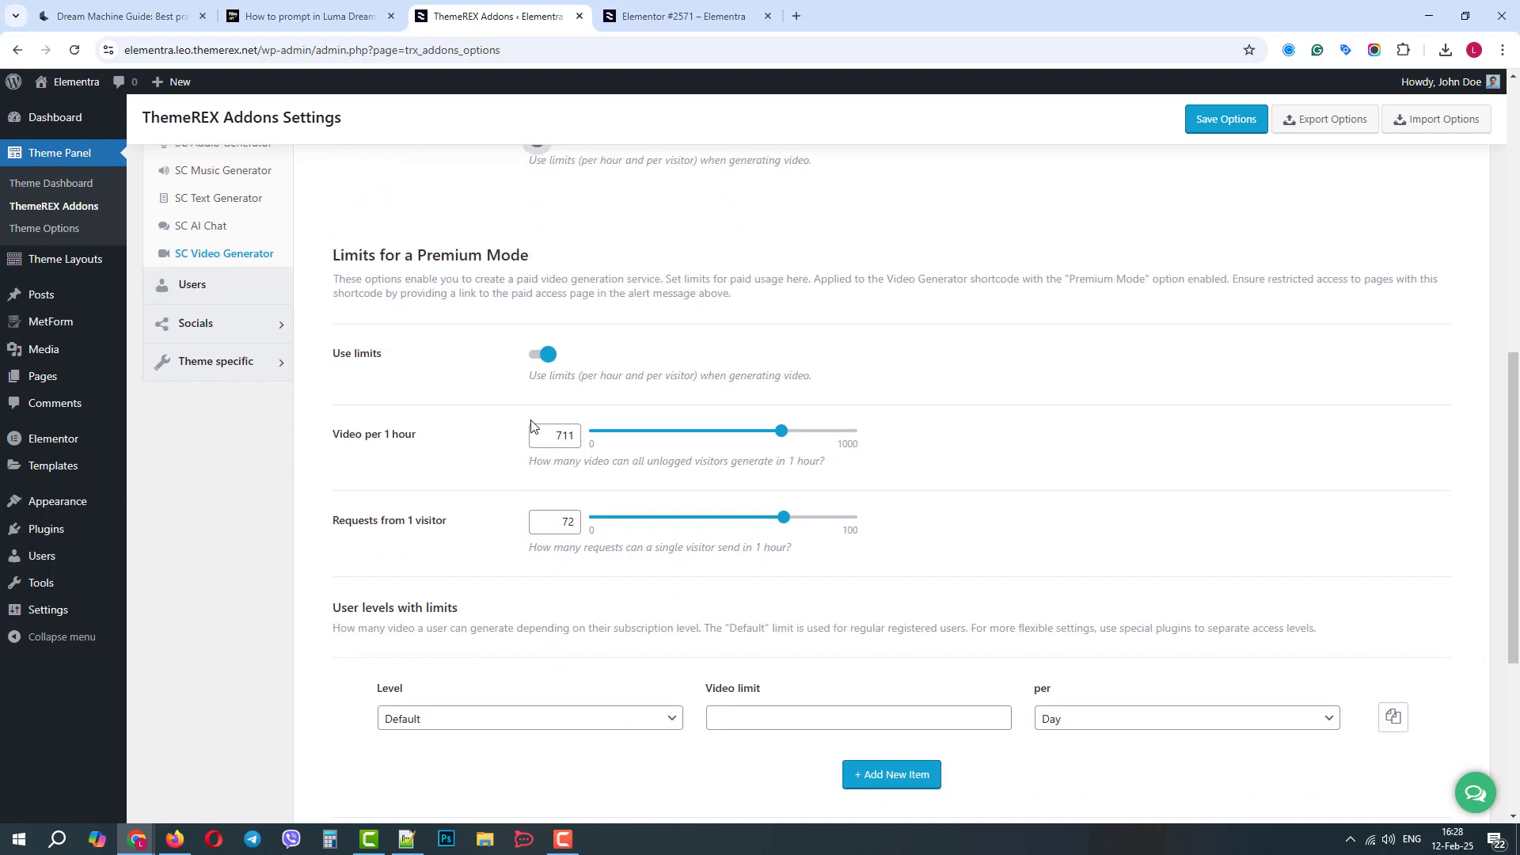
mouse_move(550, 584)
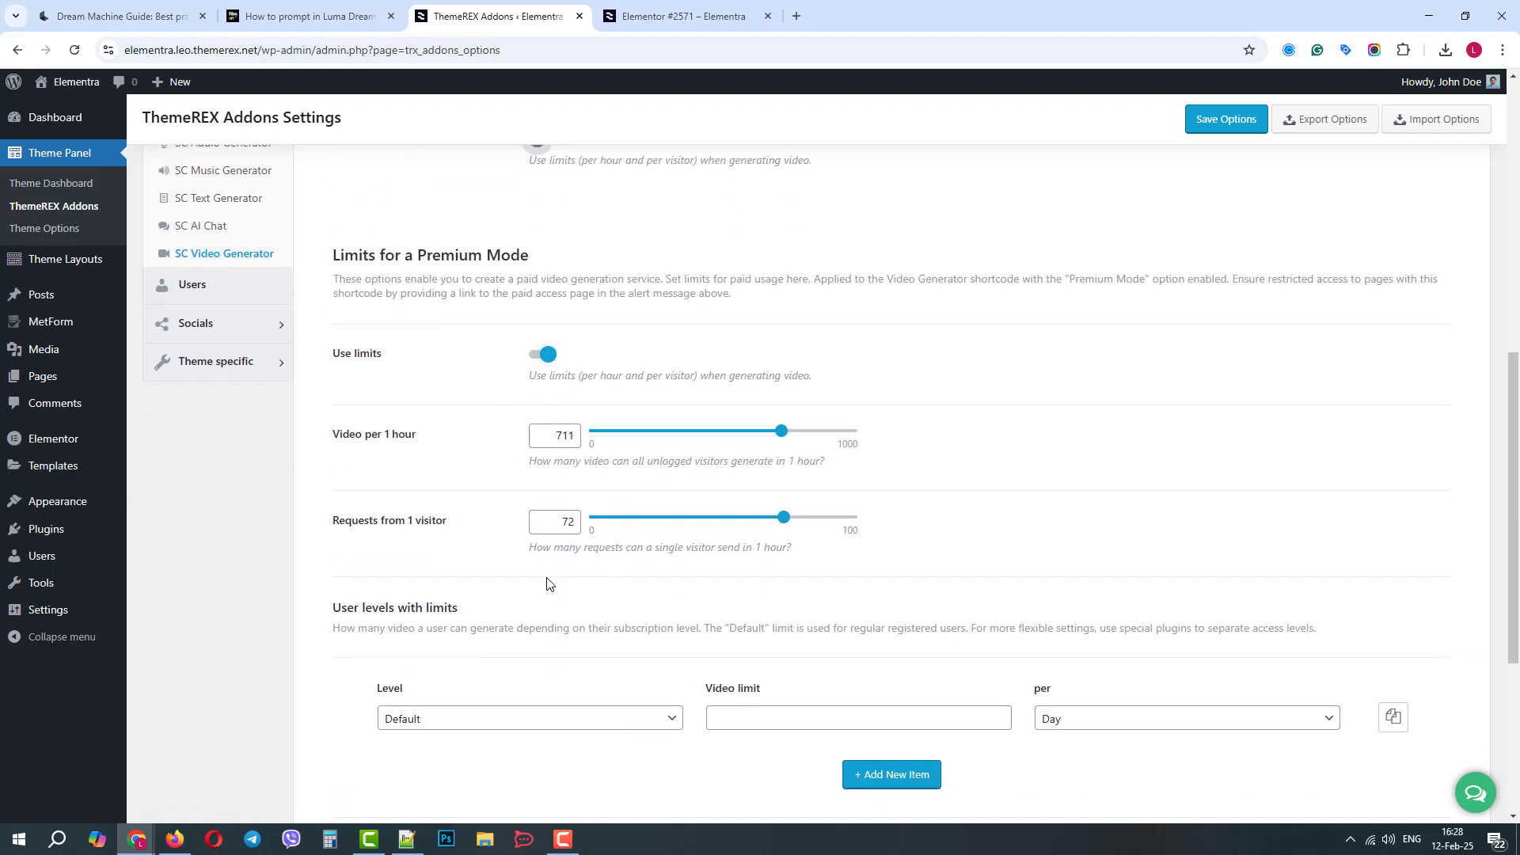
scroll("down", 3)
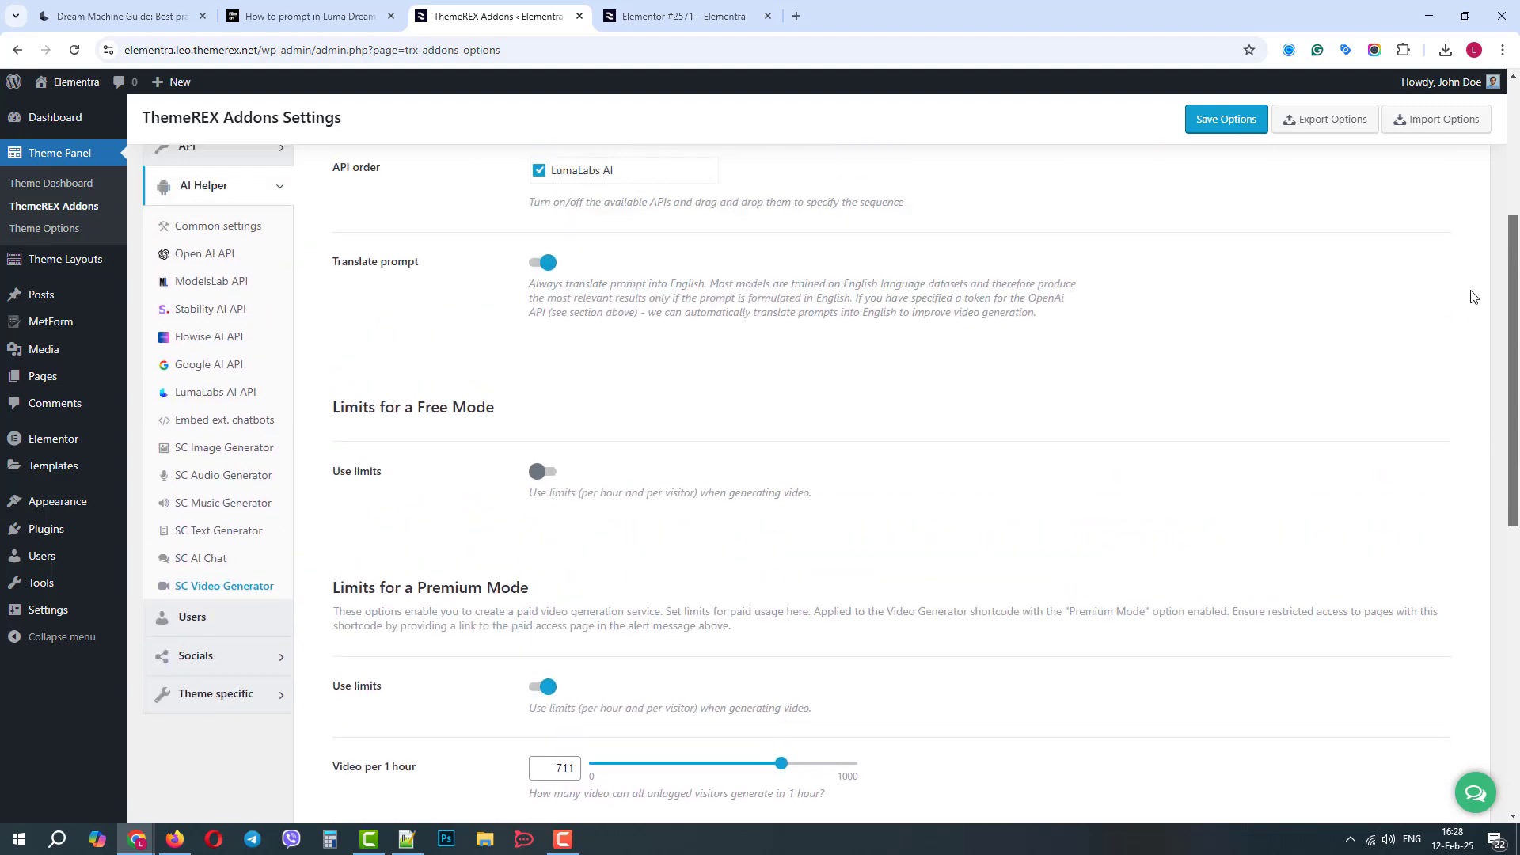
left_click(1225, 119)
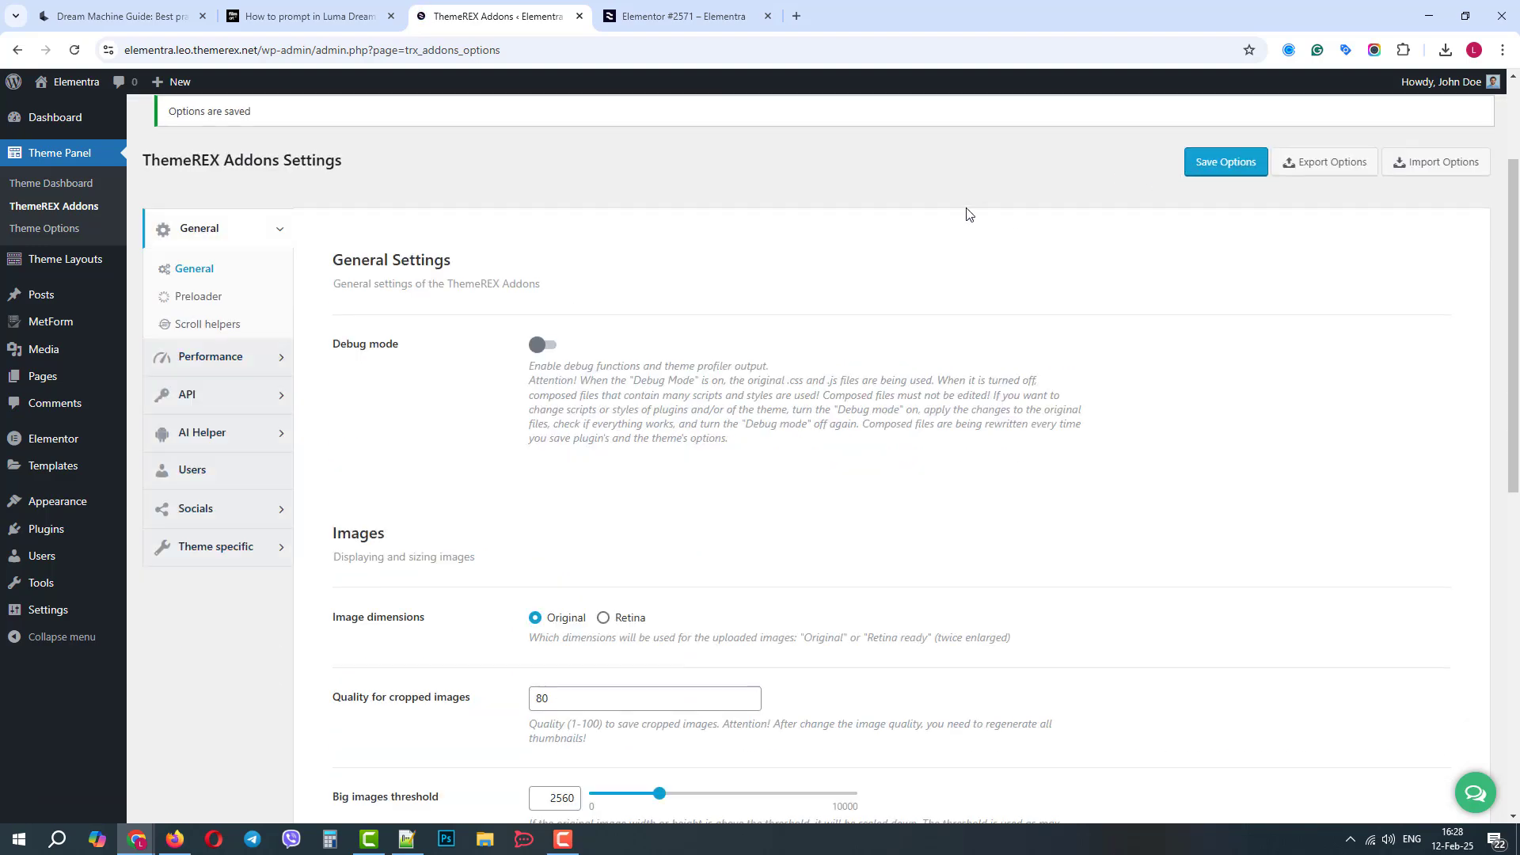
Edit page #2571 with Elementor and drop the AI Helper Video Generator widget into the container
left_click(683, 16)
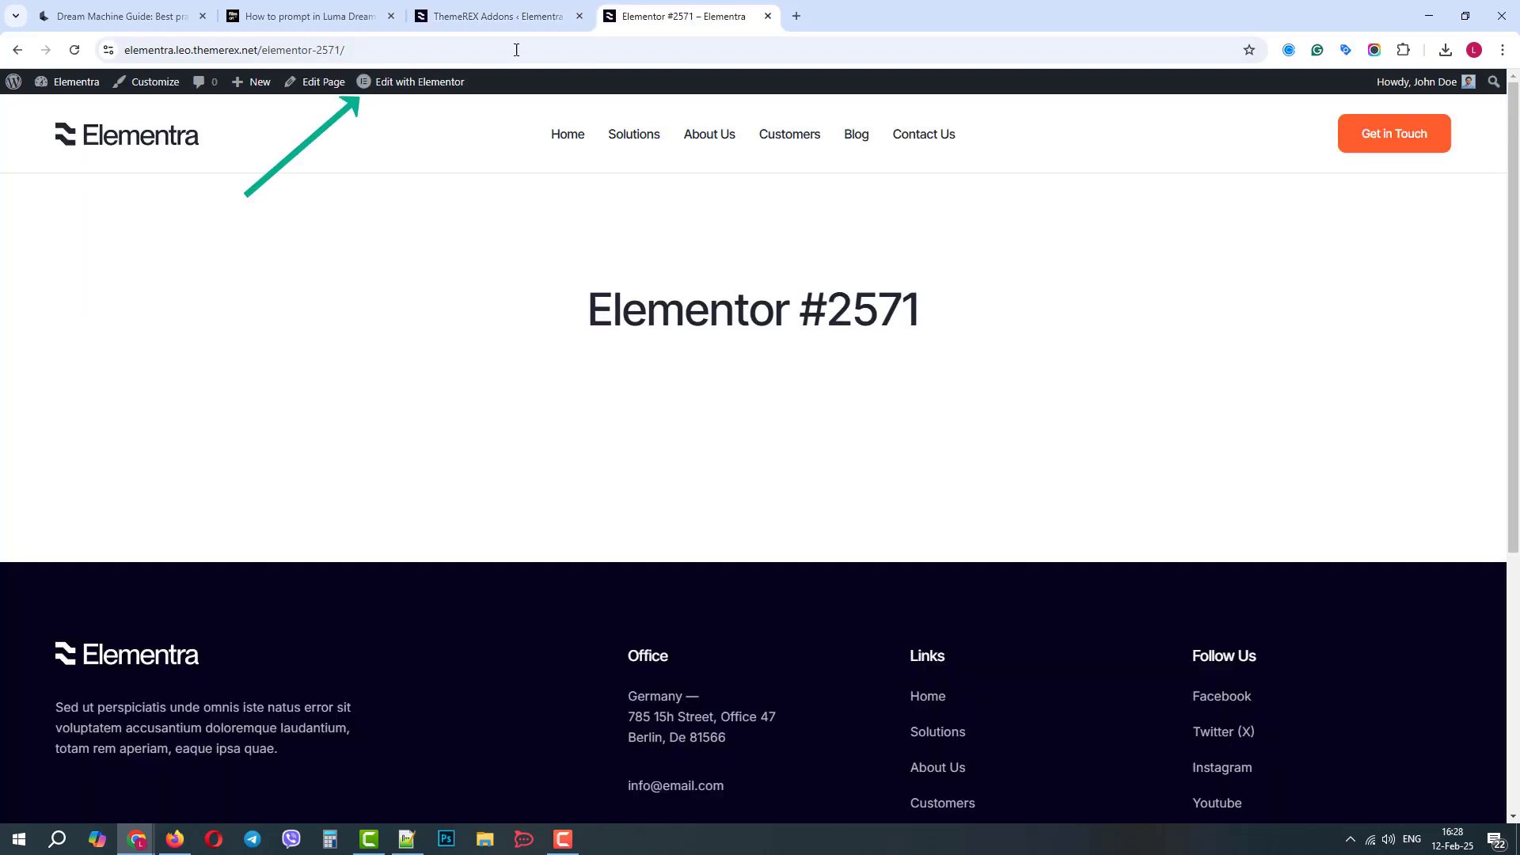
left_click(420, 81)
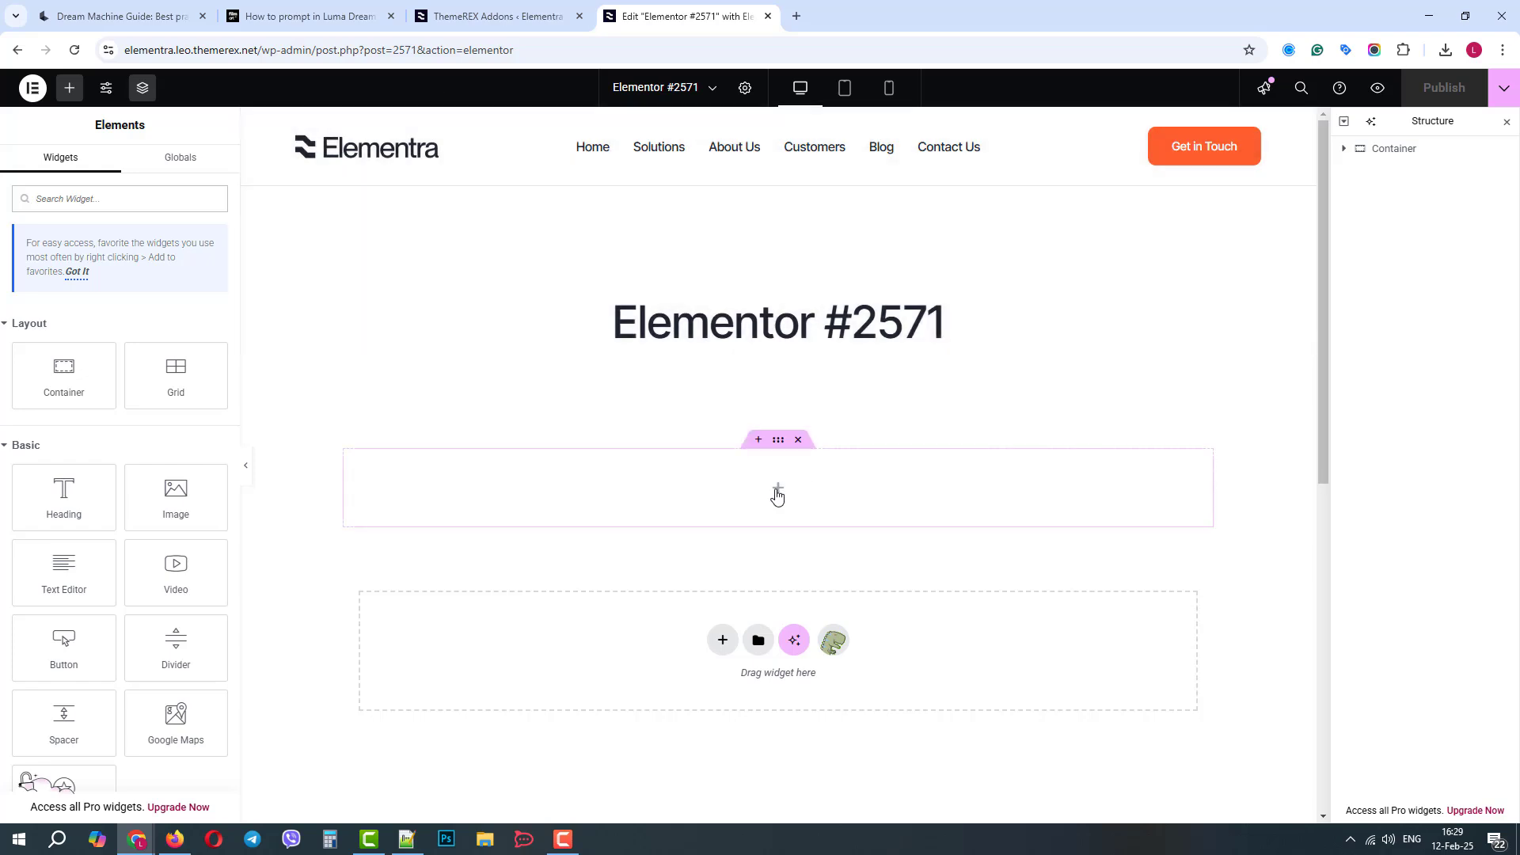
type("s")
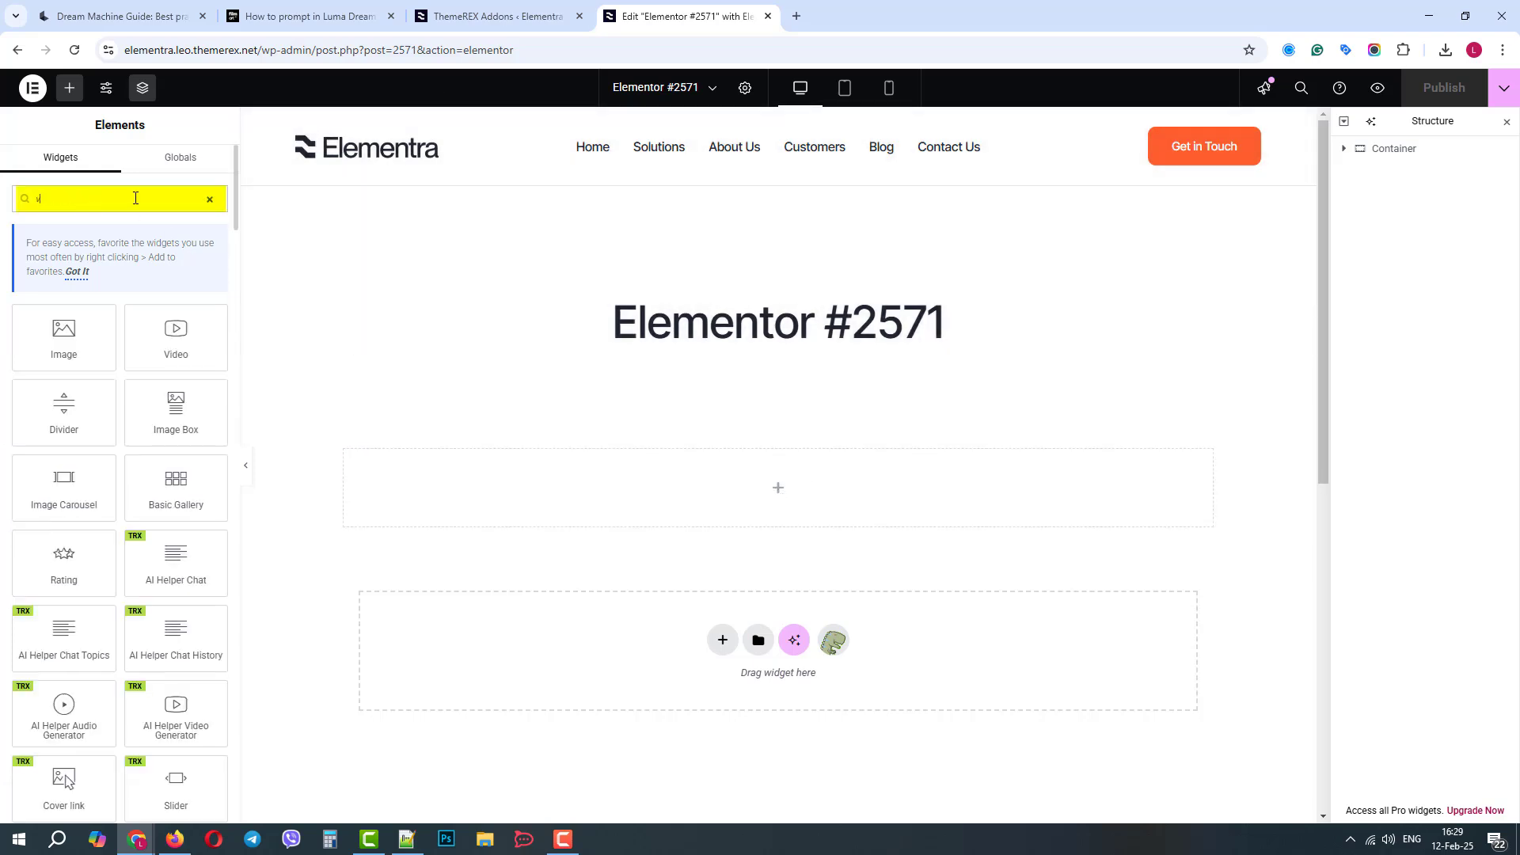
type("video")
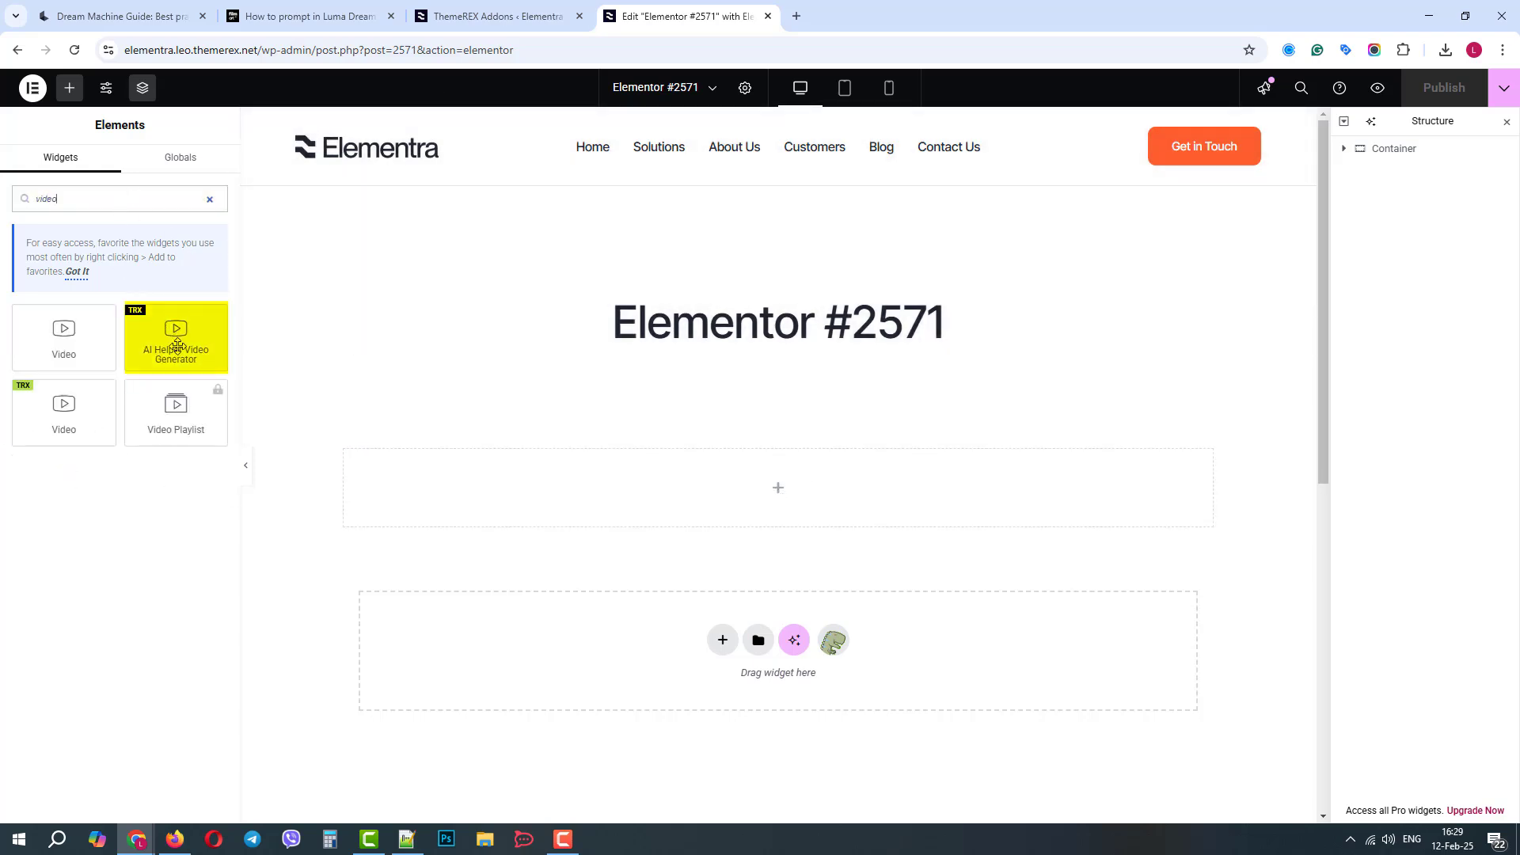
left_click_drag(176, 337, 776, 488)
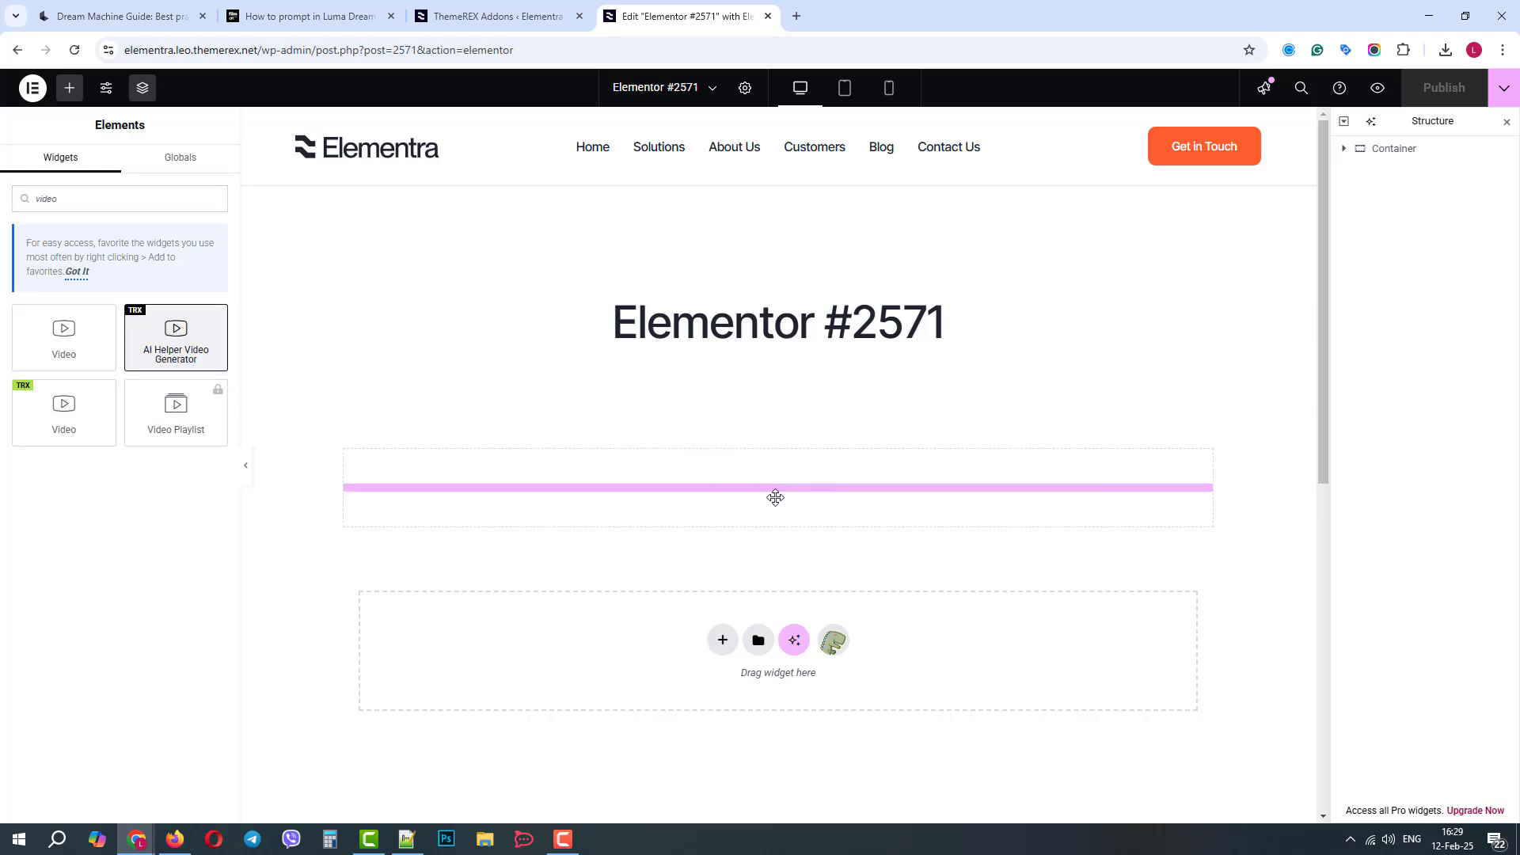
left_click_drag(175, 328, 776, 488)
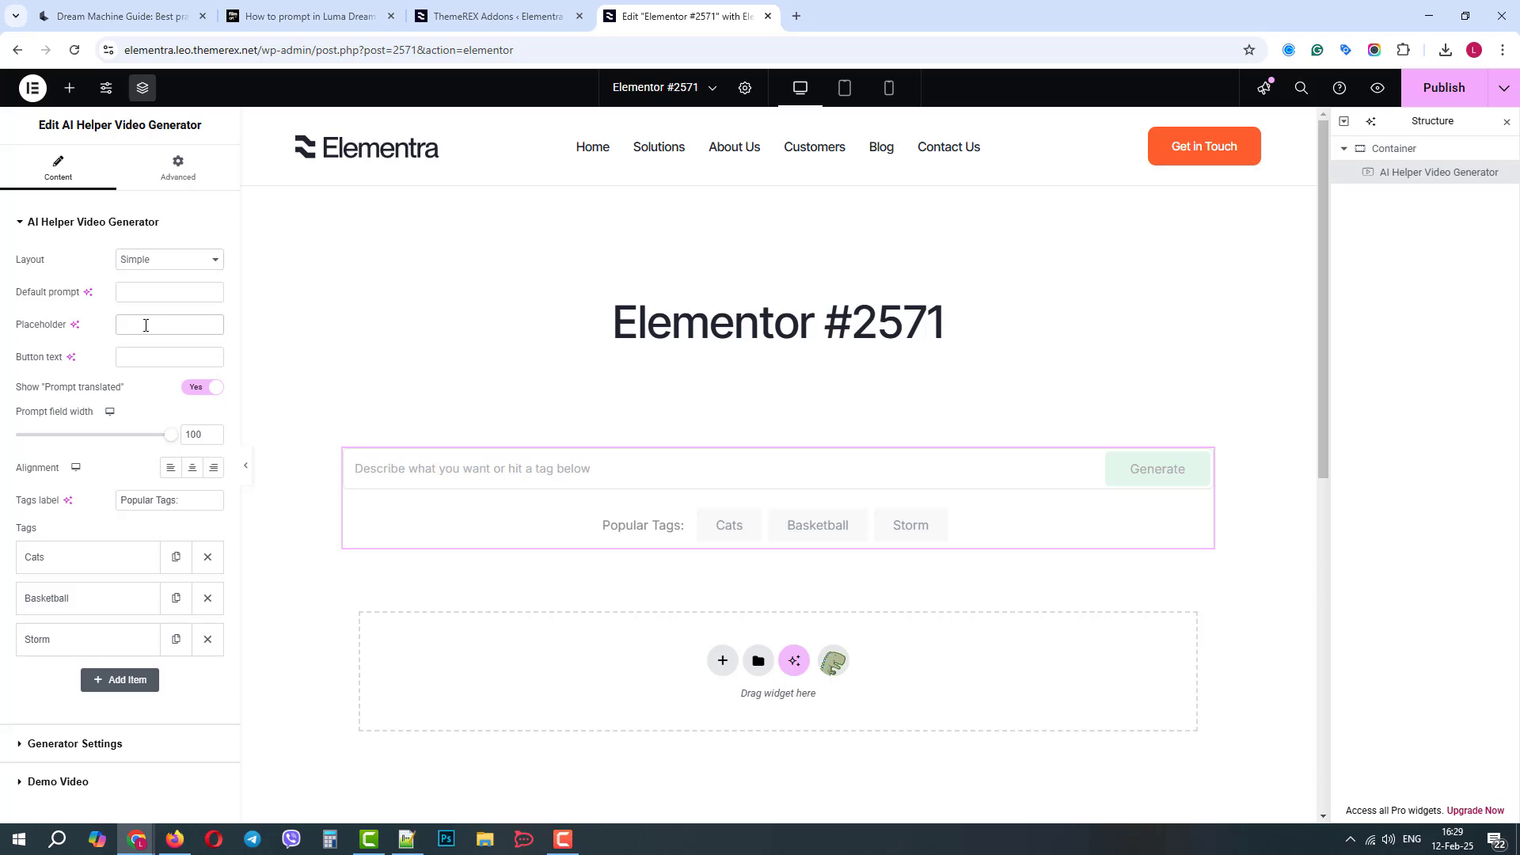
Set the placeholder to 'type your' and the button text to 'Create', keeping the translated-prompt notice on
type("type your prompt")
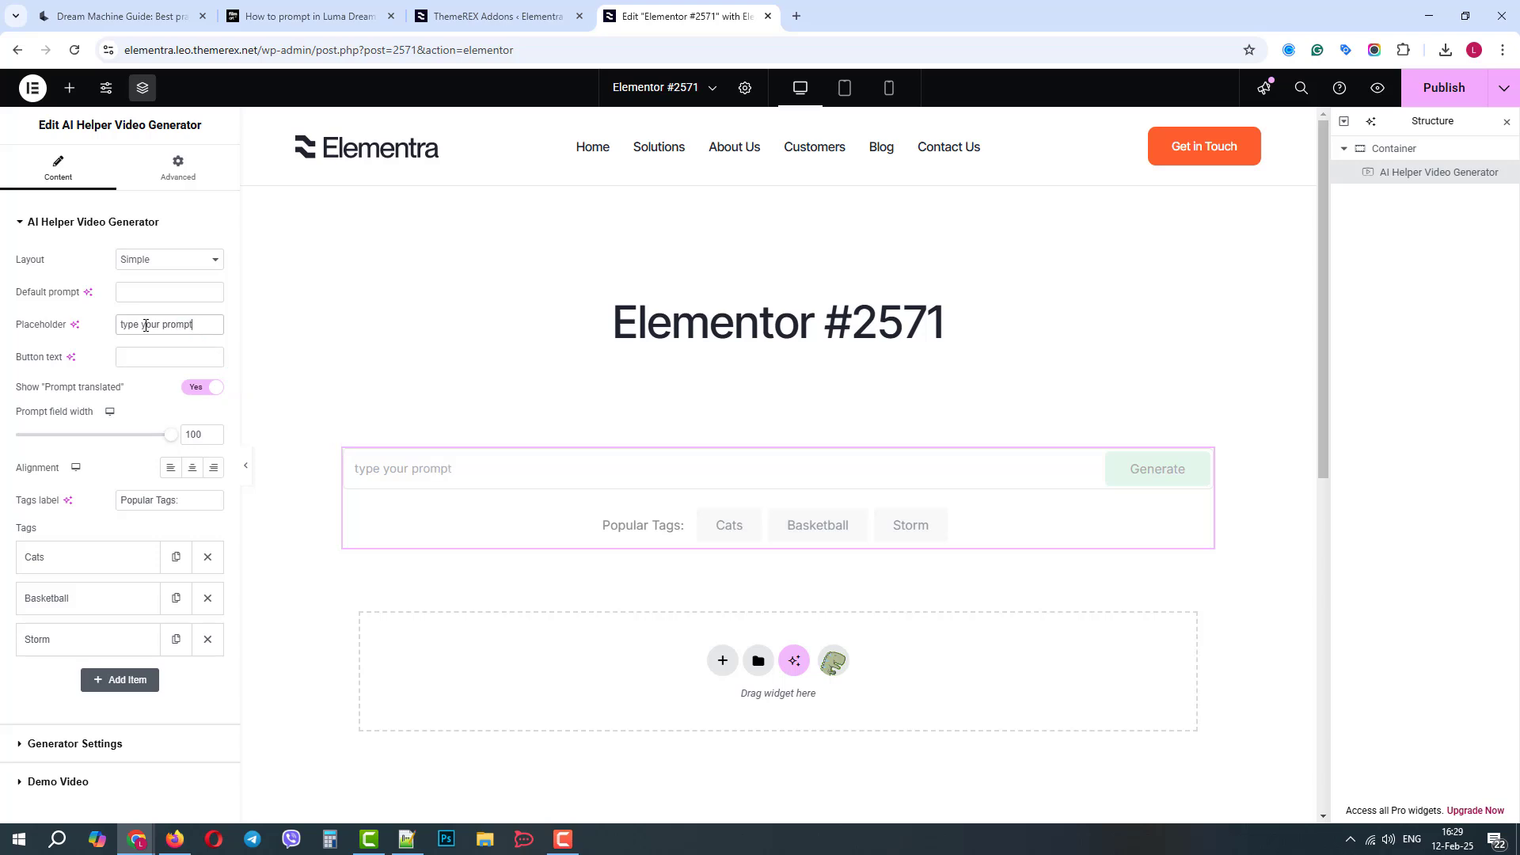
left_click(170, 356)
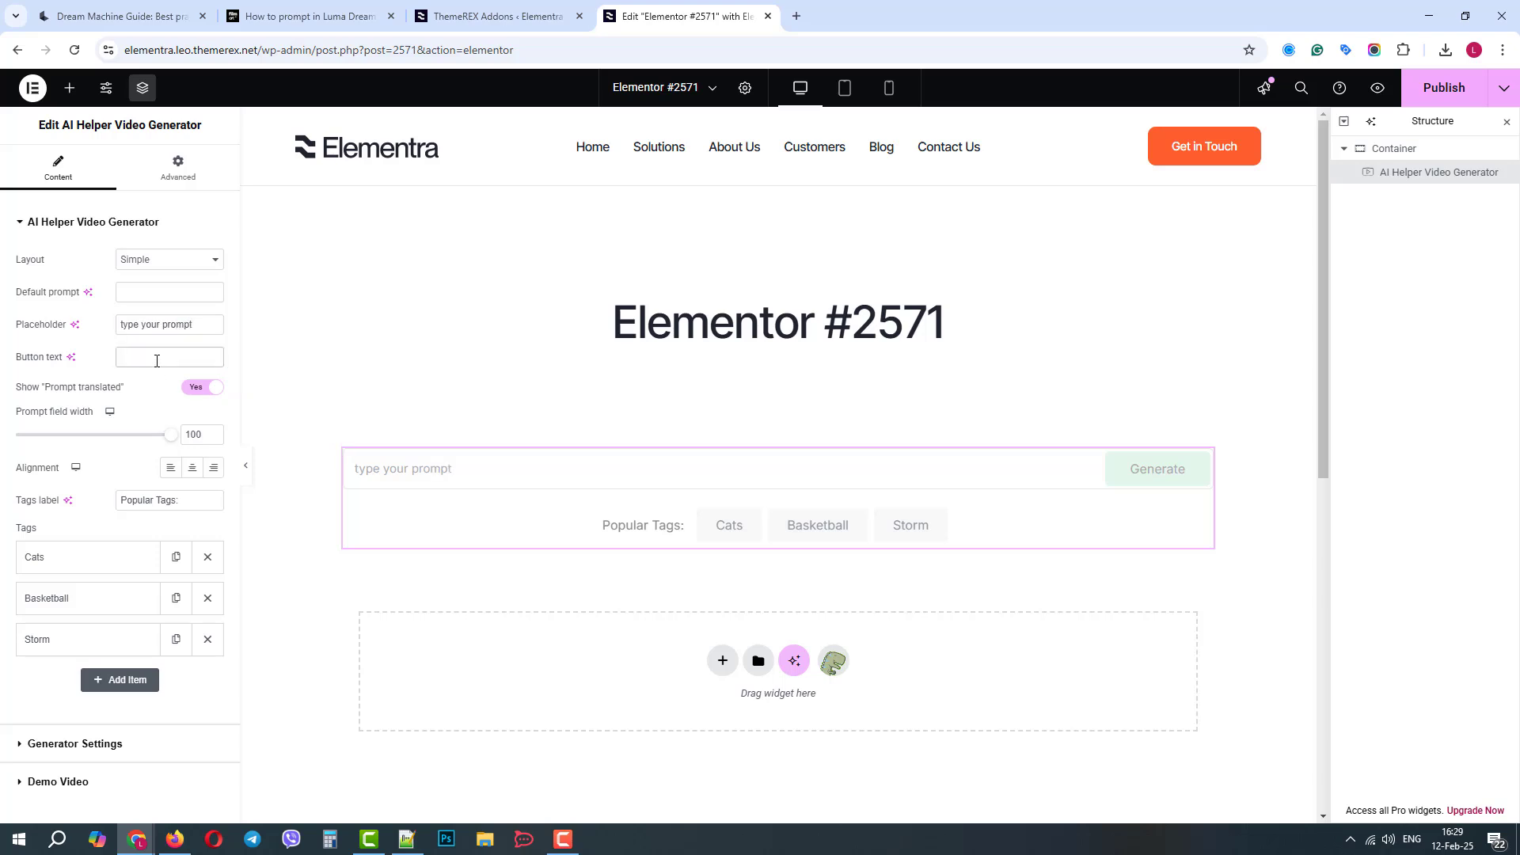
type("Create")
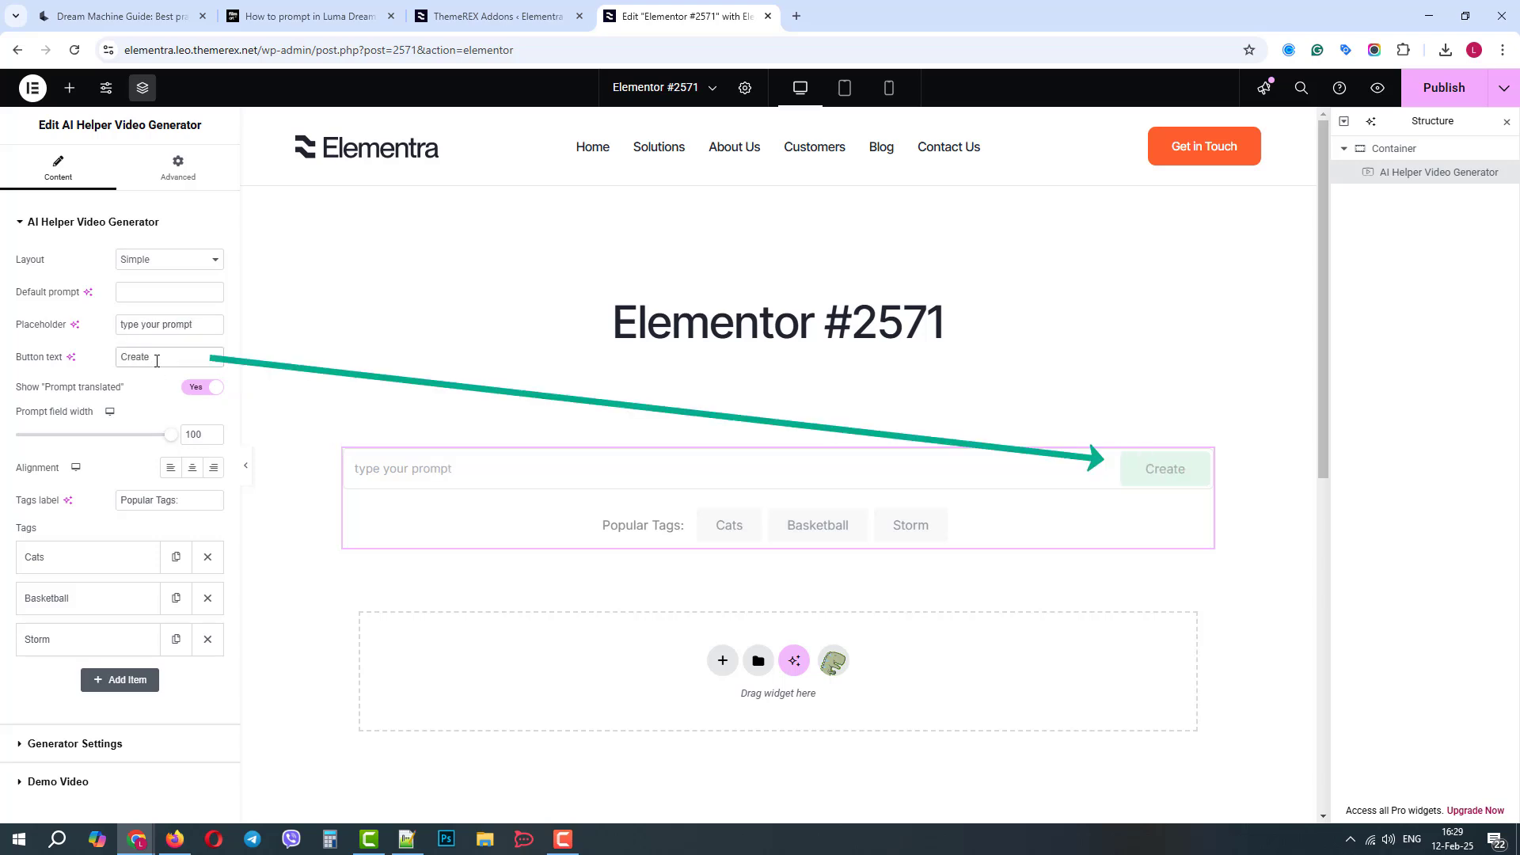
left_click_drag(171, 434, 158, 434)
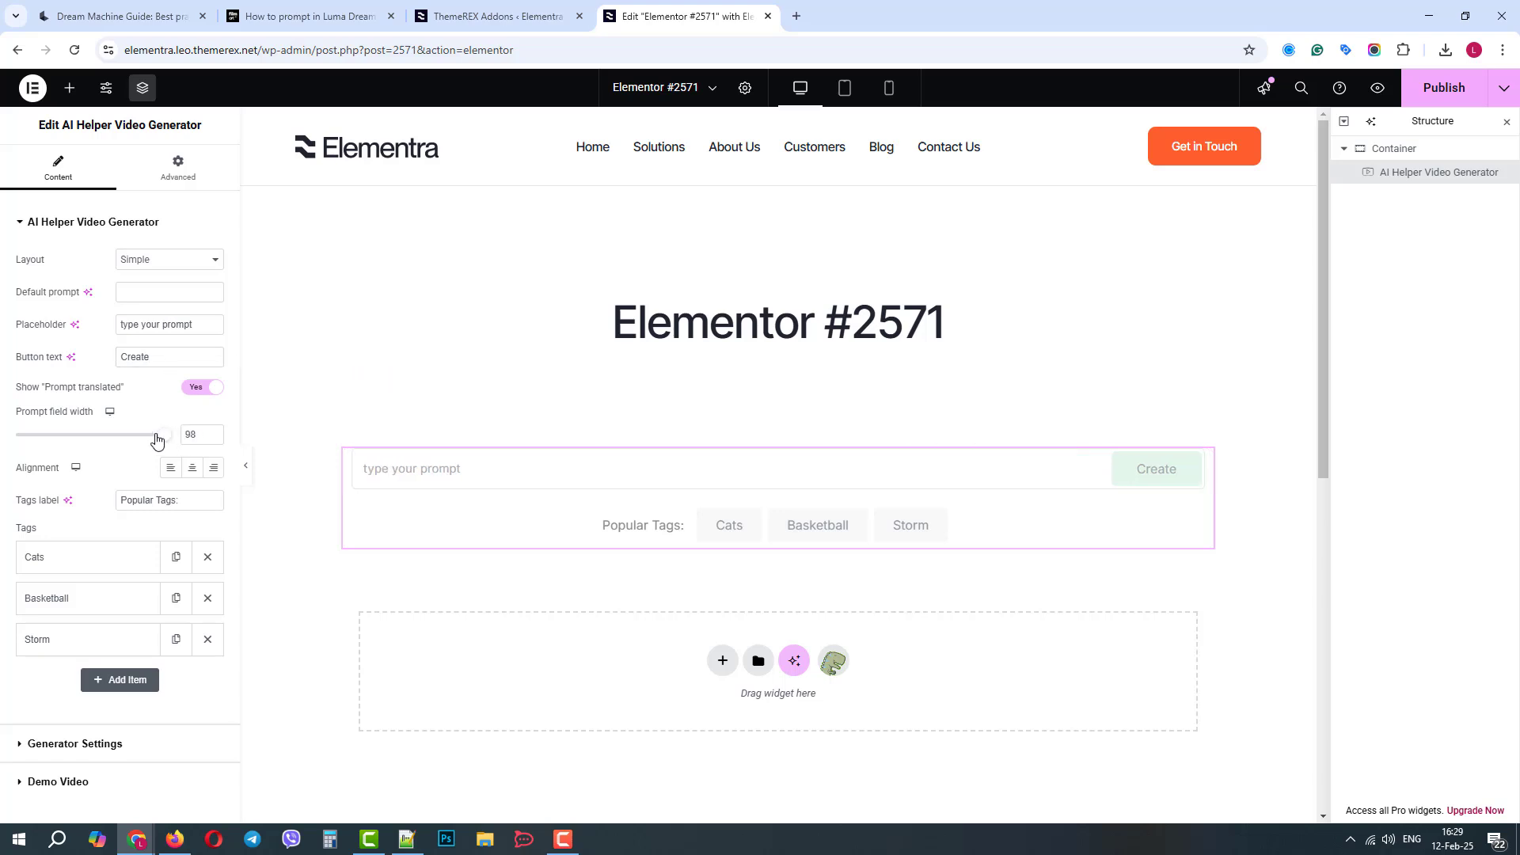
left_click_drag(165, 434, 174, 434)
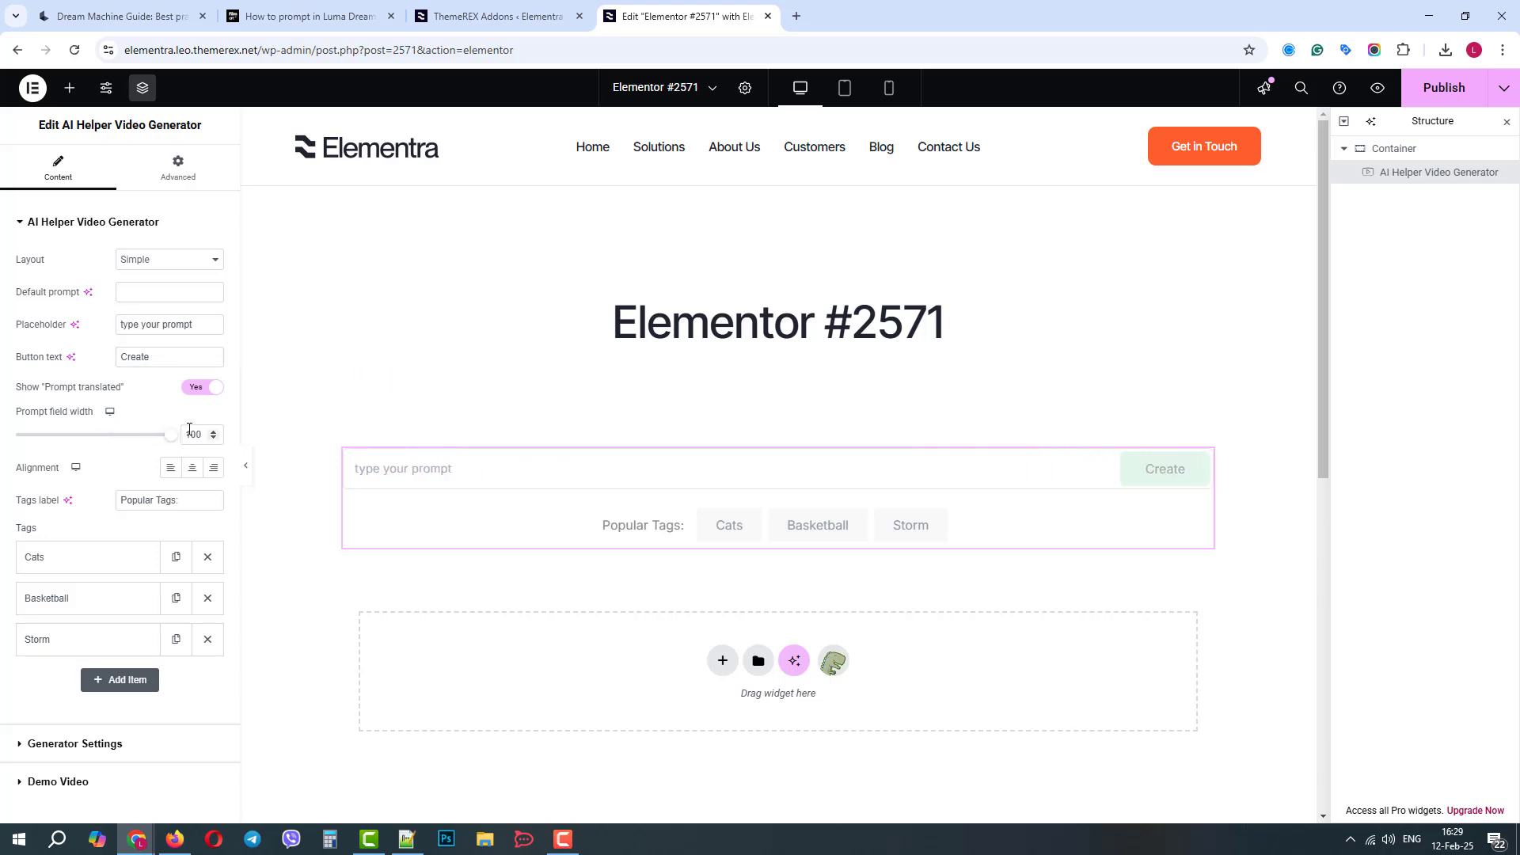
left_click(201, 386)
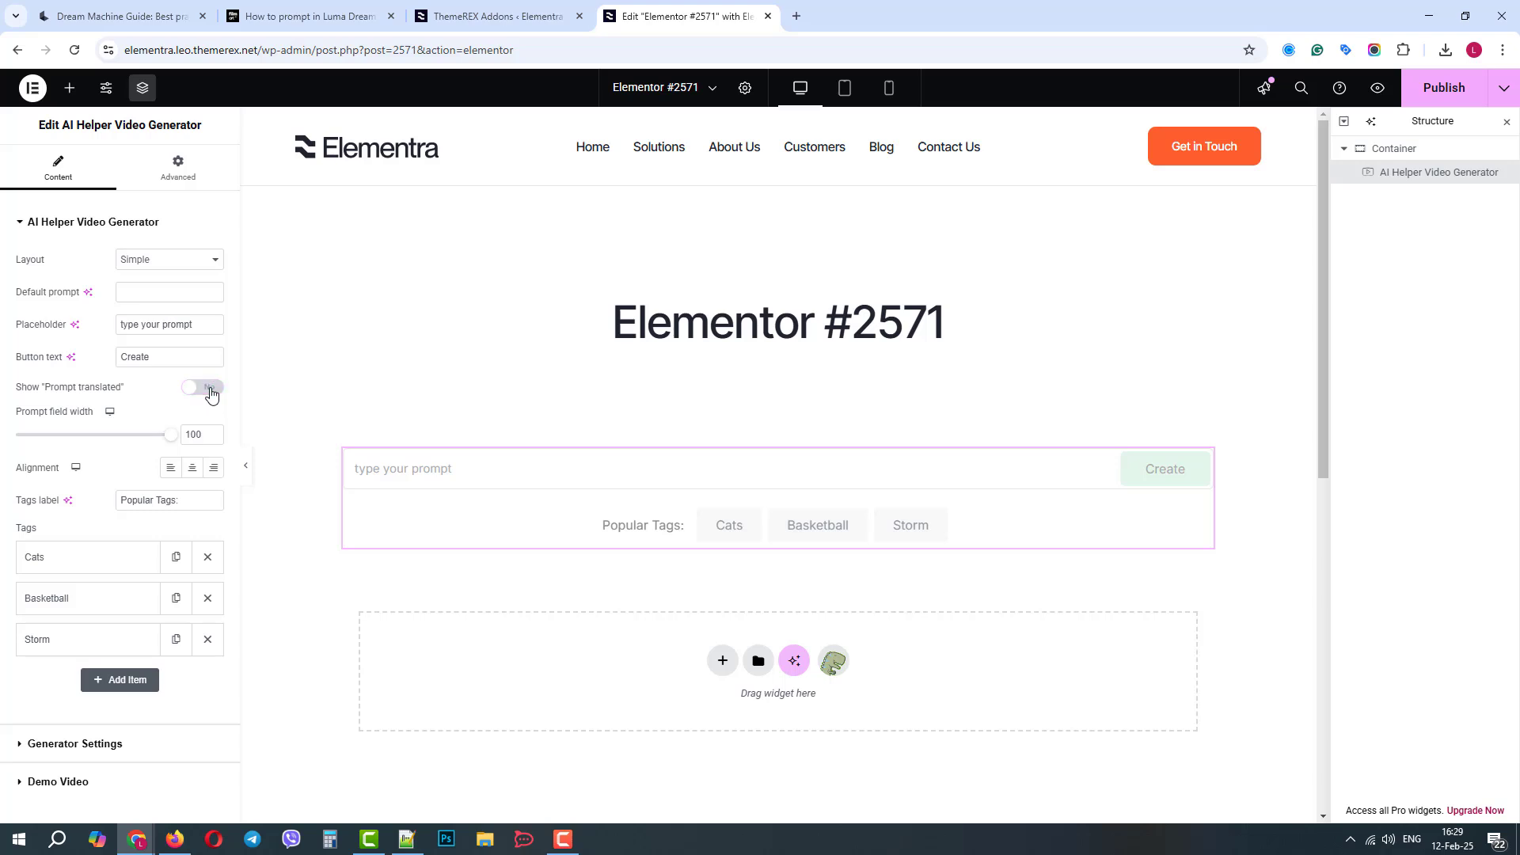
left_click(201, 387)
type("prompt")
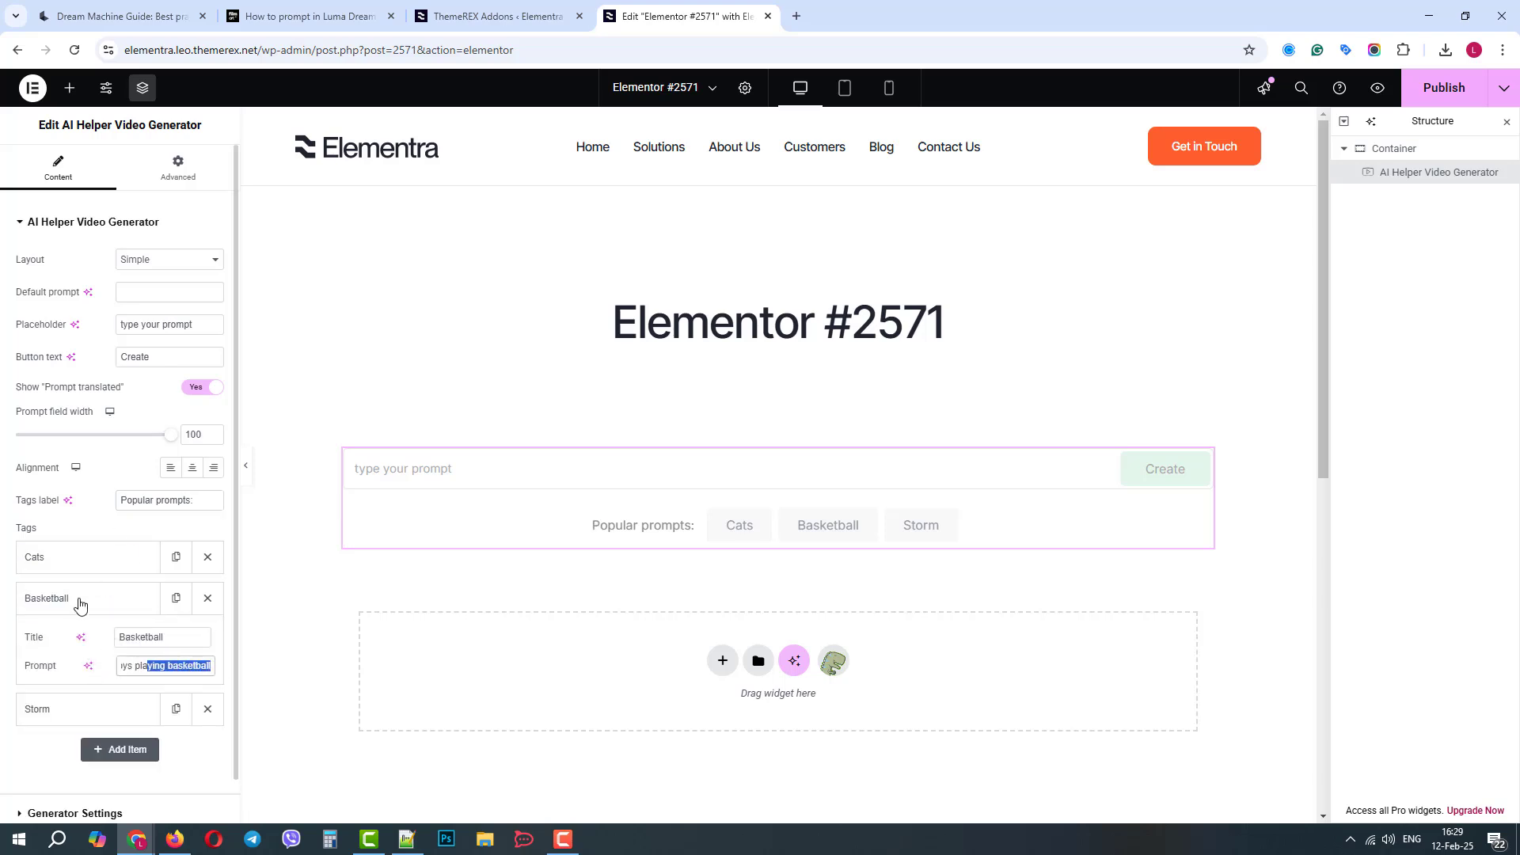
Add a new Bird popular prompt tag with the prompt 'Bird is flying in'
left_click(45, 598)
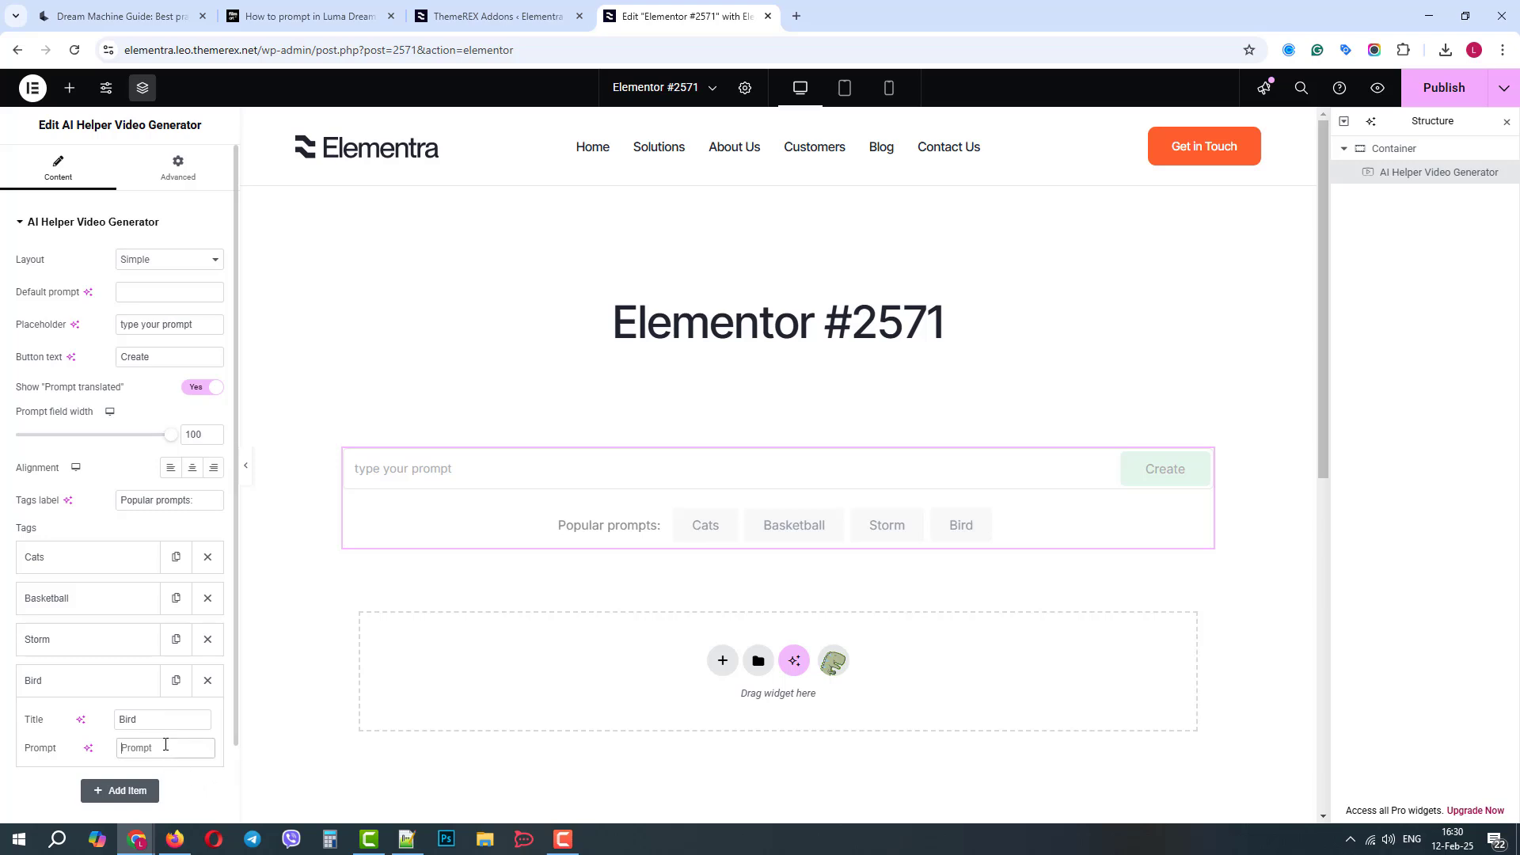
type("Bird is")
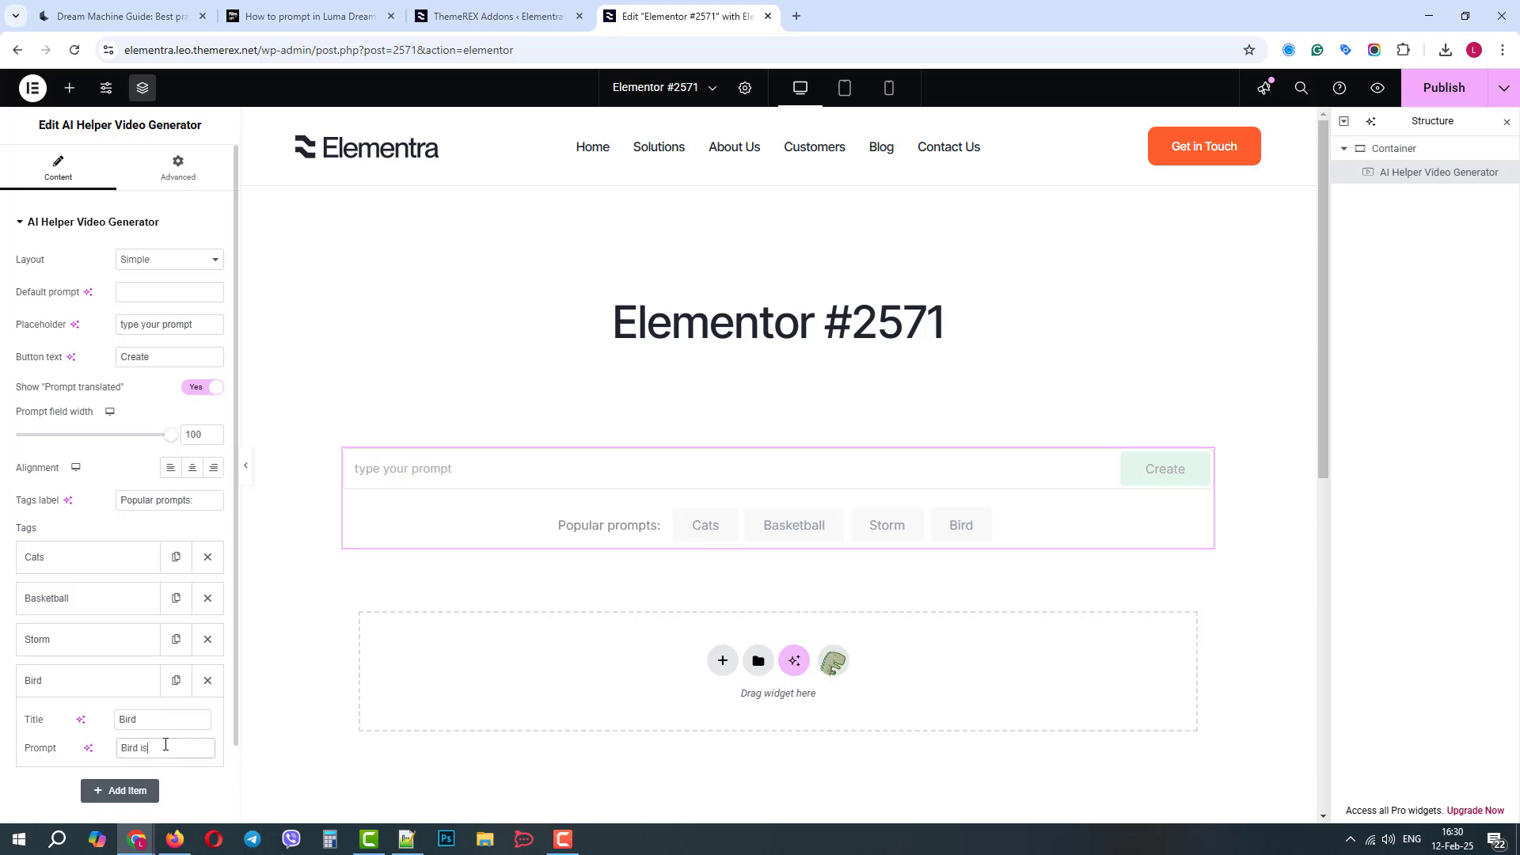
type("flying in")
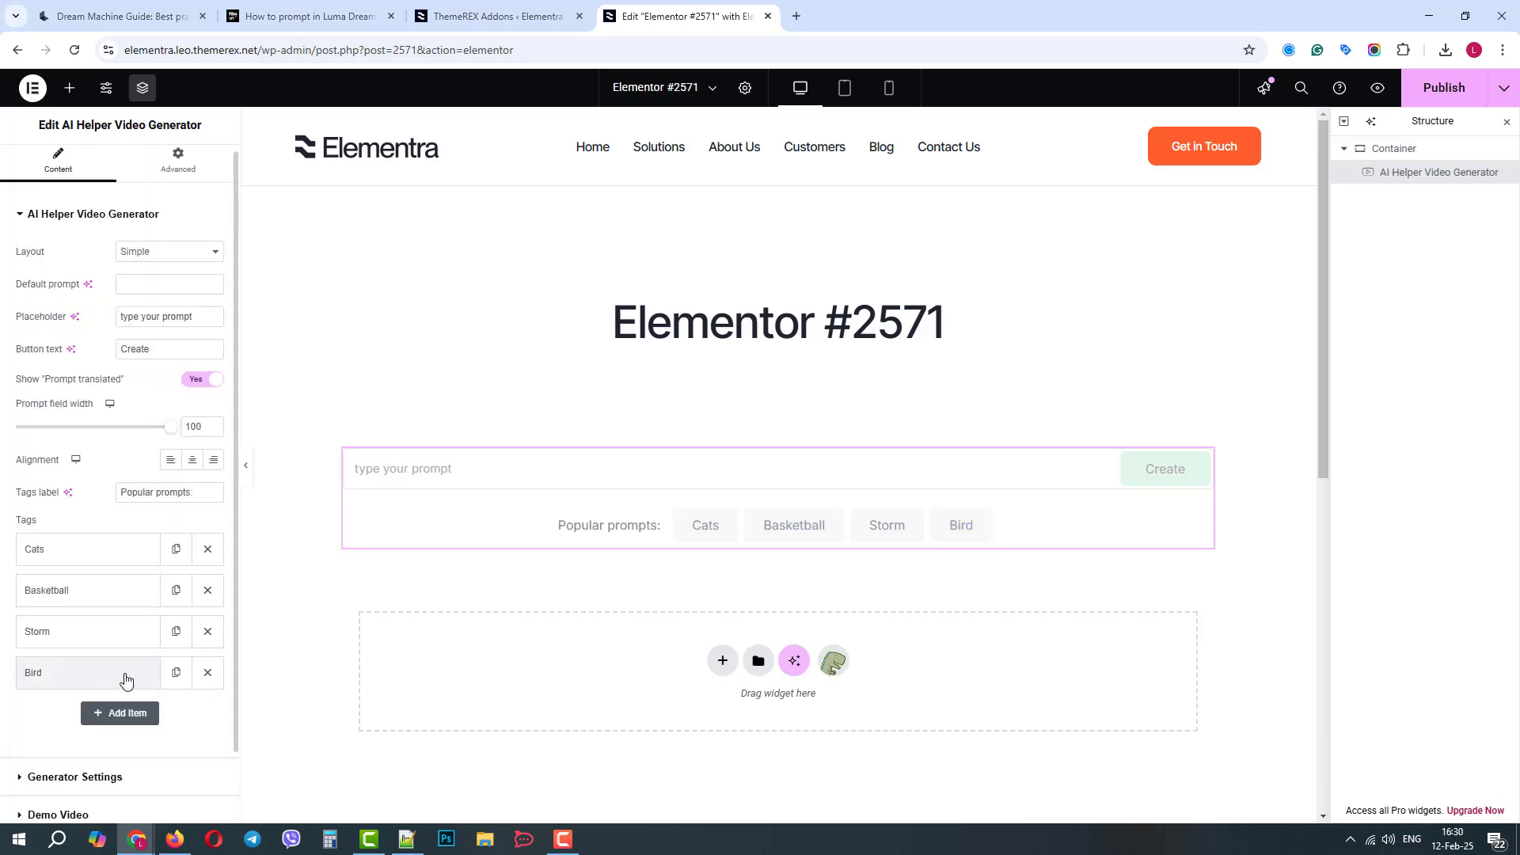
In Generator Settings, show usage limits and preview the widget's model and aspect ratio options
scroll("down", 3)
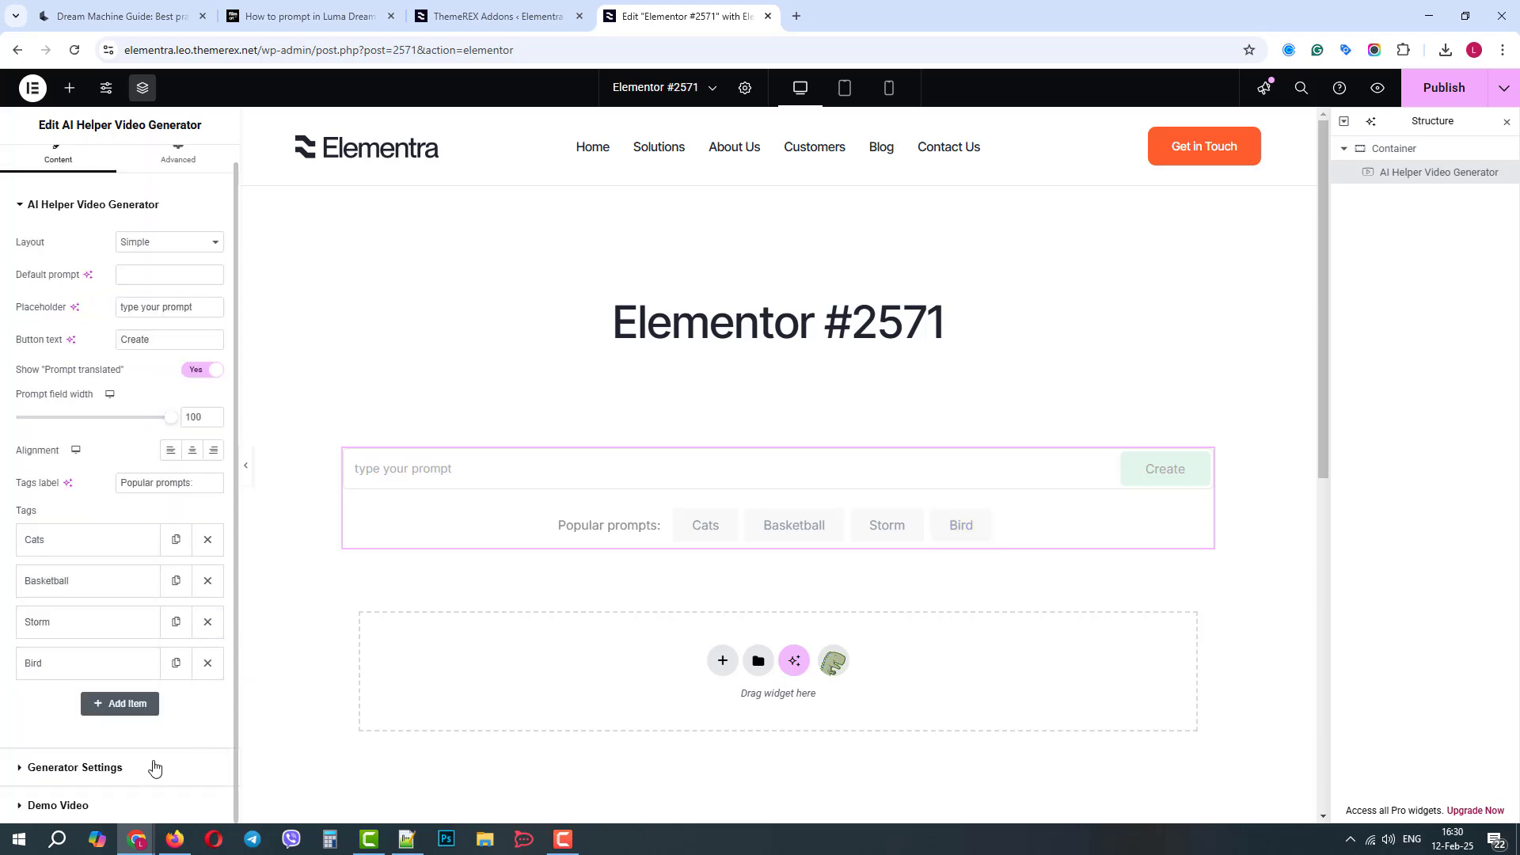
left_click(75, 771)
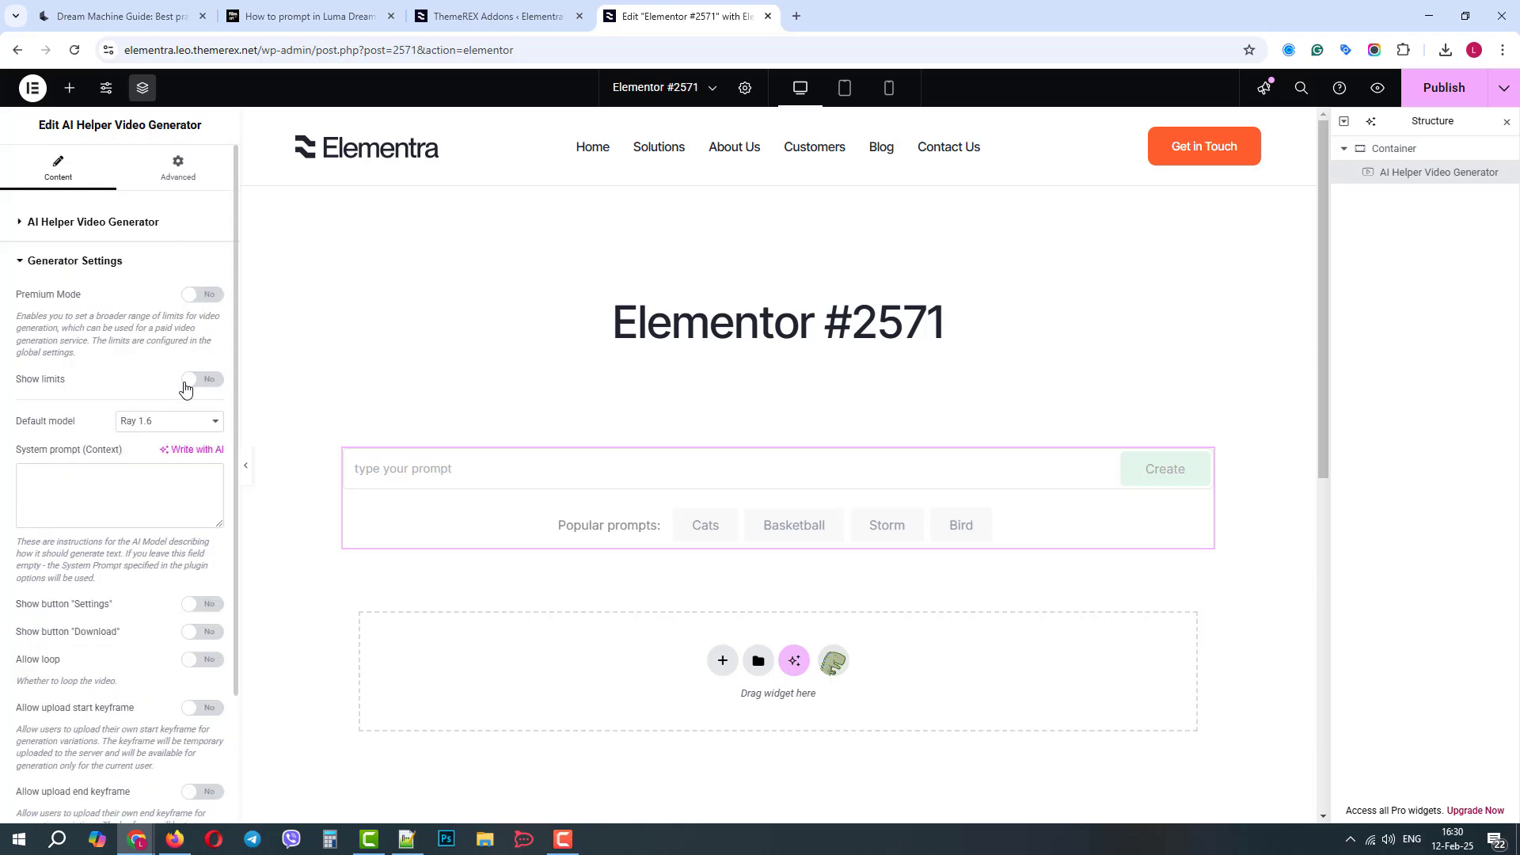
left_click(201, 379)
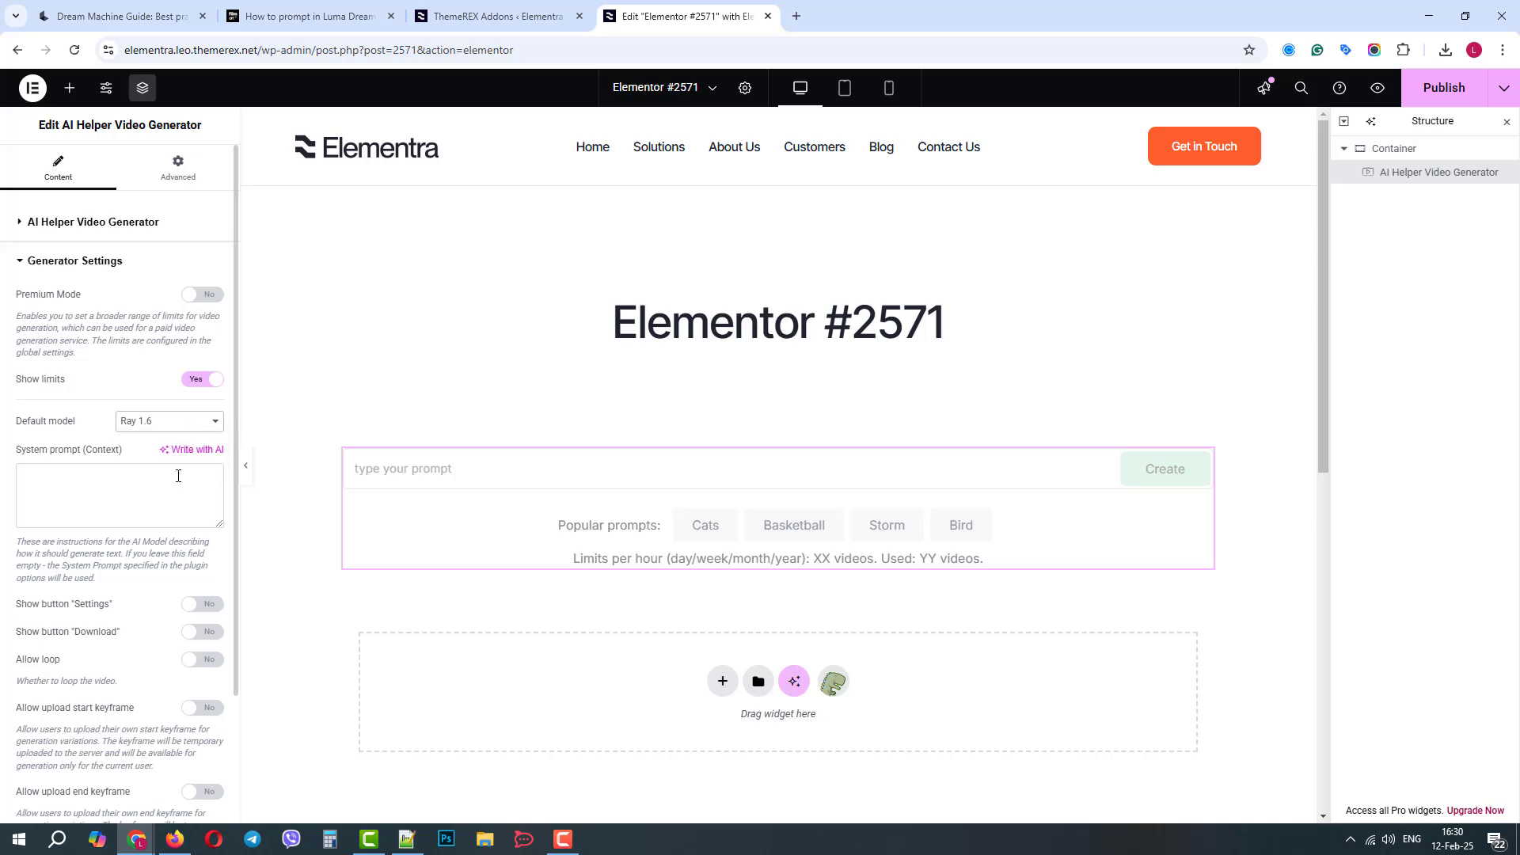
left_click(118, 494)
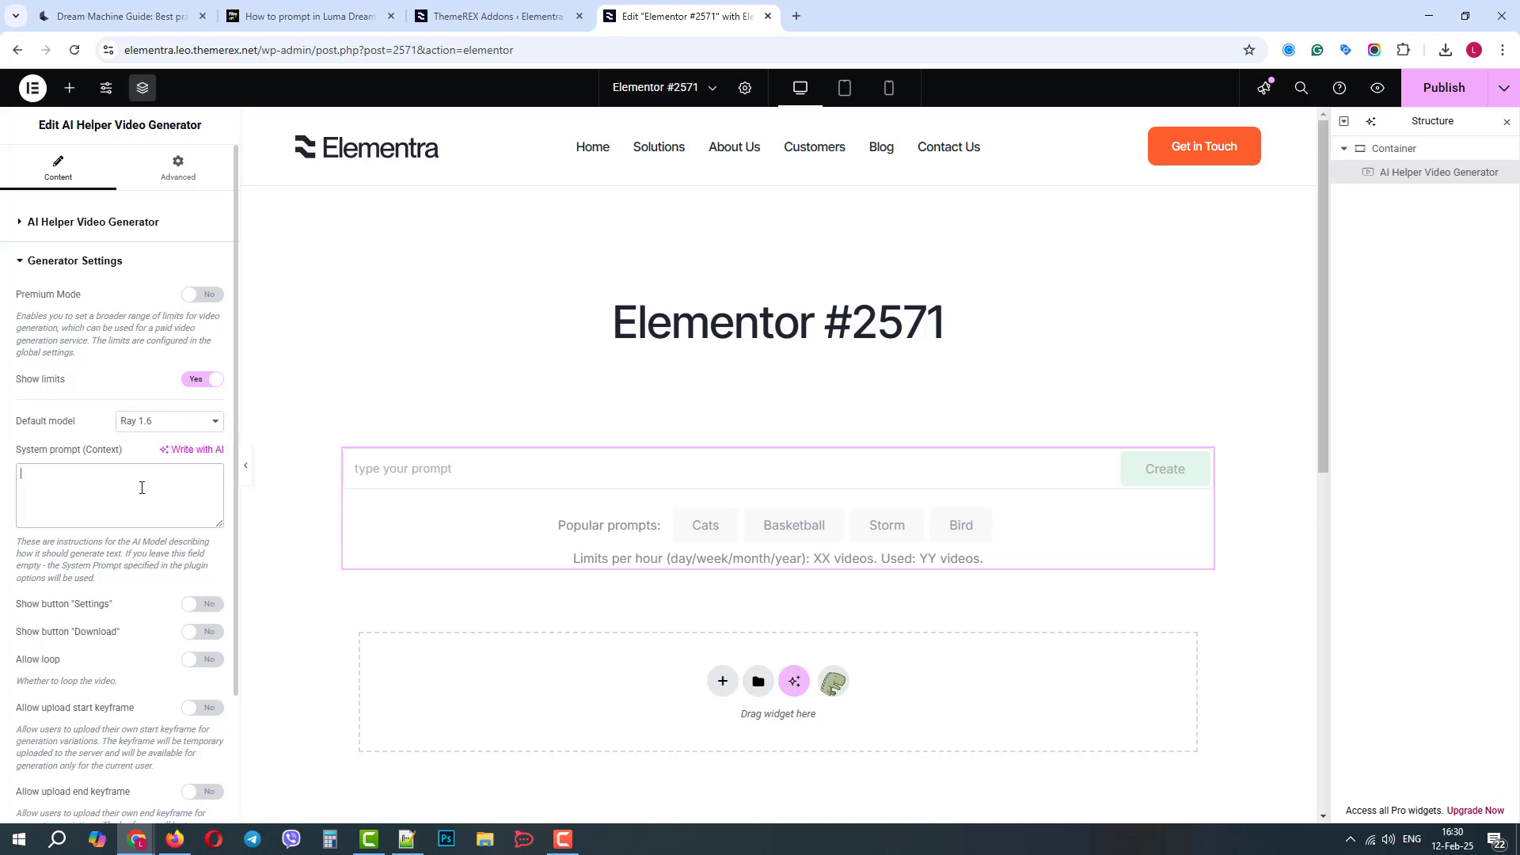
mouse_move(213, 573)
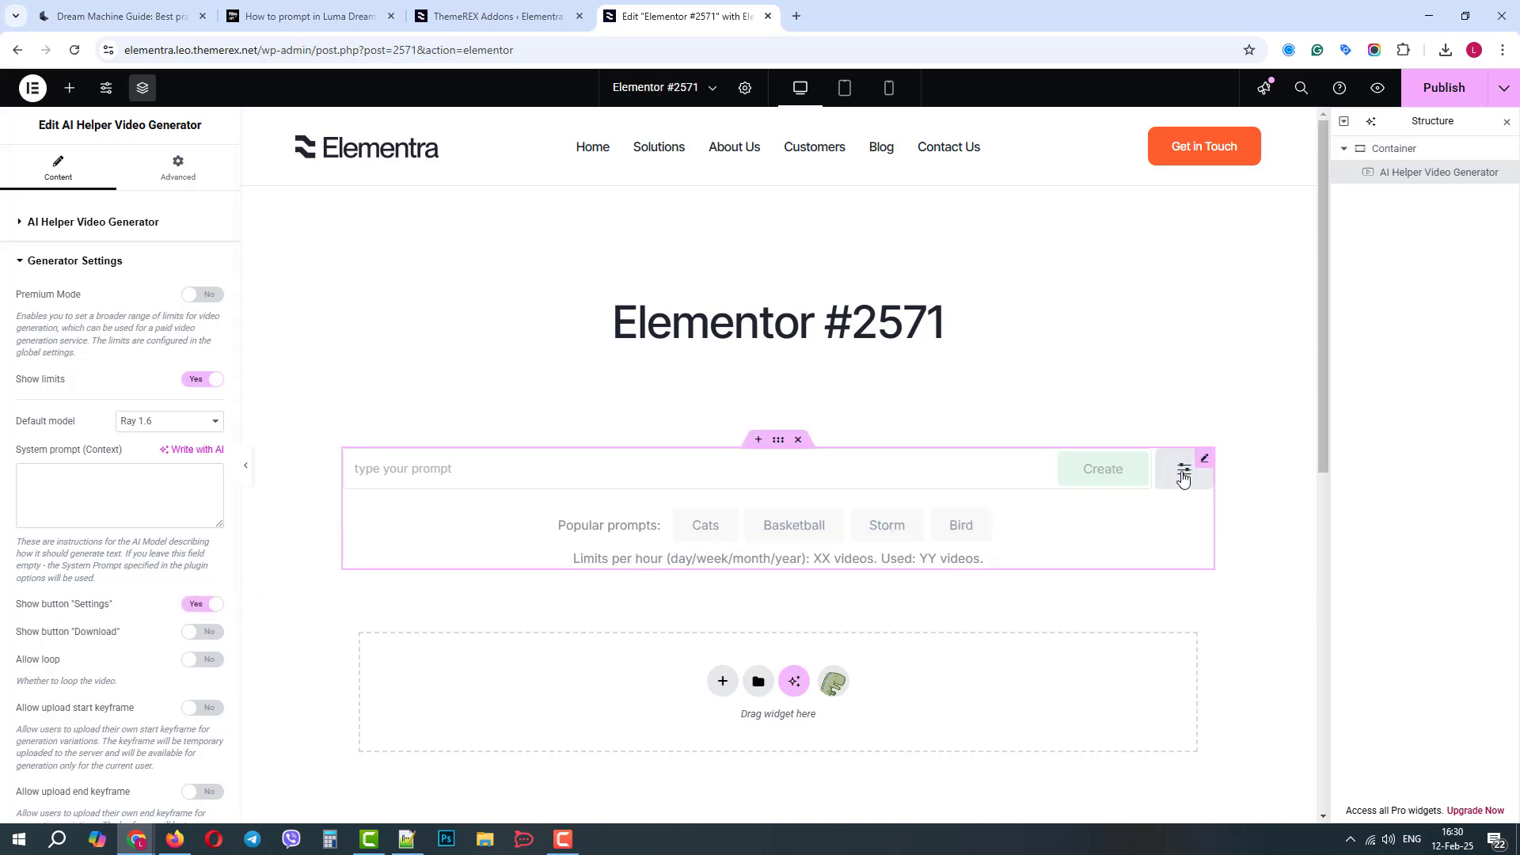
left_click(1182, 468)
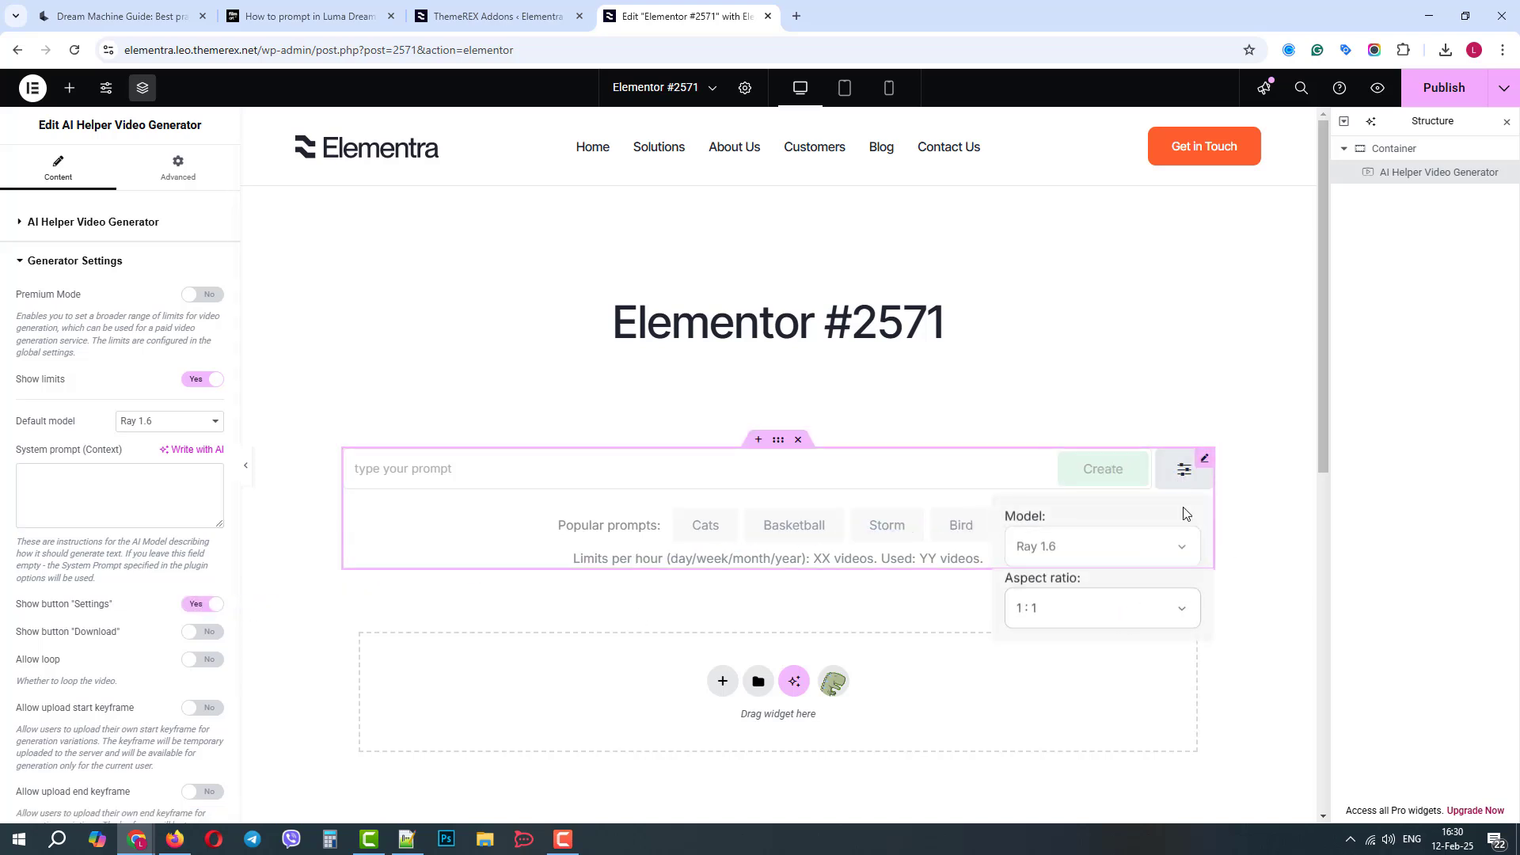
left_click(1184, 468)
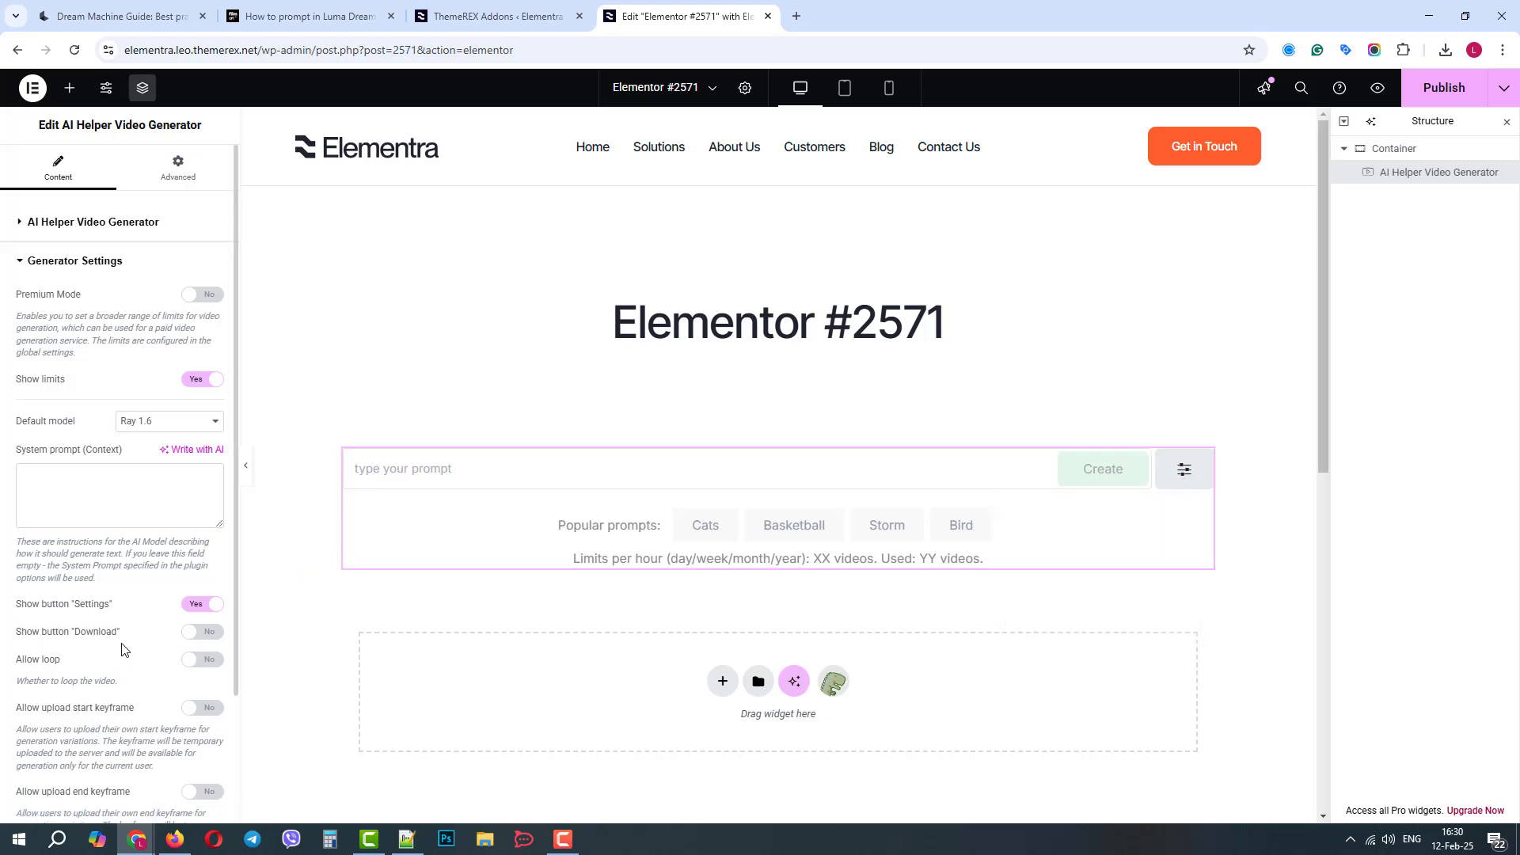
Enable Show button "Download" and keep the 1:1 aspect ratio
left_click(201, 632)
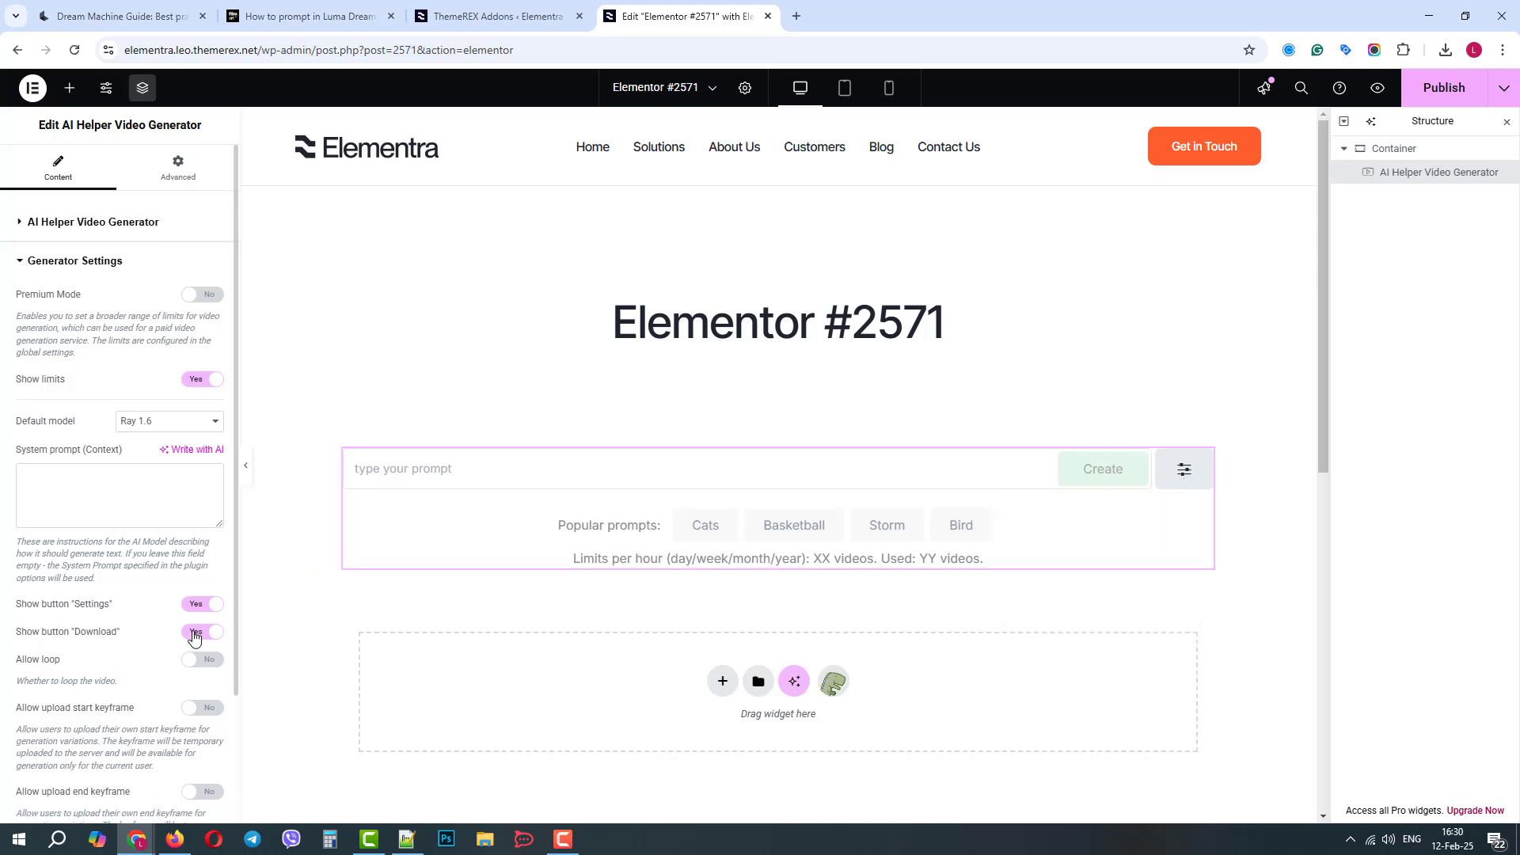
left_click(203, 631)
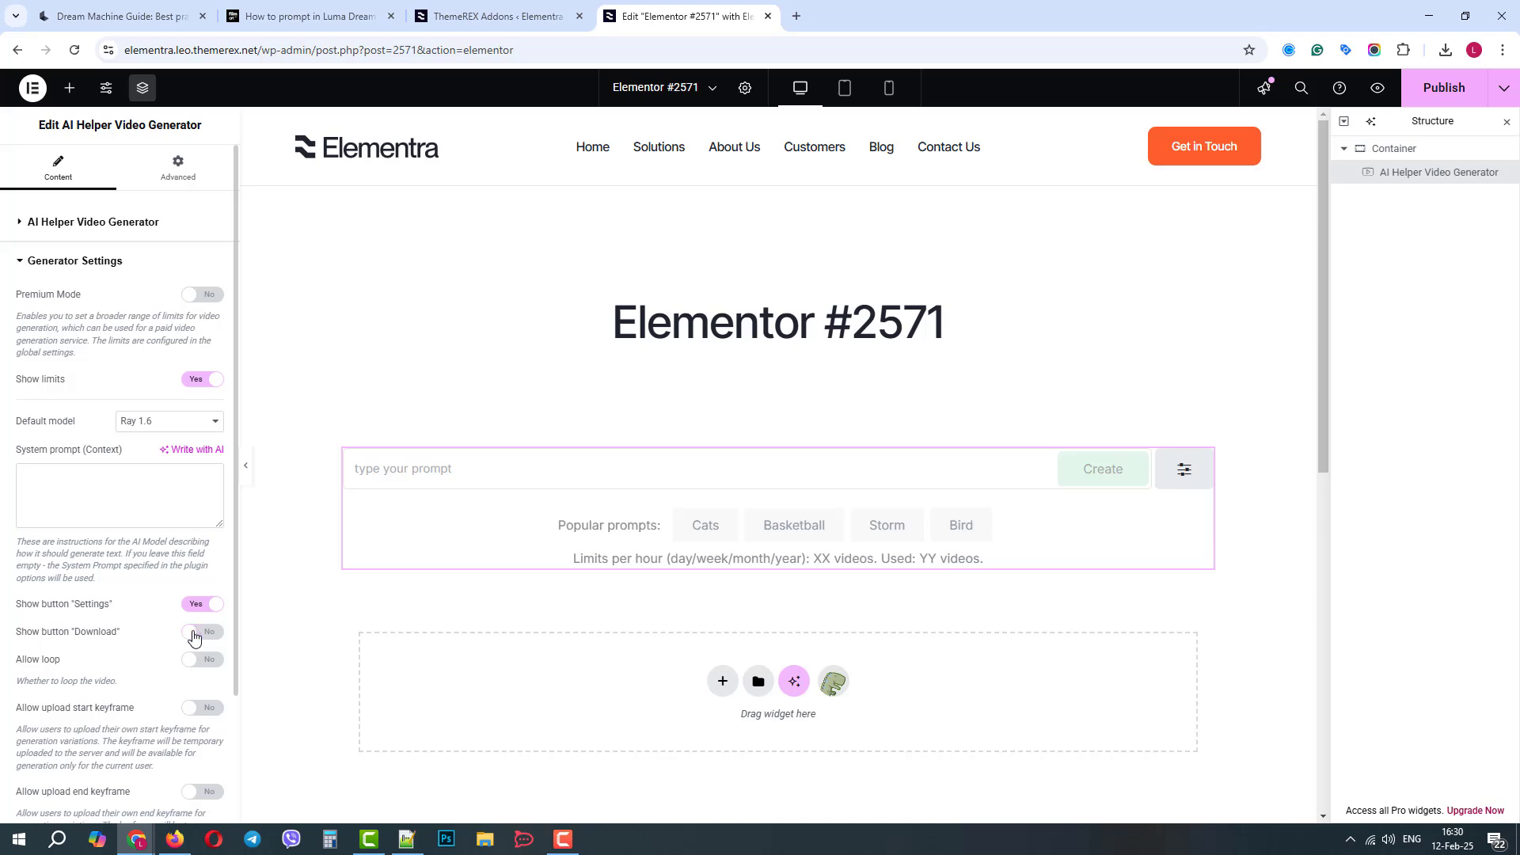
left_click(201, 632)
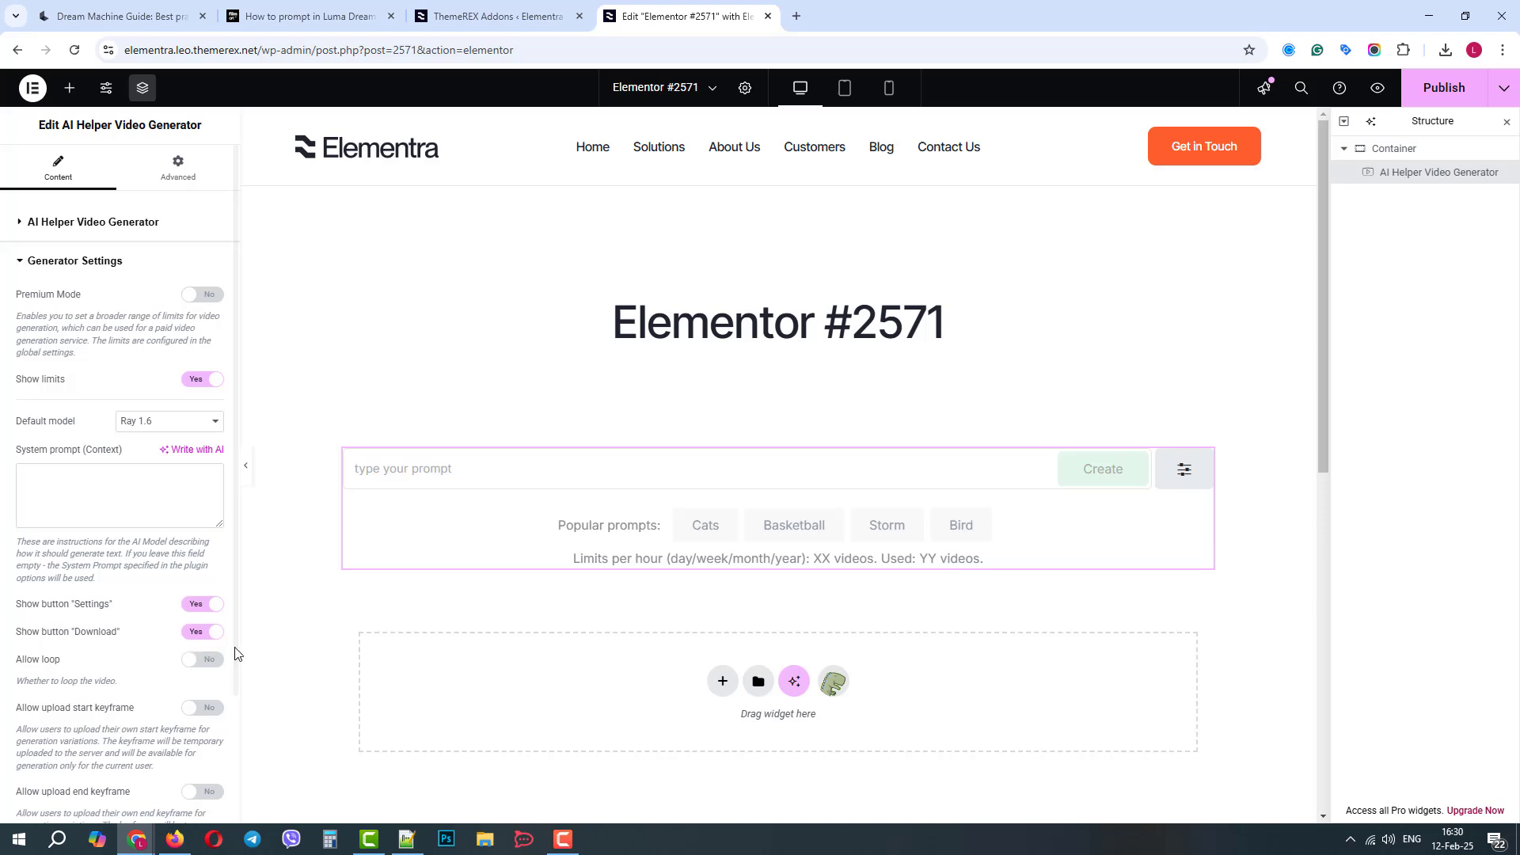
scroll("down", 3)
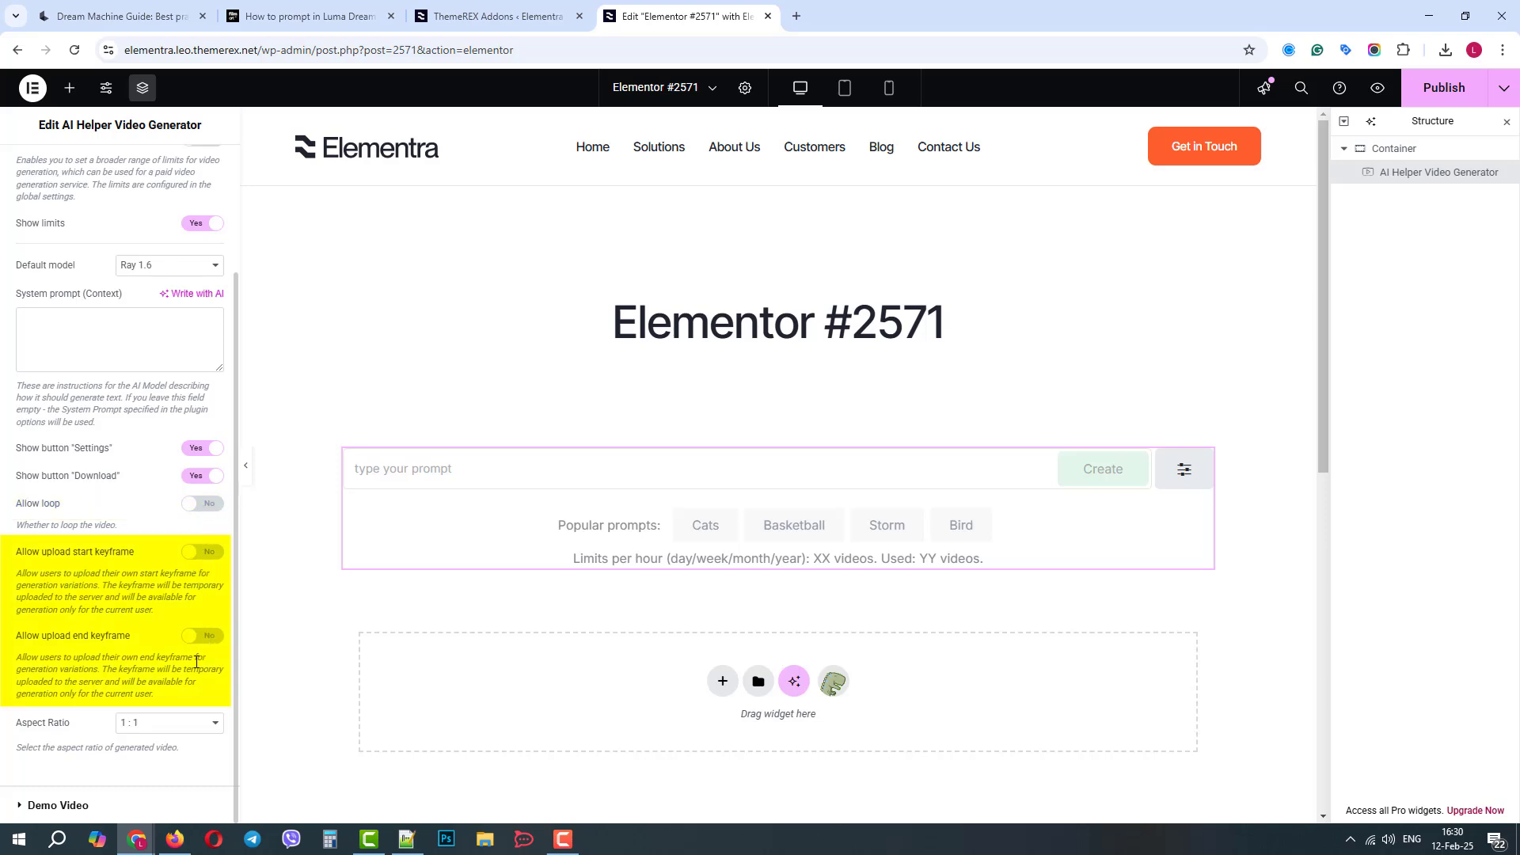
left_click(168, 722)
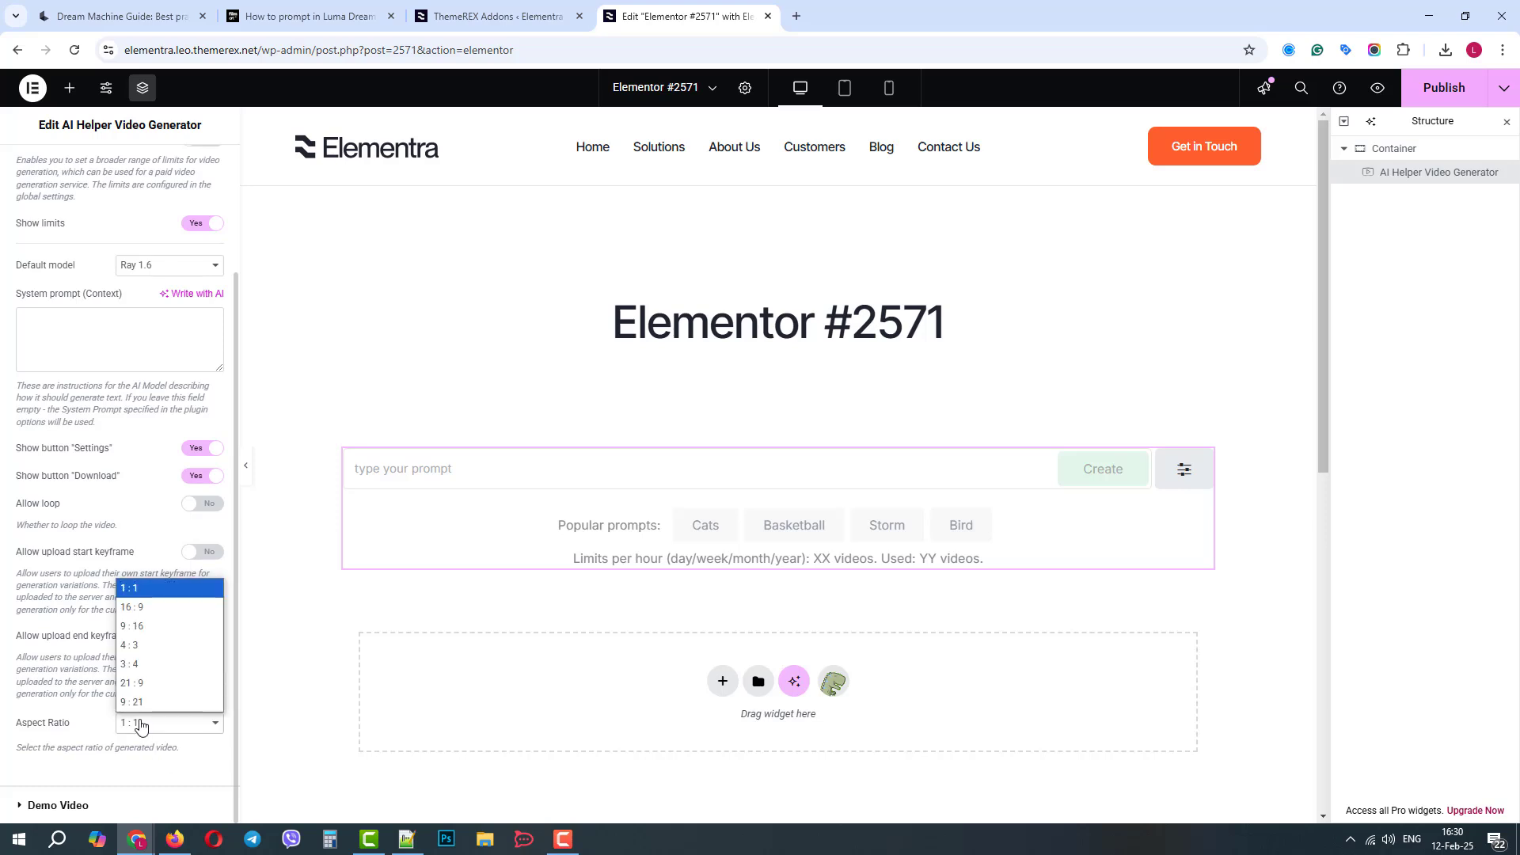
left_click(131, 588)
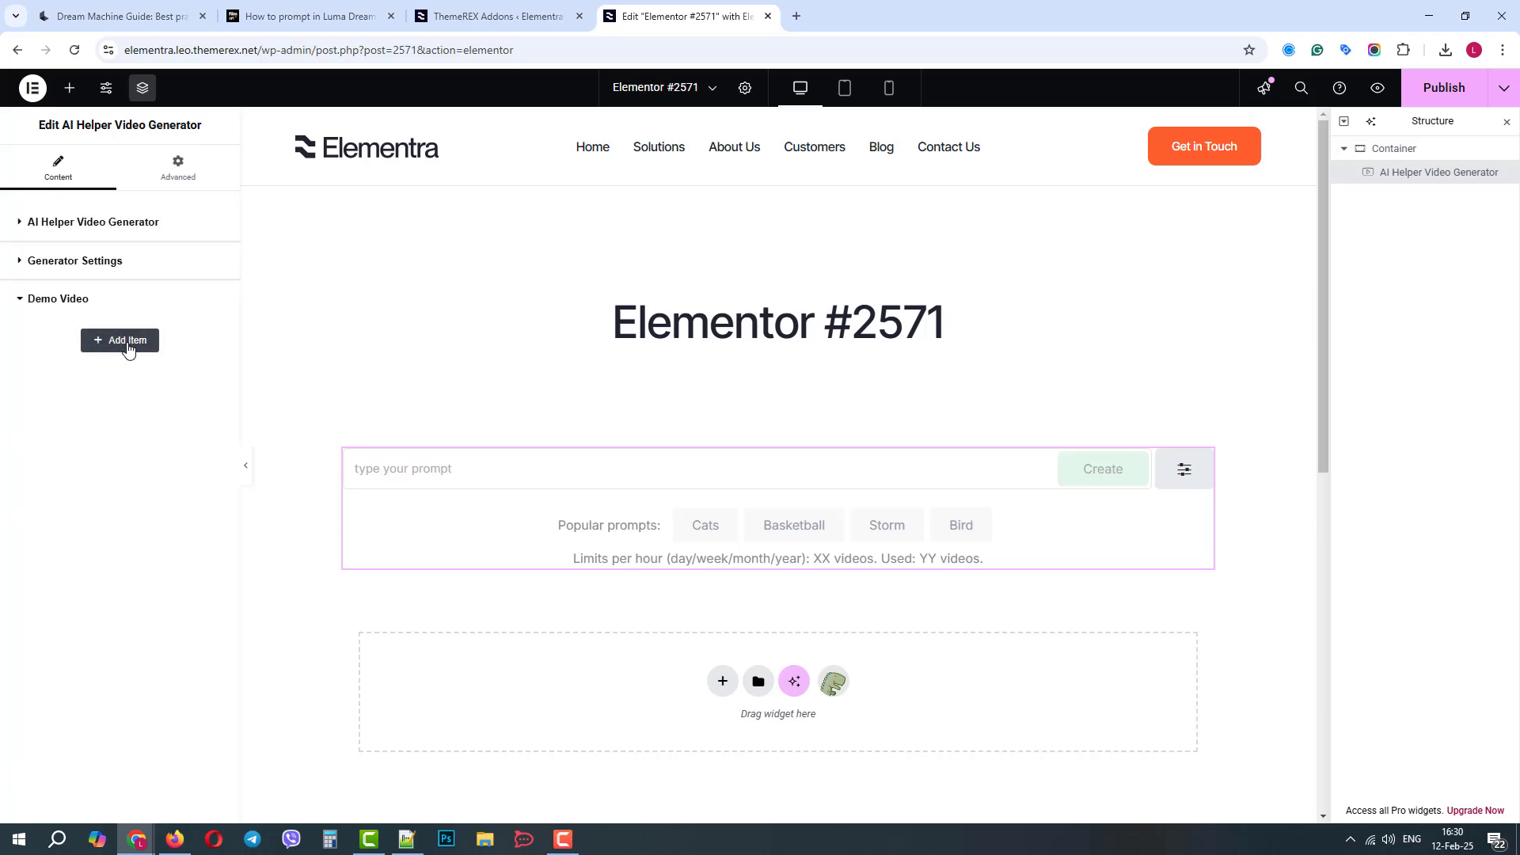
Use View Page beside Publish to open the live Elementor #2571 page
left_click(93, 222)
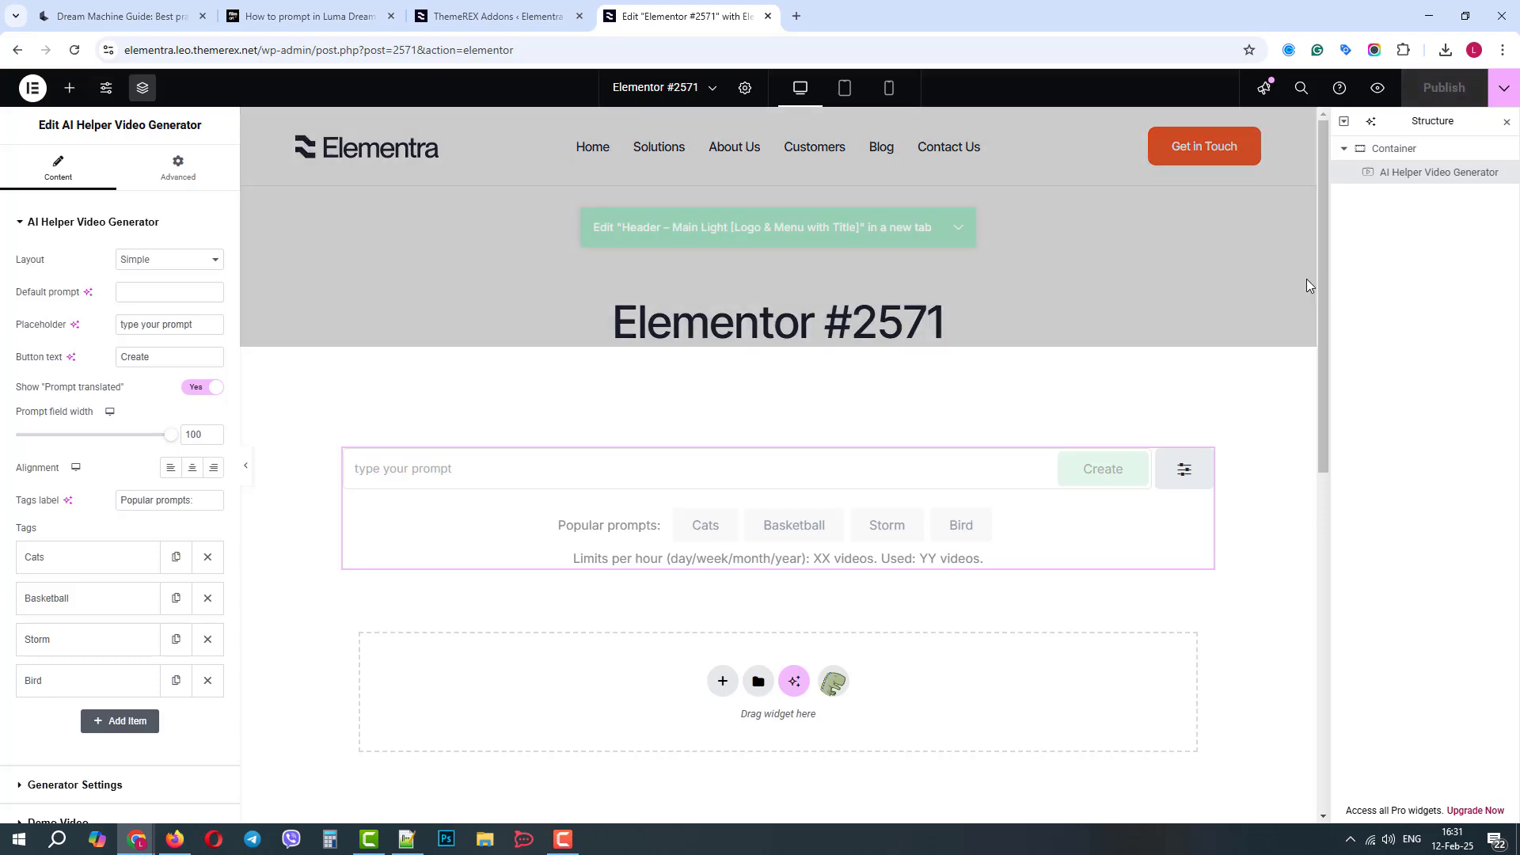
left_click(1505, 89)
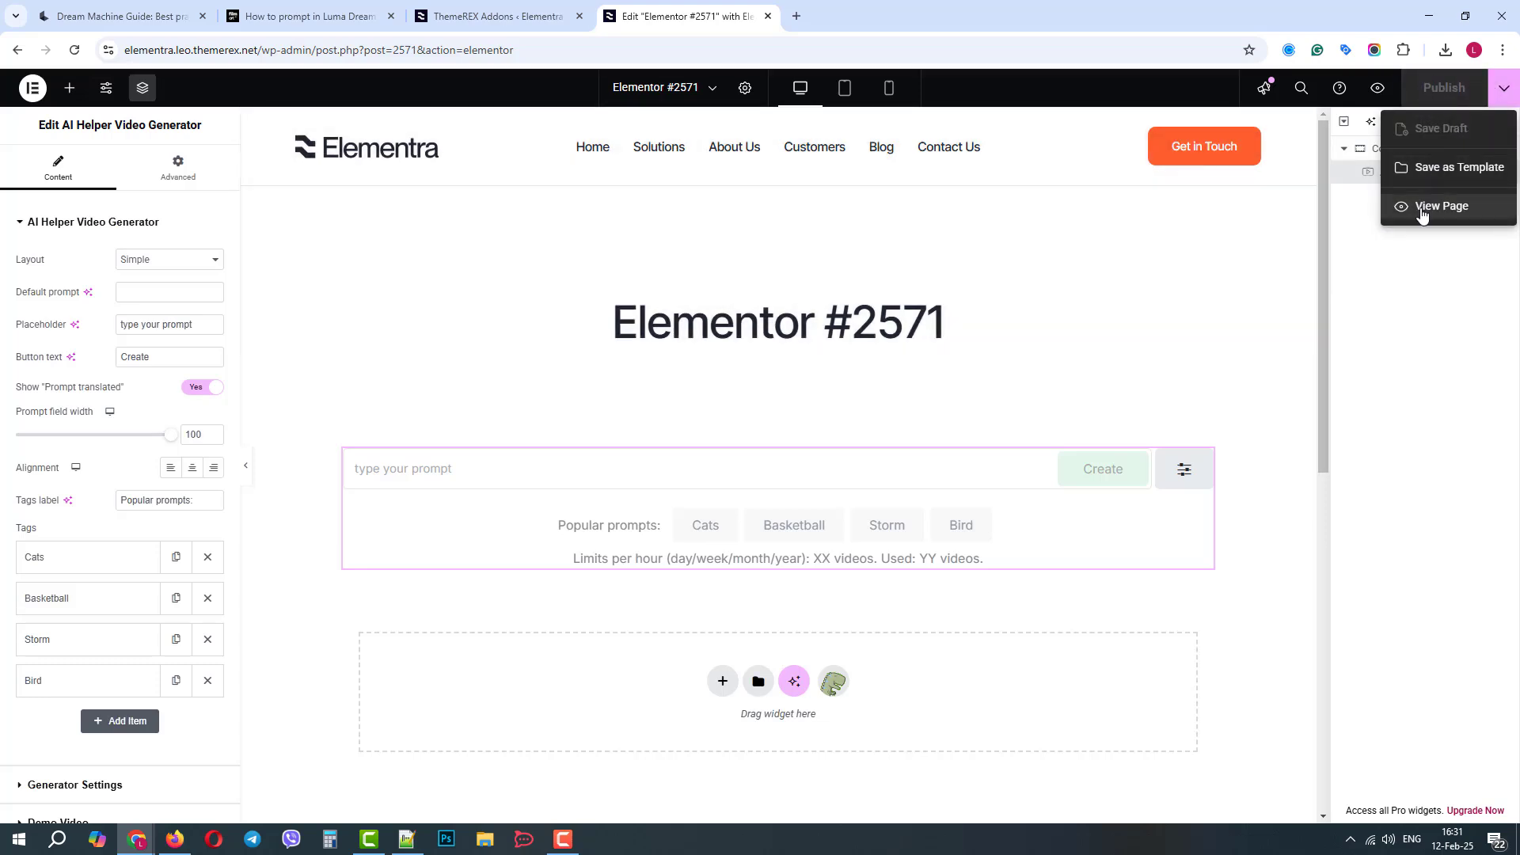
left_click(1441, 205)
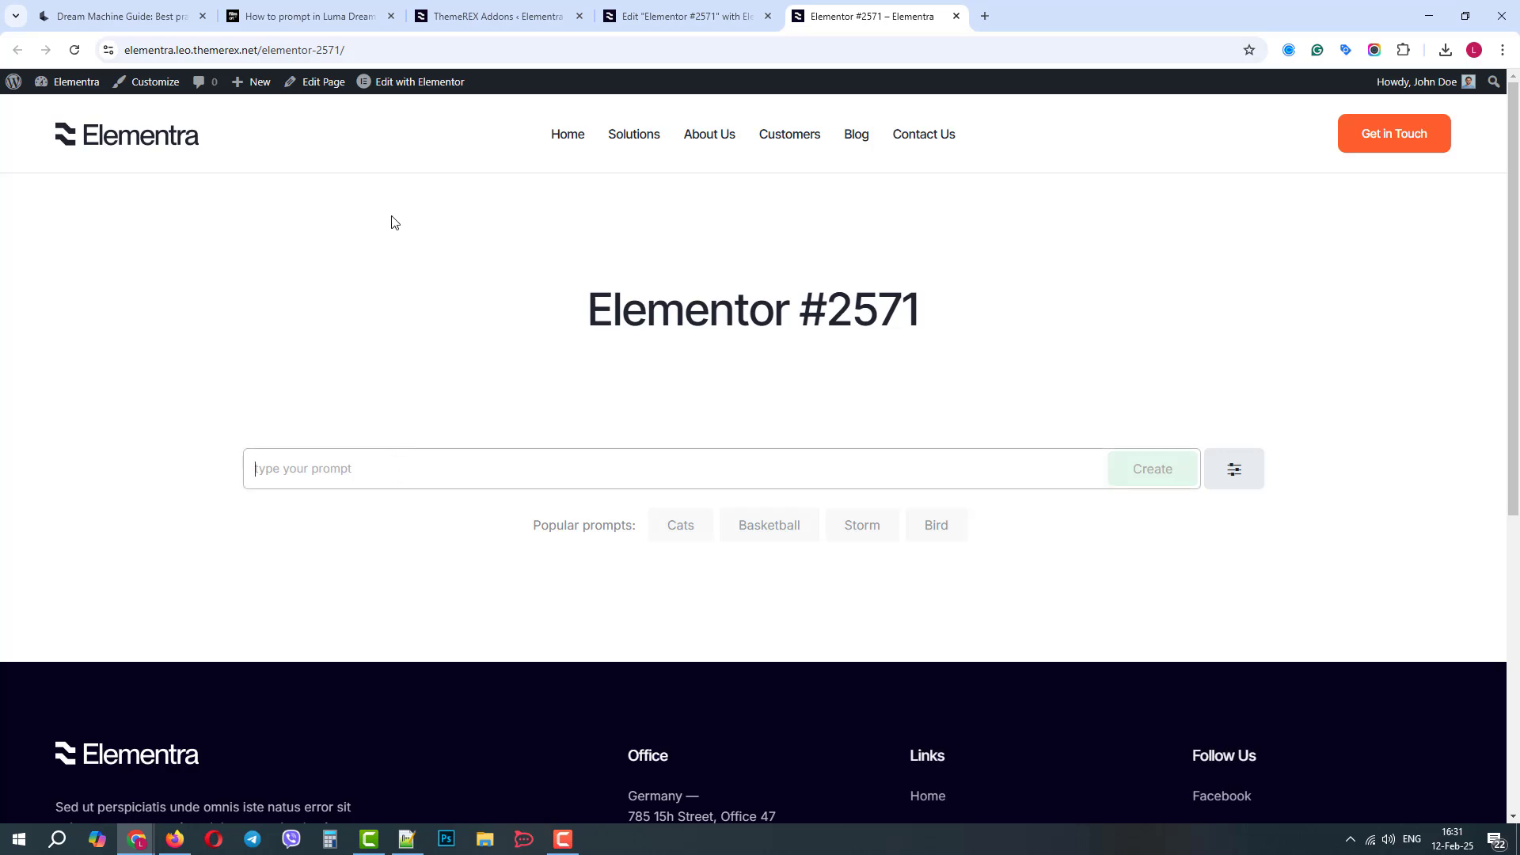
Find and copy the majestic eagle text-to-image prompt in the filmart.ai Luma prompting guide
left_click(305, 16)
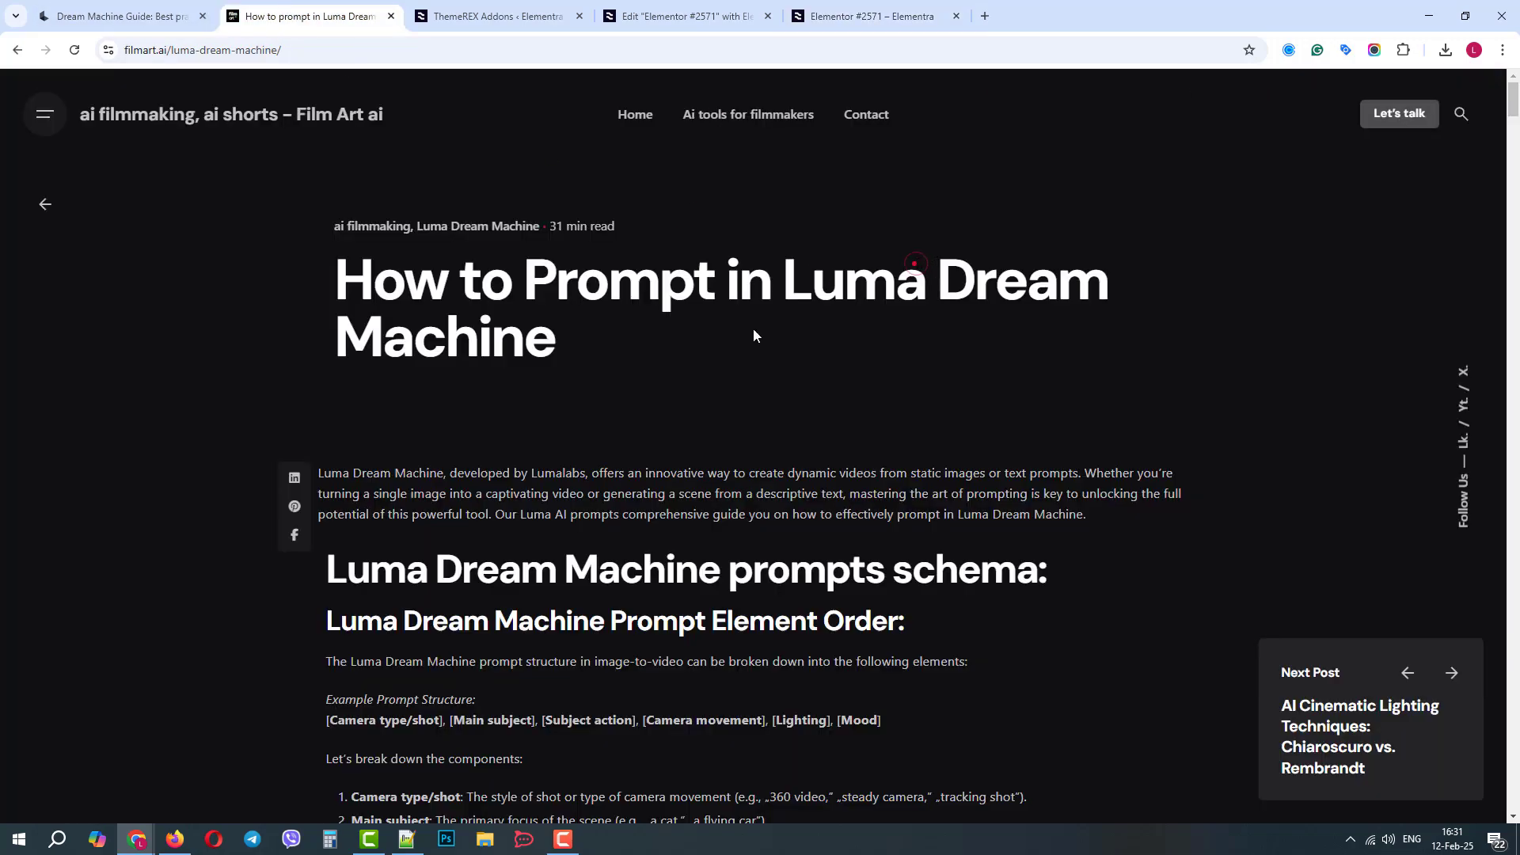
scroll("down", 3)
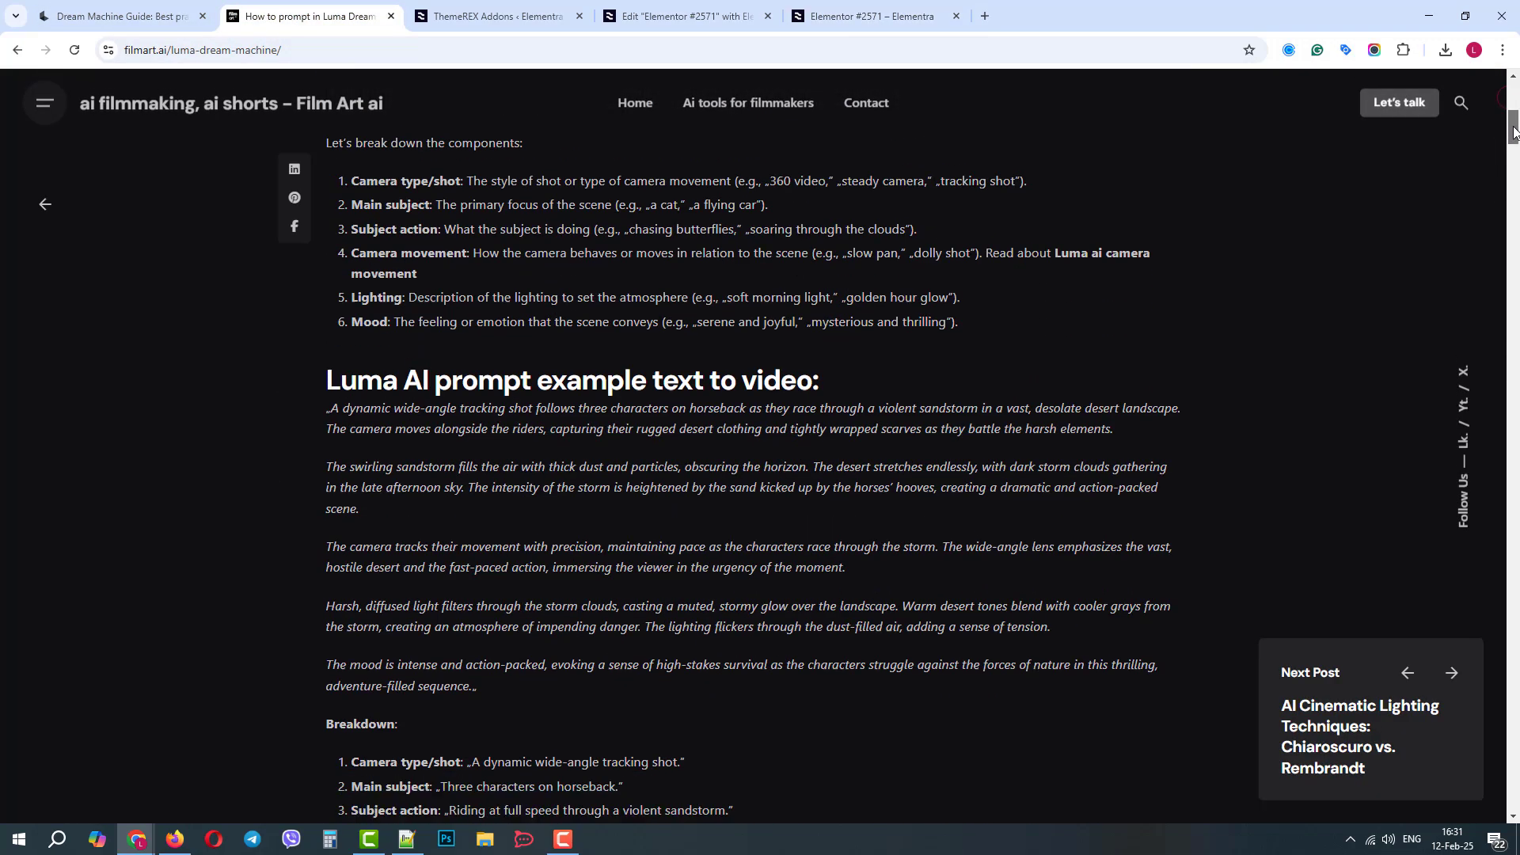
scroll("down", 3)
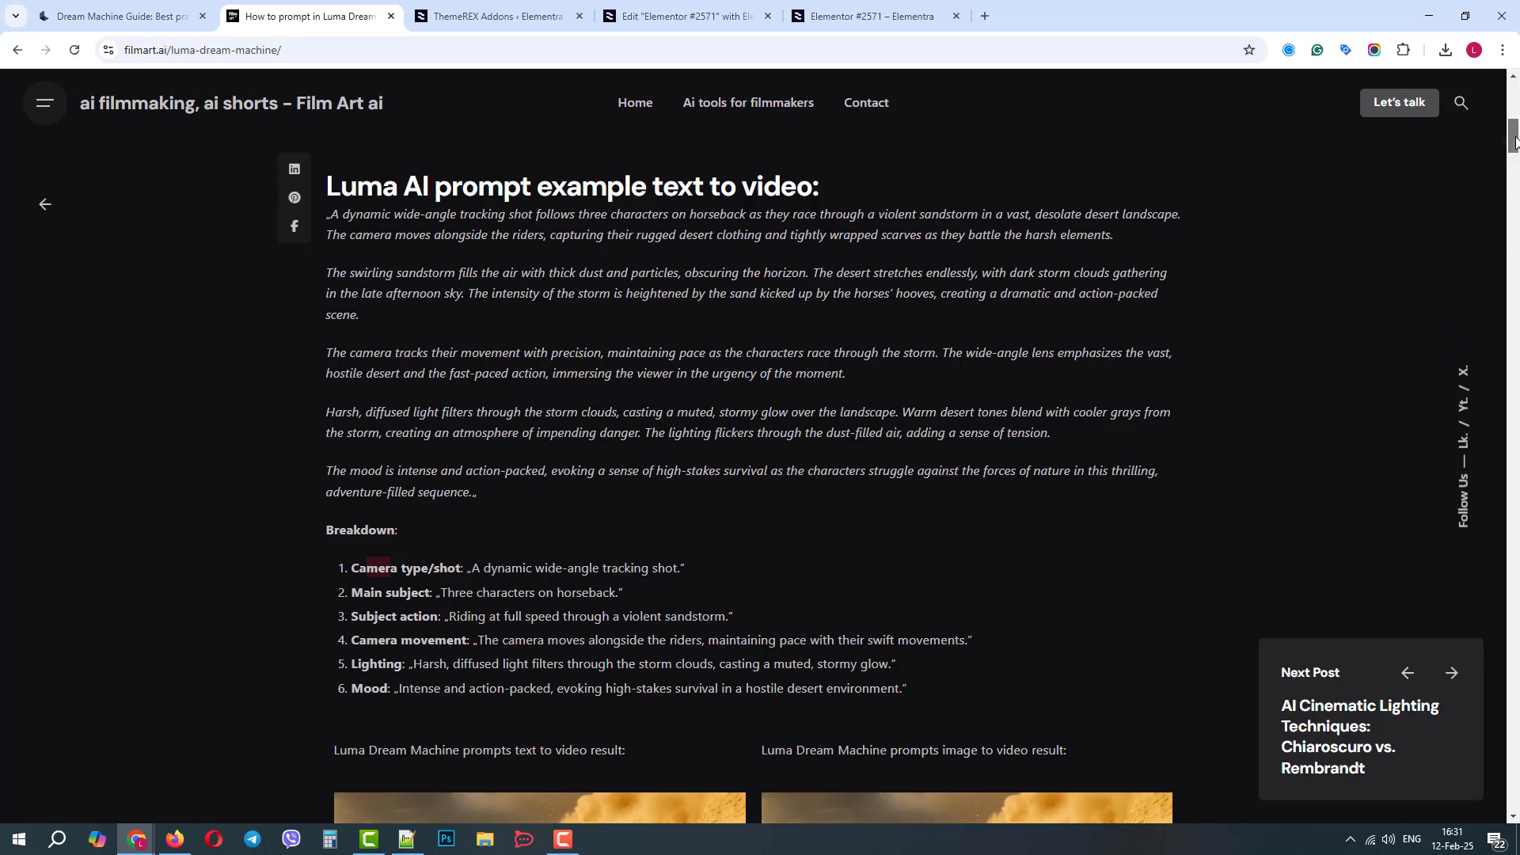
scroll("down", 3)
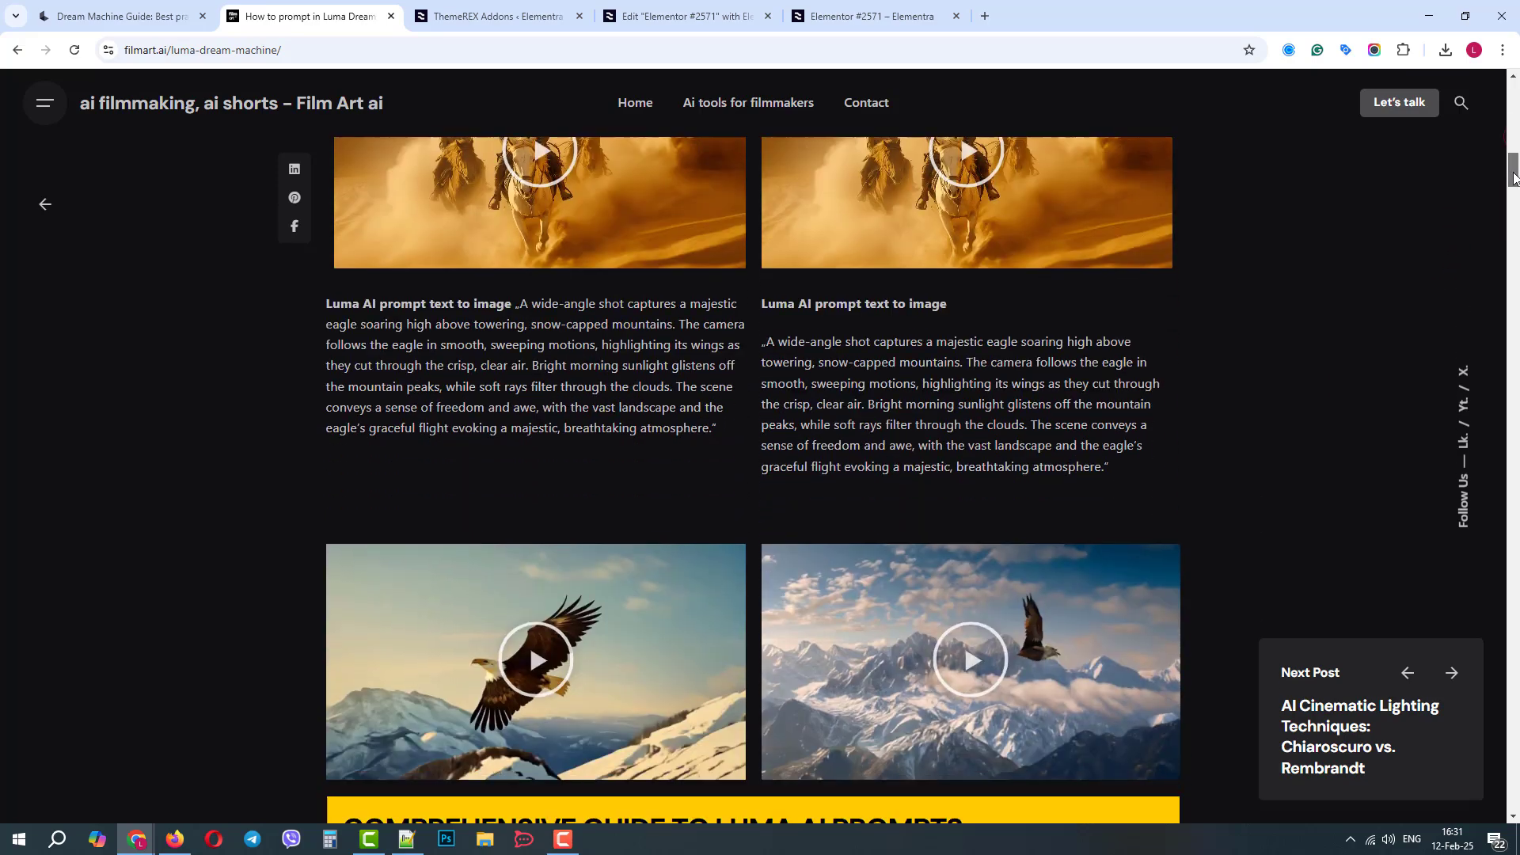
scroll("down", 3)
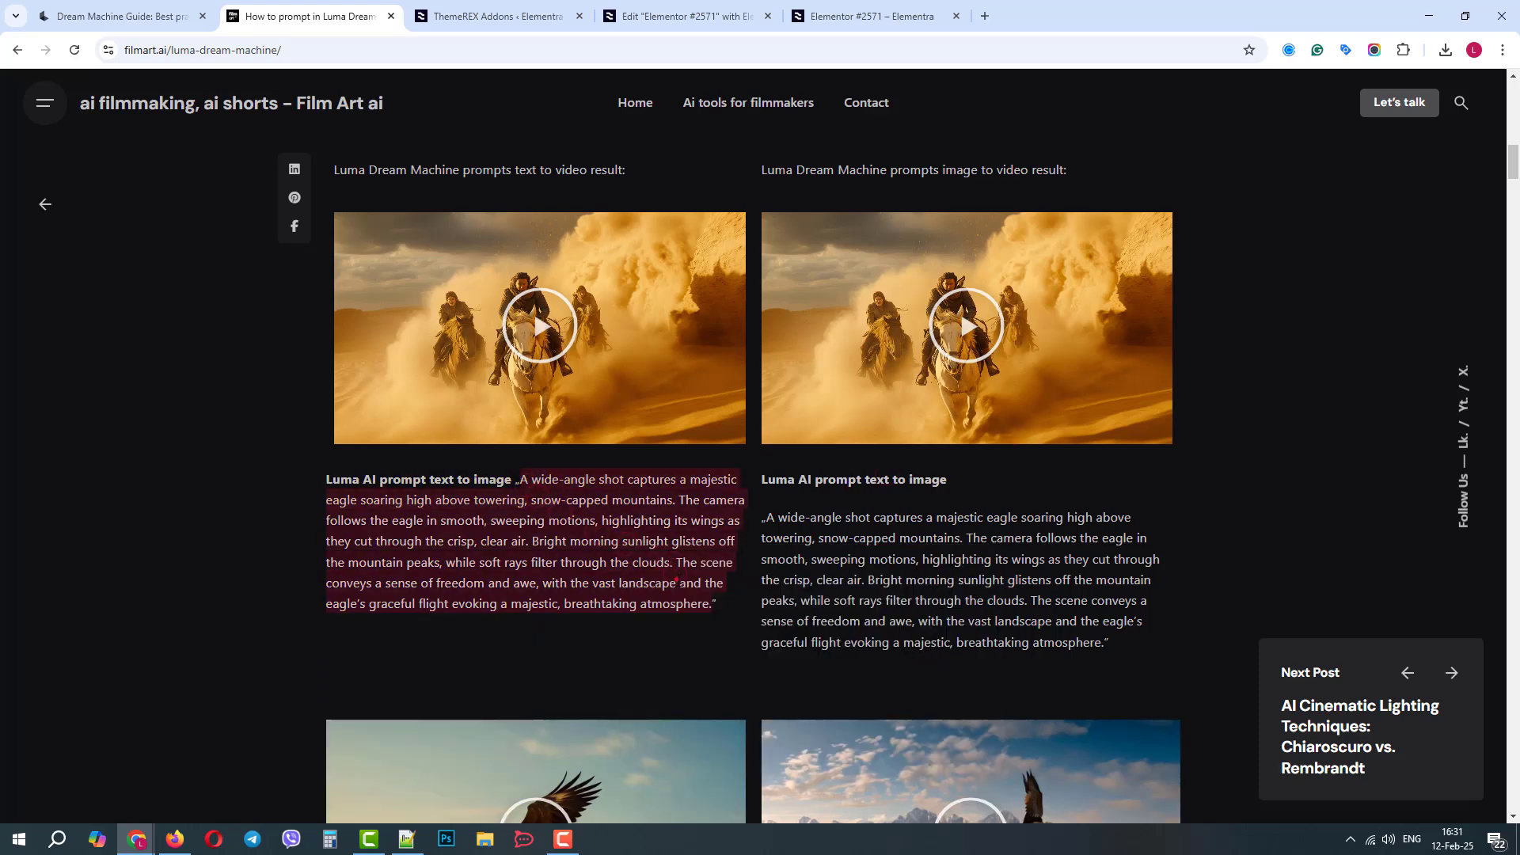
left_click(869, 15)
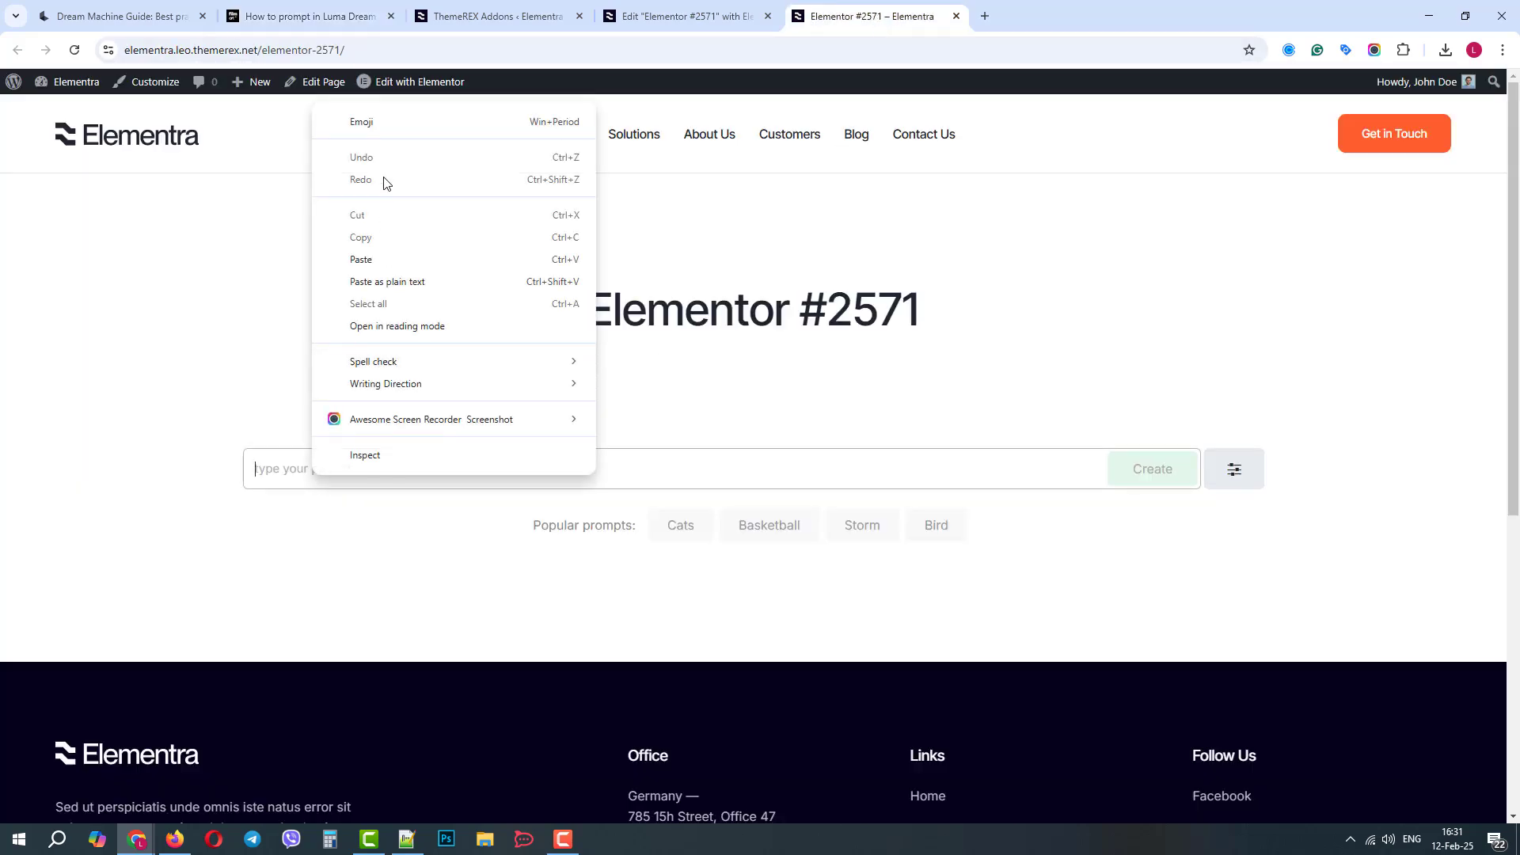
Paste the eagle prompt into the live widget and create a video from it
left_click(1152, 468)
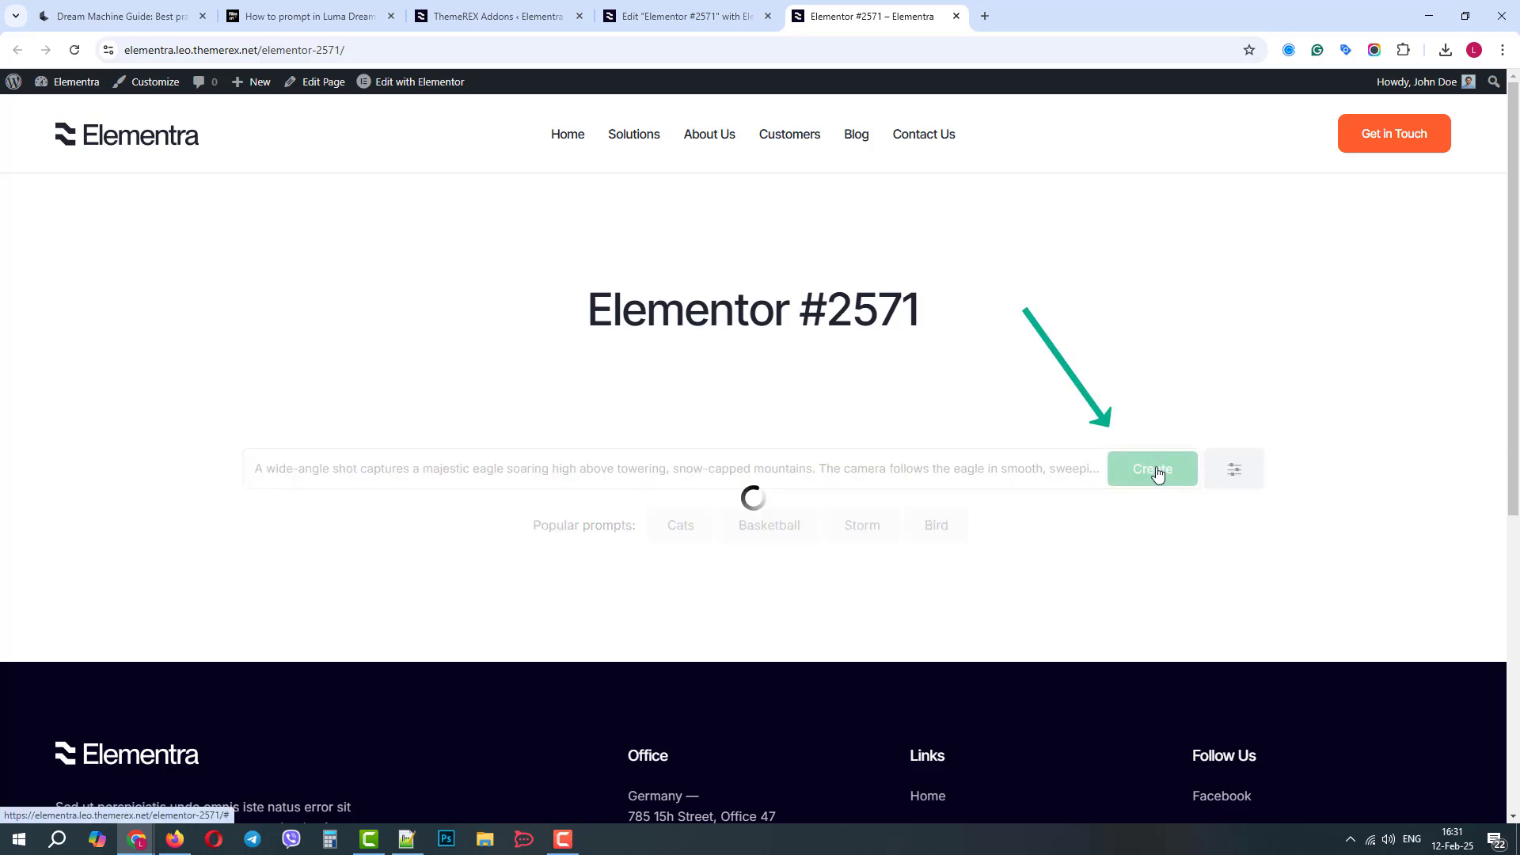
left_click(1150, 469)
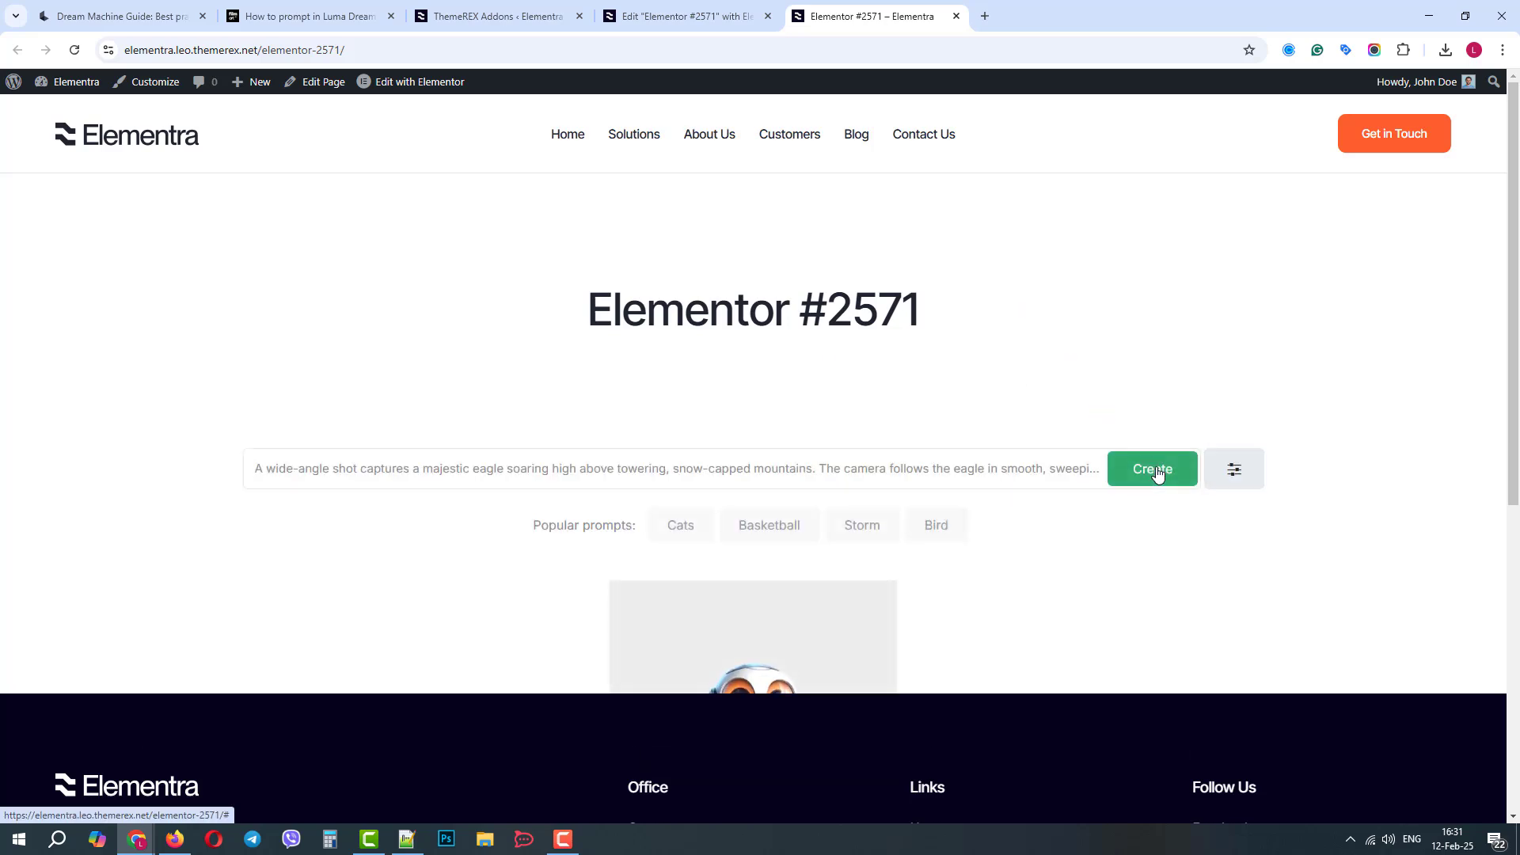
left_click(1151, 469)
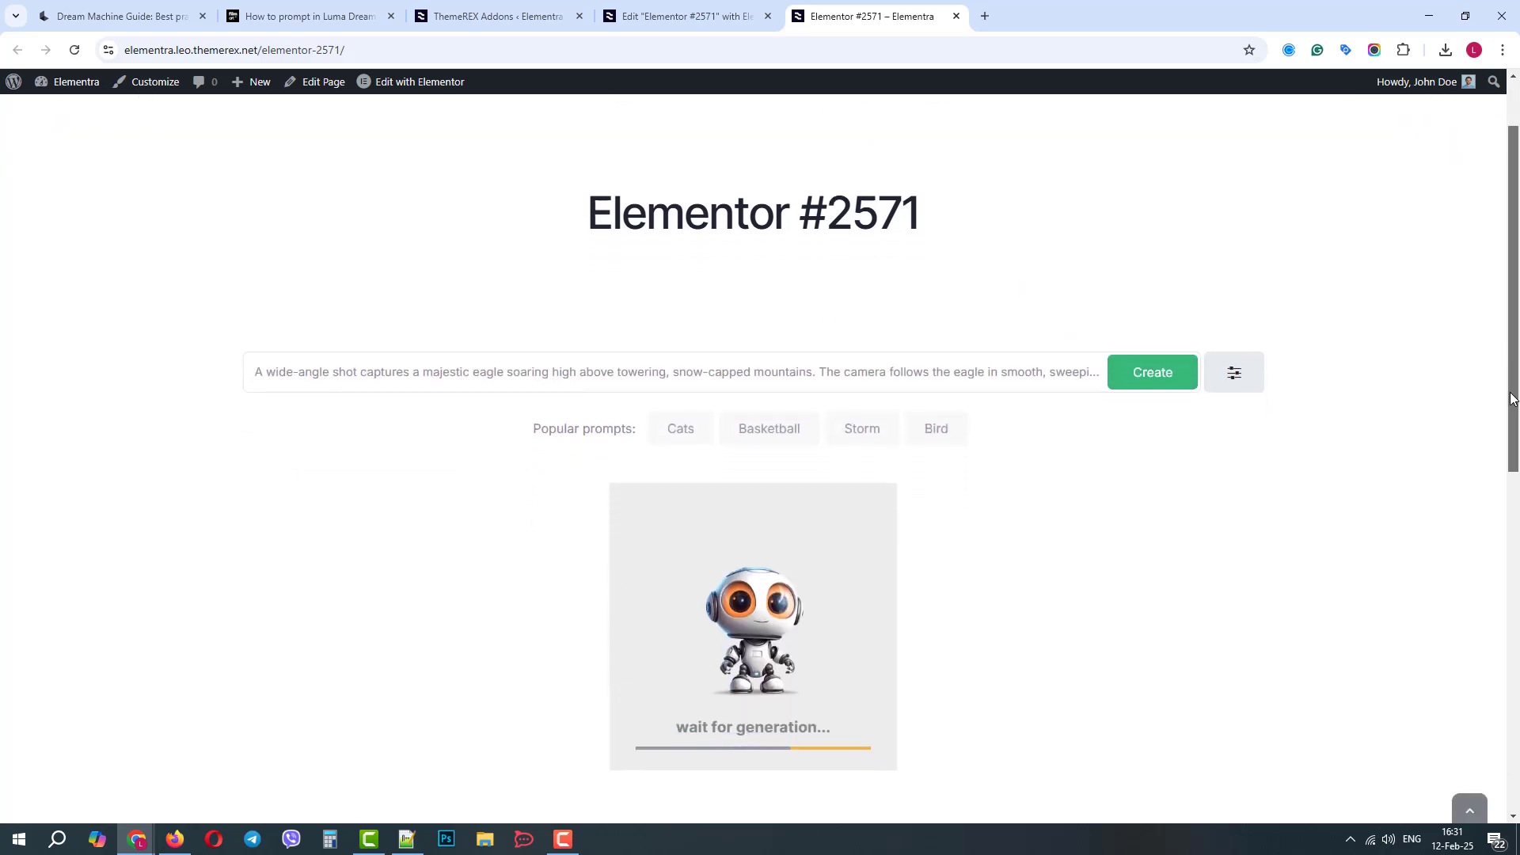
scroll("down", 3)
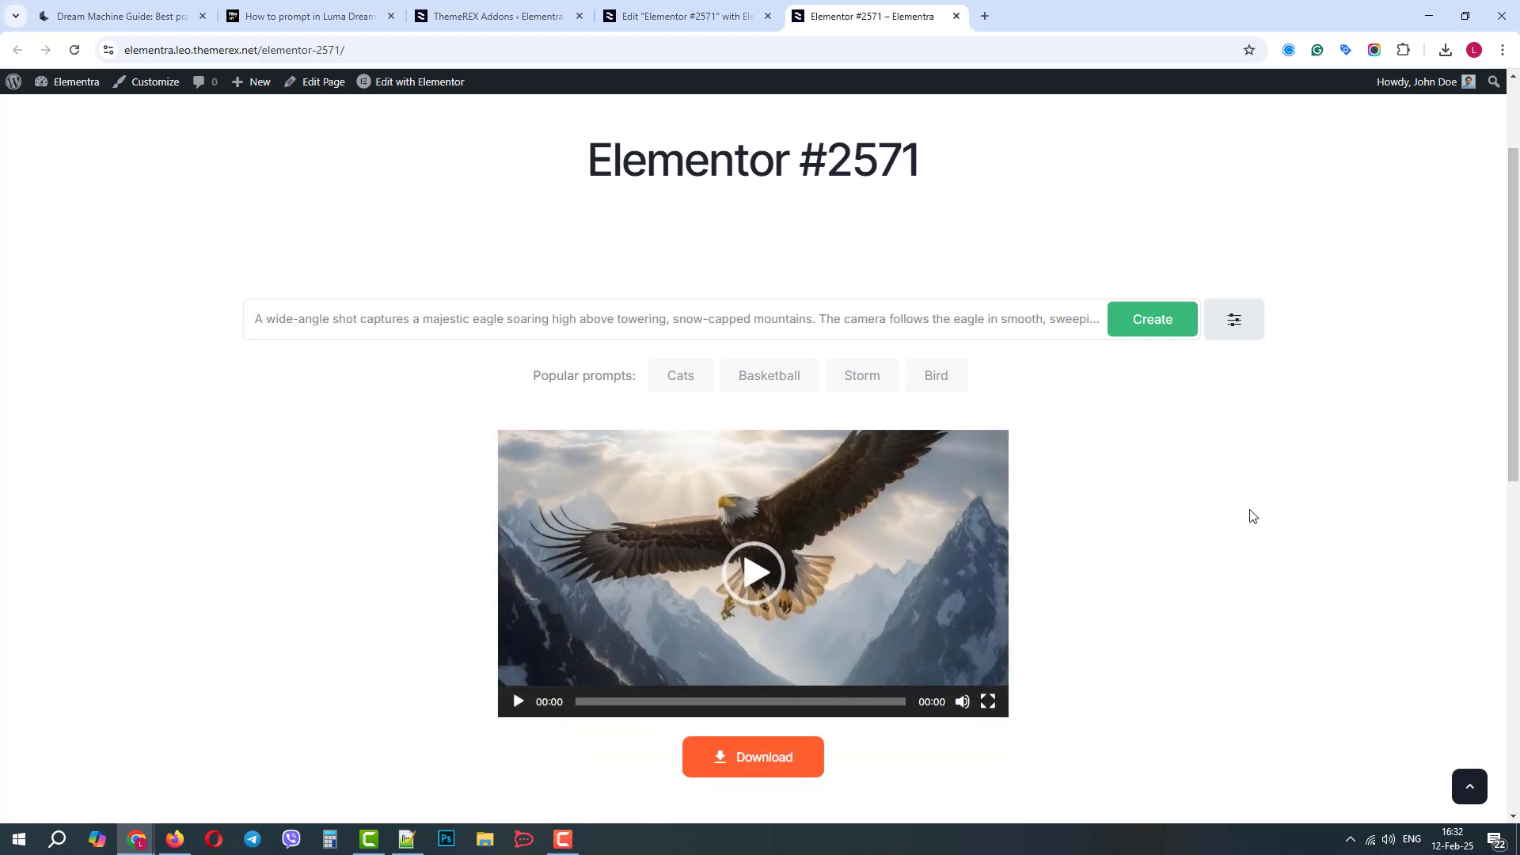
Play the generated eagle video and download it
left_click(752, 571)
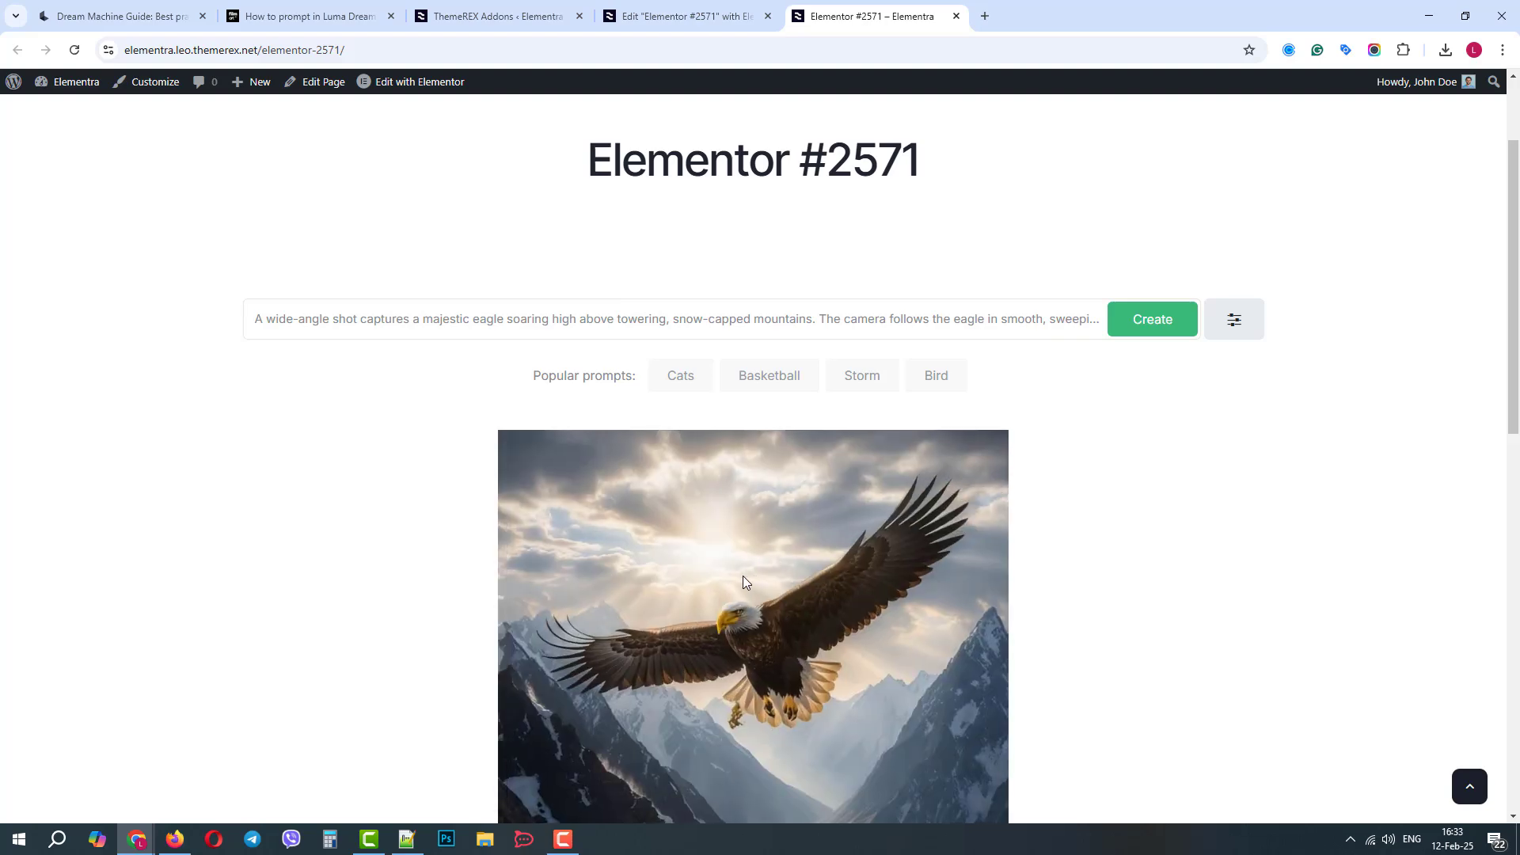
scroll("down", 3)
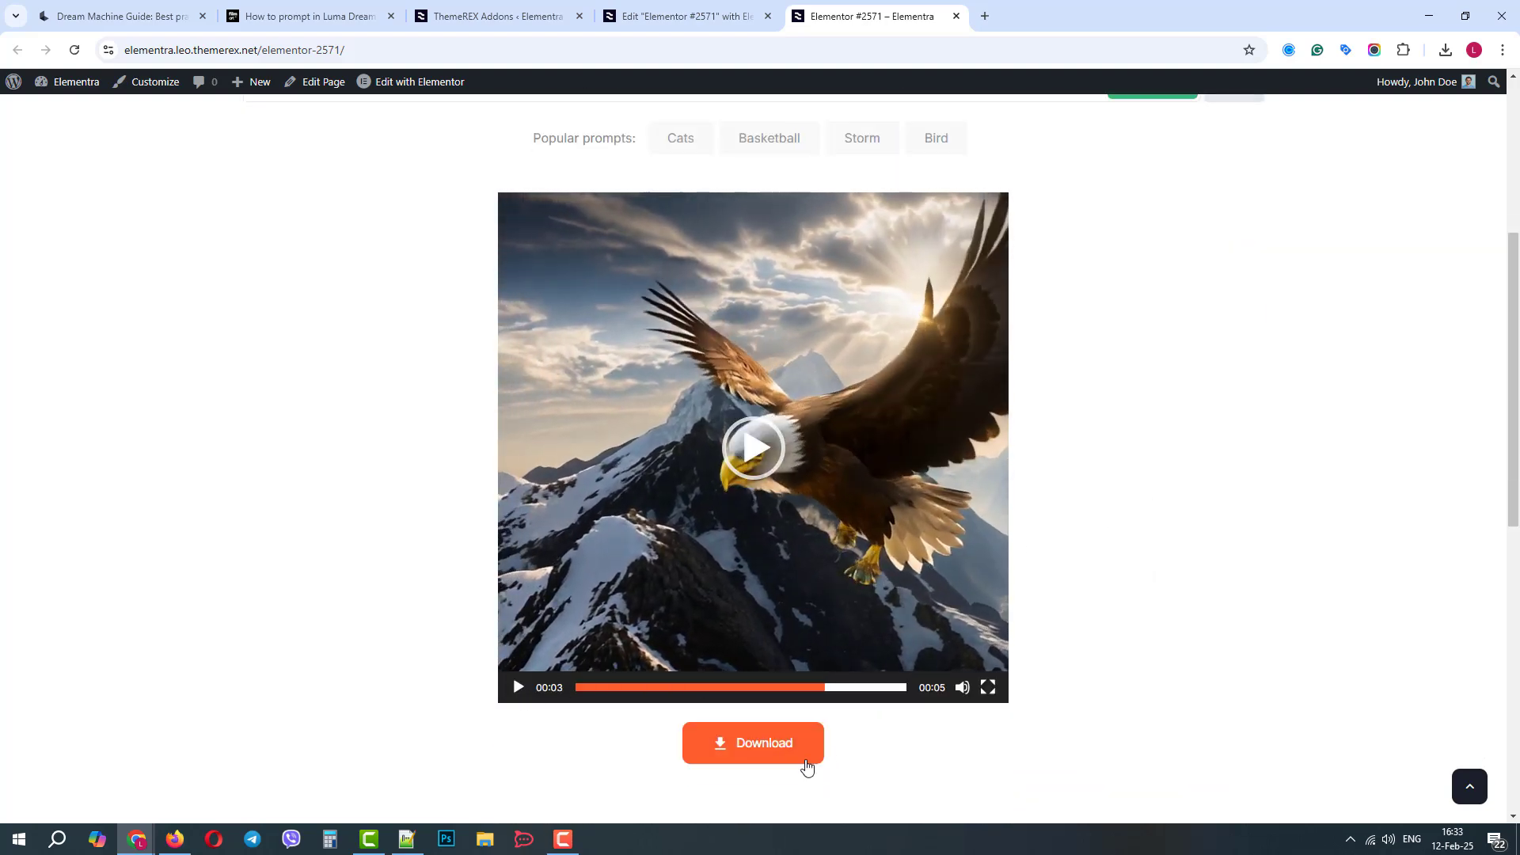
left_click(752, 742)
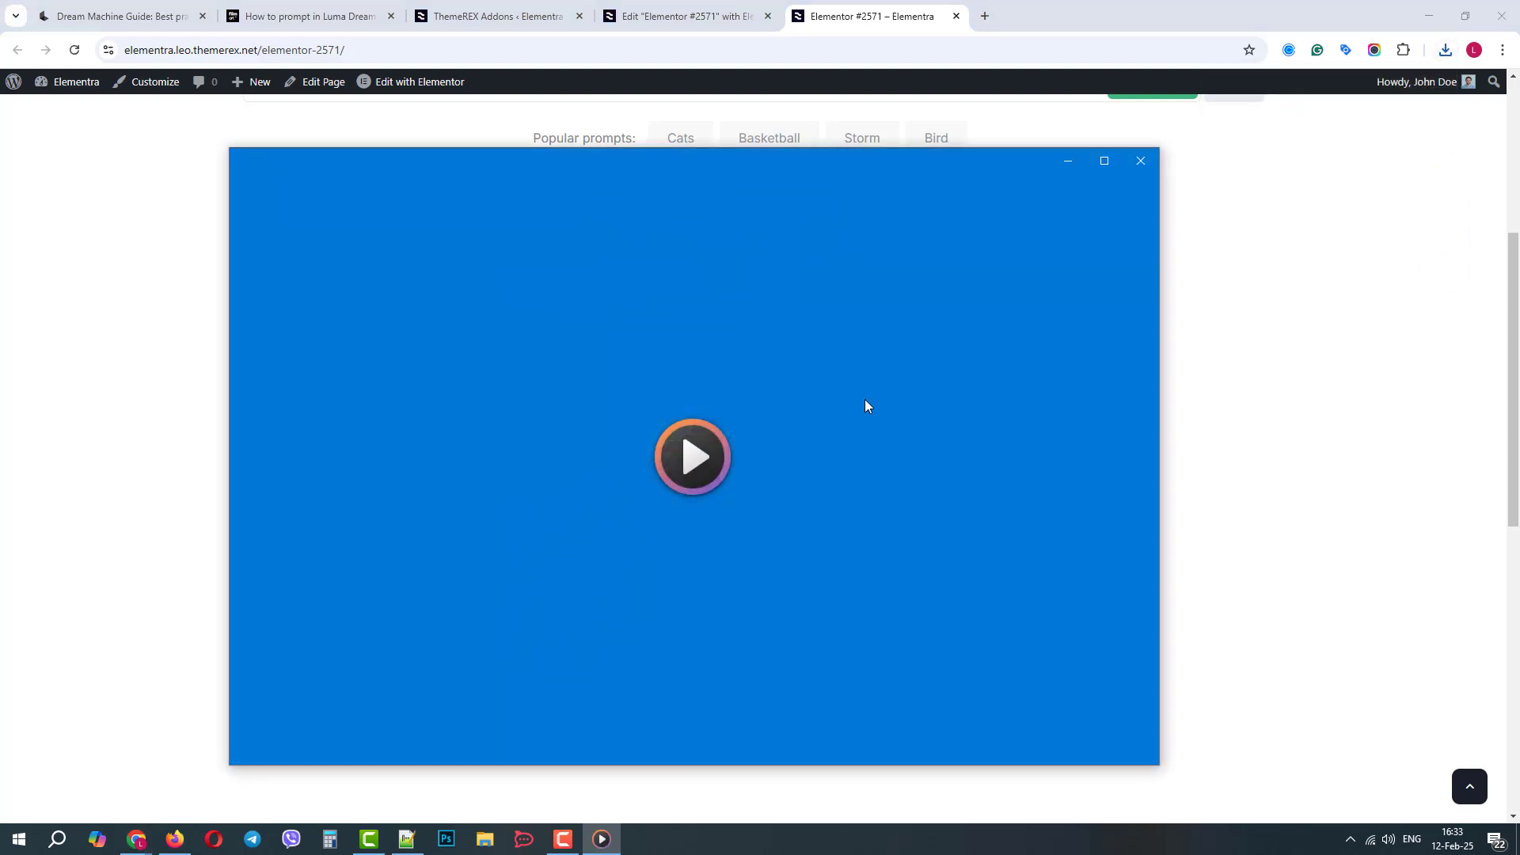
Play the downloaded eagle clip in Media Player, then pause it
left_click(692, 456)
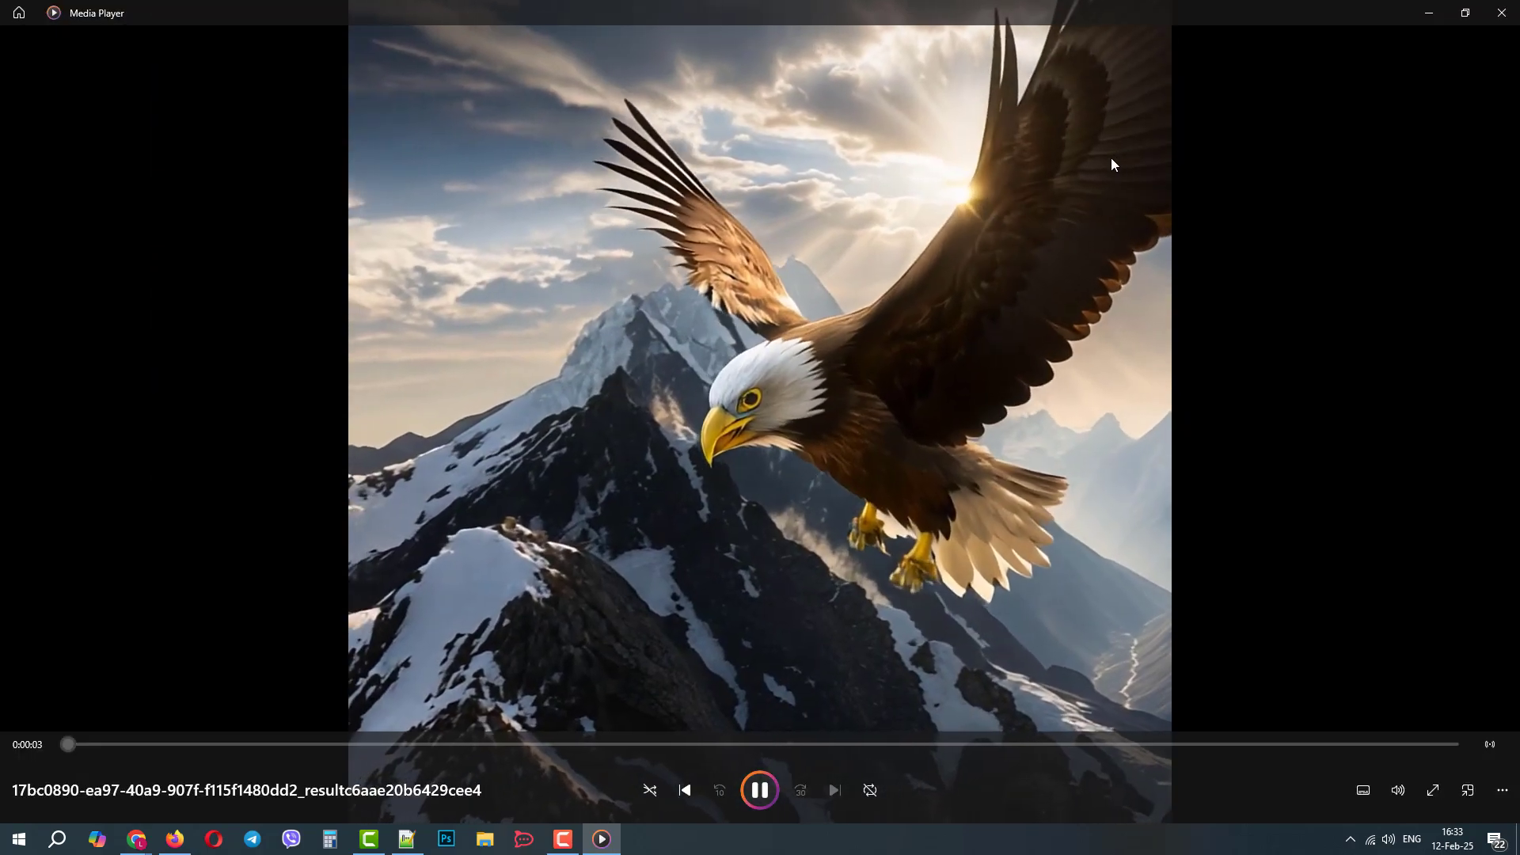
left_click(758, 788)
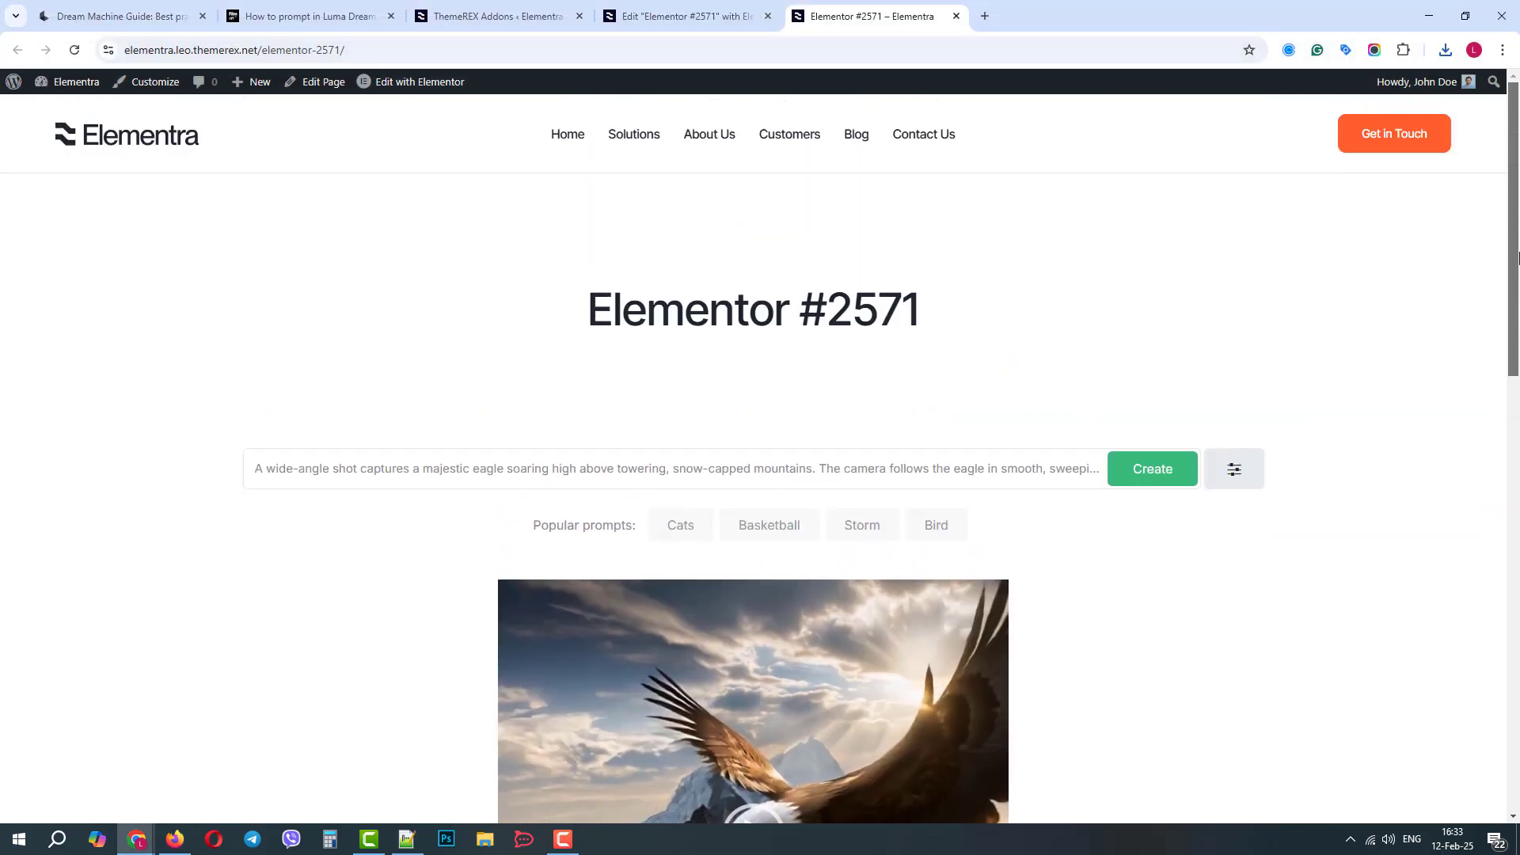
mouse_move(1137, 266)
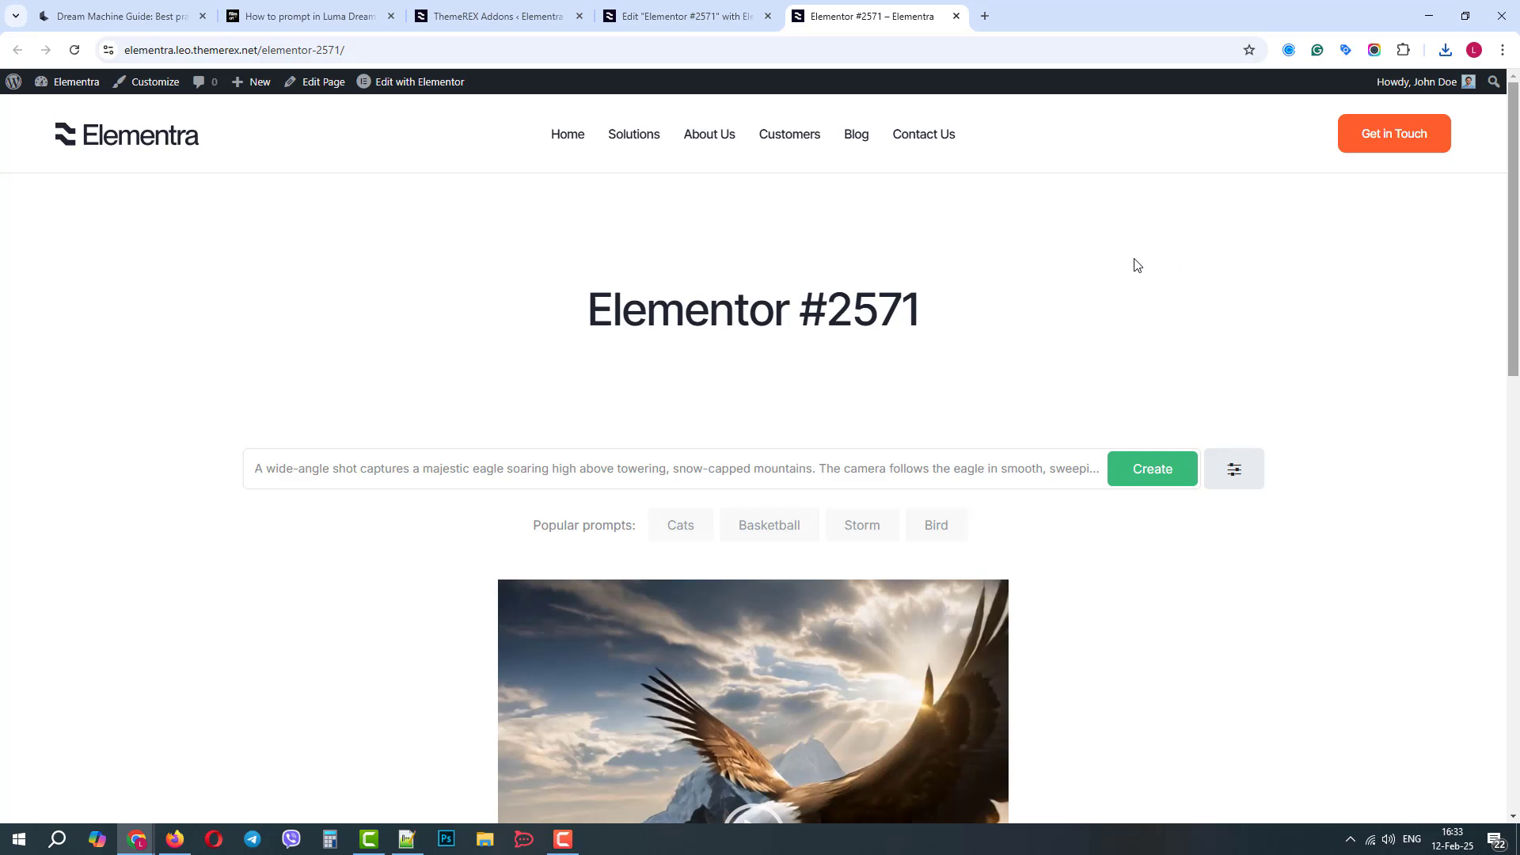
In the widget's Generator Settings, set Allow upload start keyframe and end keyframe to Yes
left_click(684, 16)
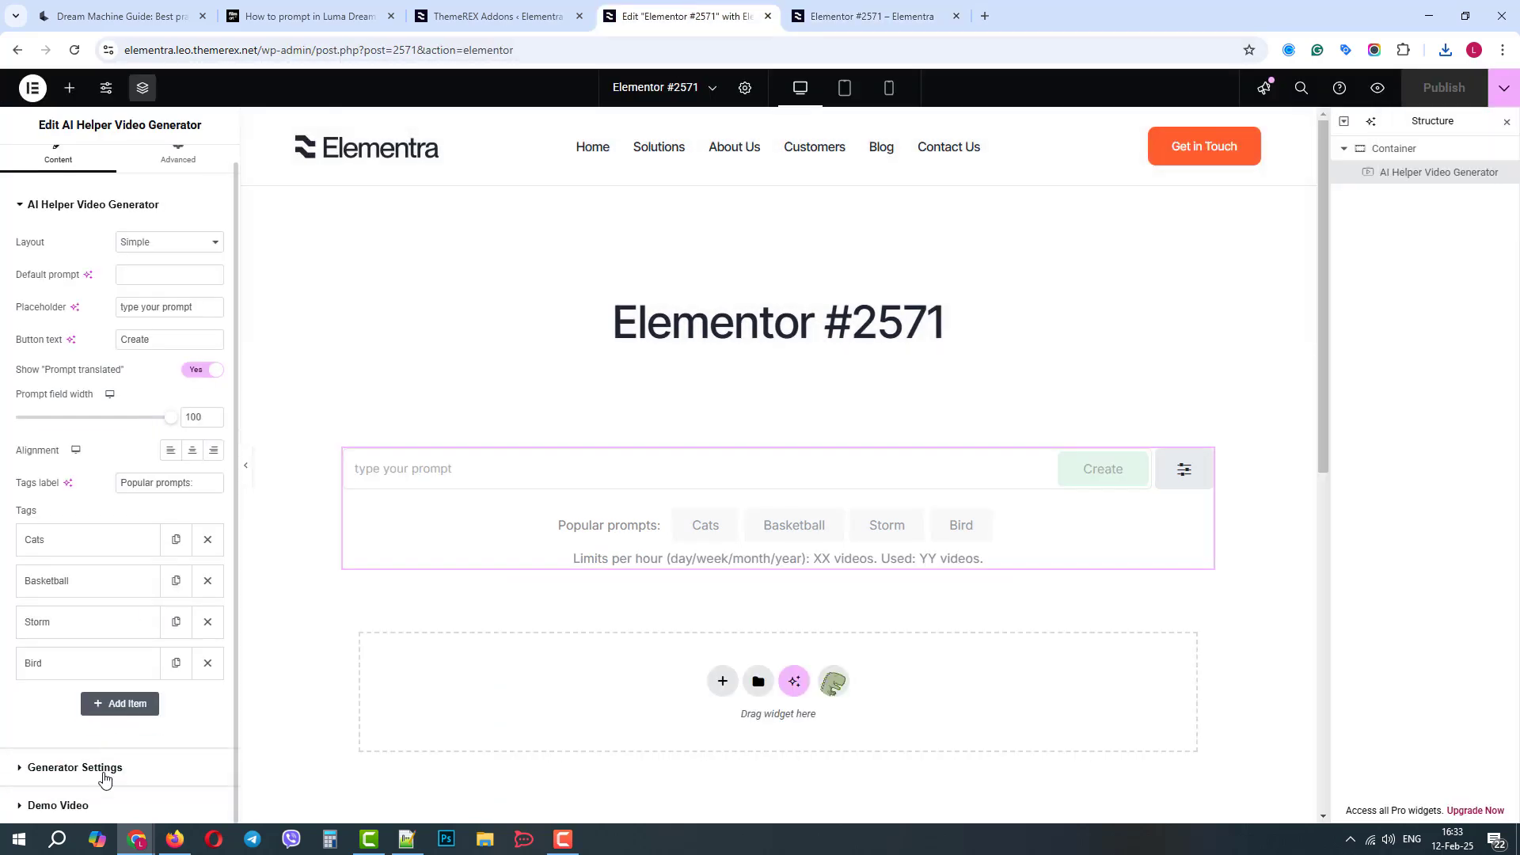
left_click(75, 766)
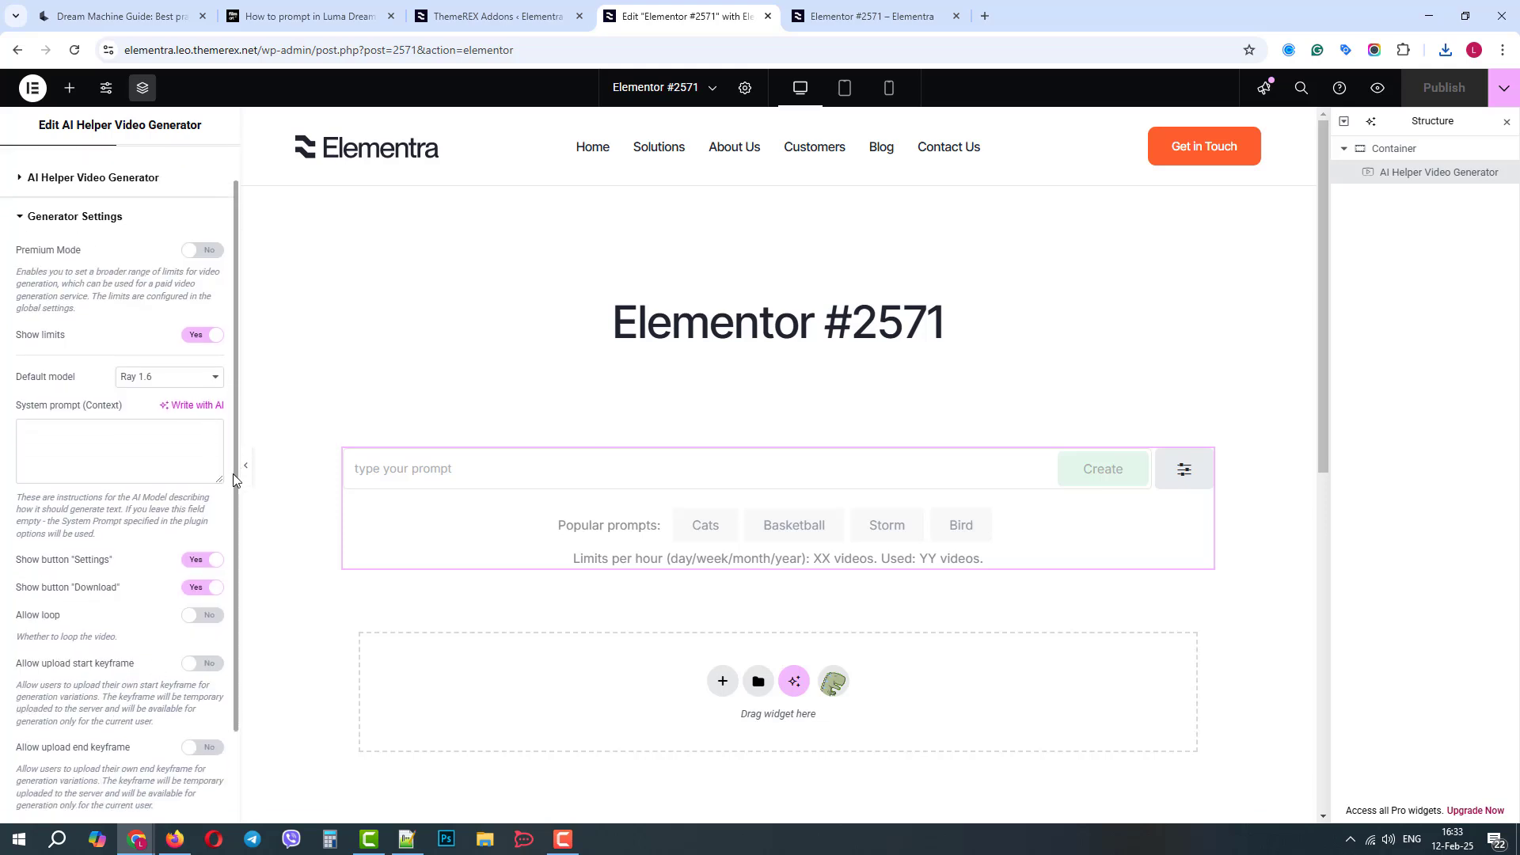
scroll("down", 3)
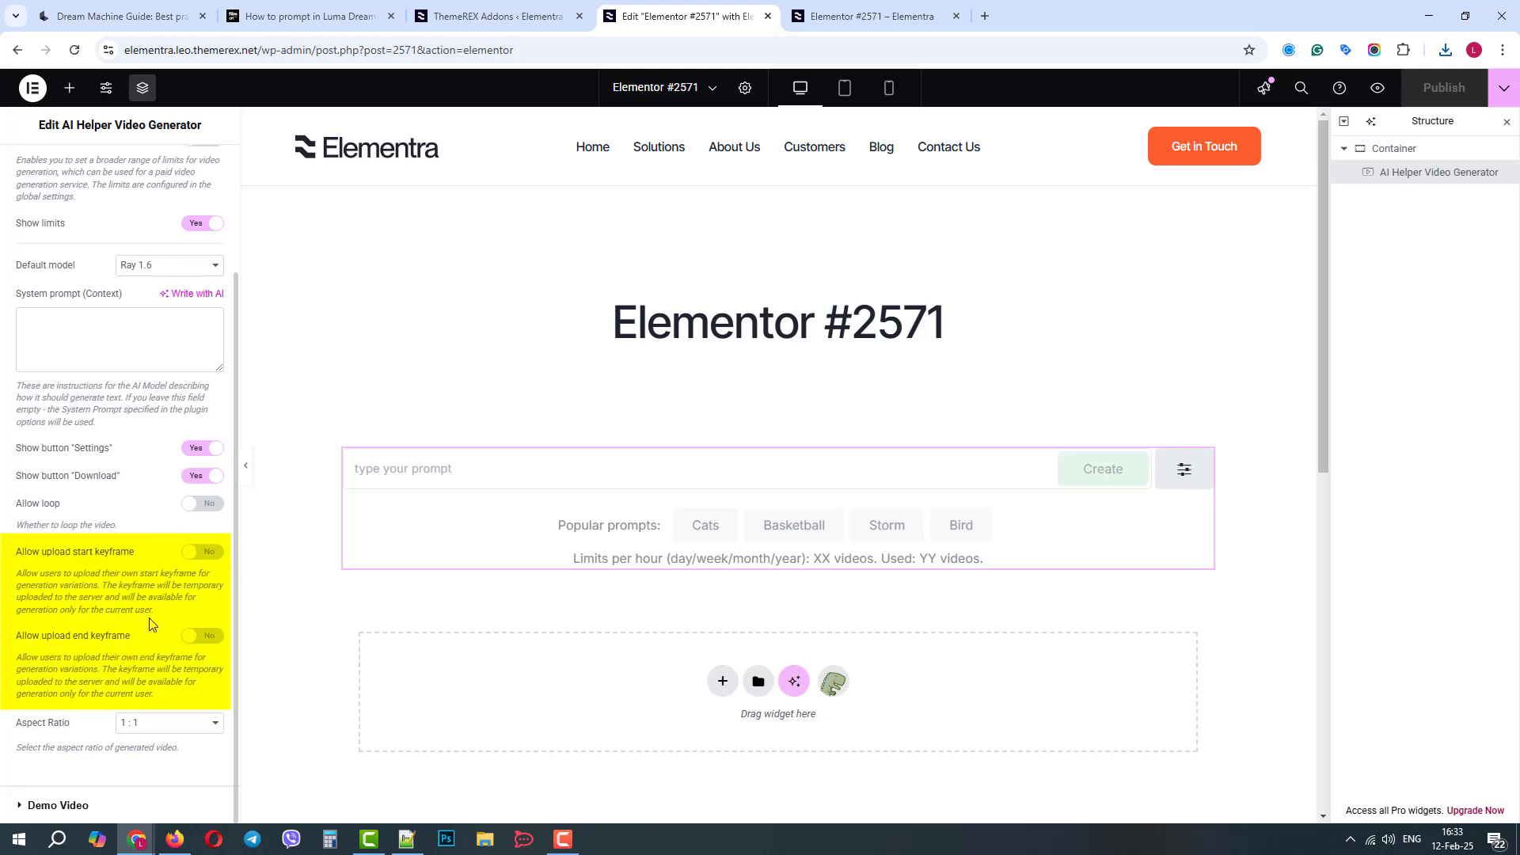
left_click(201, 551)
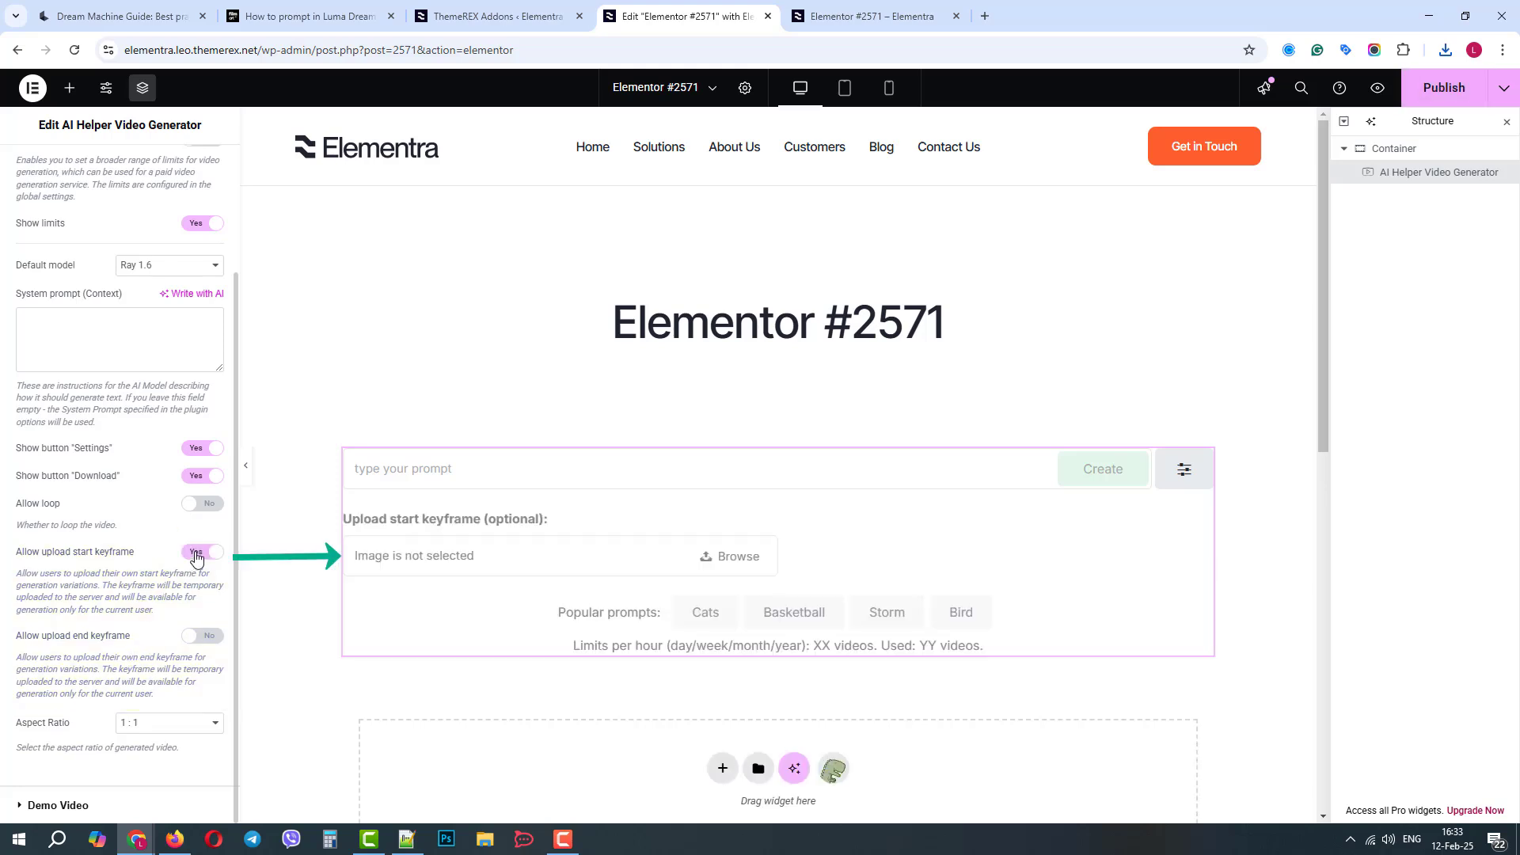
left_click(201, 634)
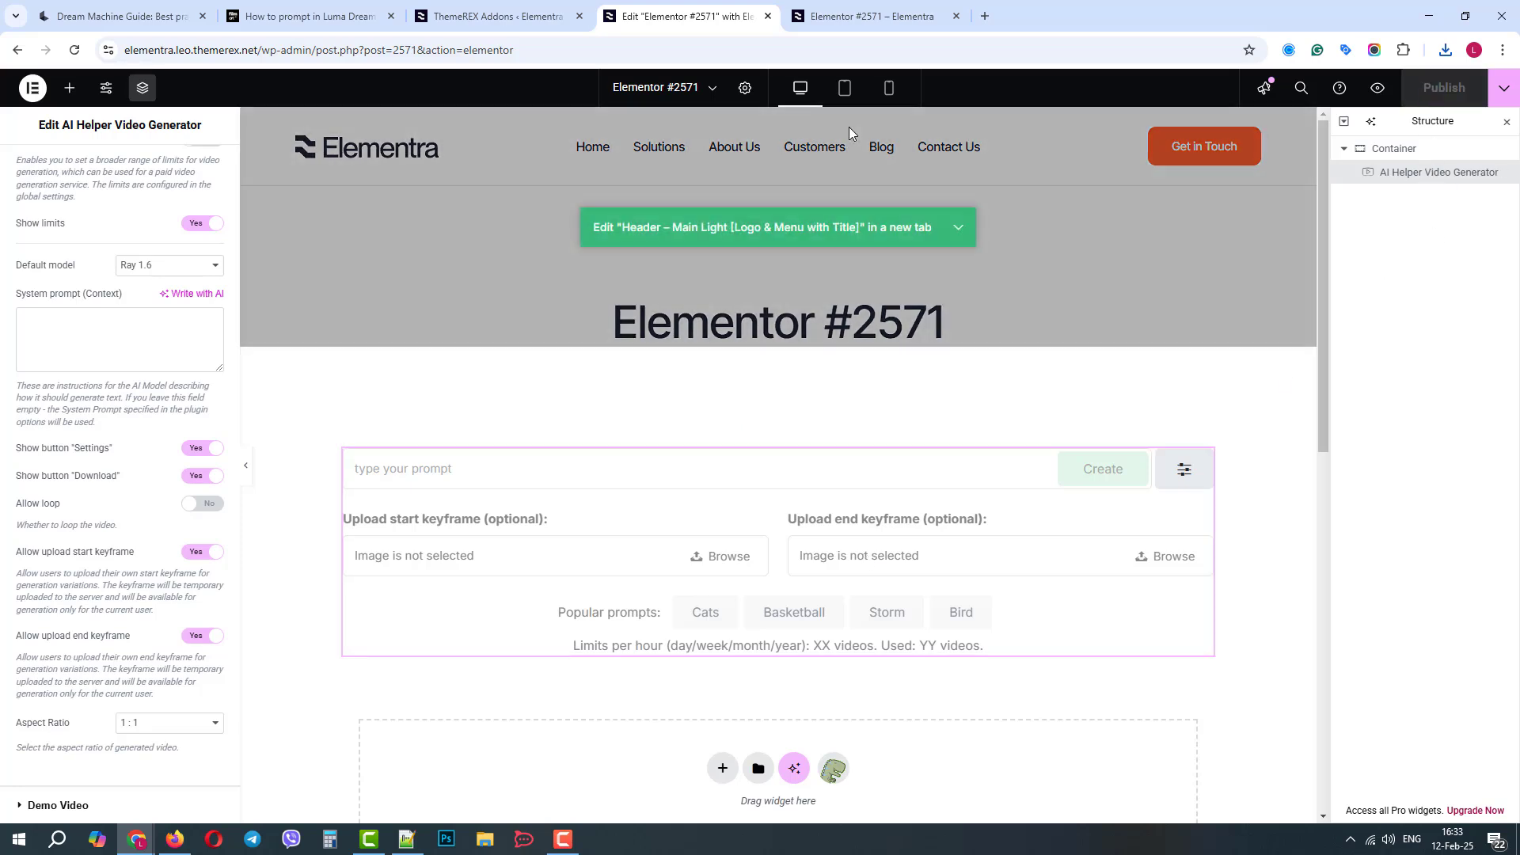
On the live page, load john.png as the start keyframe and marry.png as the end keyframe
left_click(869, 16)
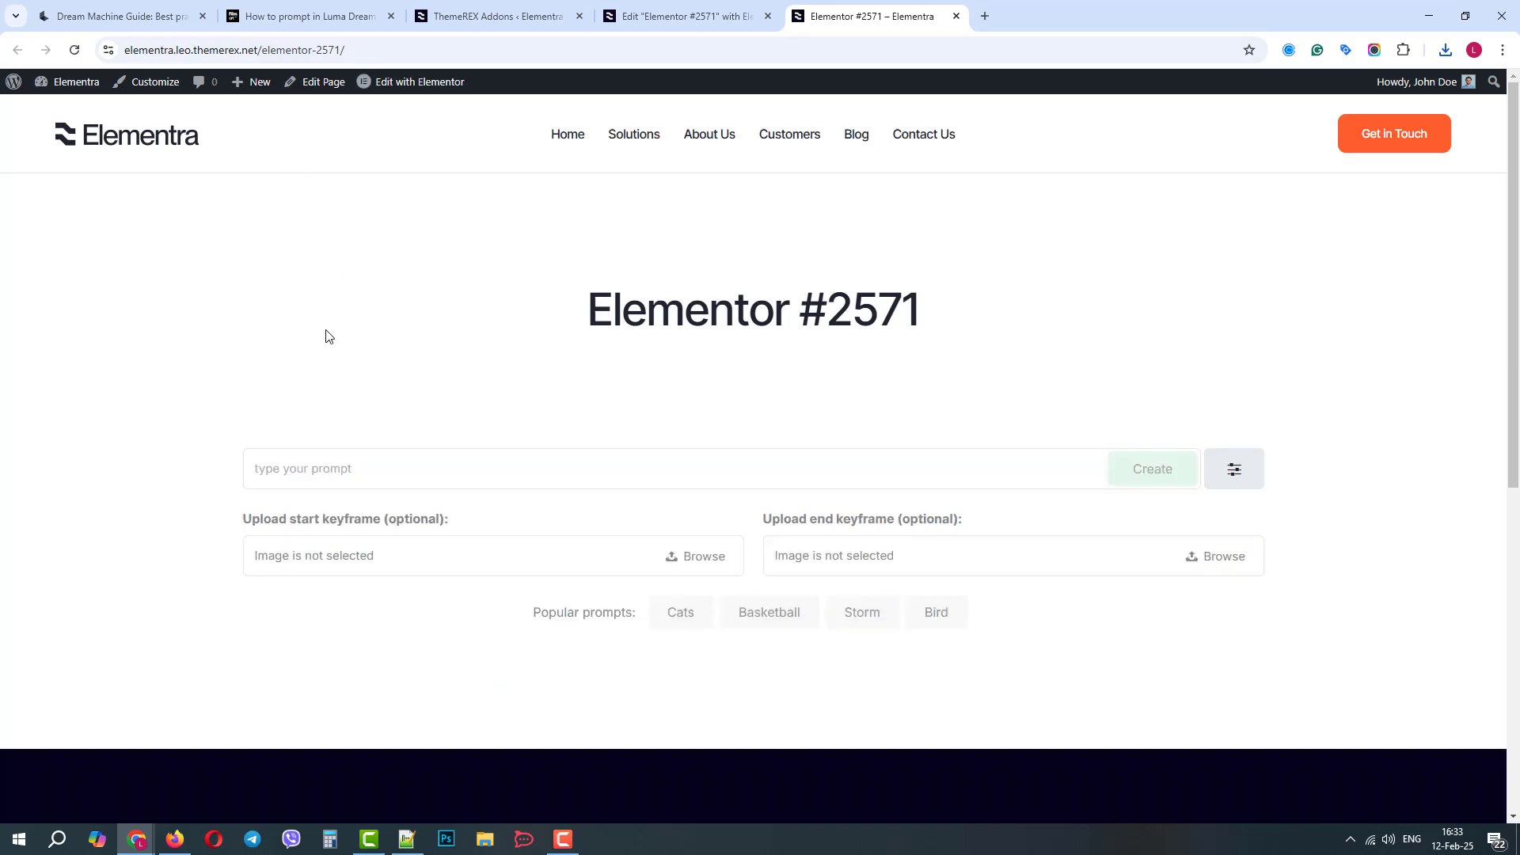
mouse_move(324, 561)
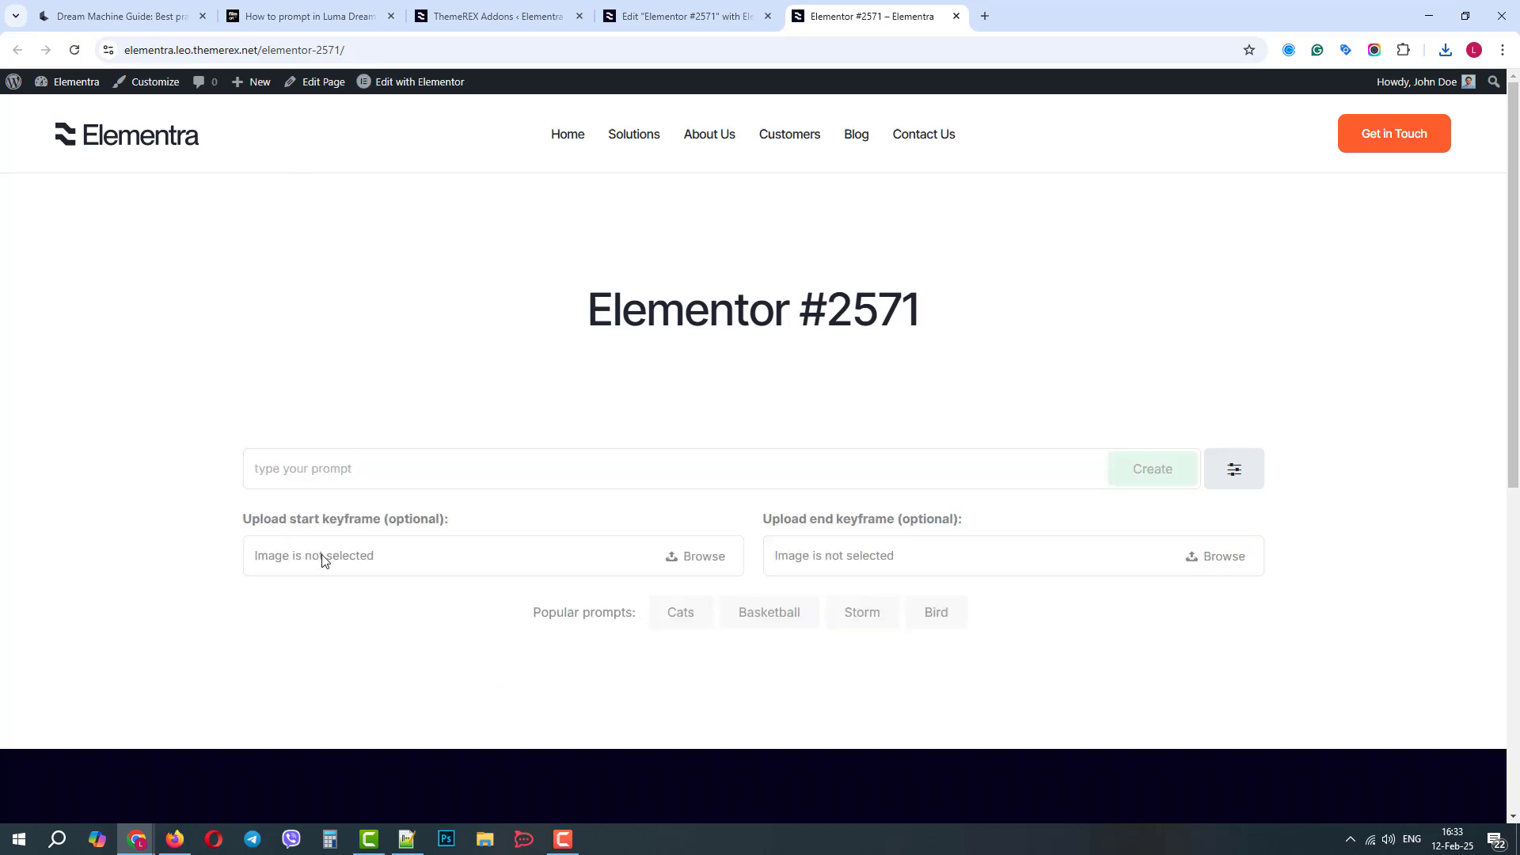
left_click(694, 555)
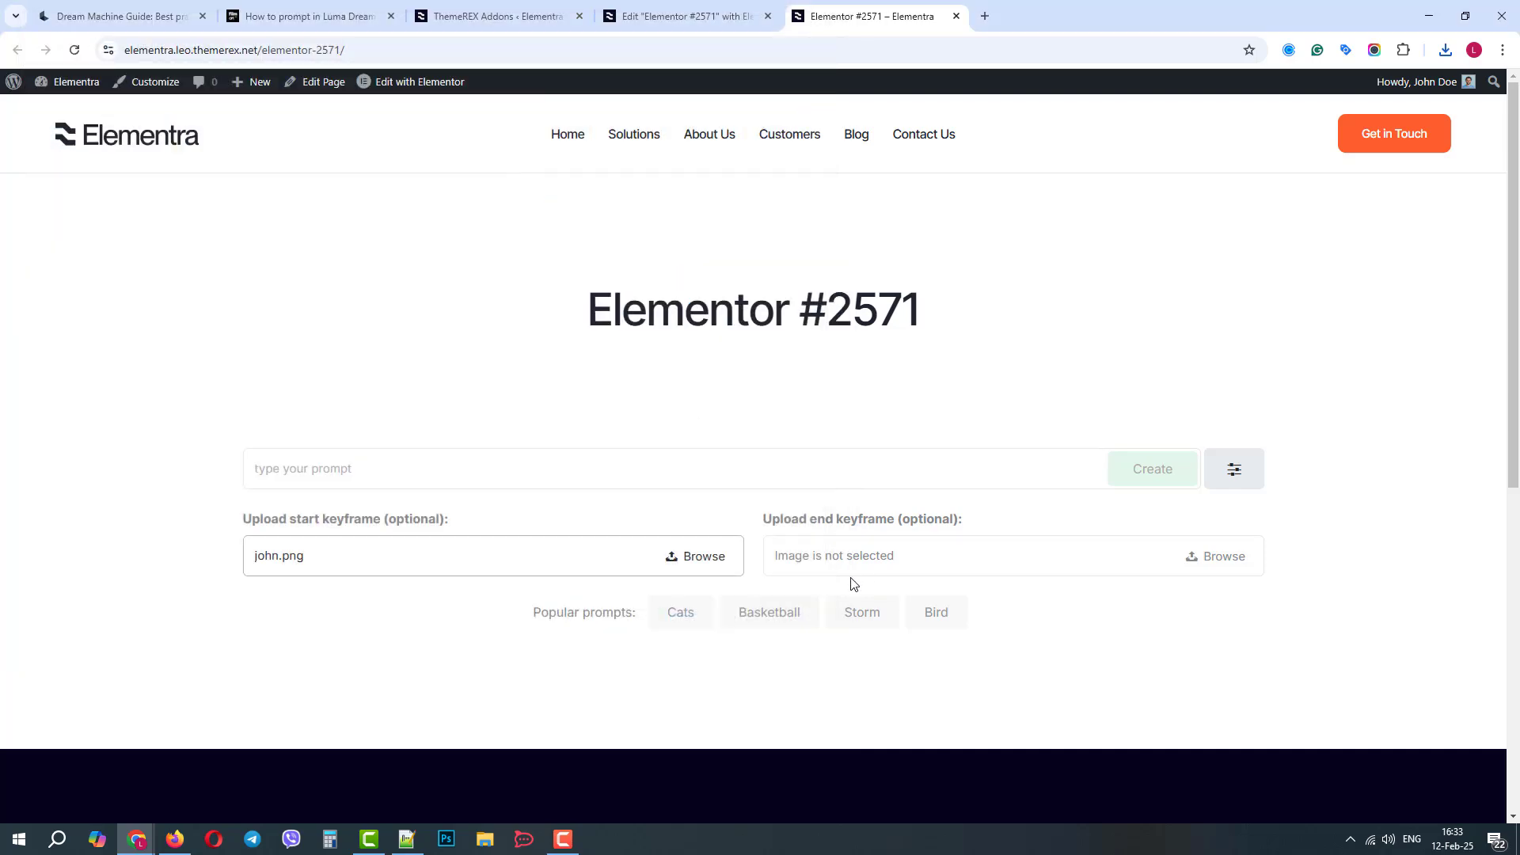
left_click(1214, 556)
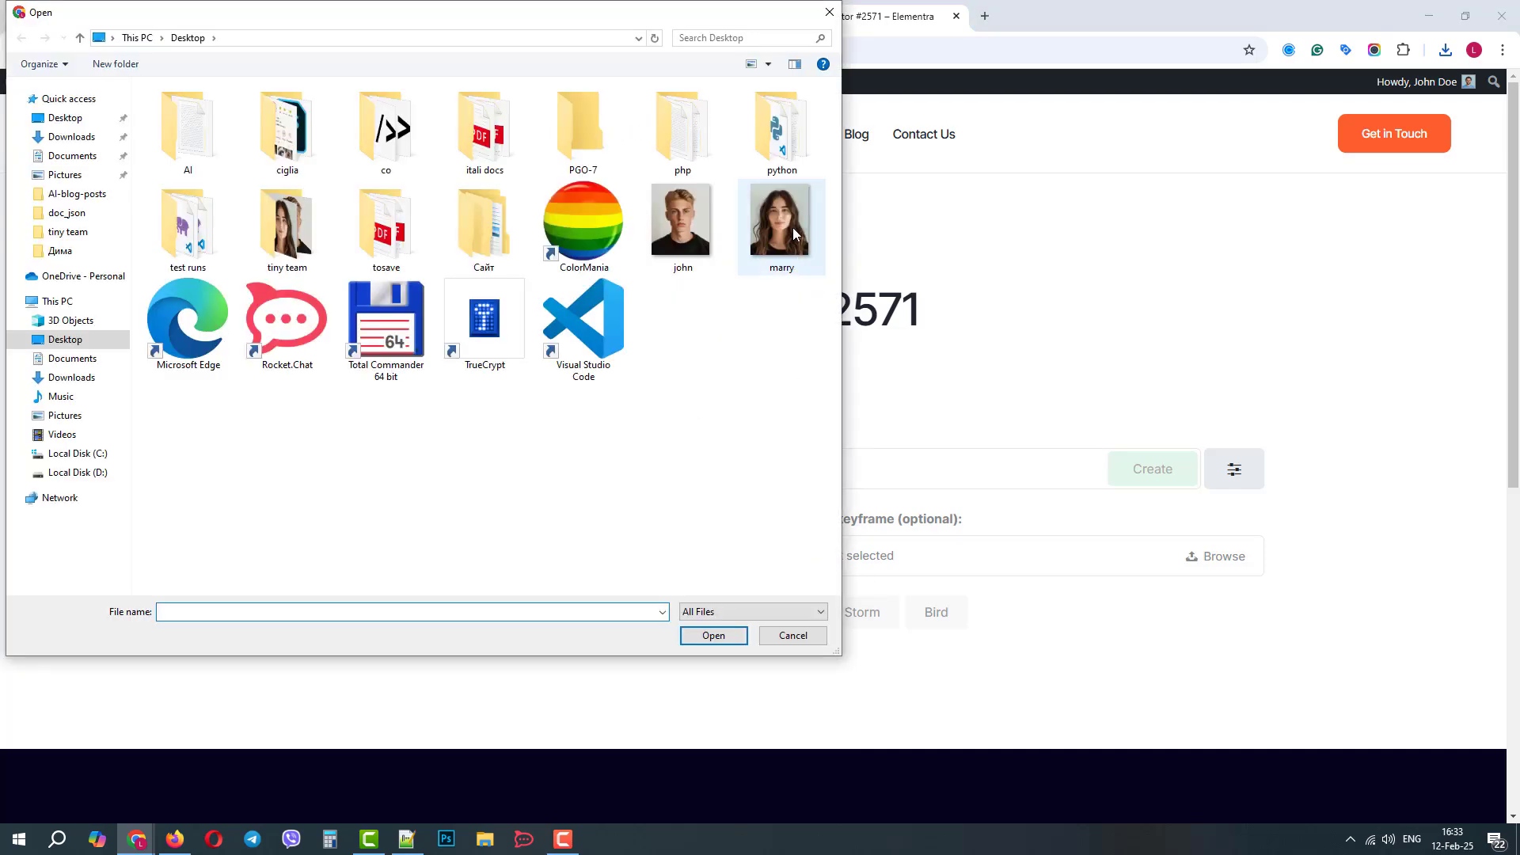
double_click(780, 217)
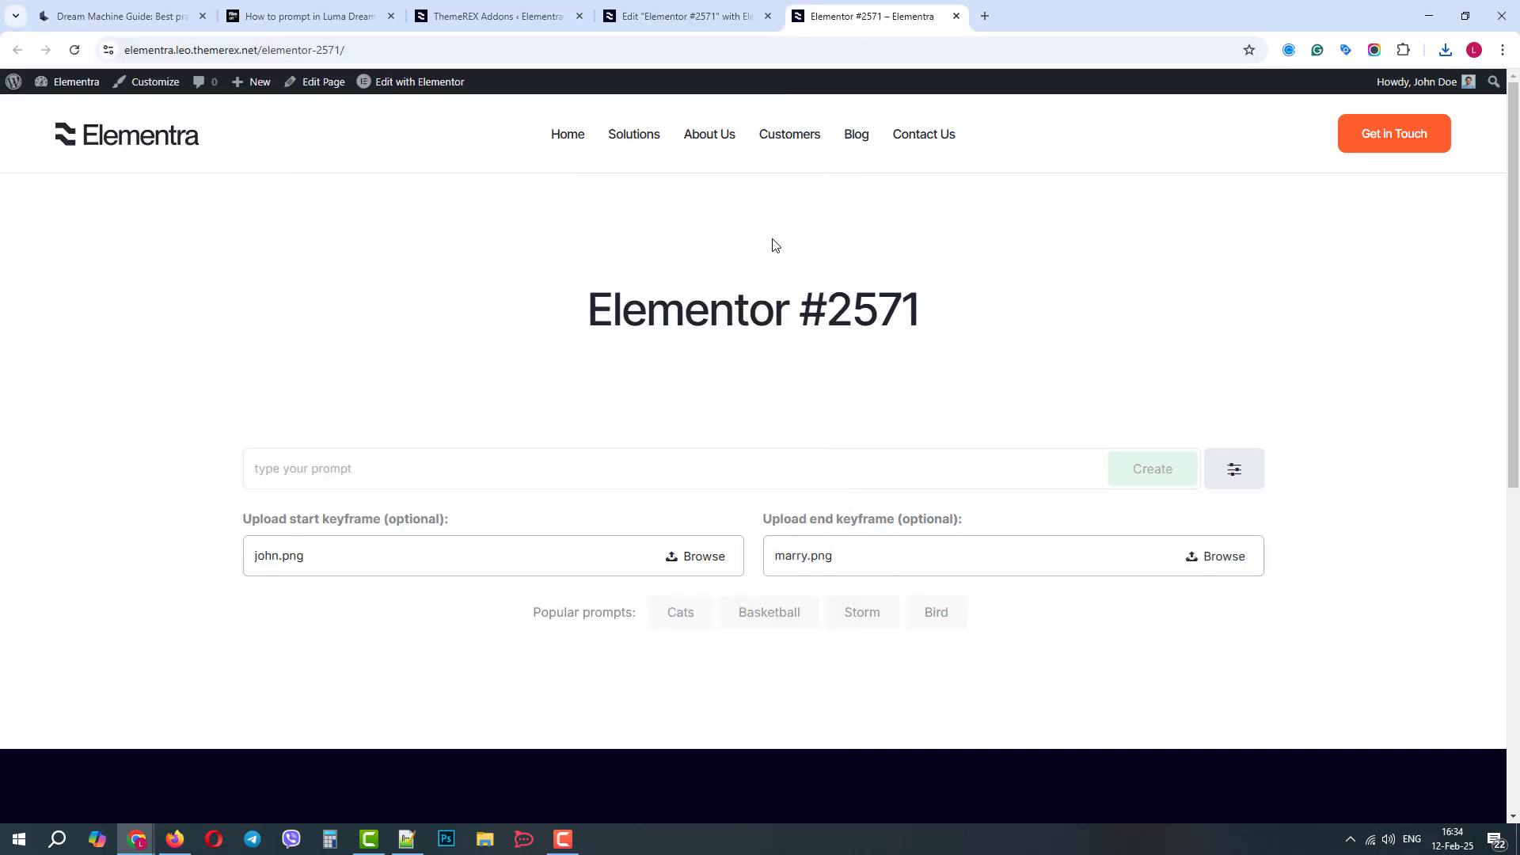
Begin the prompt 'Transform the face from' in the prompt field
type("Transf")
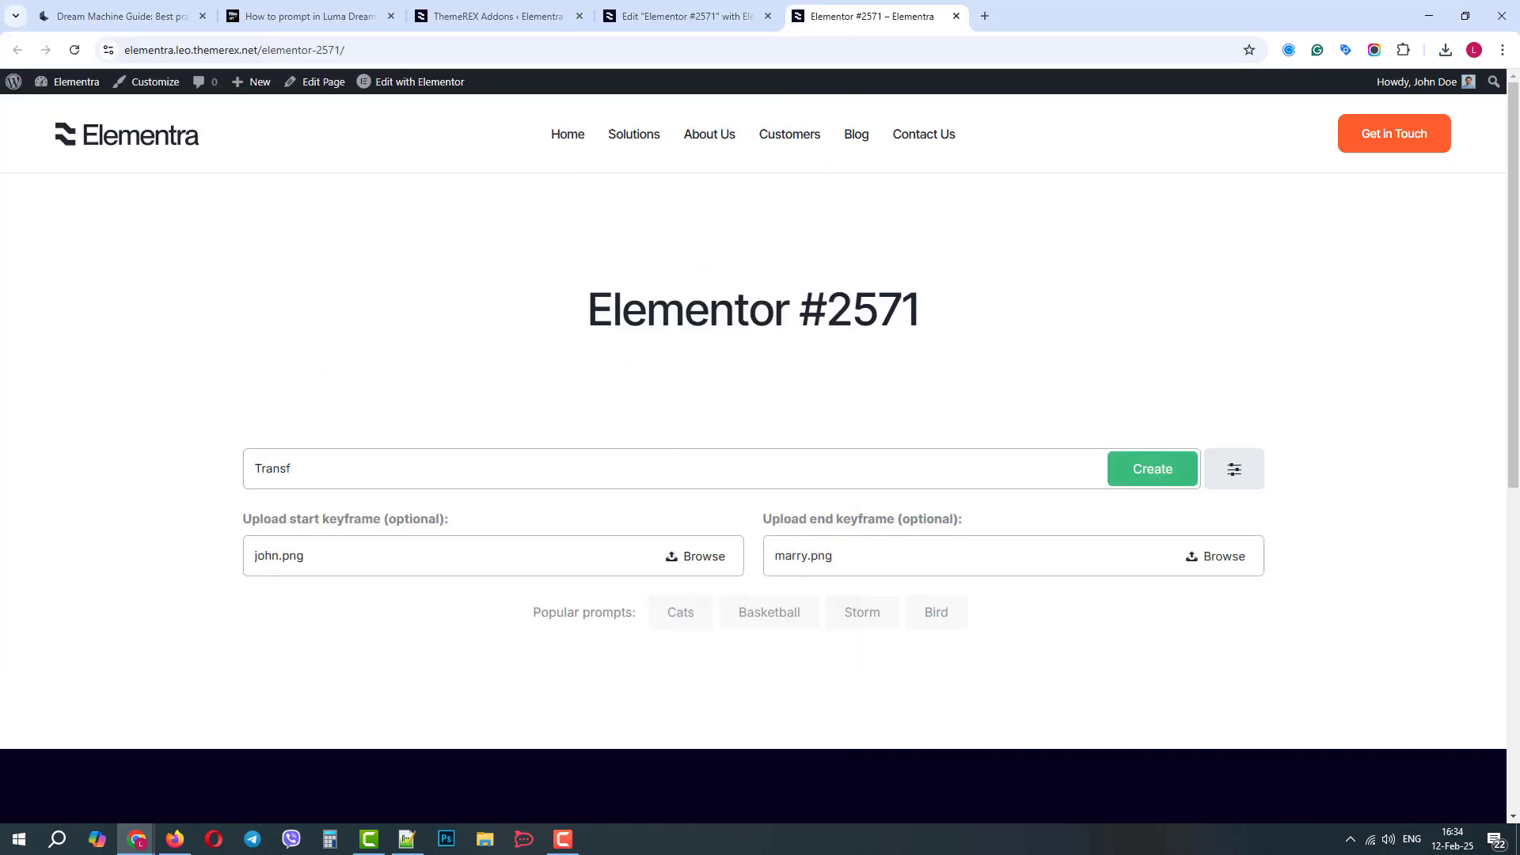
type("orm")
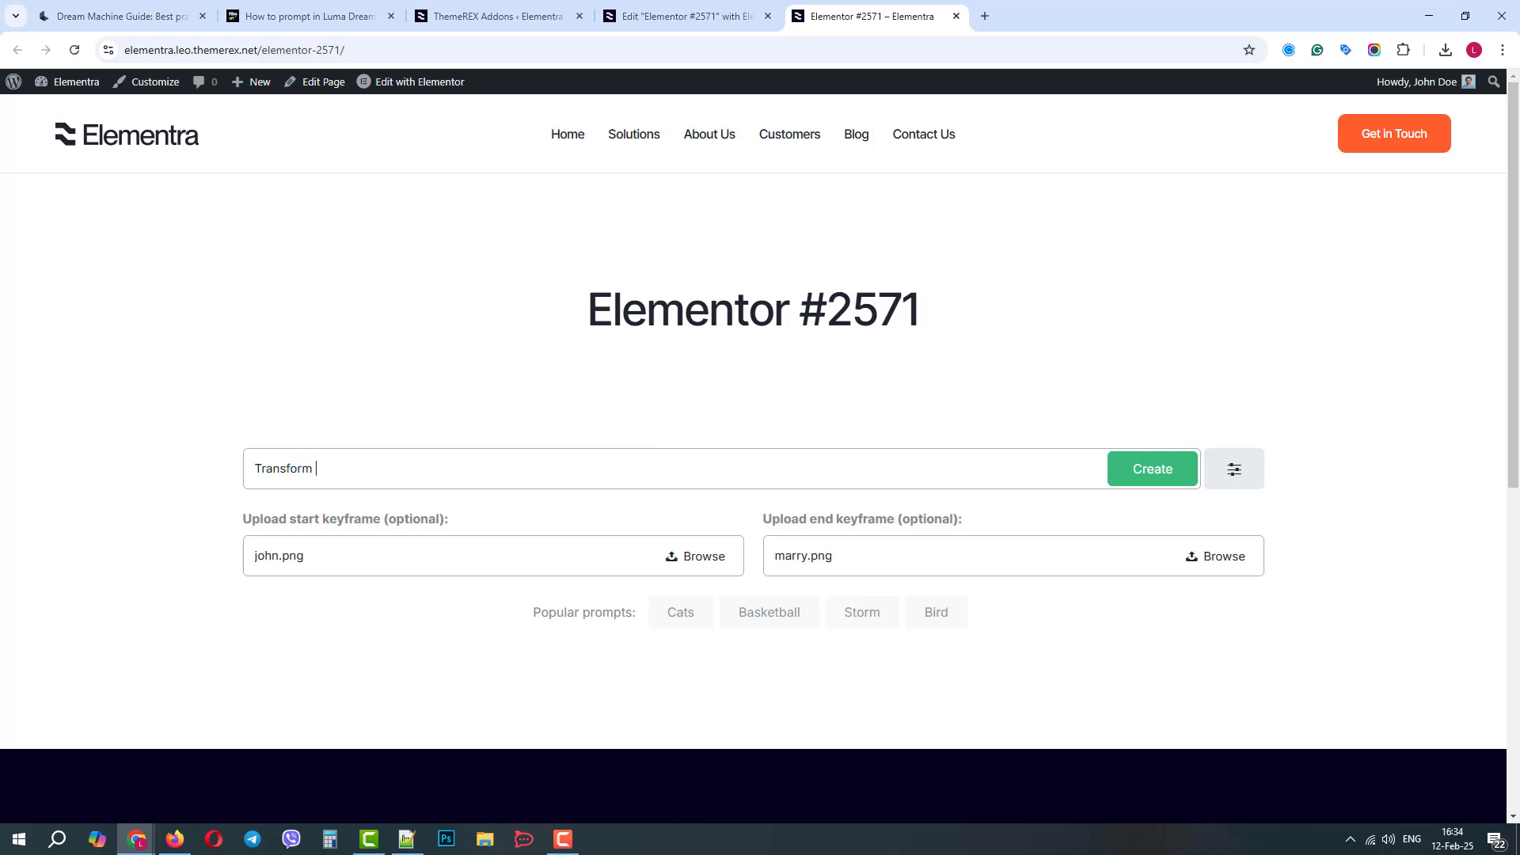
type("the")
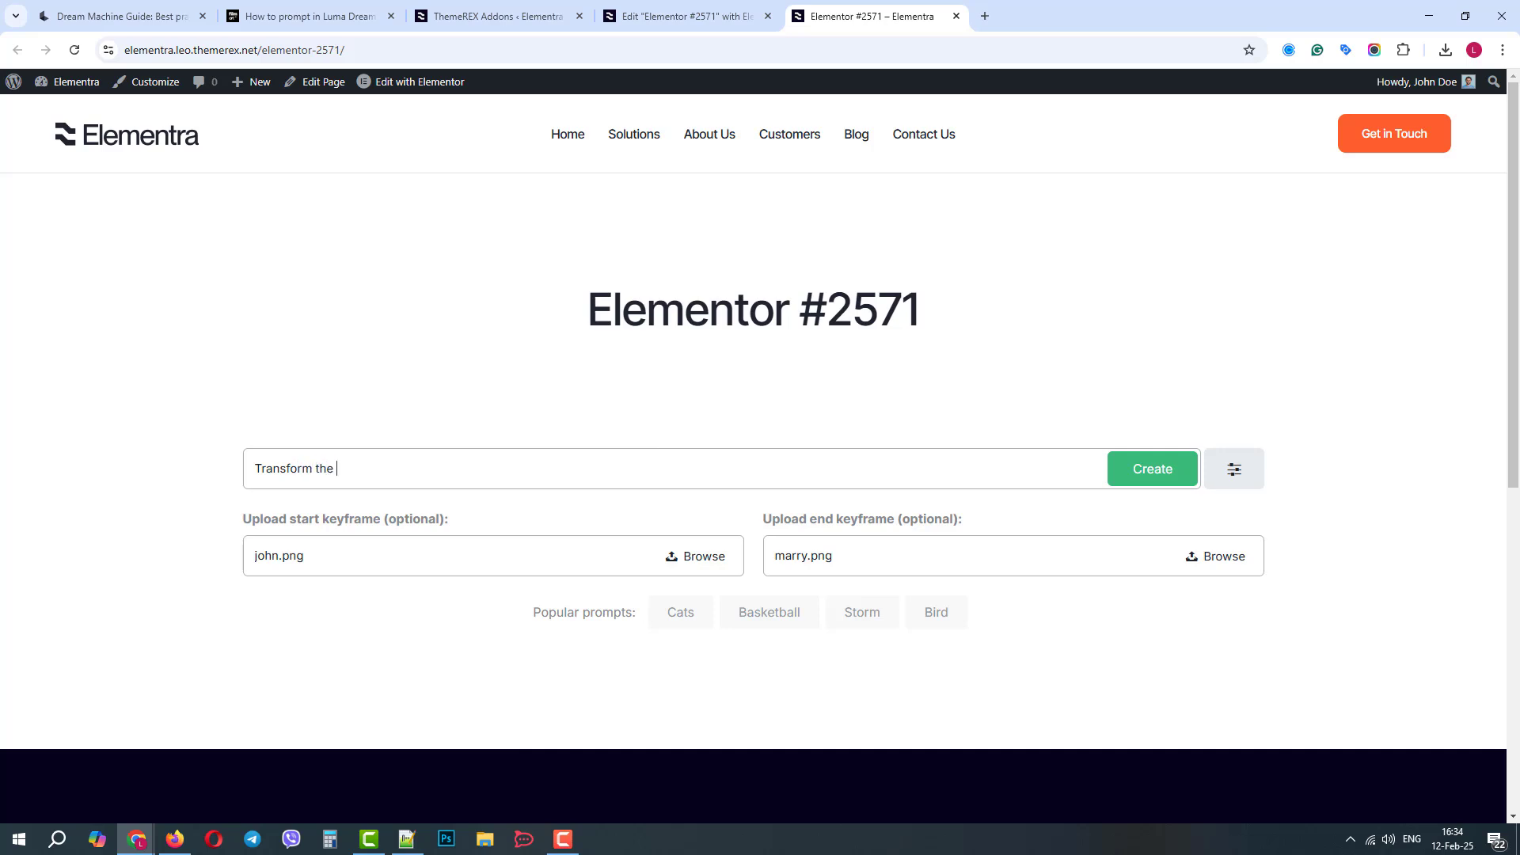
type("face from")
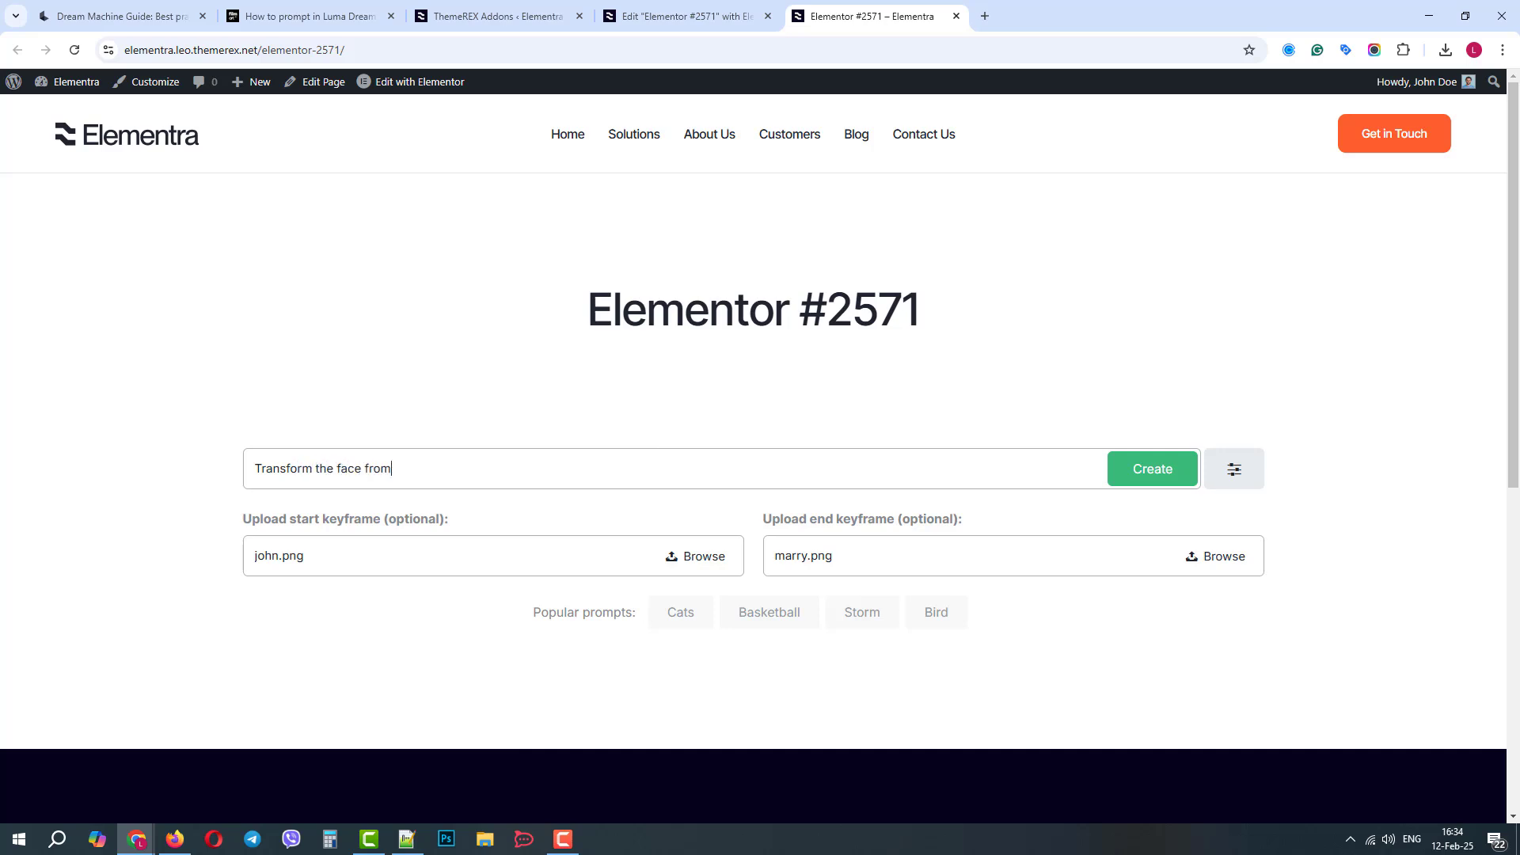
Finish the prompt '...the start photo to the end photo', create the video and play it
type("the start ph")
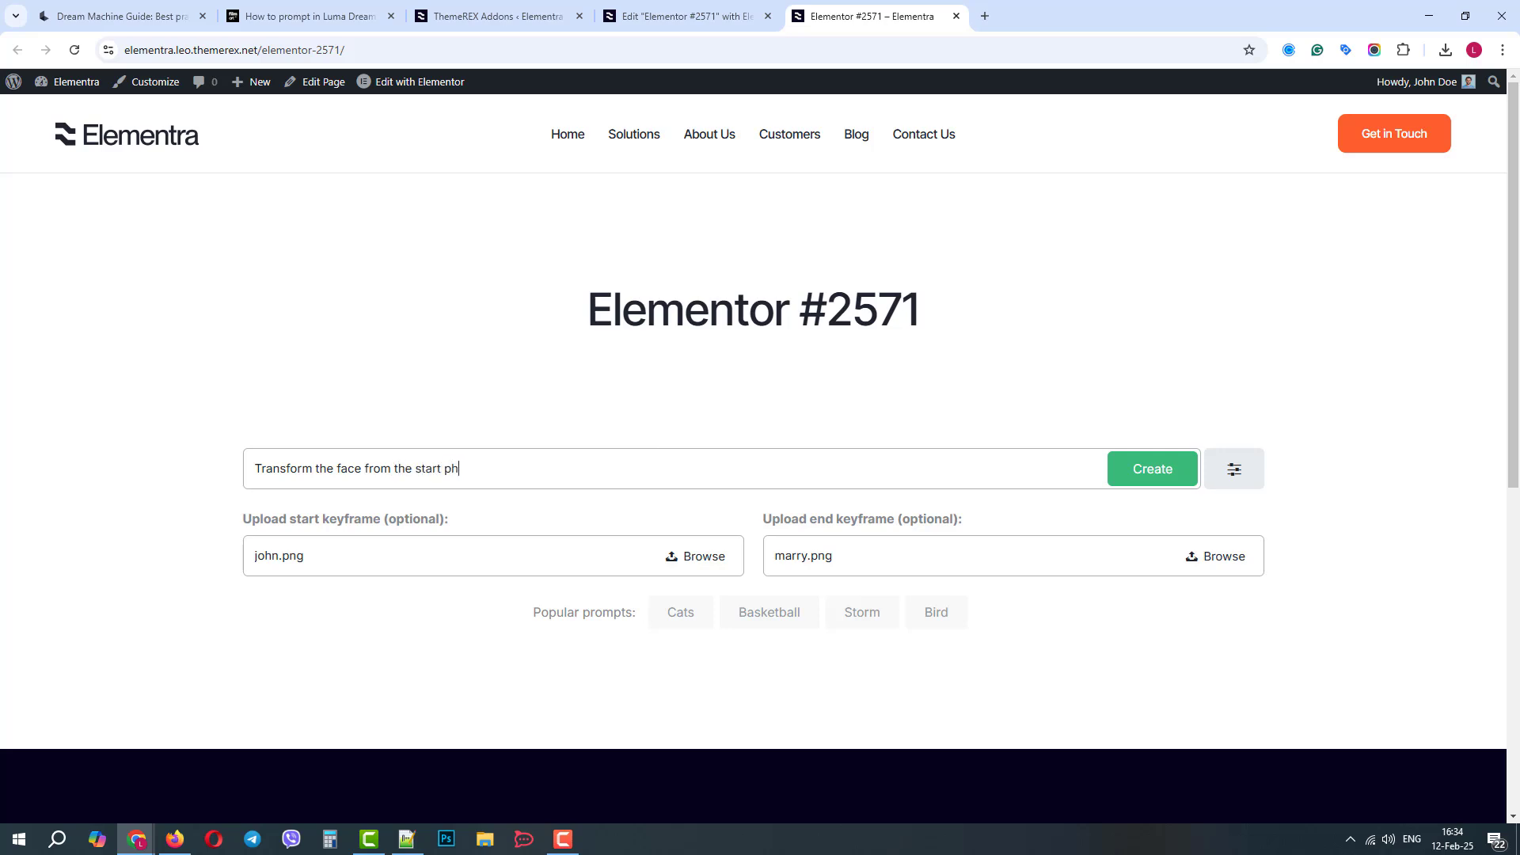
type("oto to the end p")
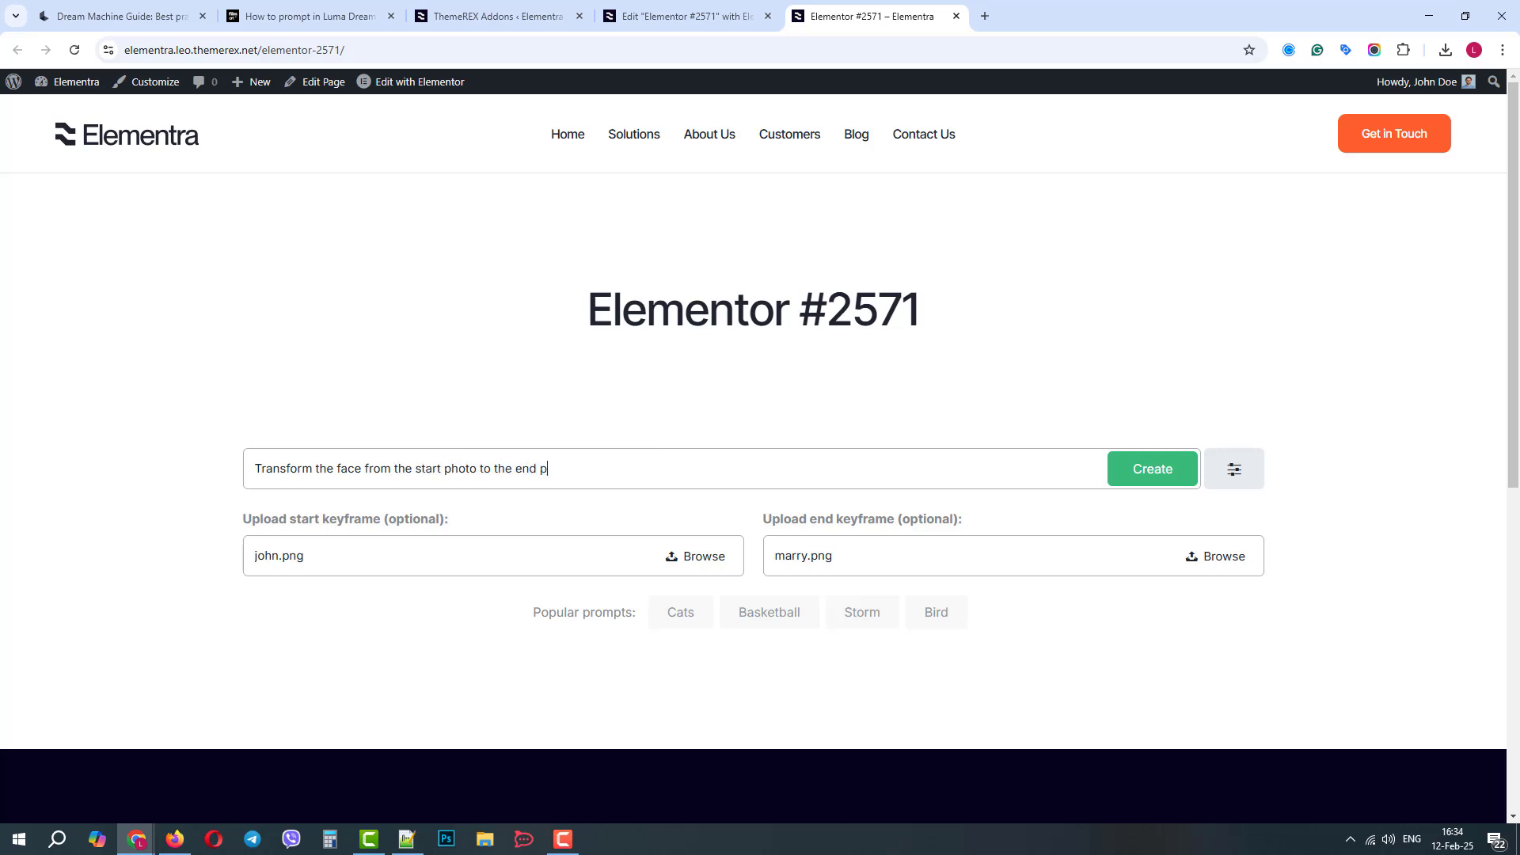
type("hoto")
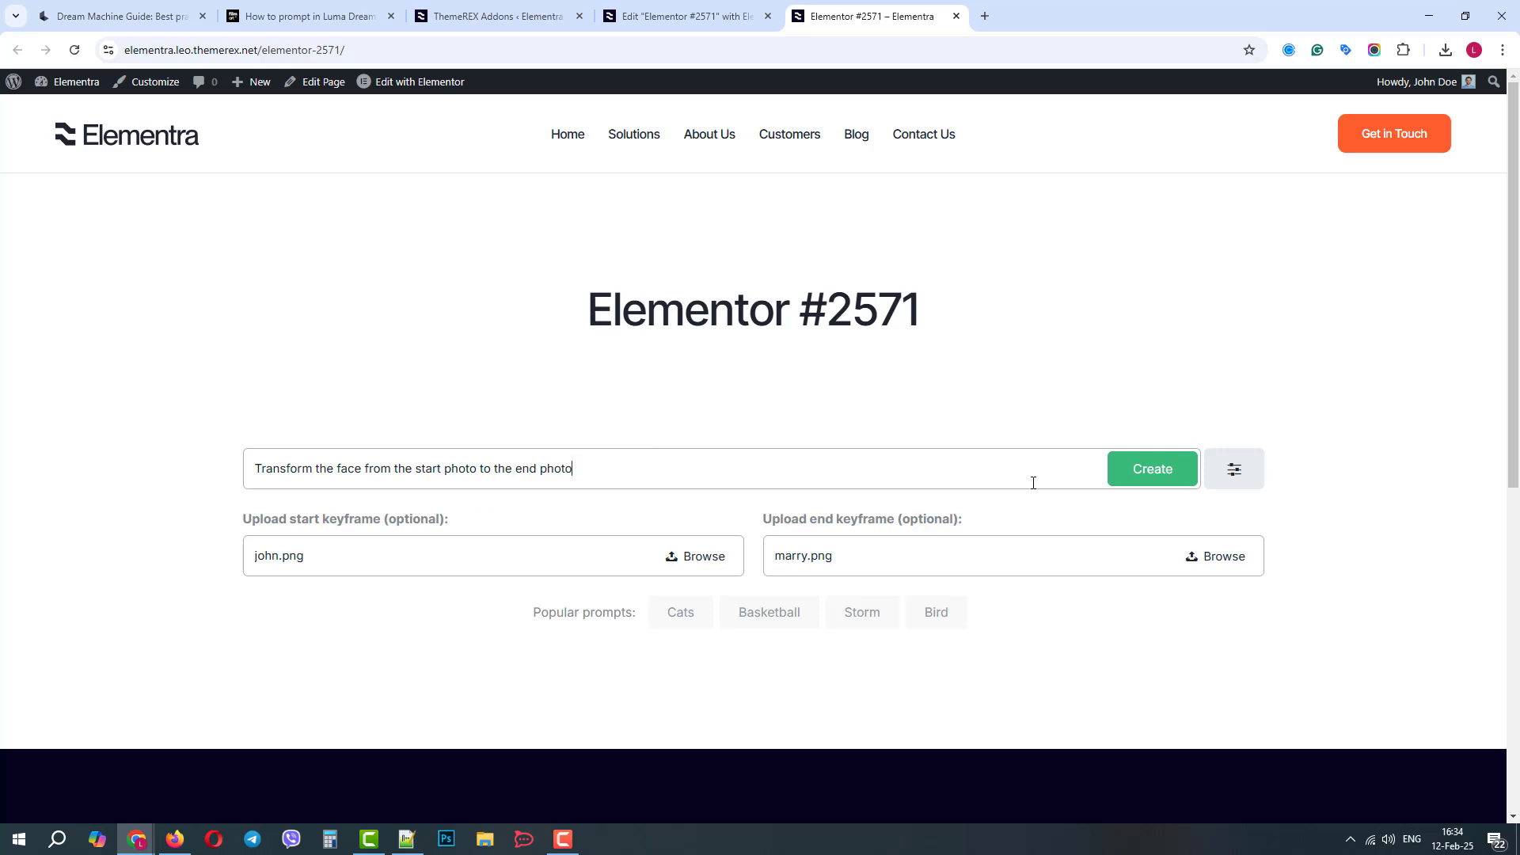
left_click(1151, 469)
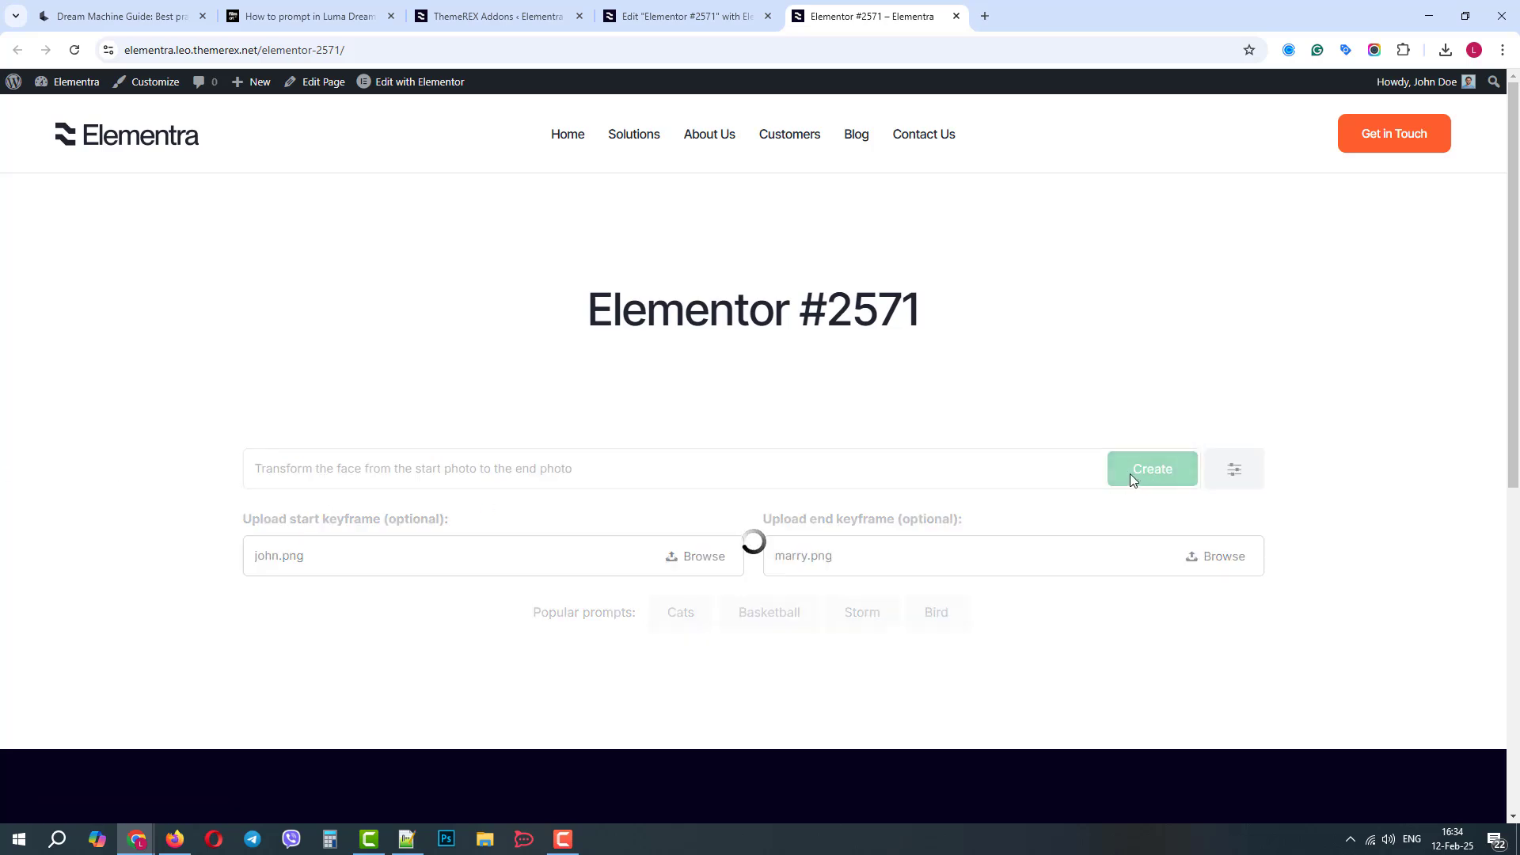
scroll("down", 3)
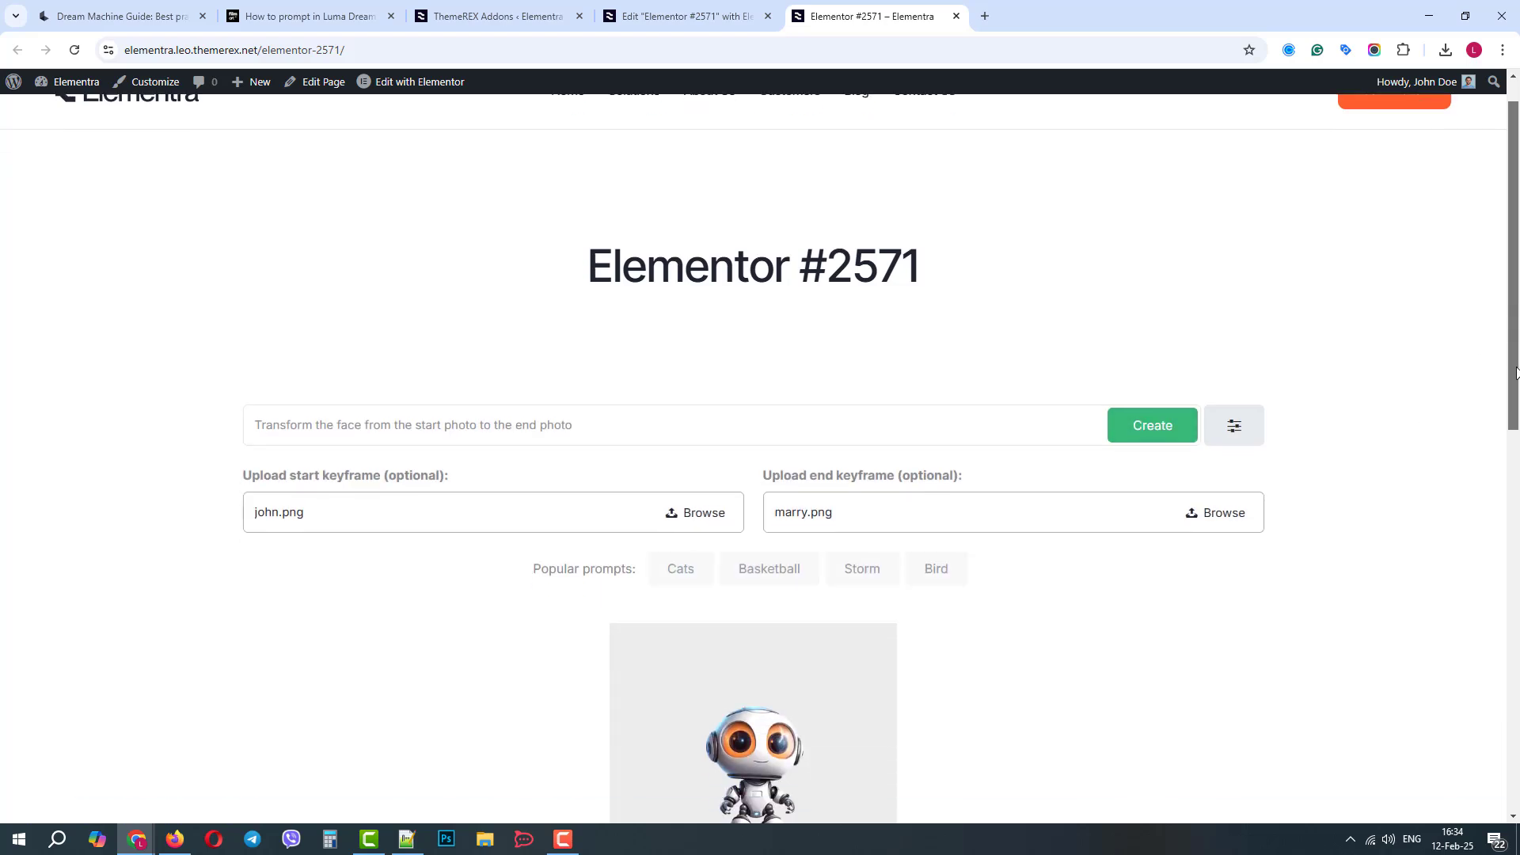
left_click(1151, 424)
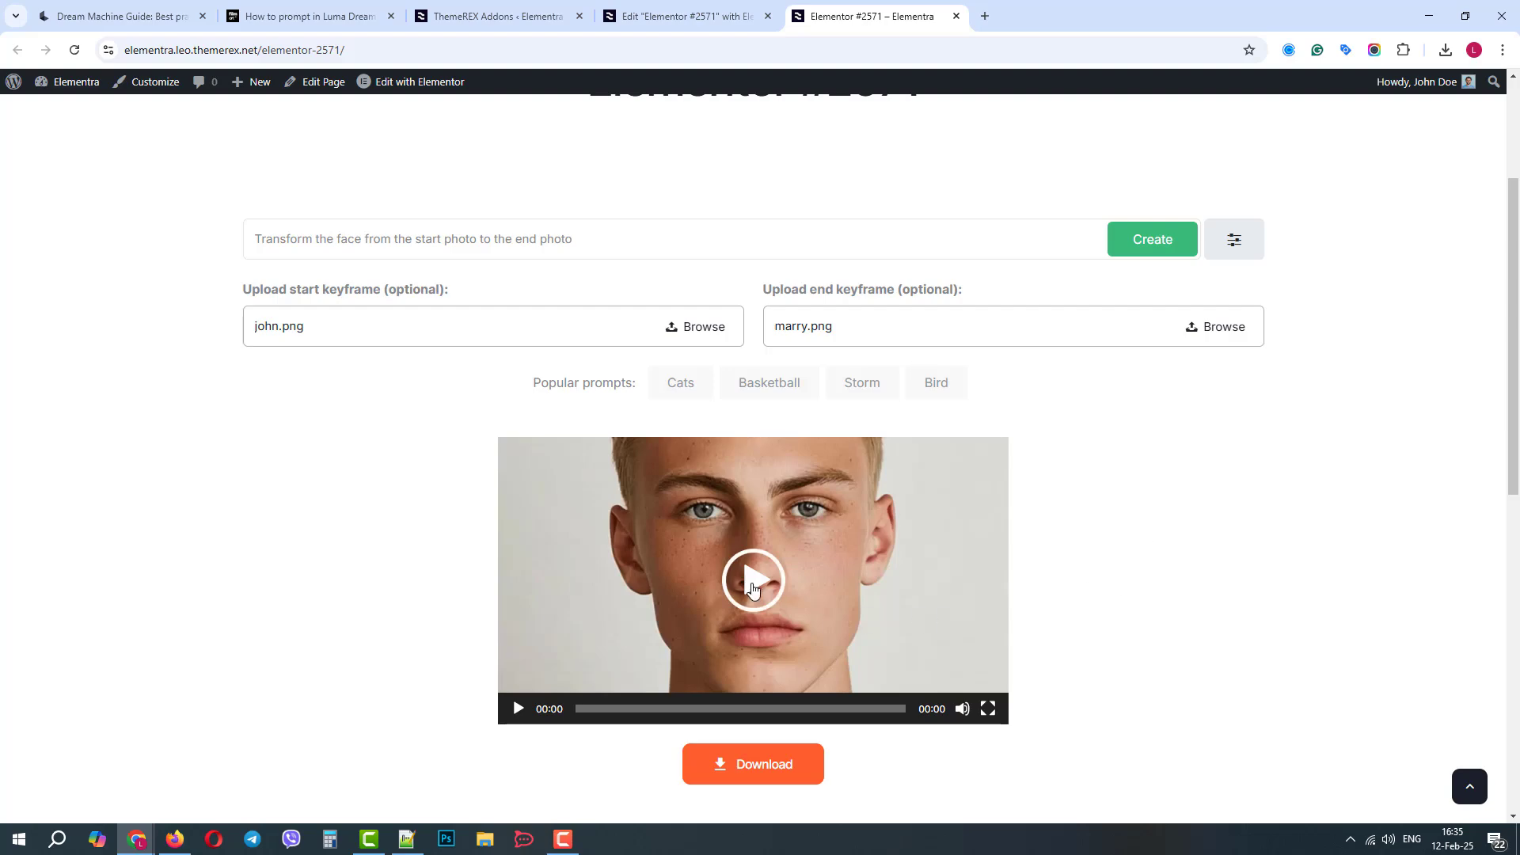
Download the generated face-morph video from below the player
scroll("down", 3)
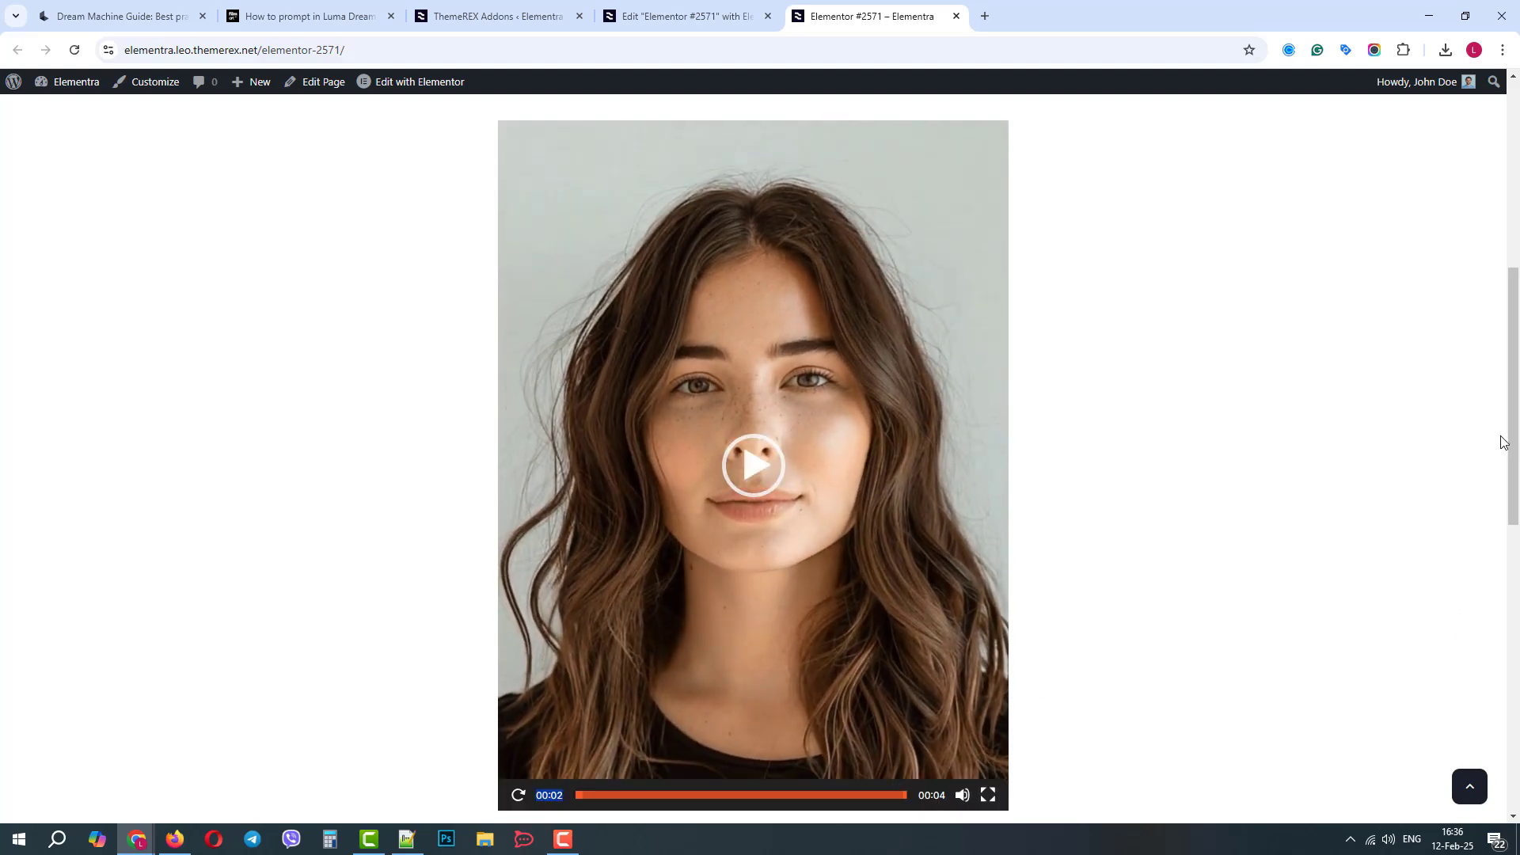
scroll("down", 3)
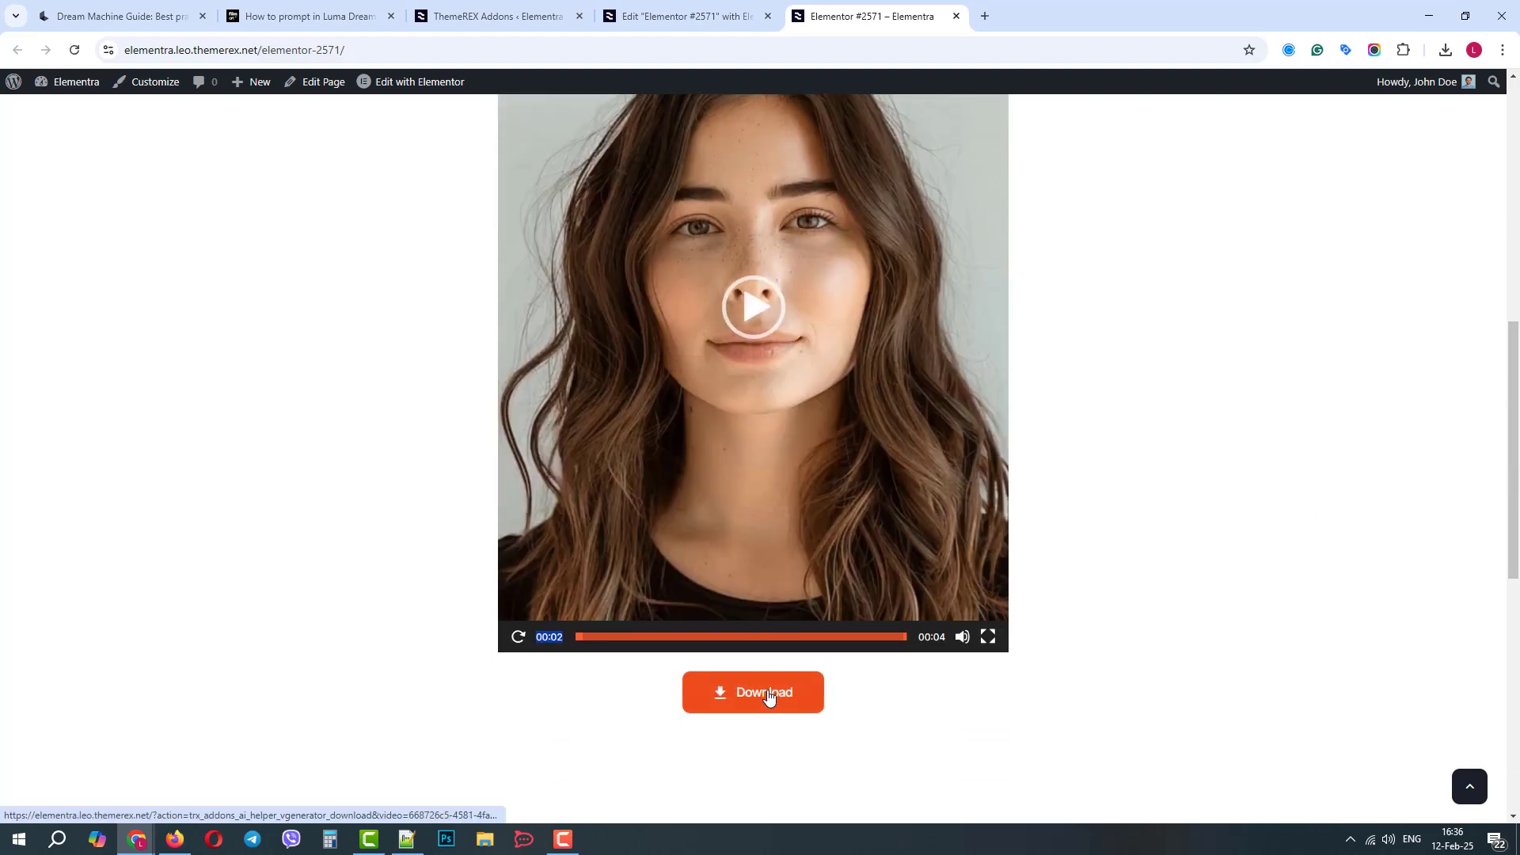
left_click(752, 692)
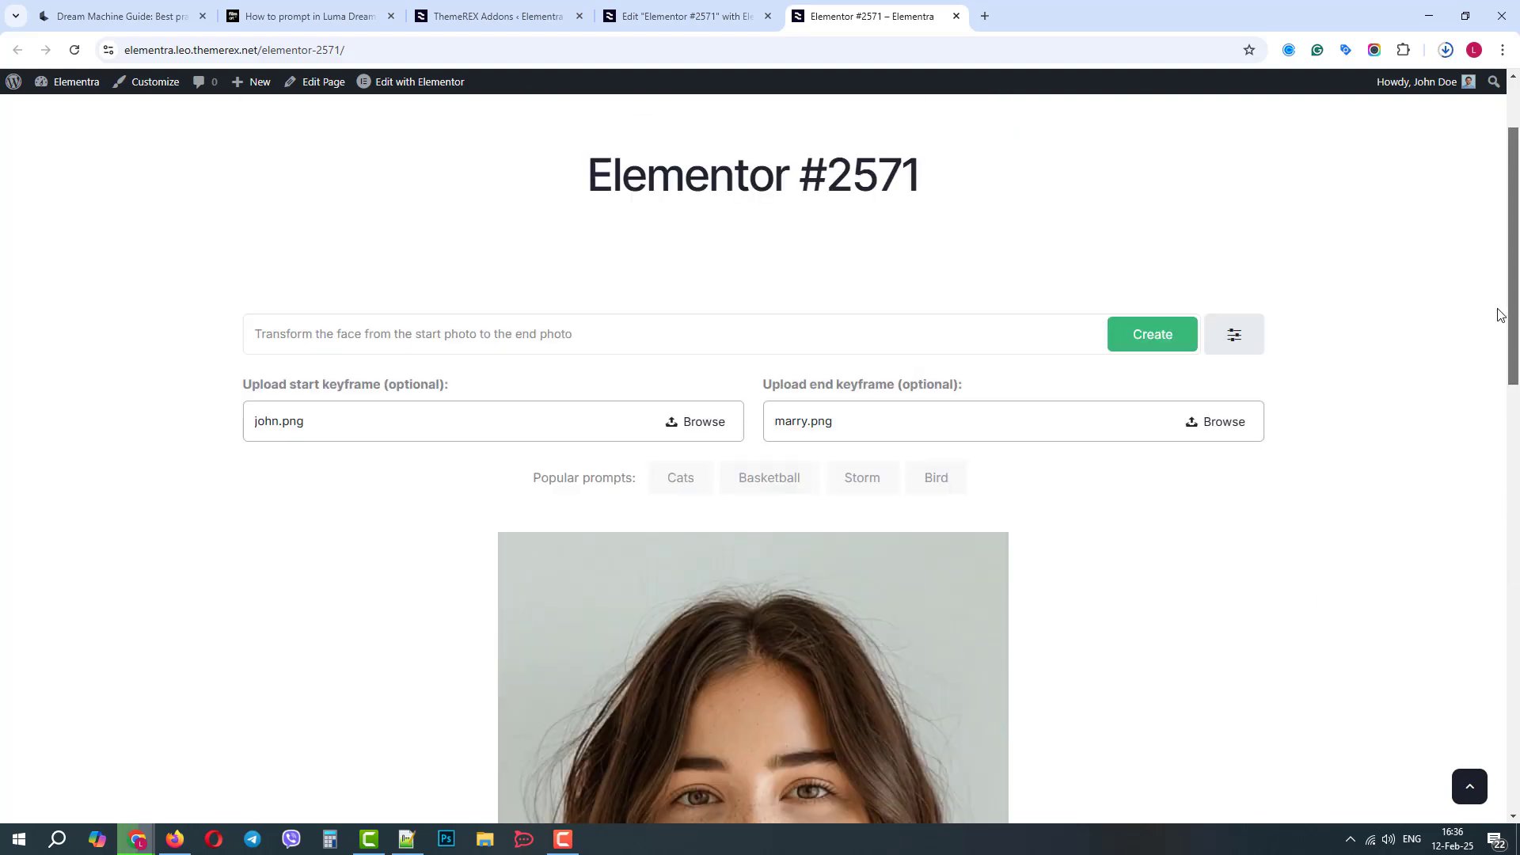
Set the widget's default model to Ray 2.0, aspect ratio 16:9, resolution 720p, duration 9s
left_click(683, 16)
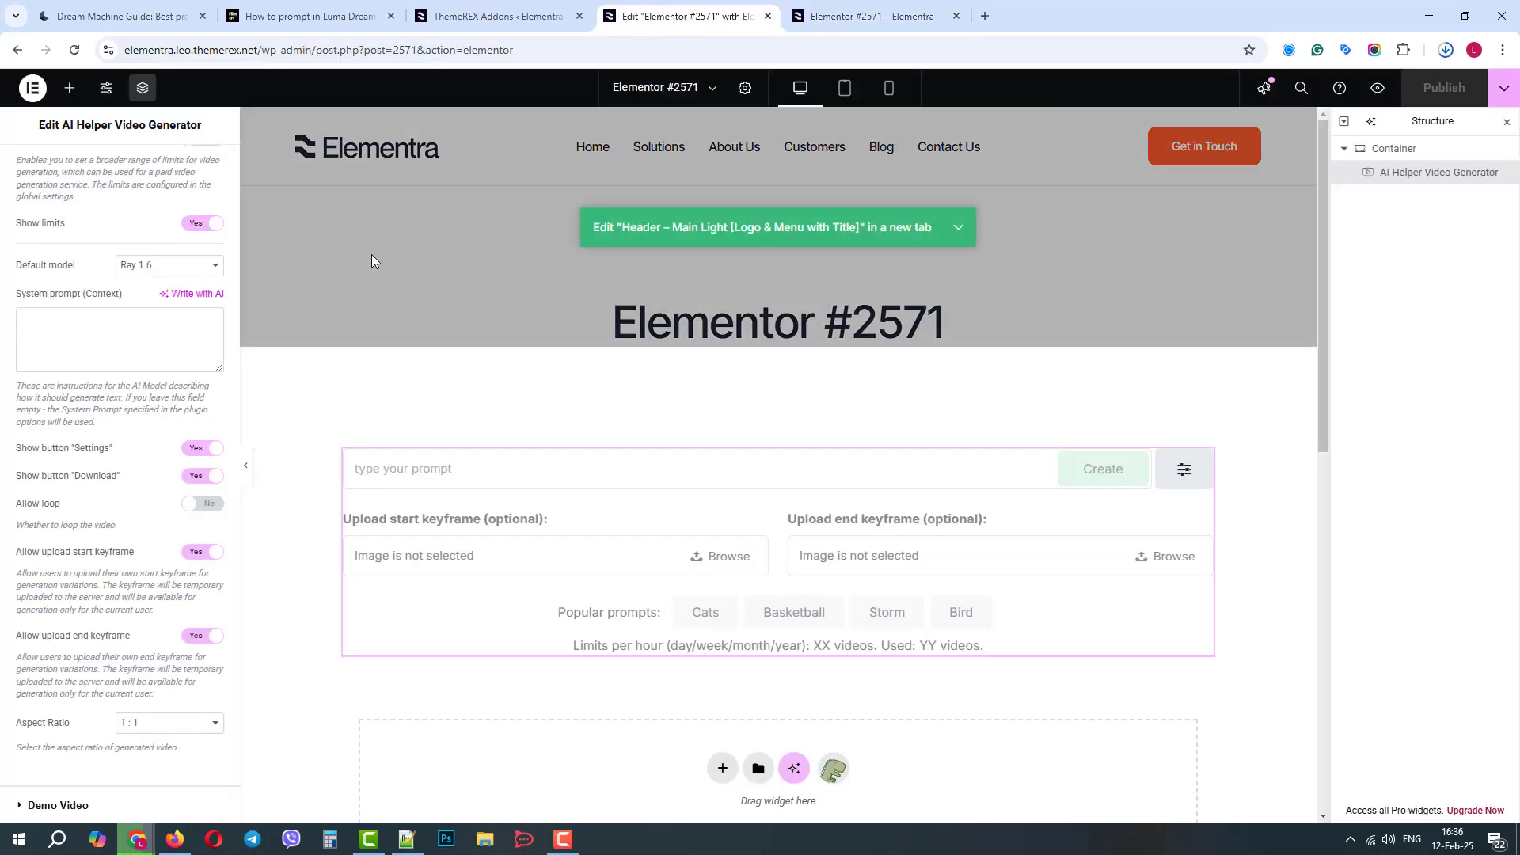
left_click(168, 264)
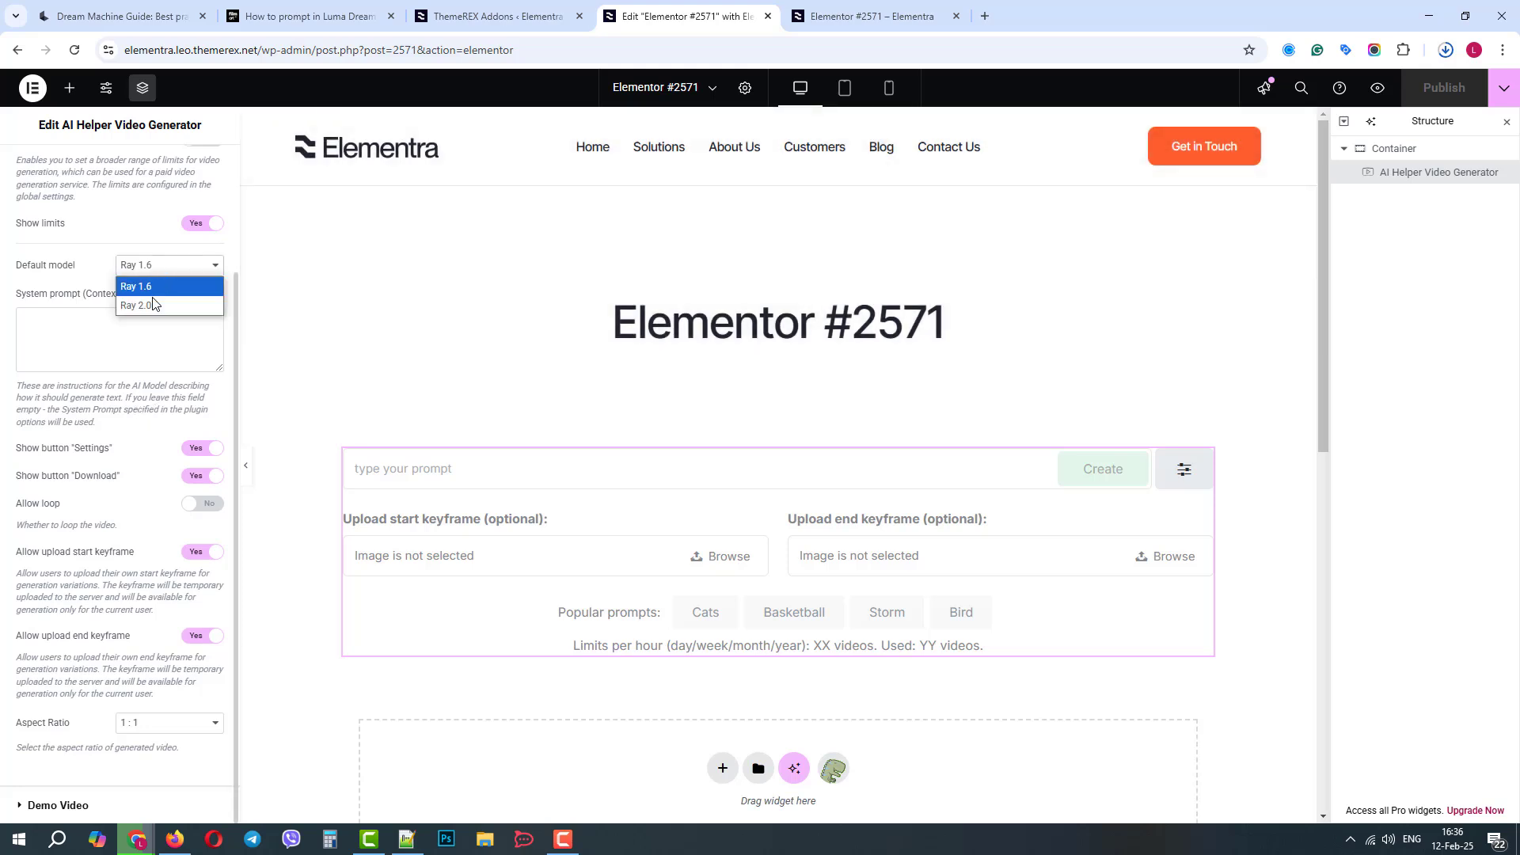
left_click(139, 306)
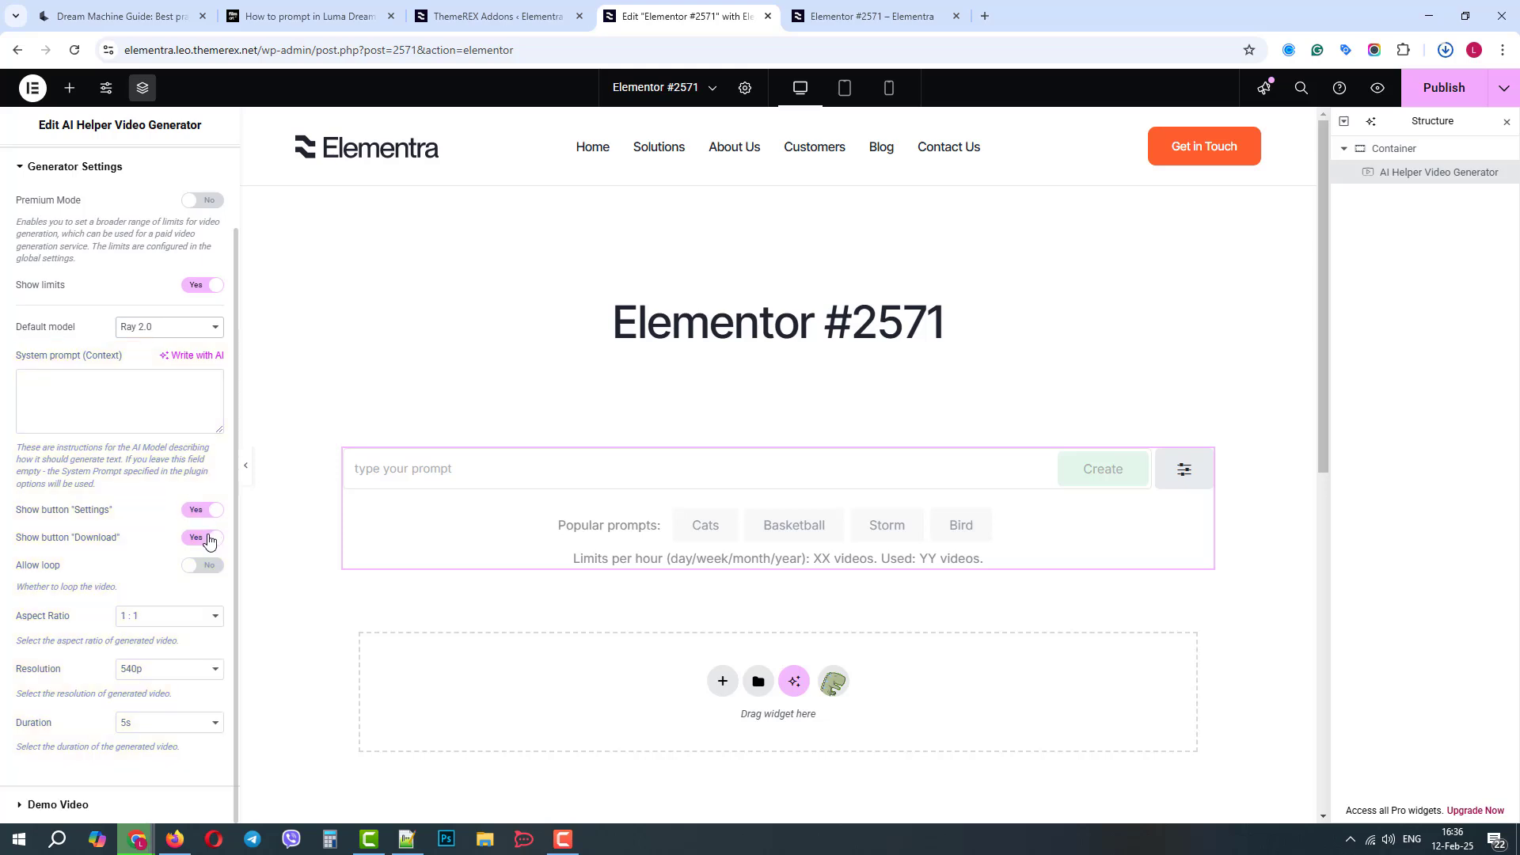
left_click(167, 616)
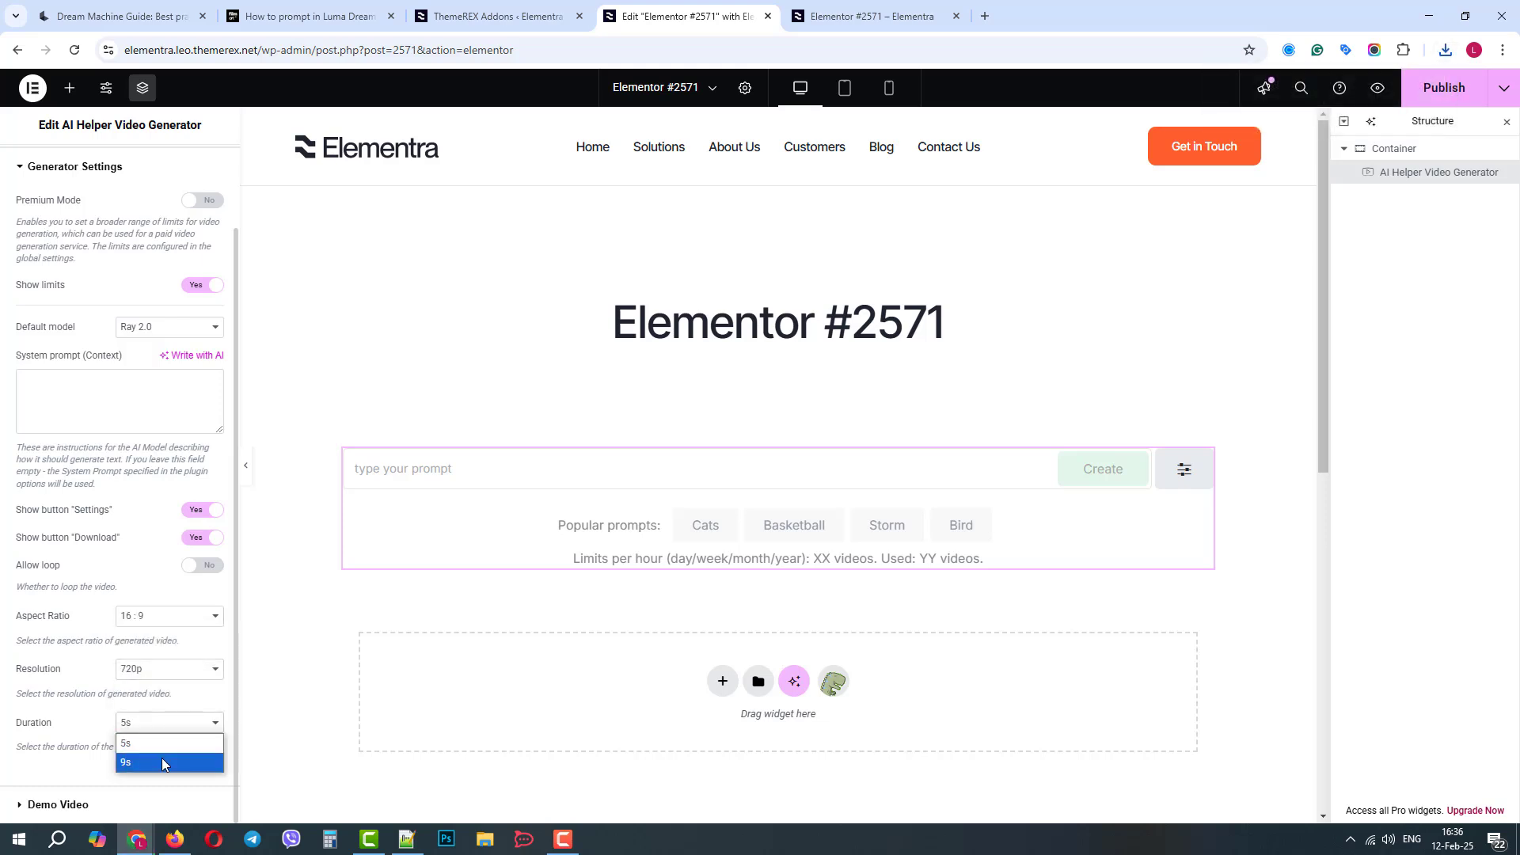
left_click(125, 761)
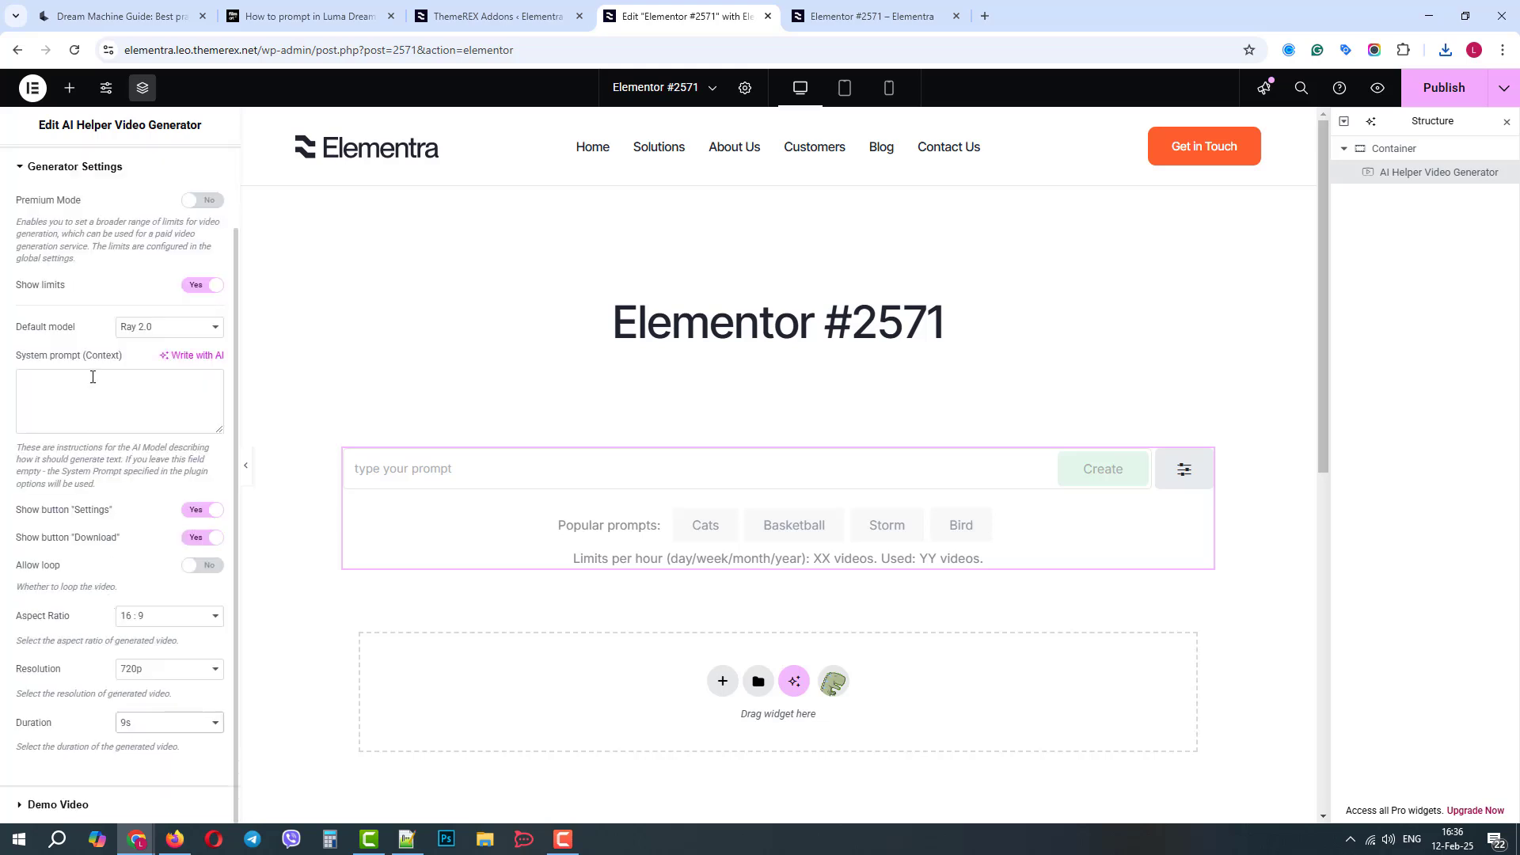
Update the page and switch to the live page tab
left_click(656, 483)
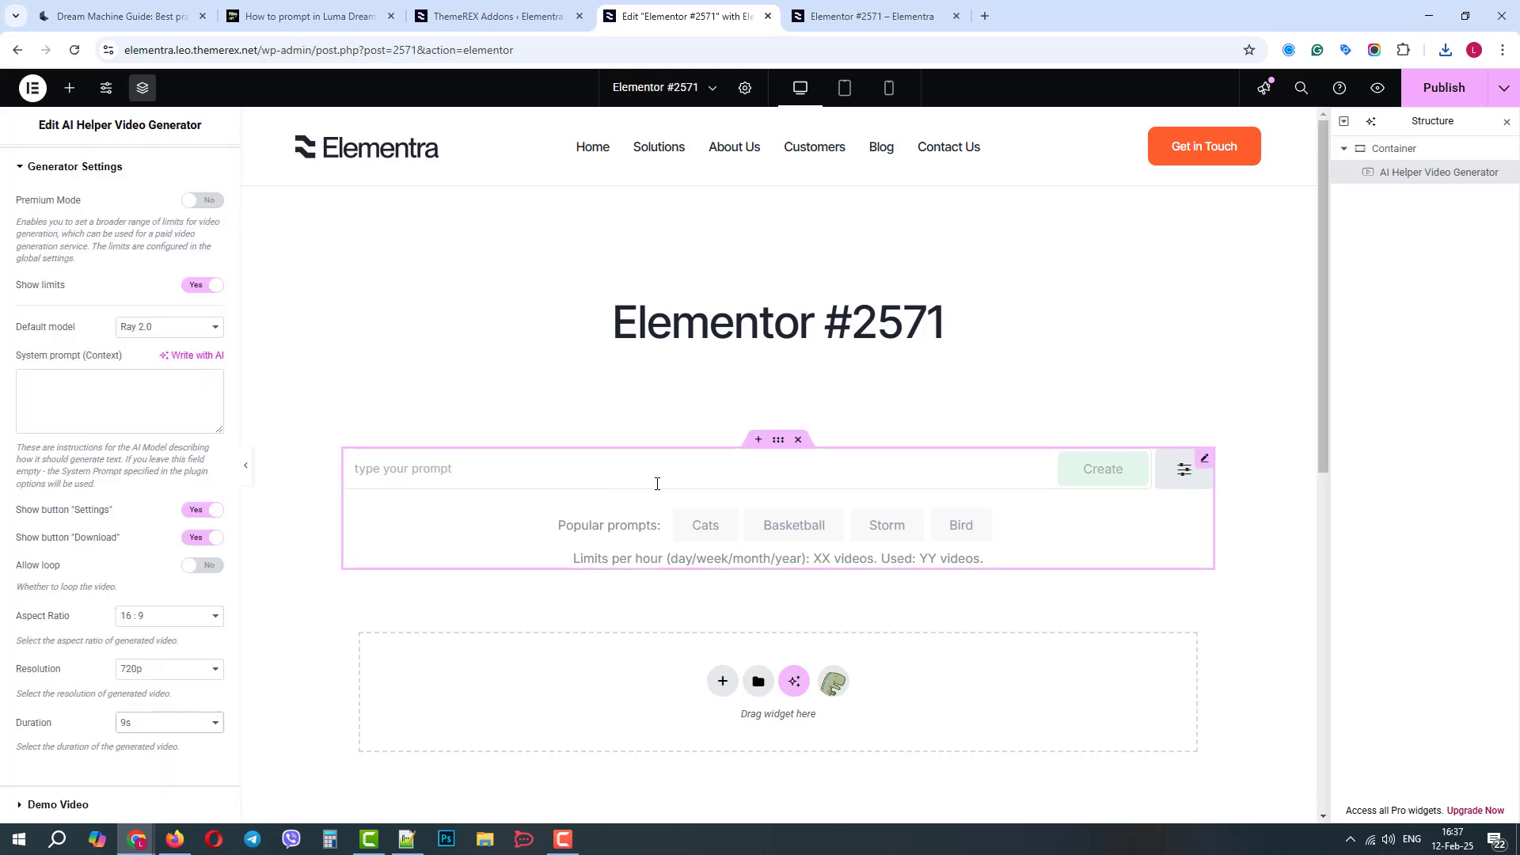
left_click(1443, 87)
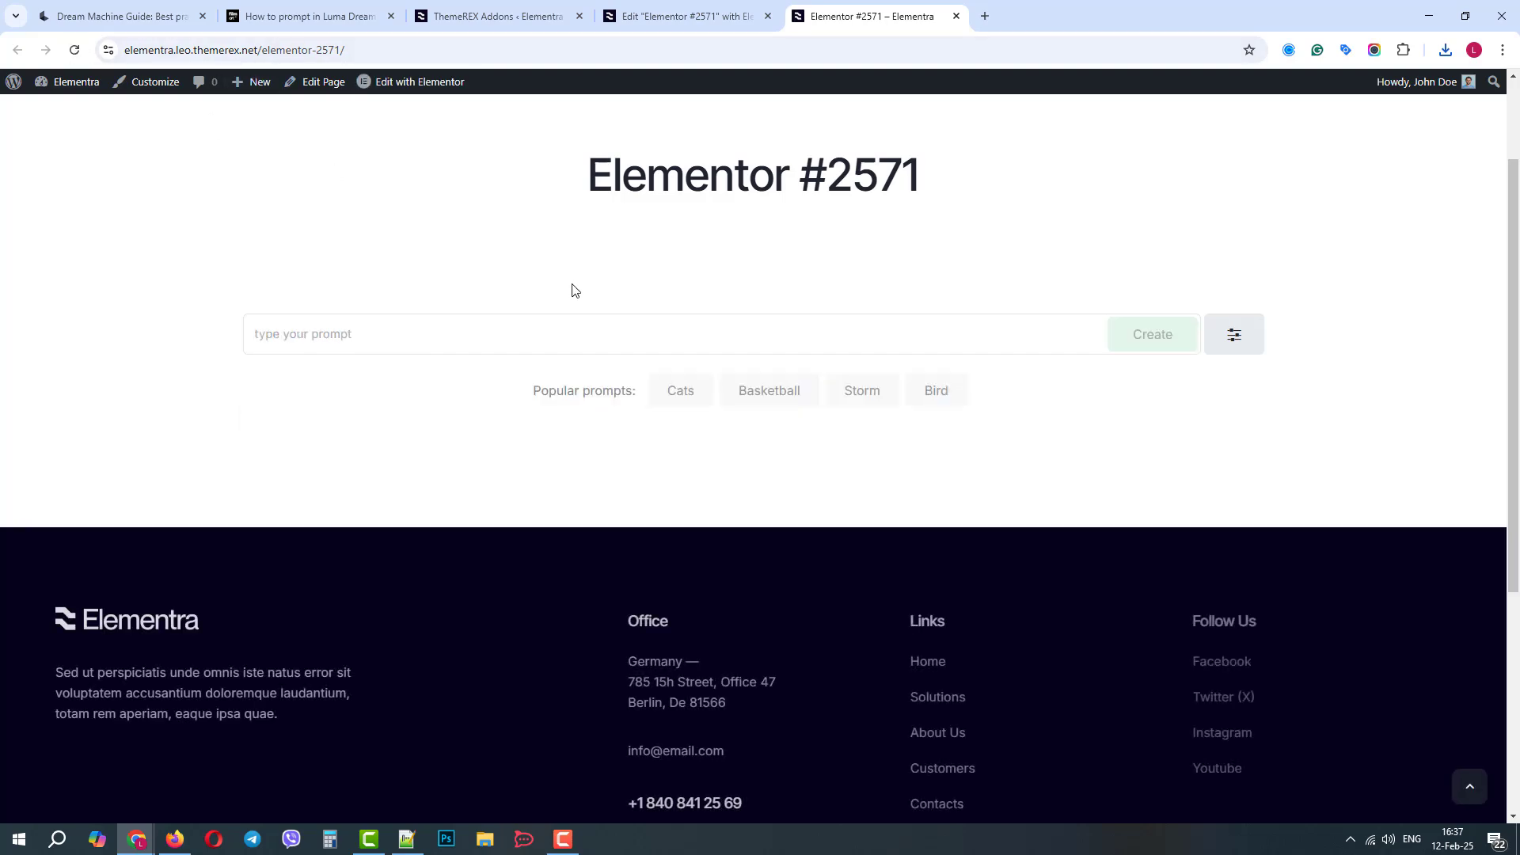
Copy the woman-dancing-ballet example prompt from the Luma guide and paste it into the live prompt field
left_click(309, 16)
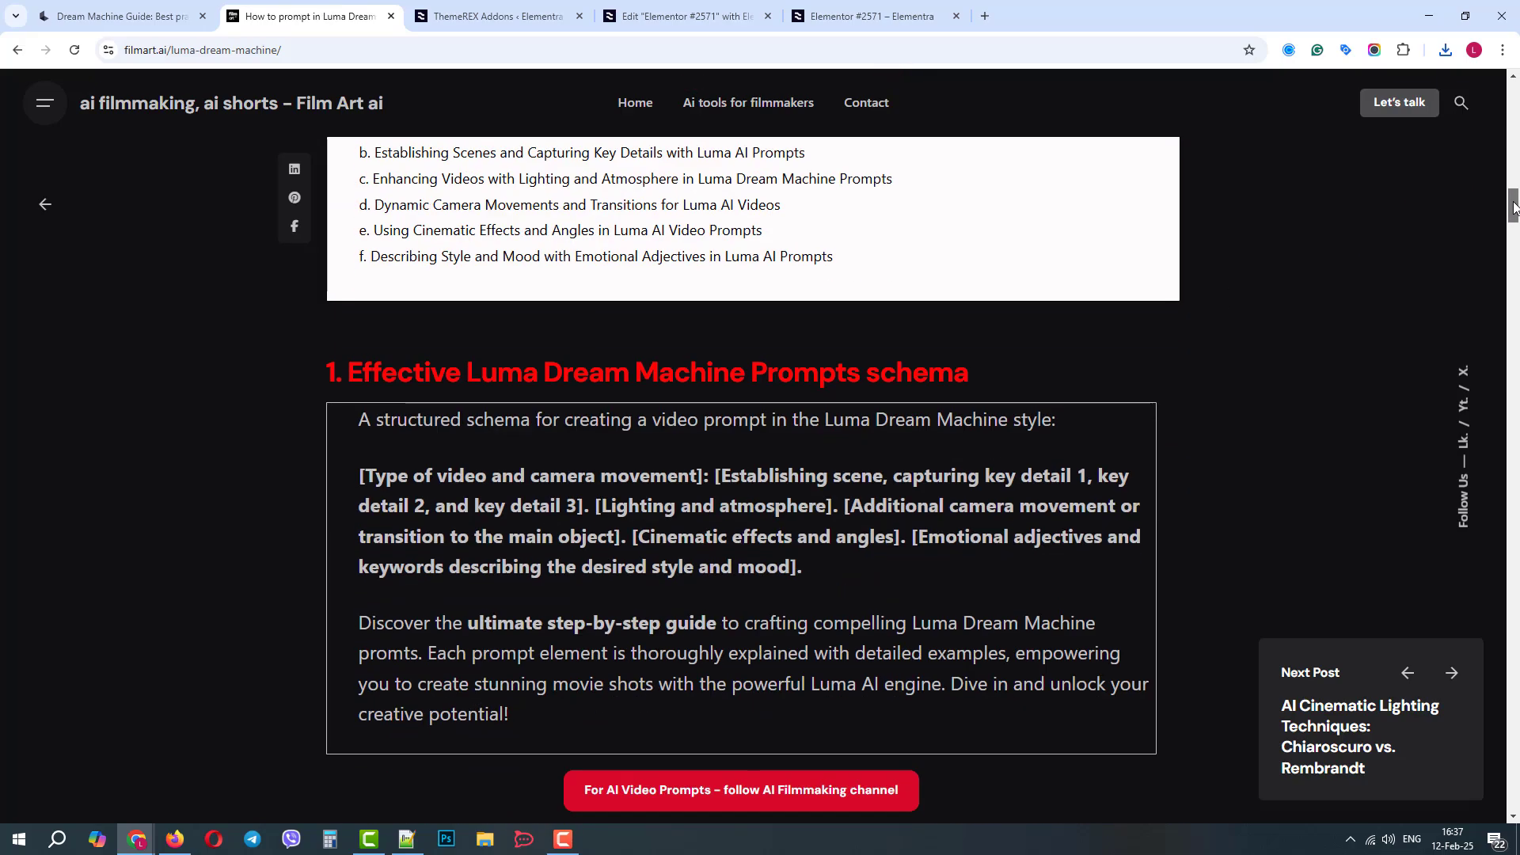
scroll("down", 3)
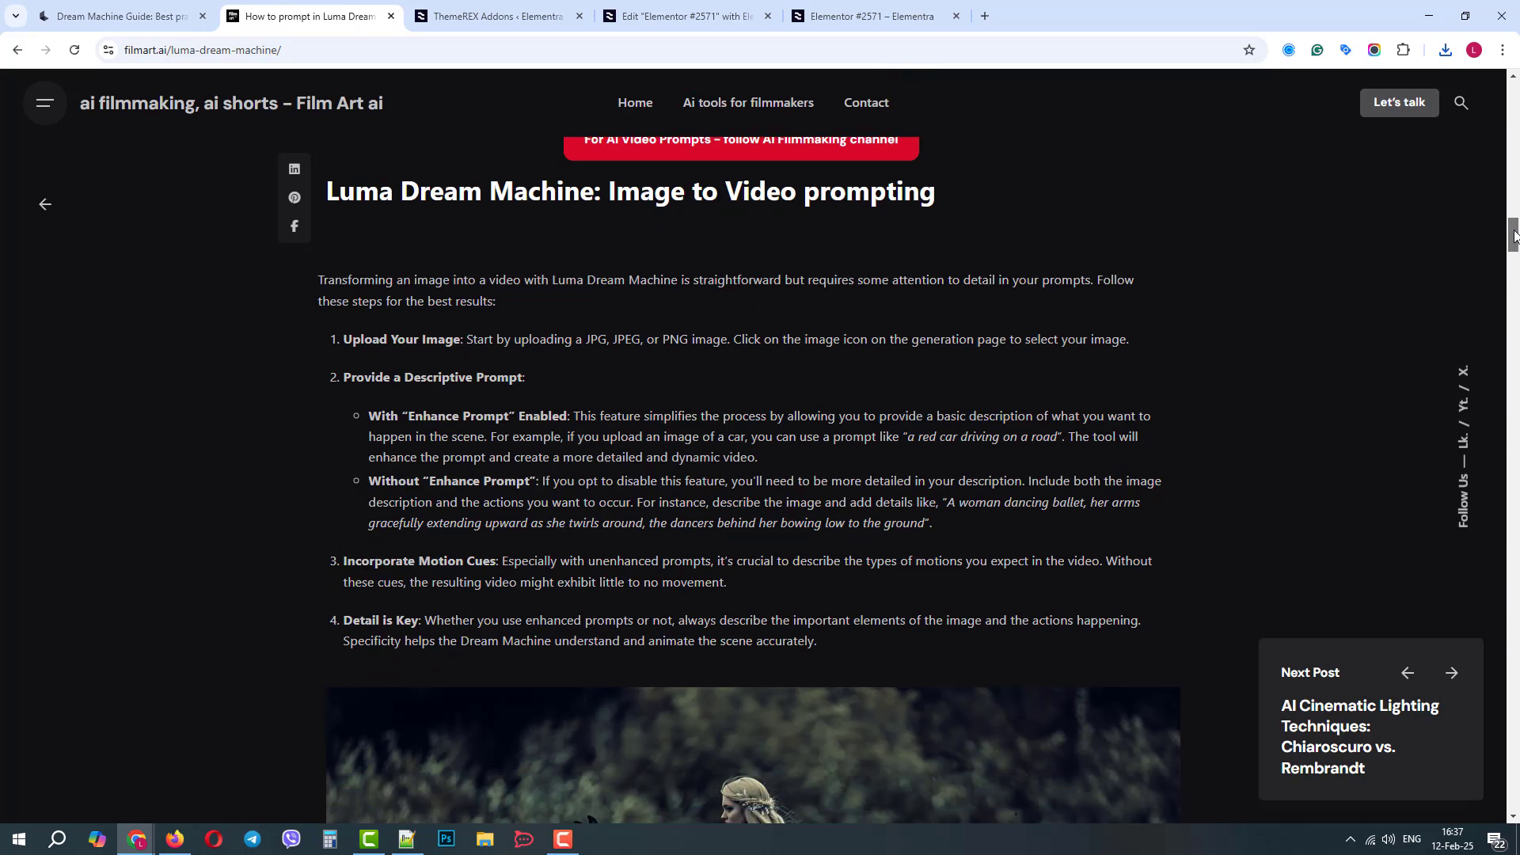
scroll("down", 3)
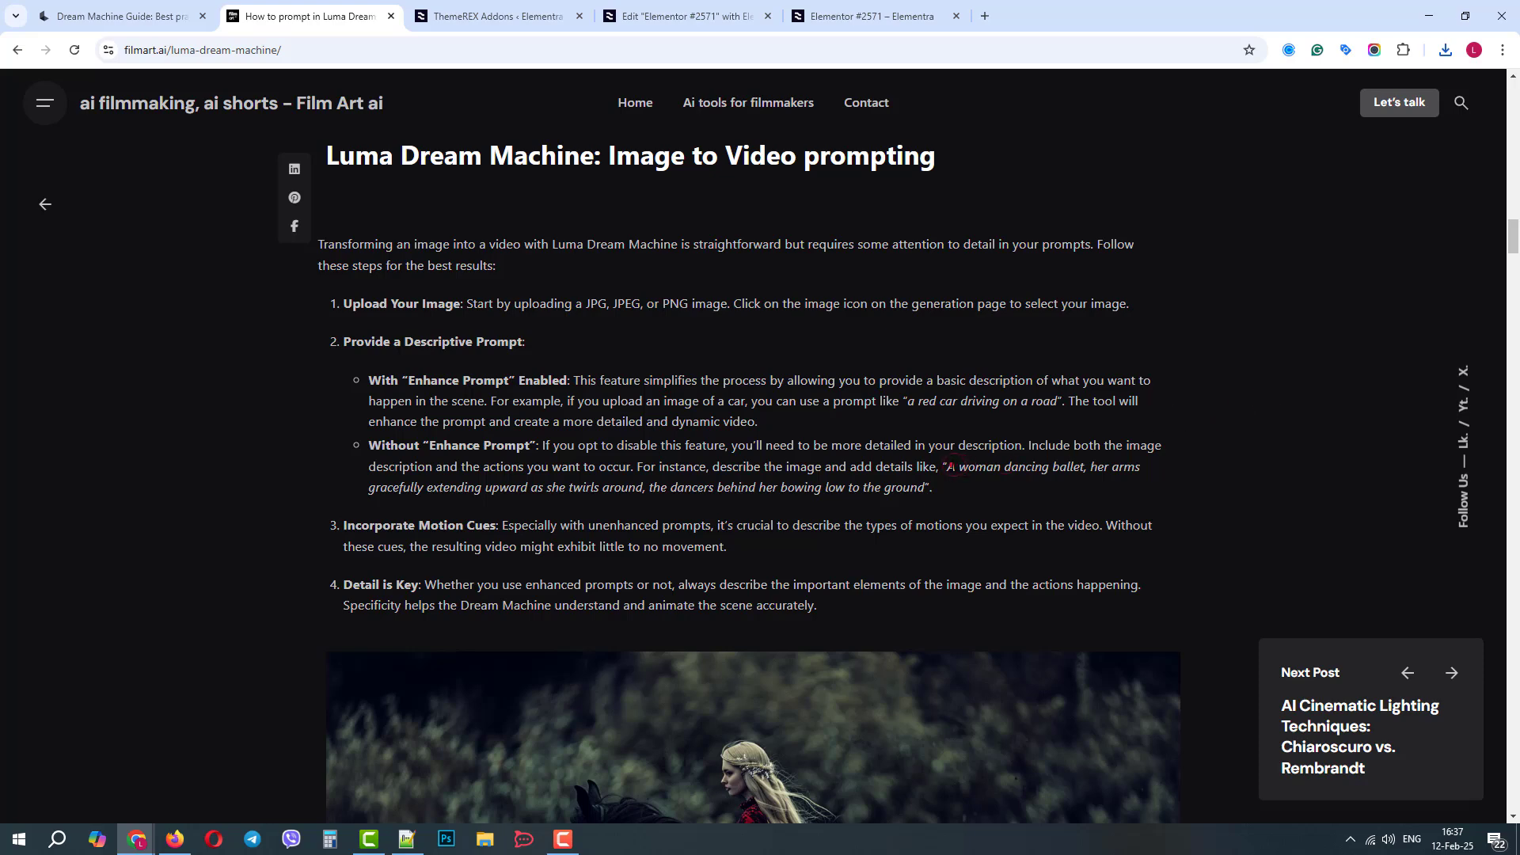
right_click(912, 475)
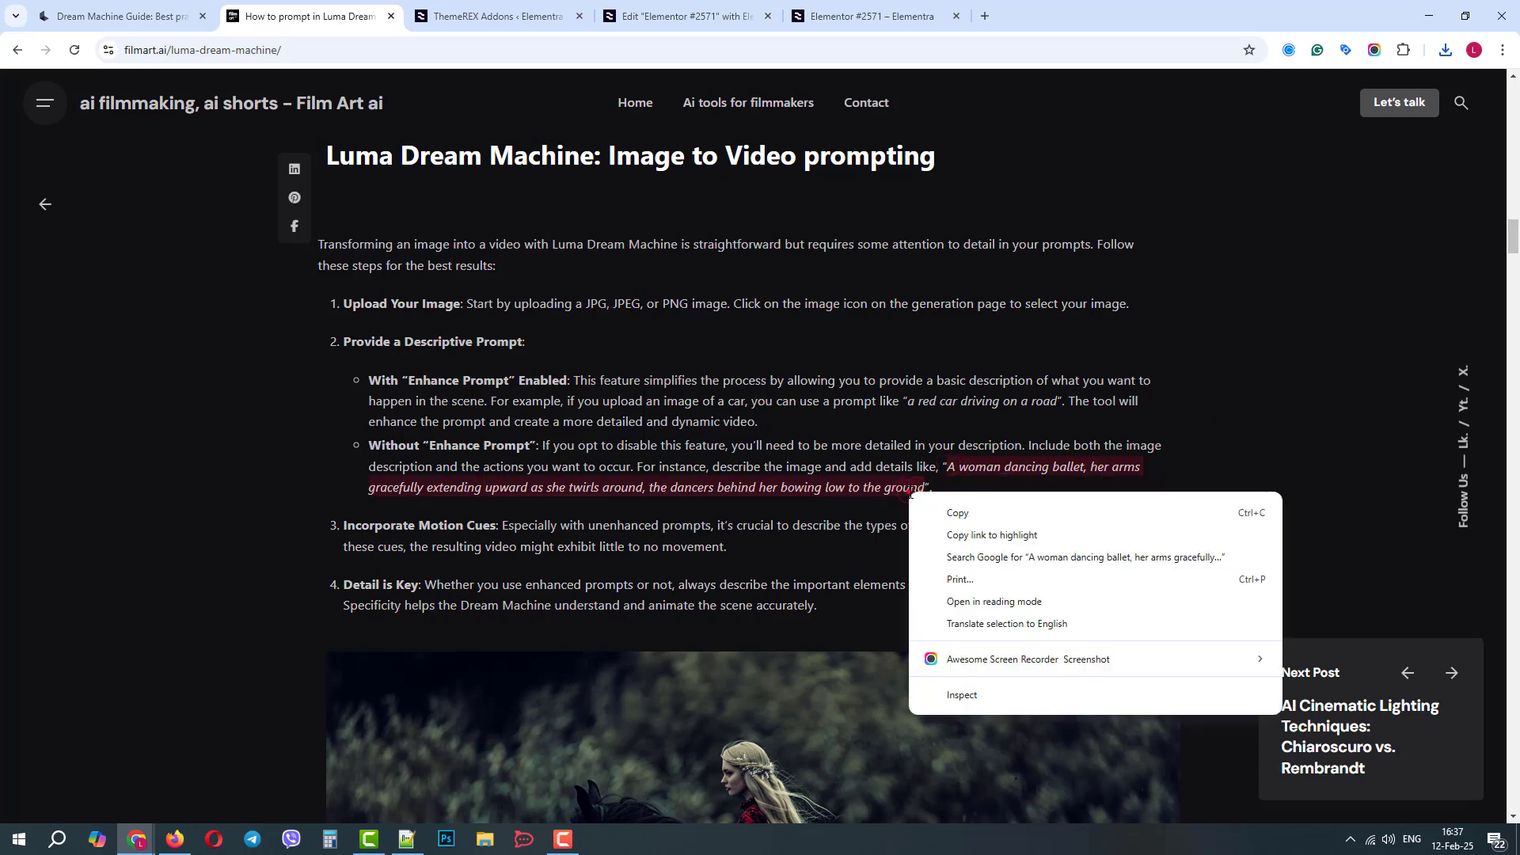
left_click(869, 16)
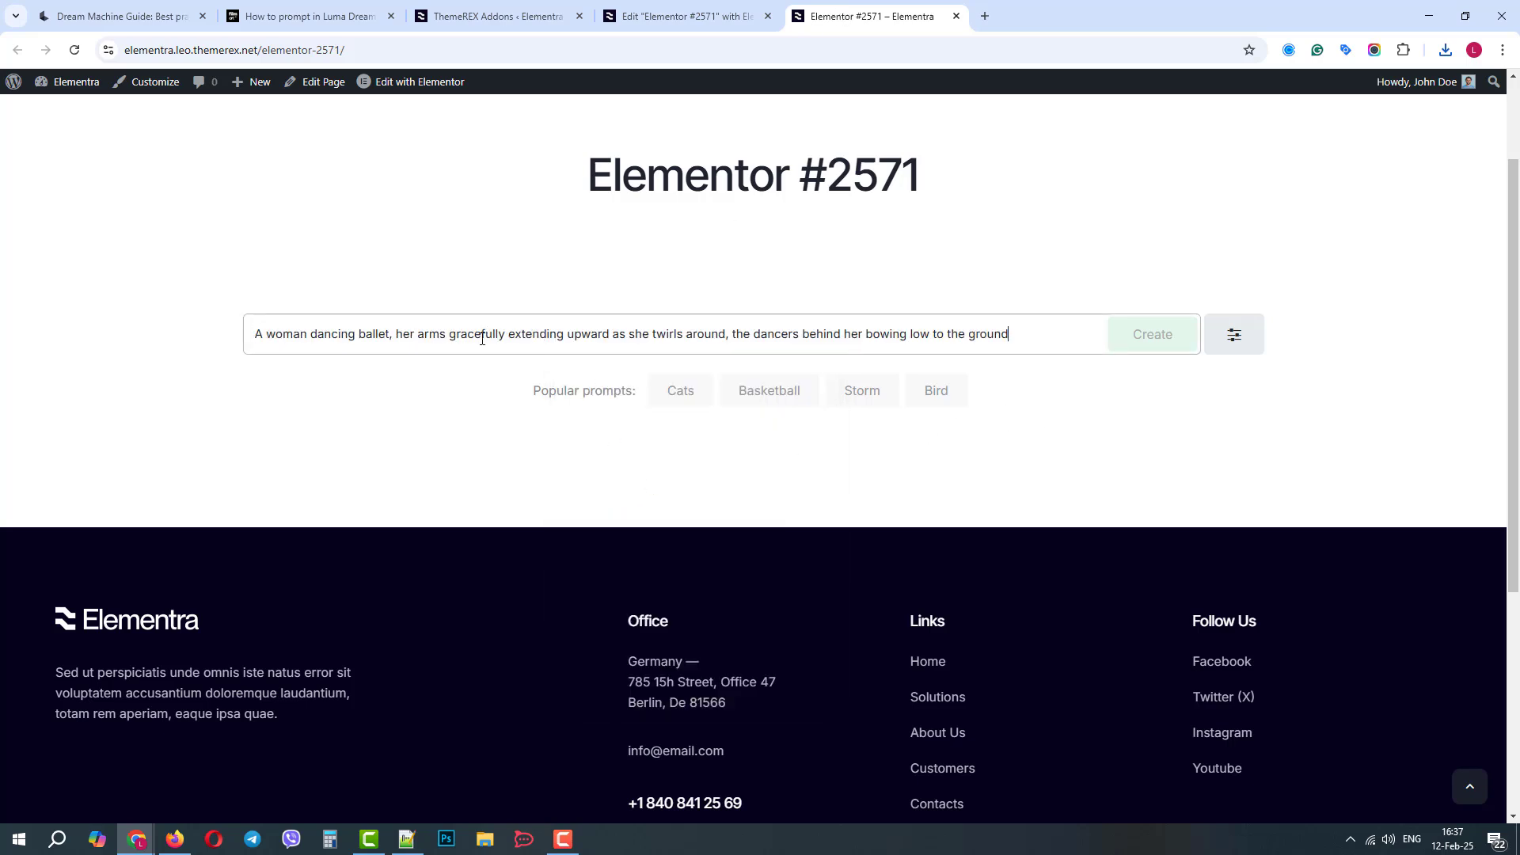
Check the Ray 2.0, 16:9, 720p, 9s settings and create the ballet video
left_click(1233, 334)
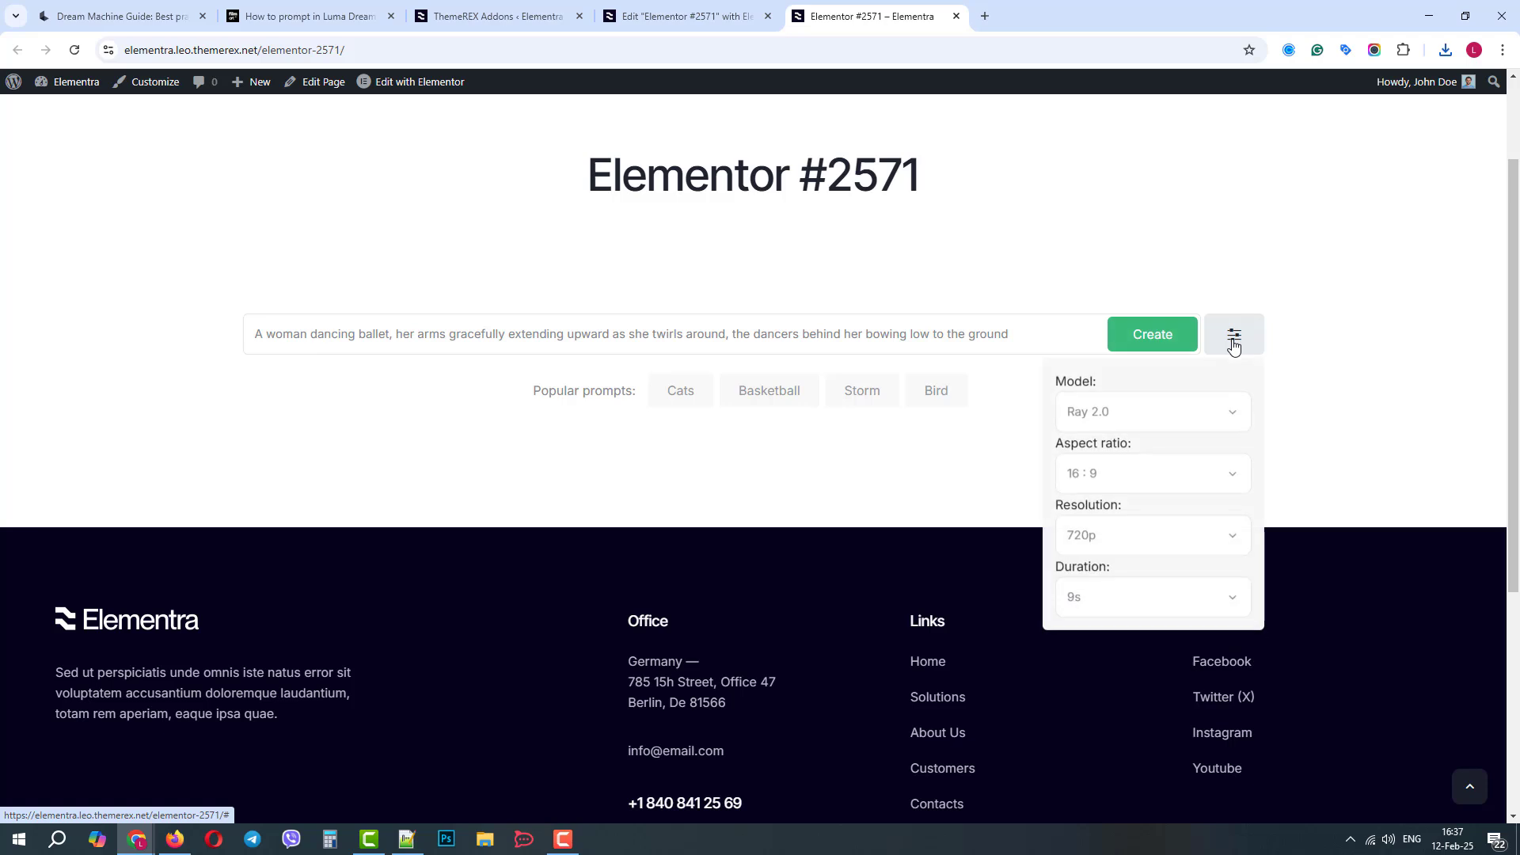
left_click(1151, 334)
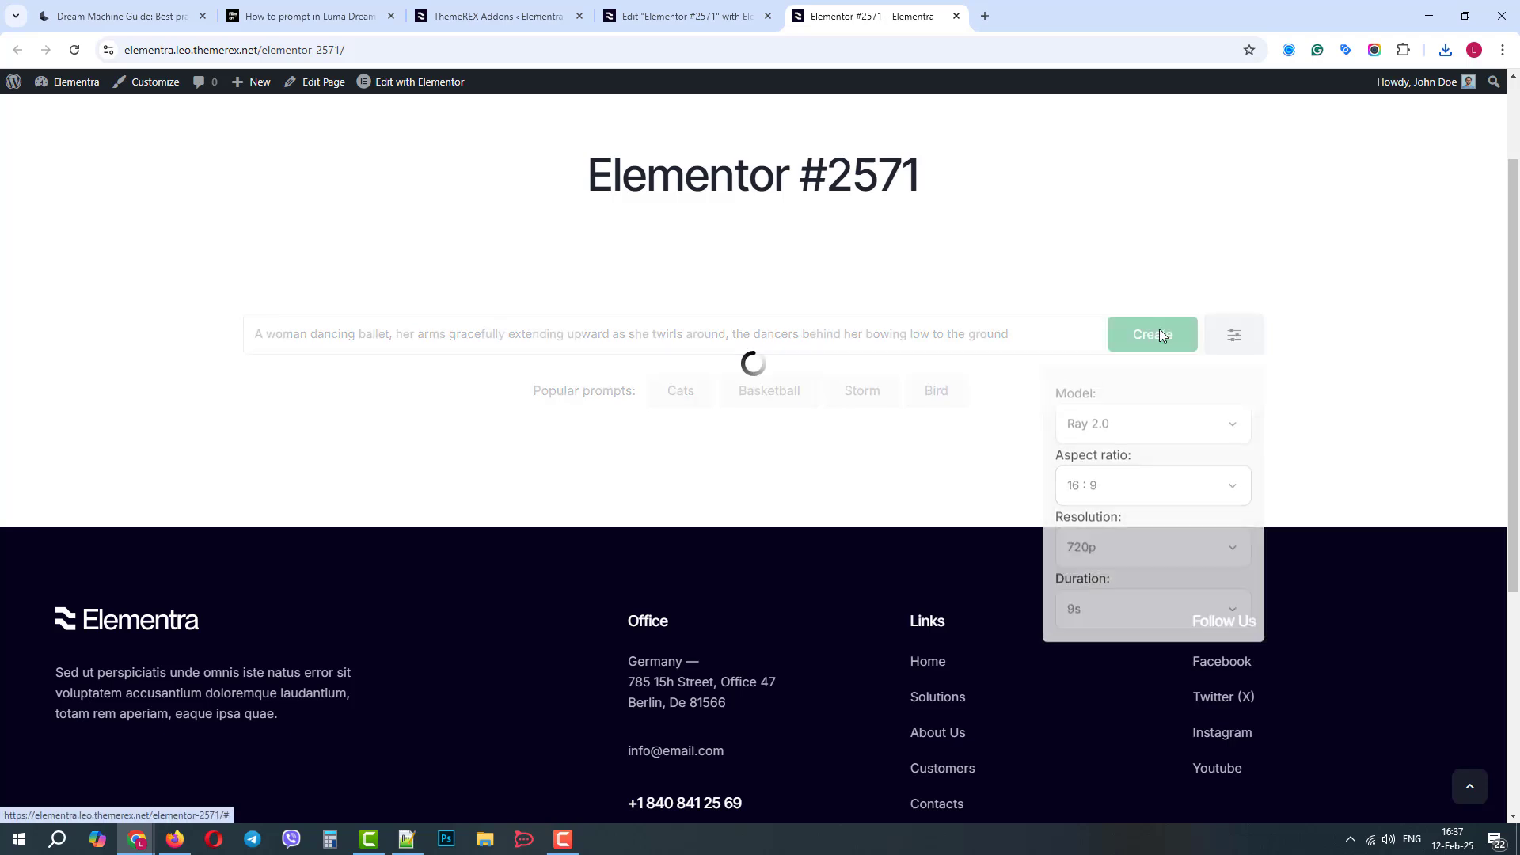
left_click(1151, 334)
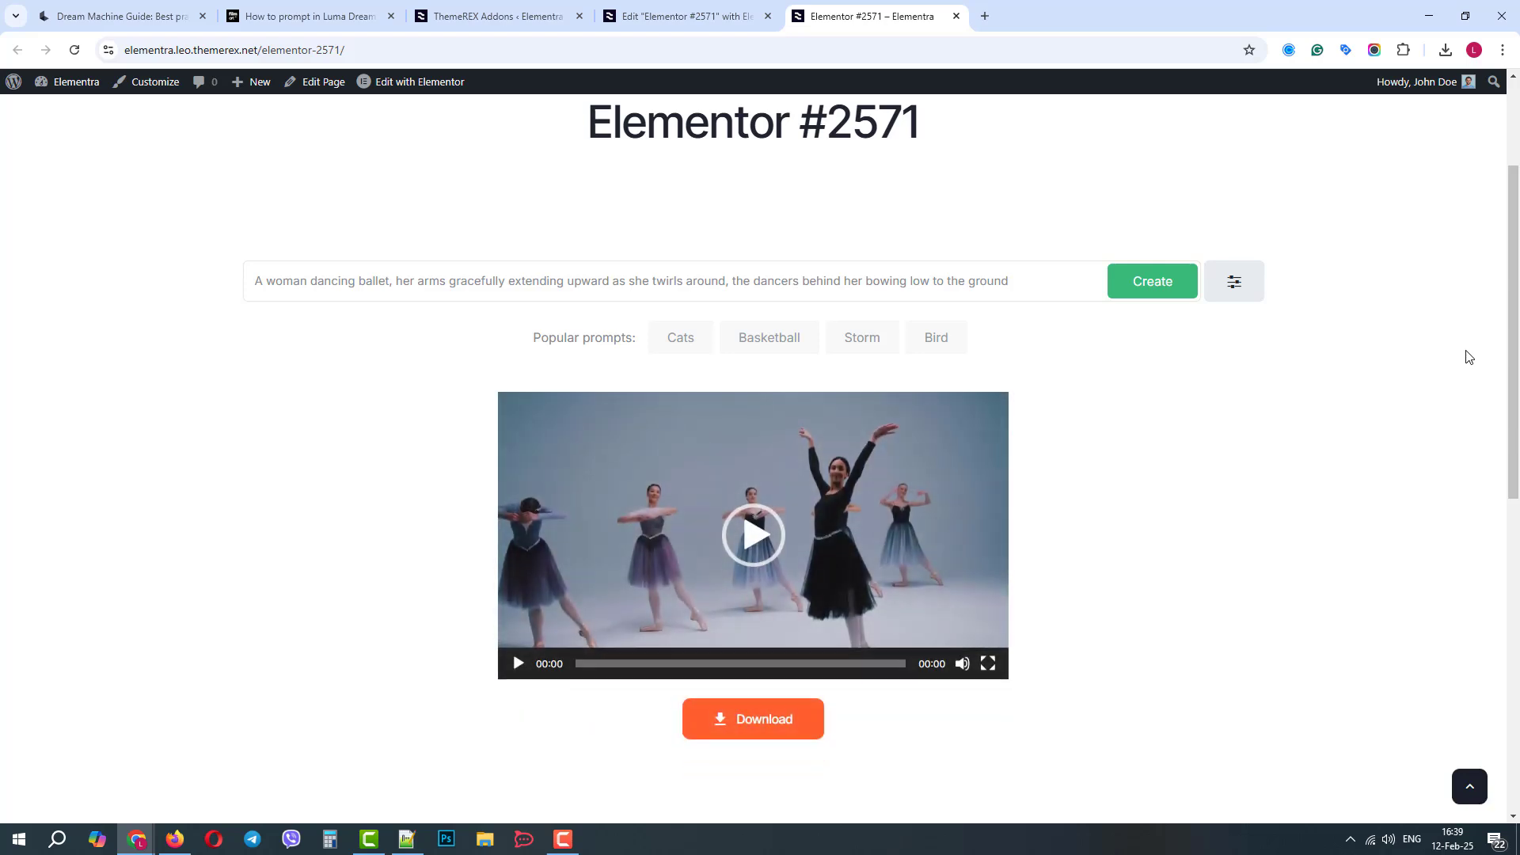
scroll("down", 3)
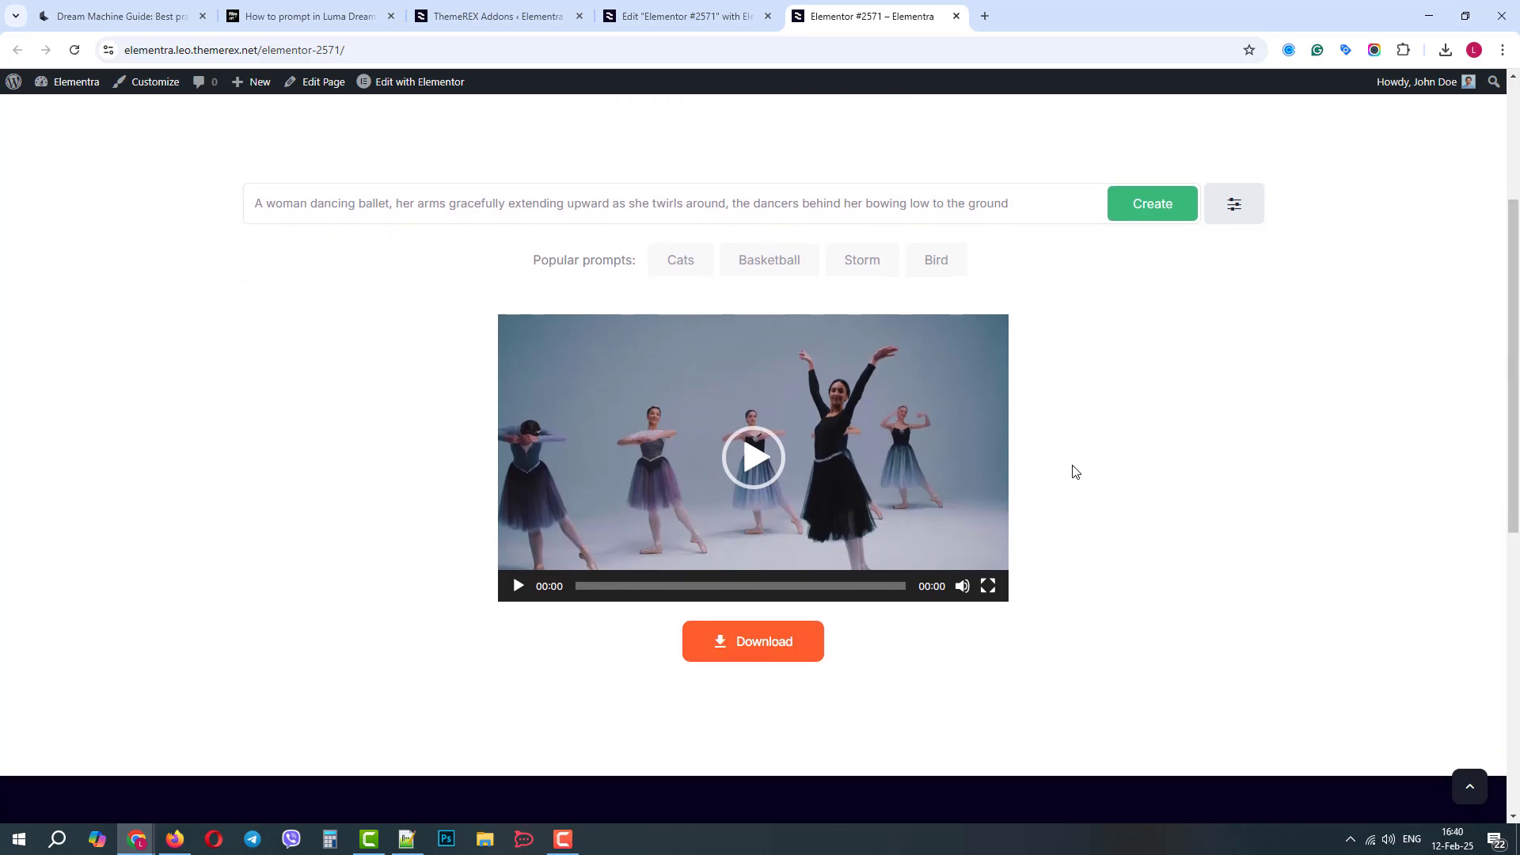
Play the generated ballet dancers video and replay it
left_click(751, 455)
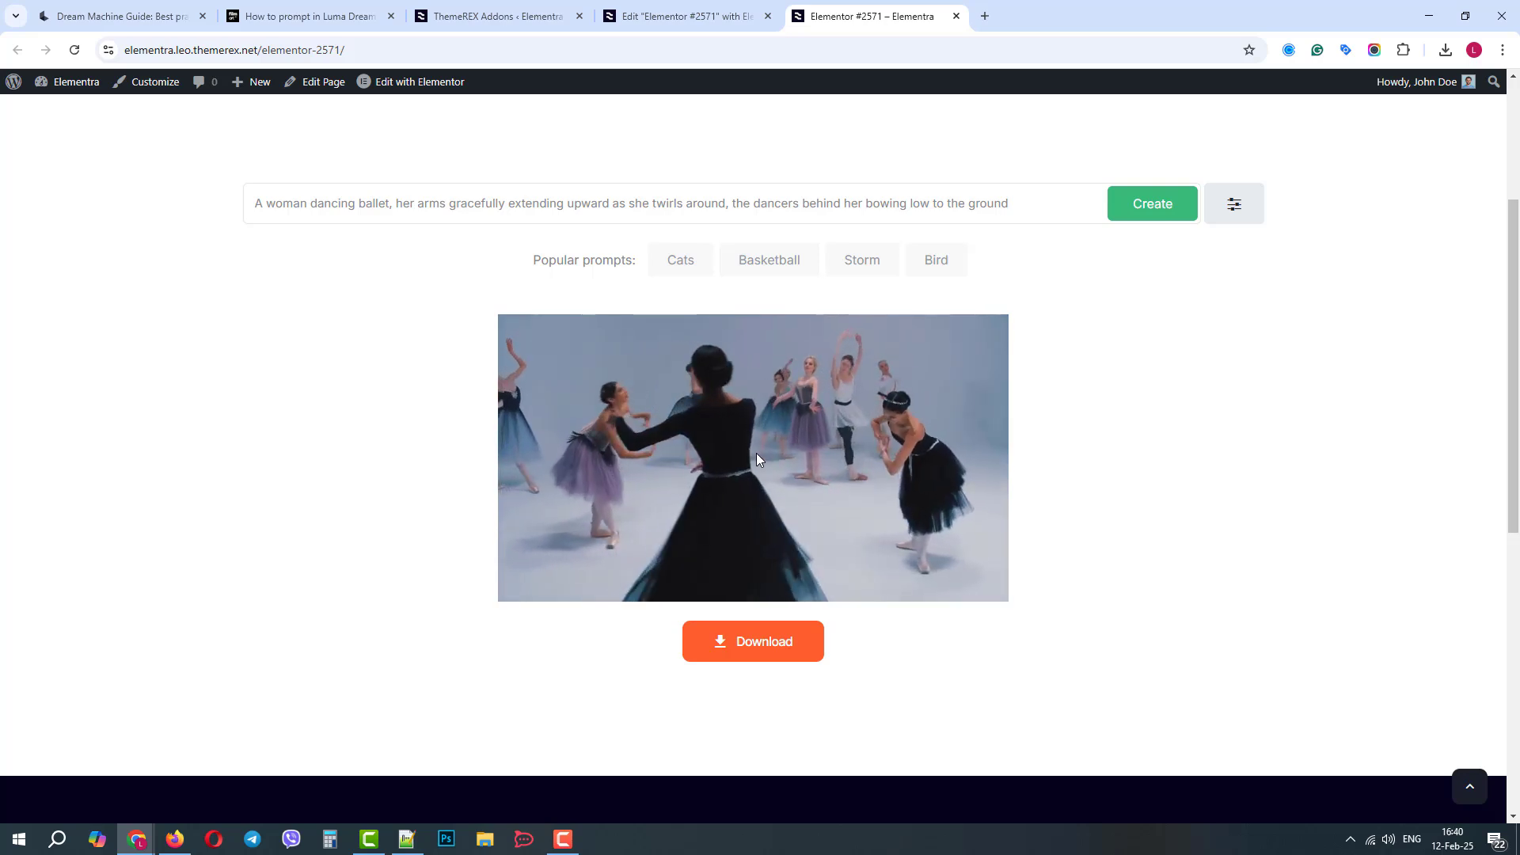
left_click(754, 457)
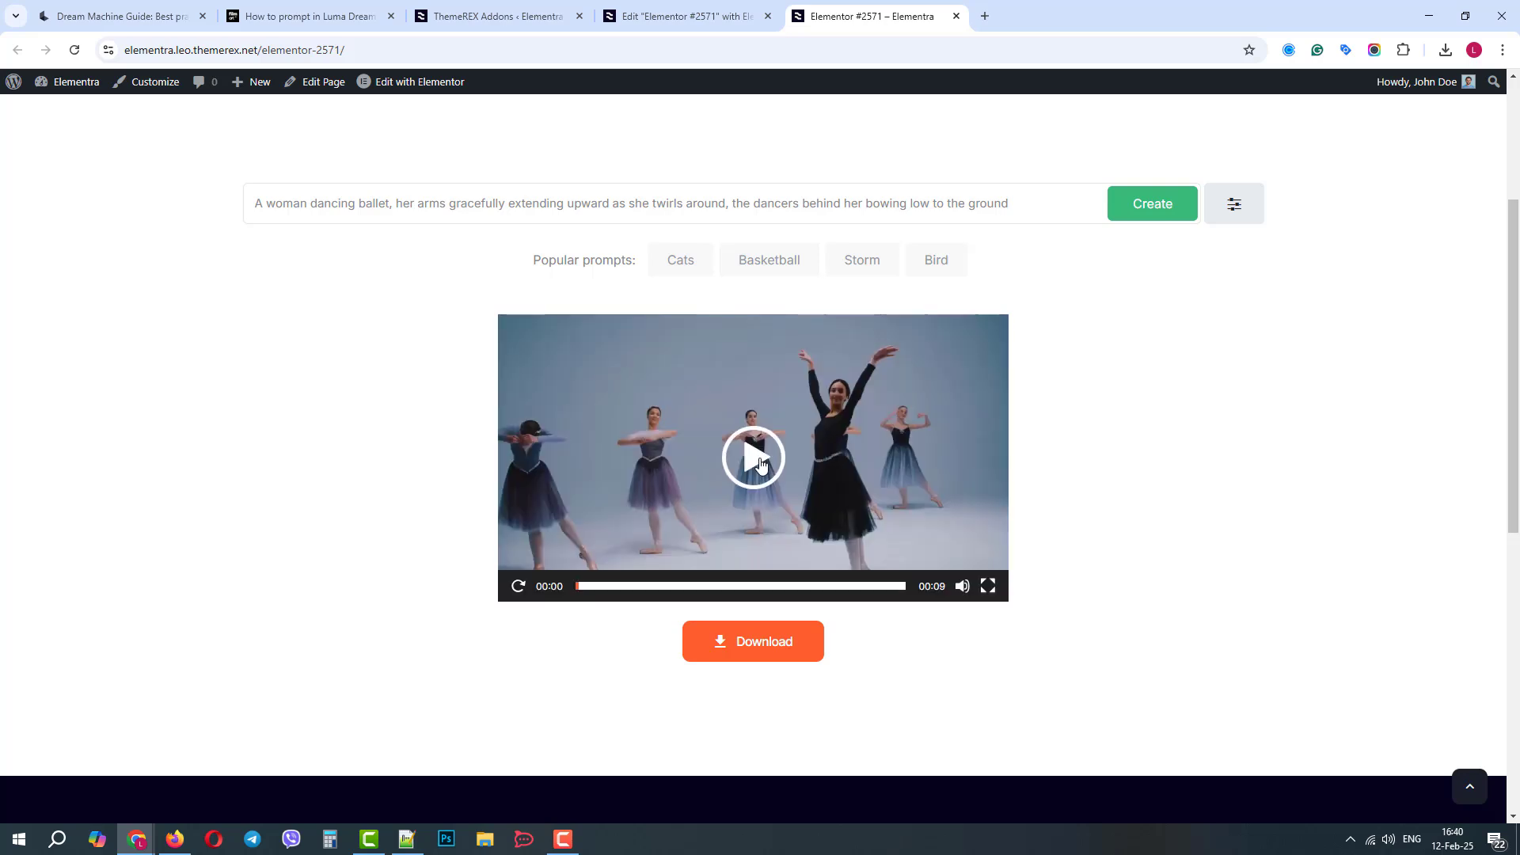
left_click(752, 457)
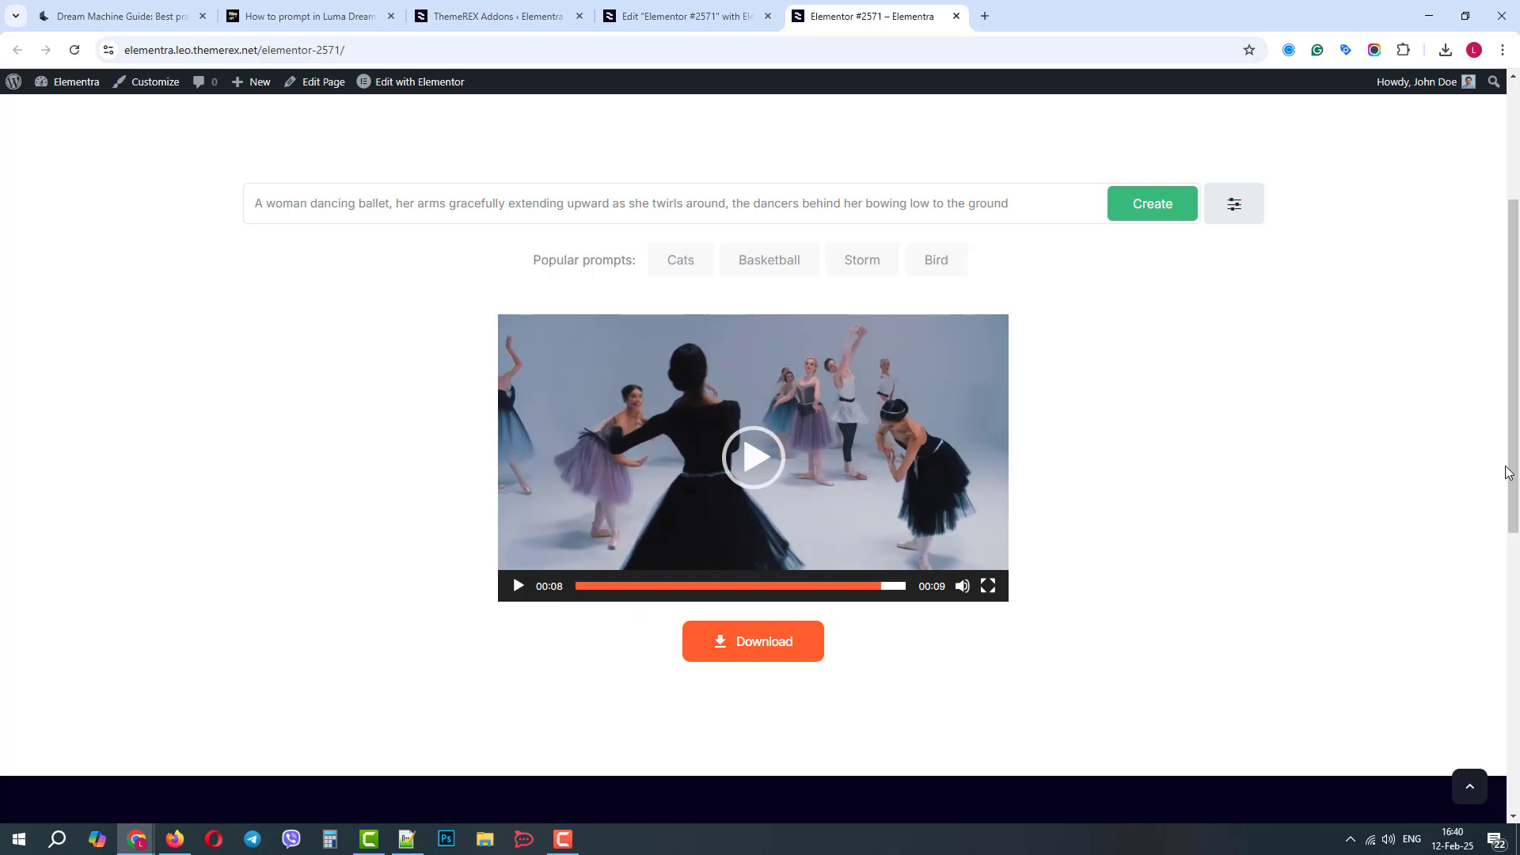
scroll("up", 3)
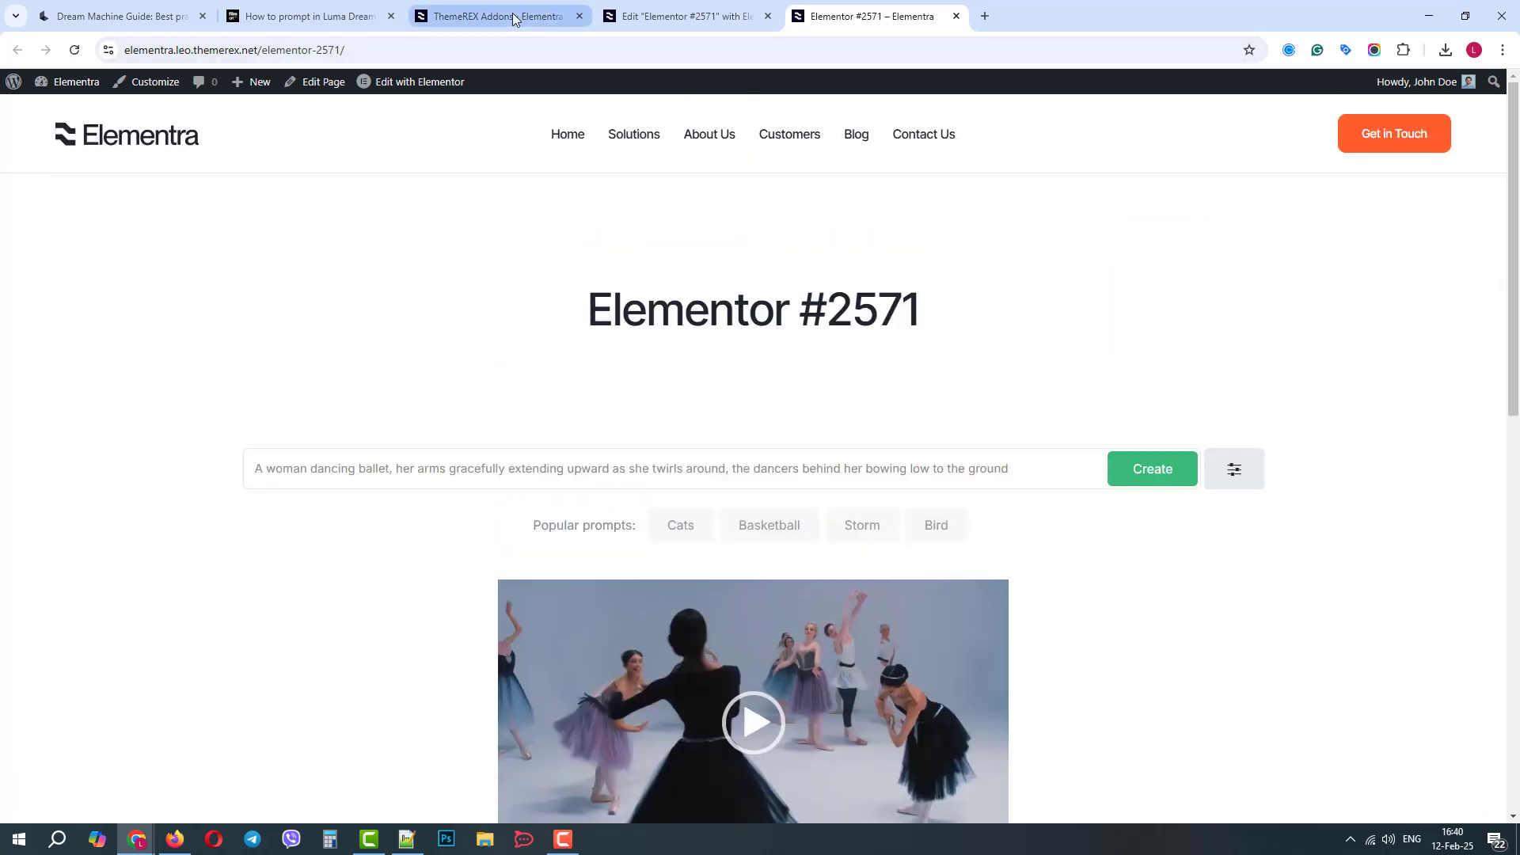
left_click(494, 16)
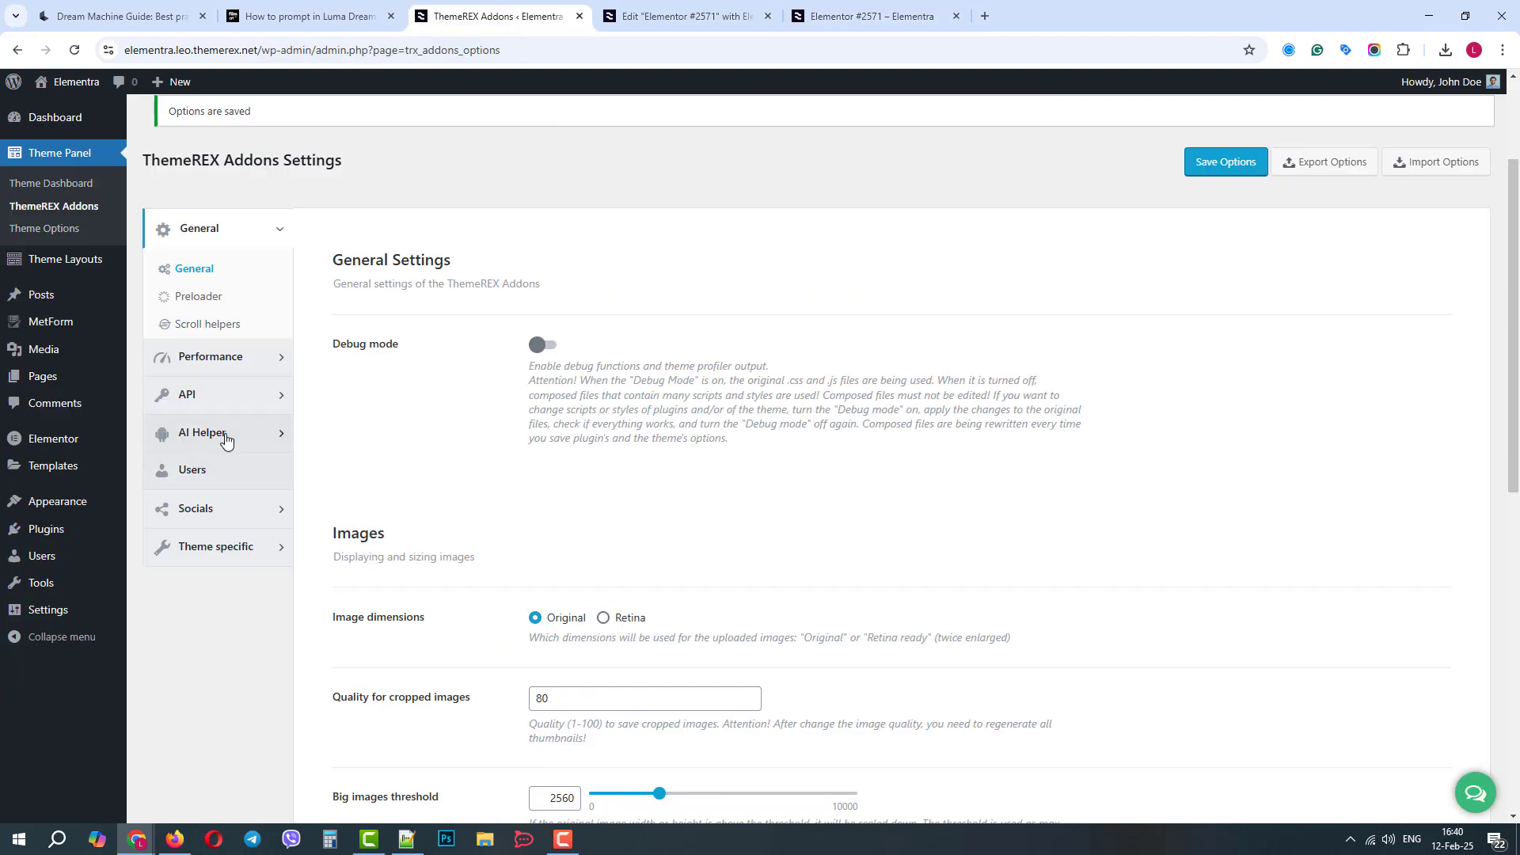
left_click(204, 432)
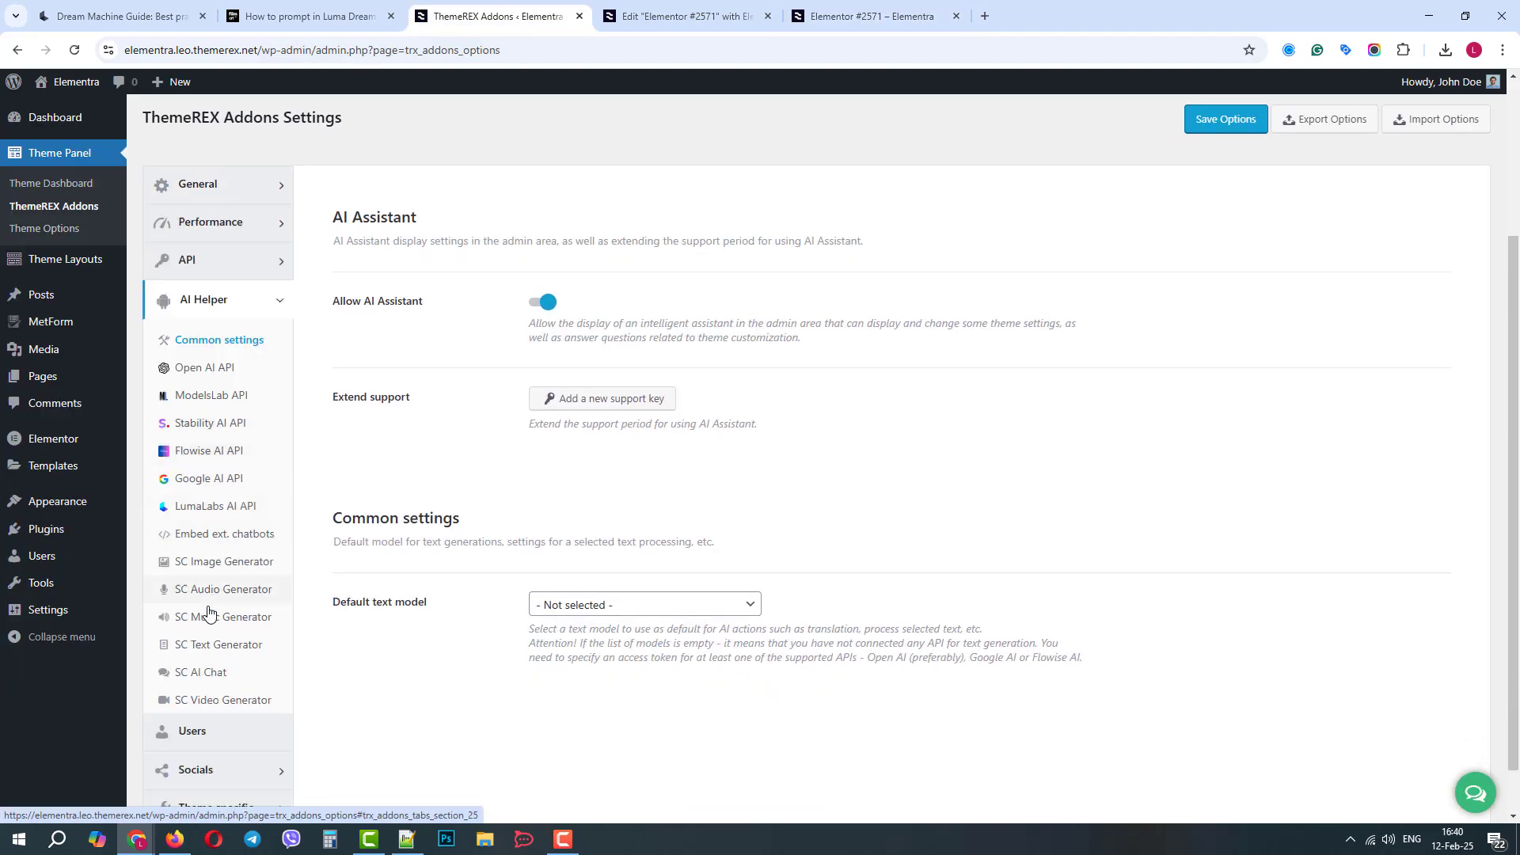
left_click(221, 698)
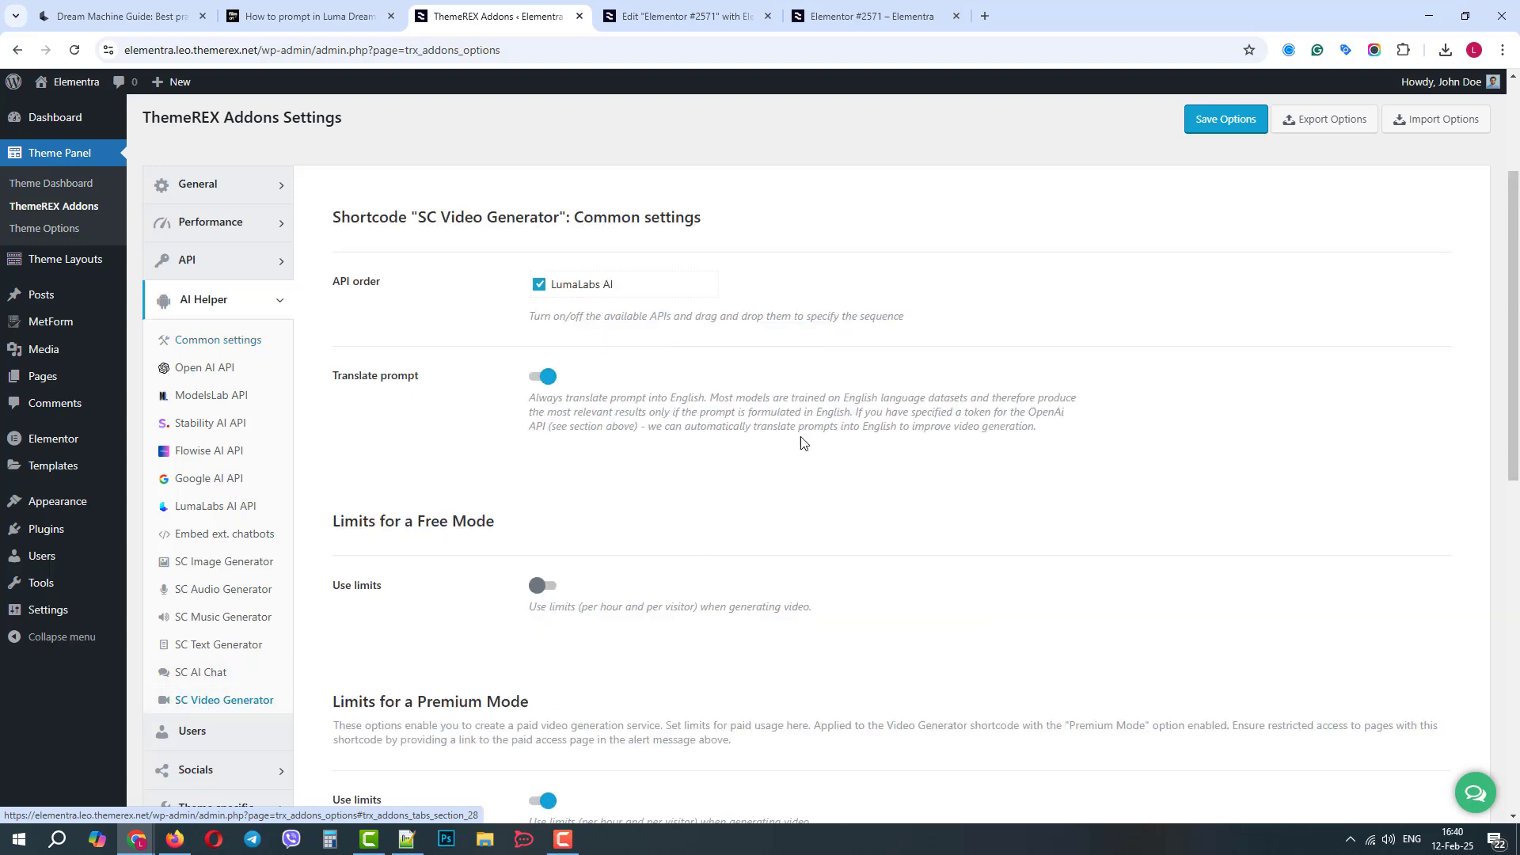
scroll("down", 3)
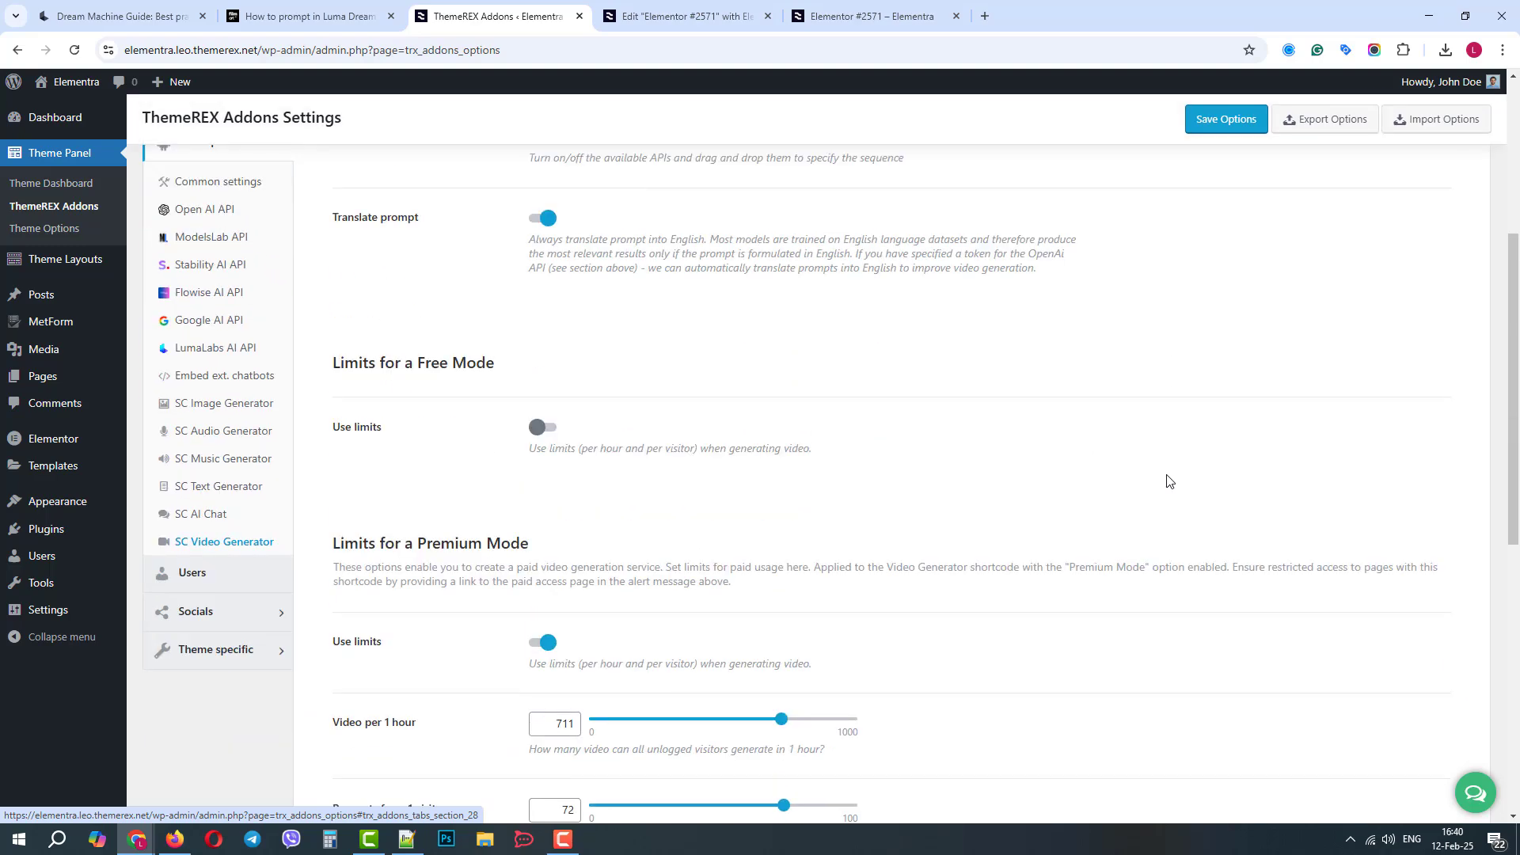
mouse_move(843, 516)
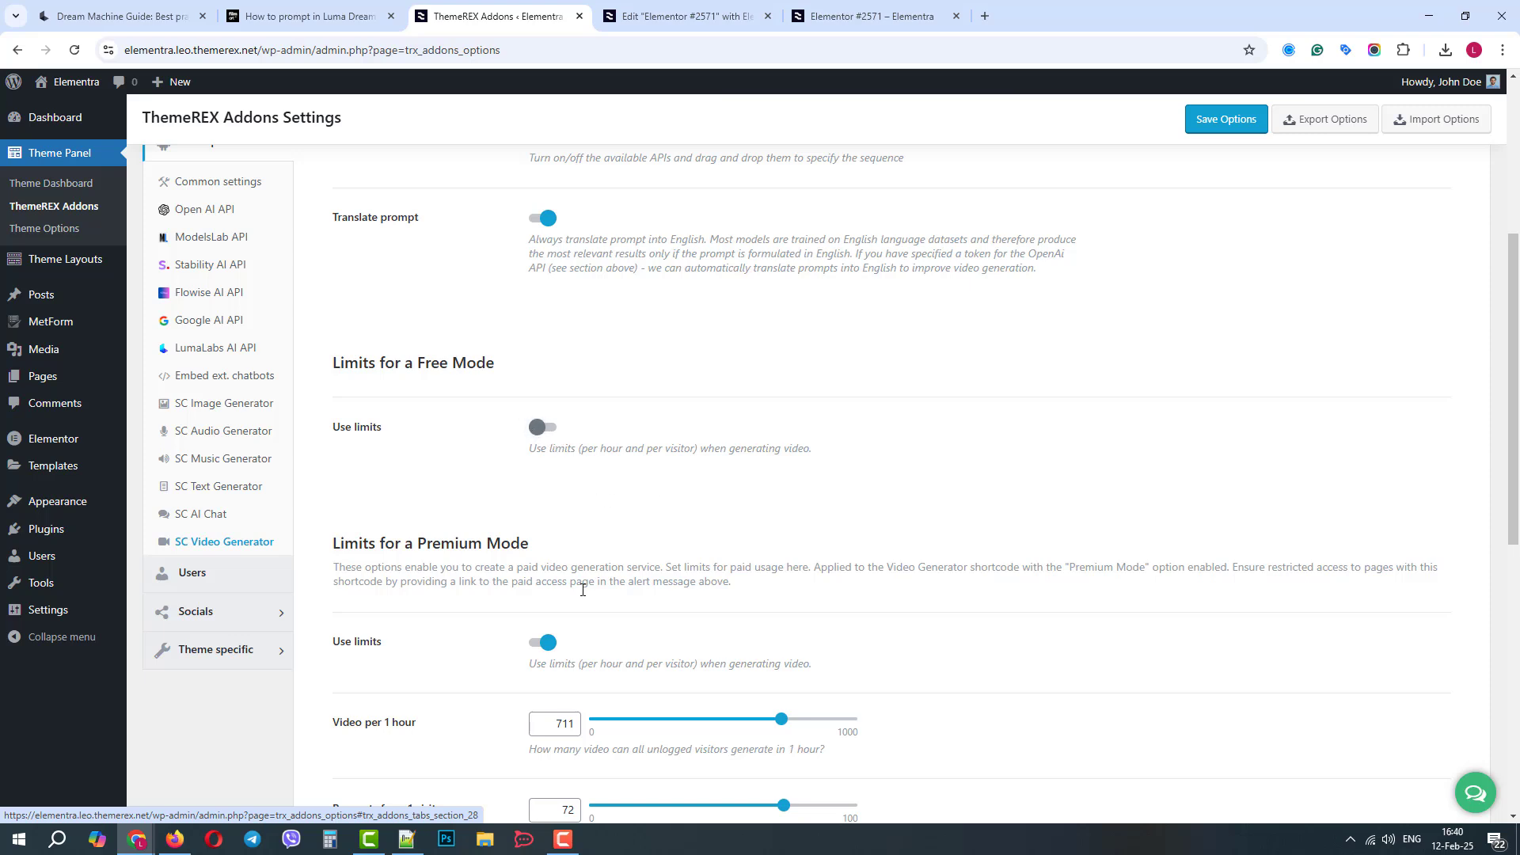
scroll("down", 3)
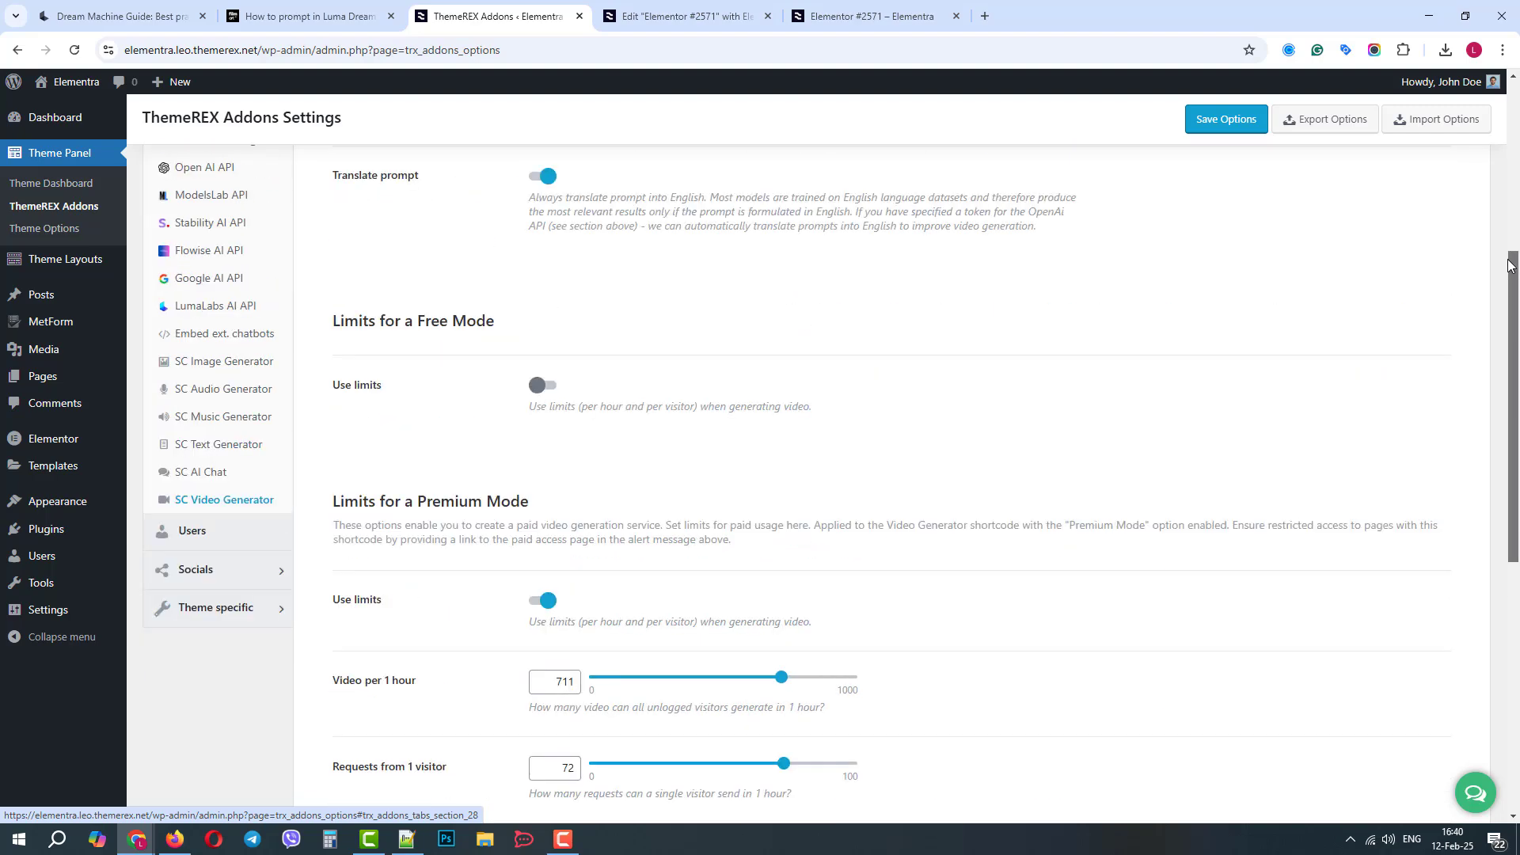
left_click(870, 16)
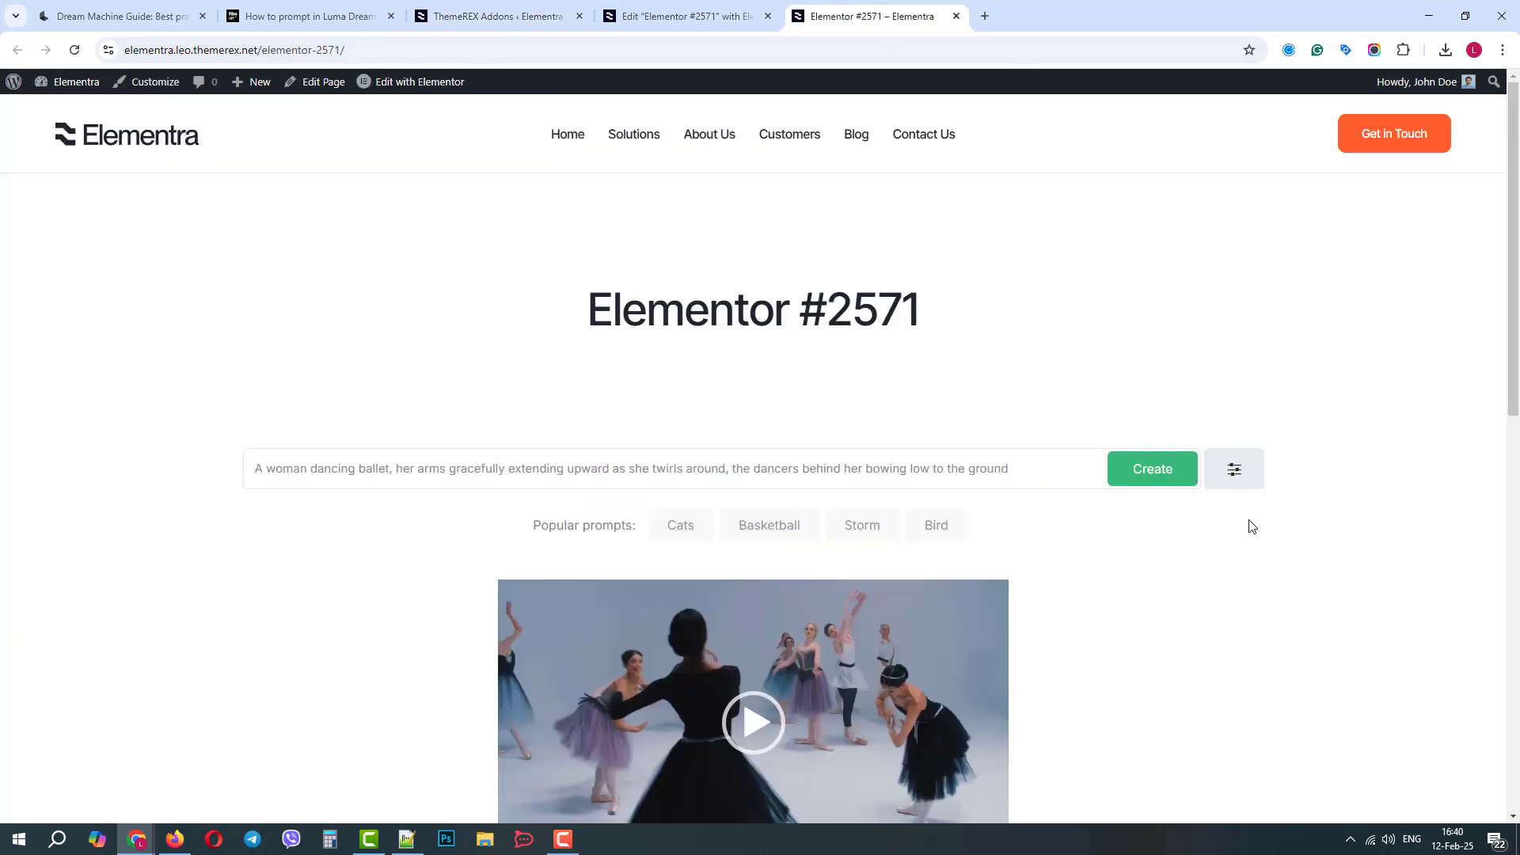